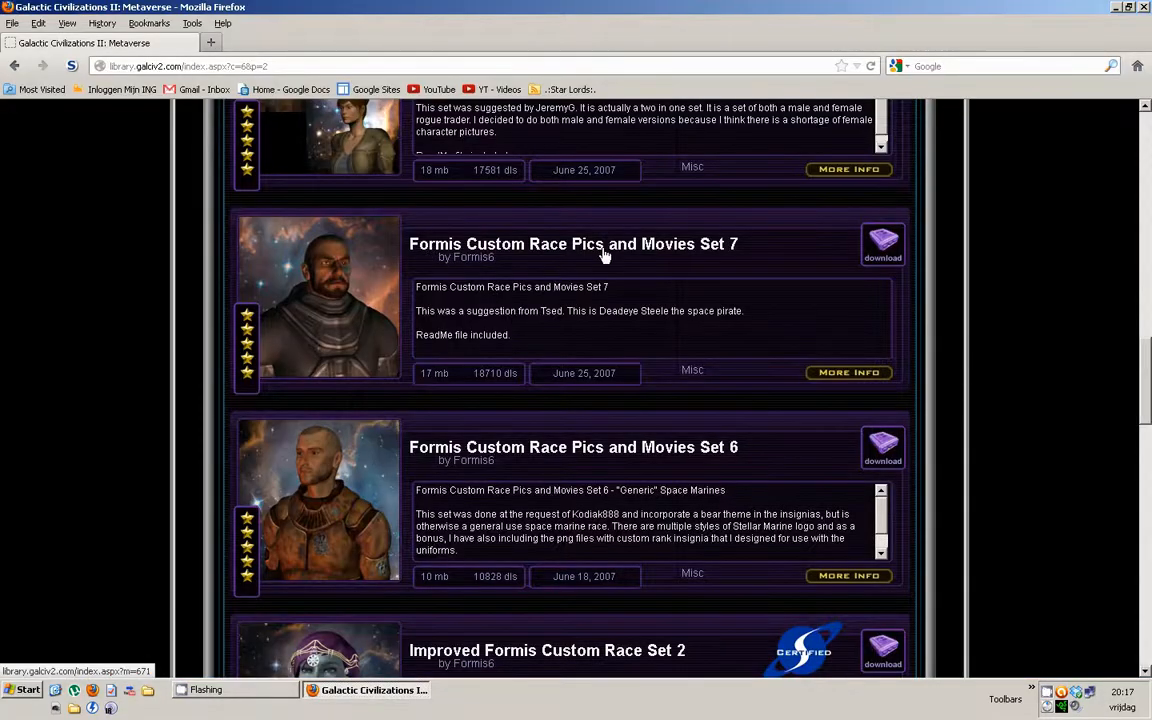
mouse_move(362, 324)
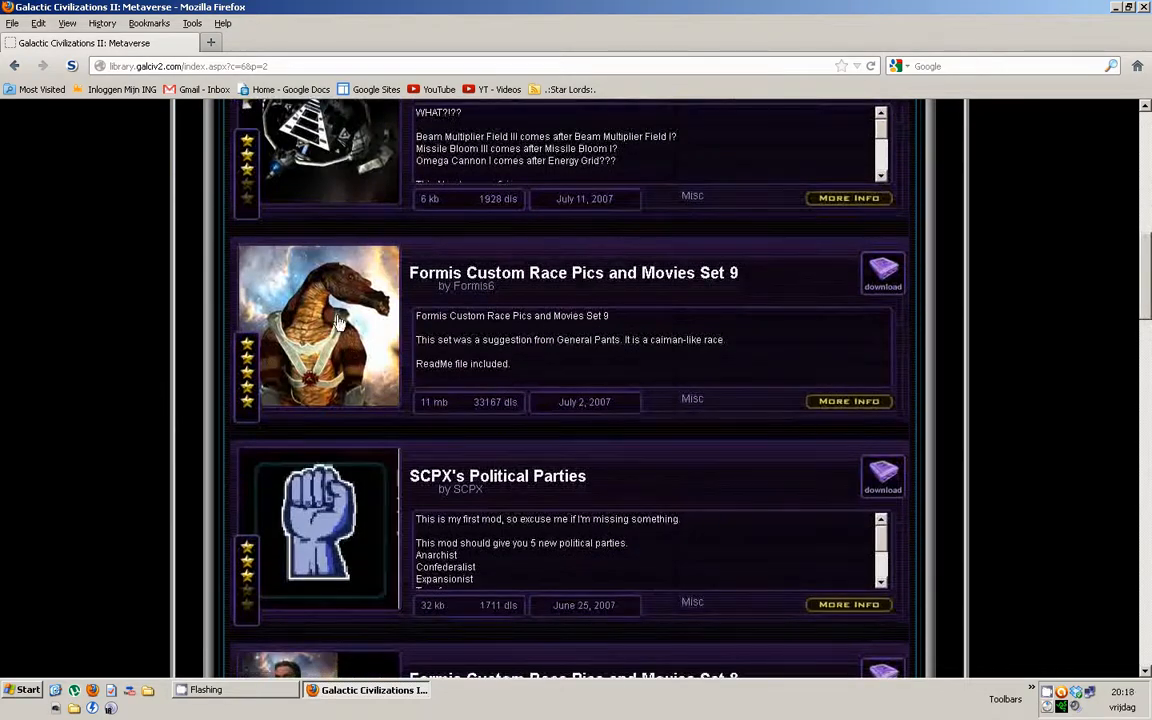
Search the Misc category and locate the FormisRacePics7 pack on the desktop
scroll(down, 3)
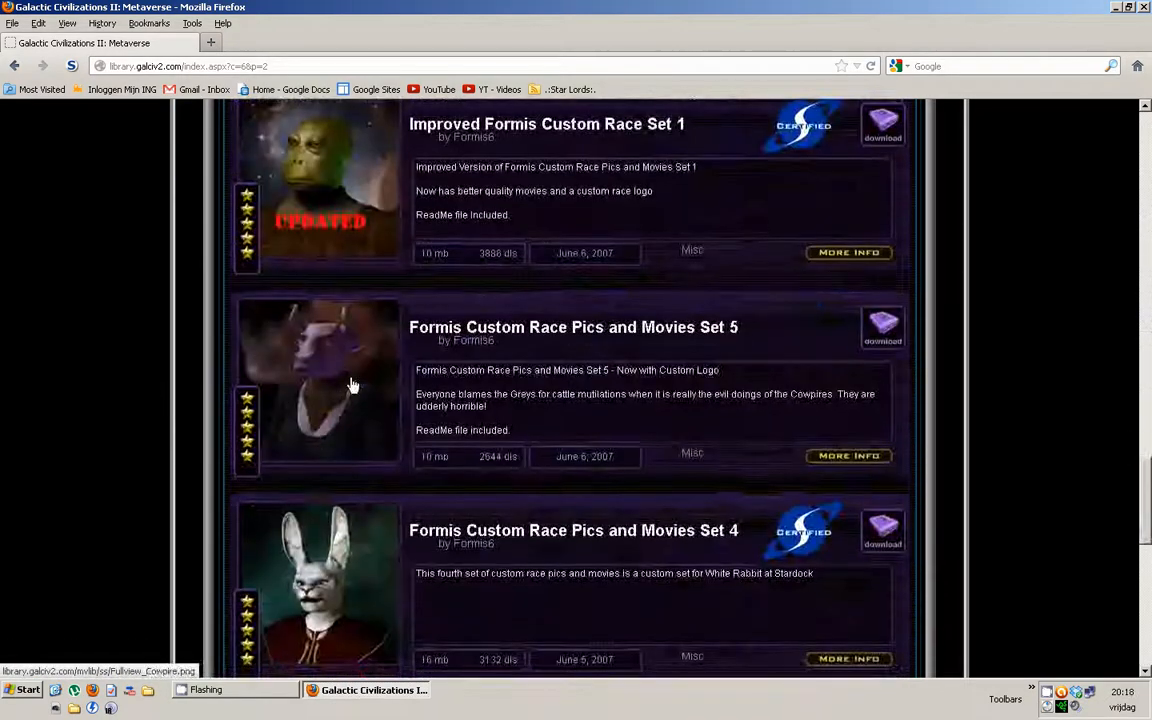
scroll(down, 3)
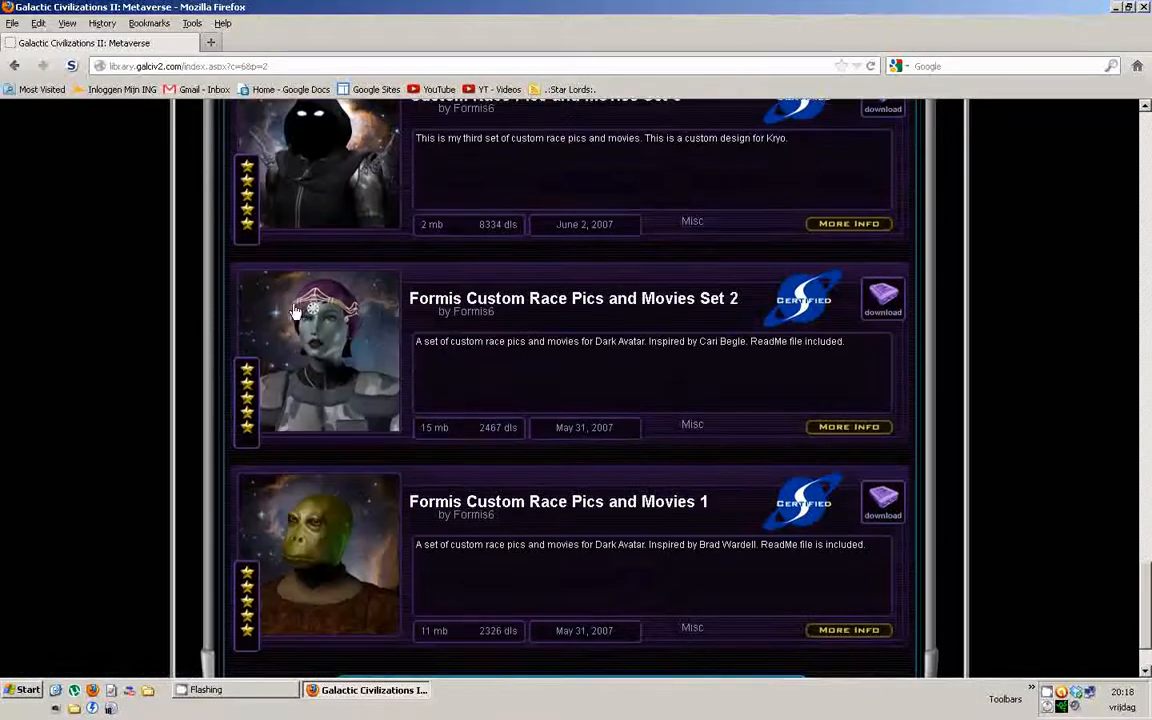
scroll(down, 3)
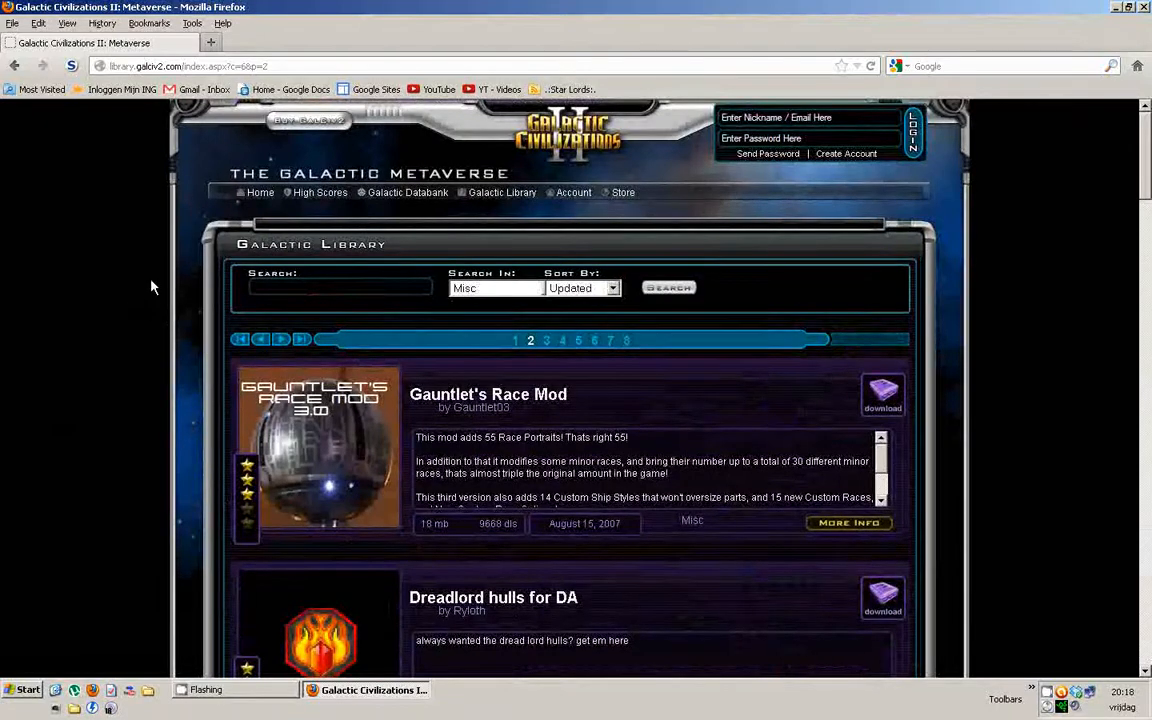
mouse_move(540, 680)
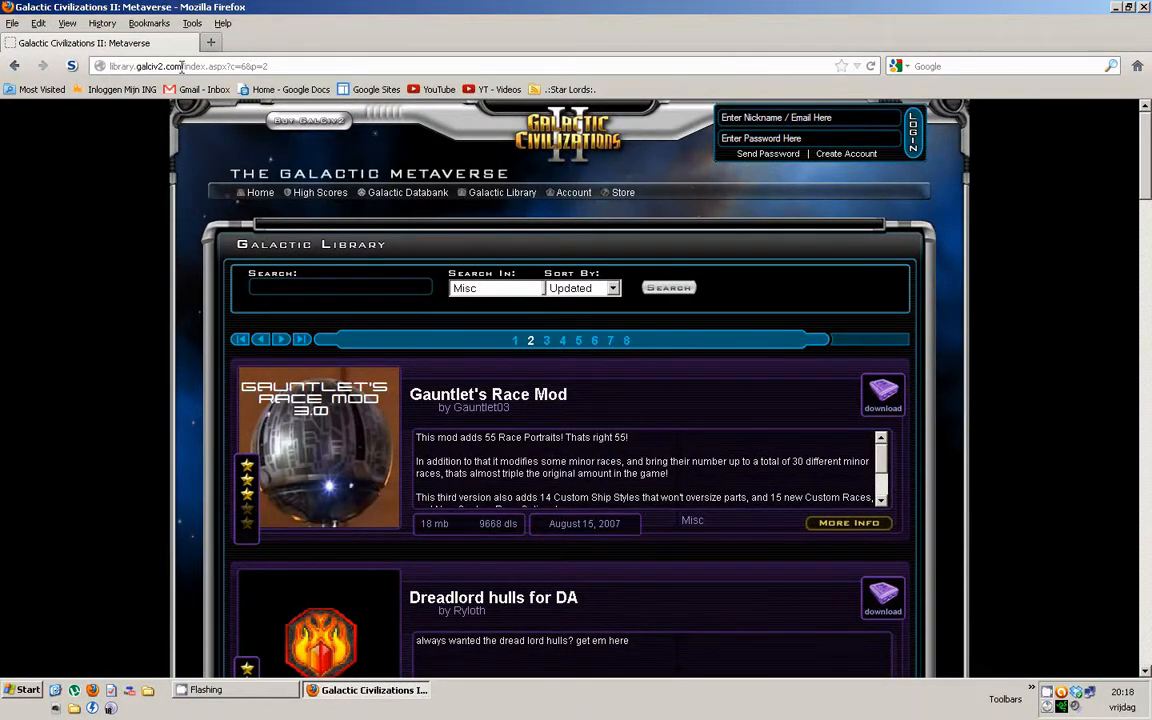
click(495, 288)
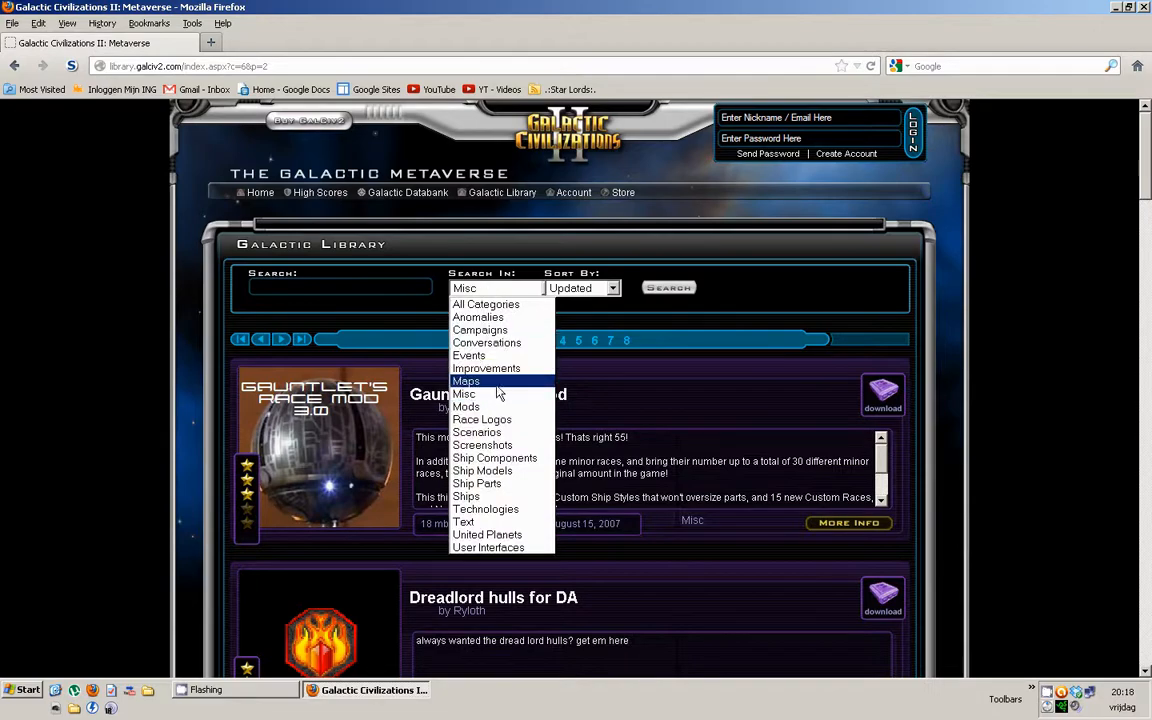
click(496, 288)
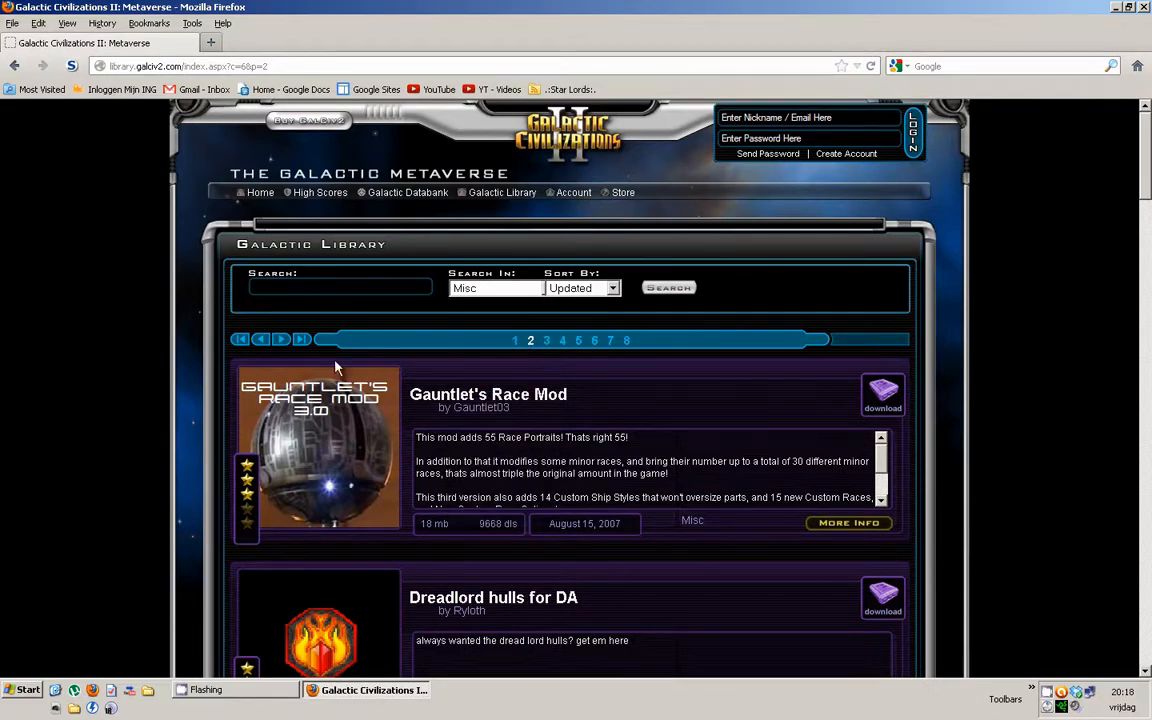
scroll(down, 3)
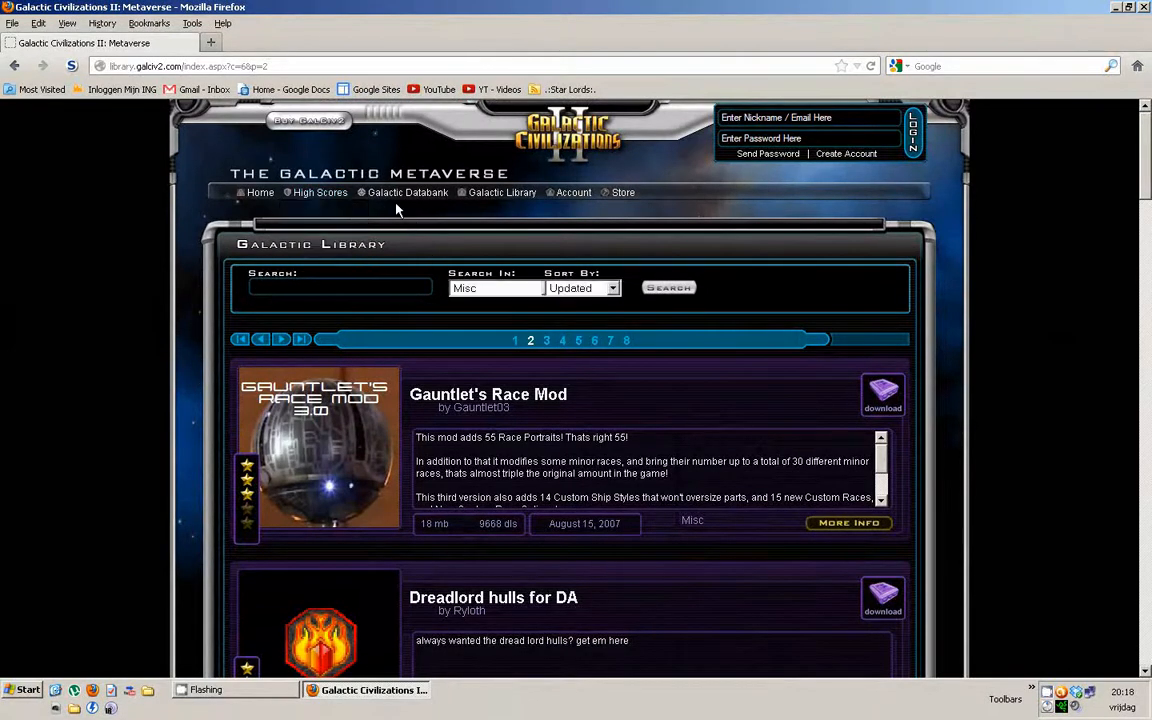
click(260, 192)
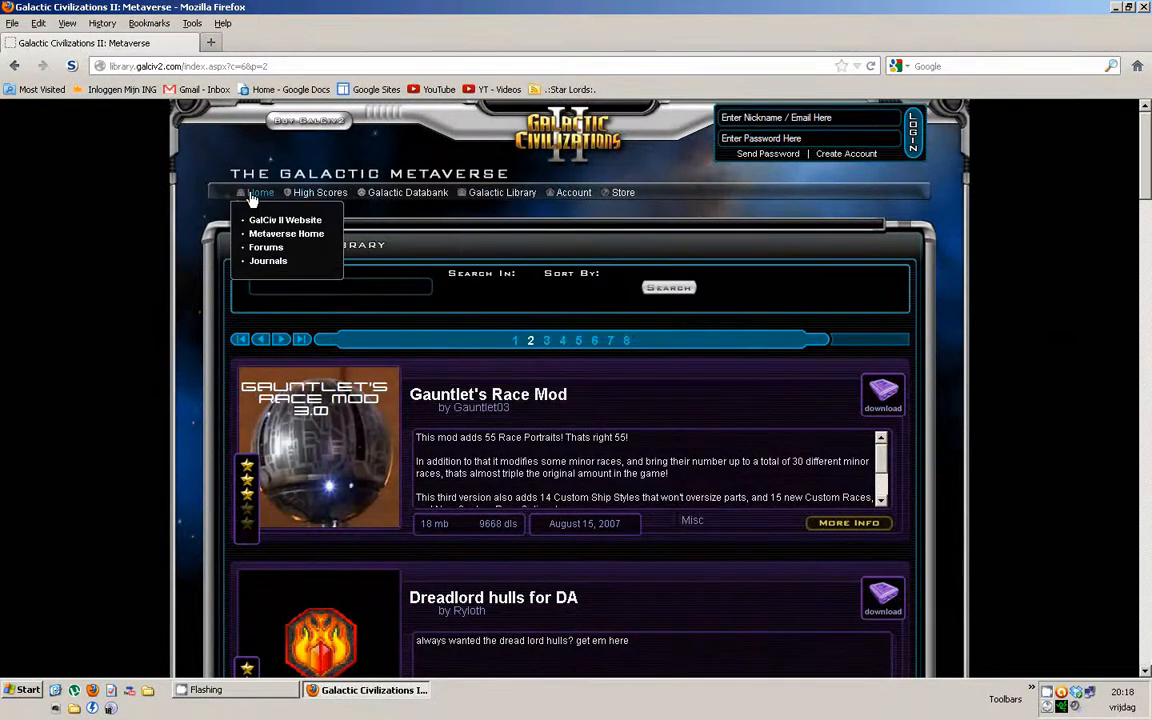
mouse_move(190, 434)
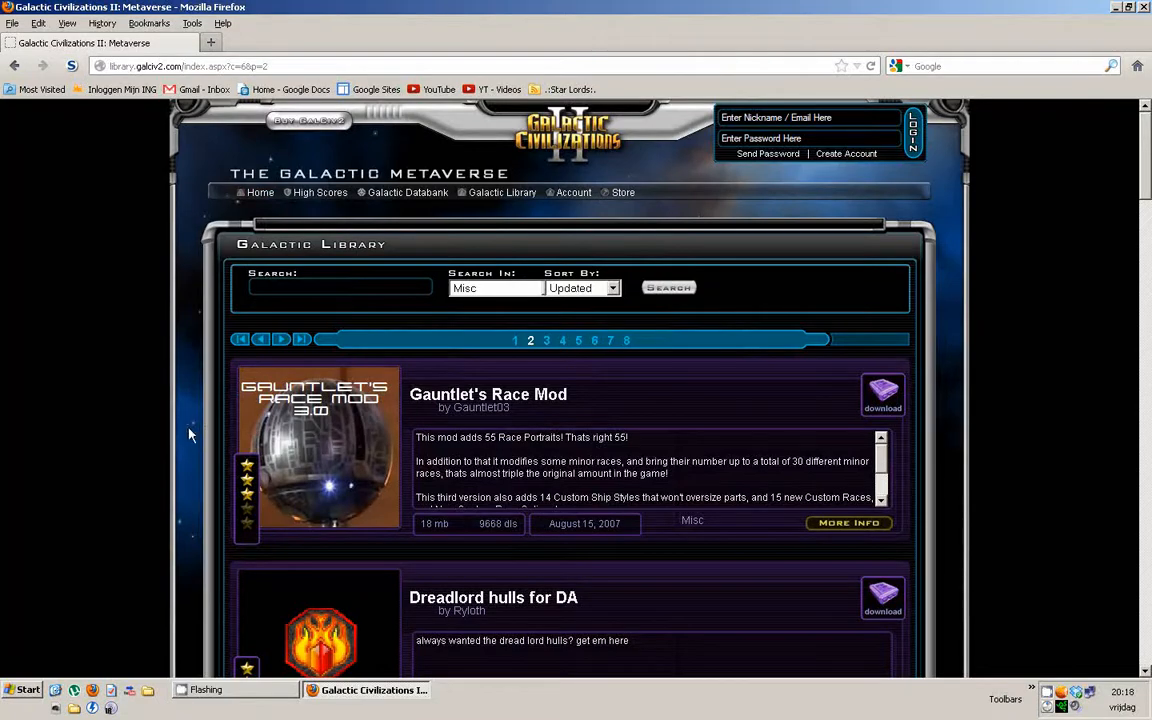
mouse_move(127, 286)
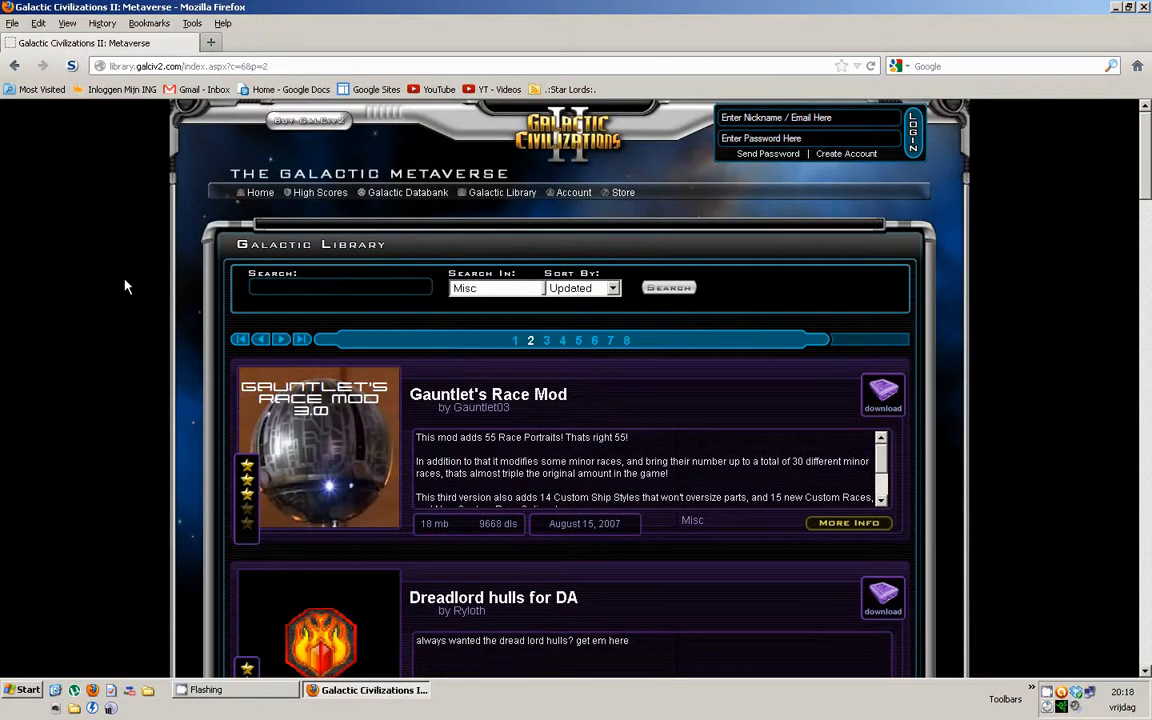
scroll(down, 3)
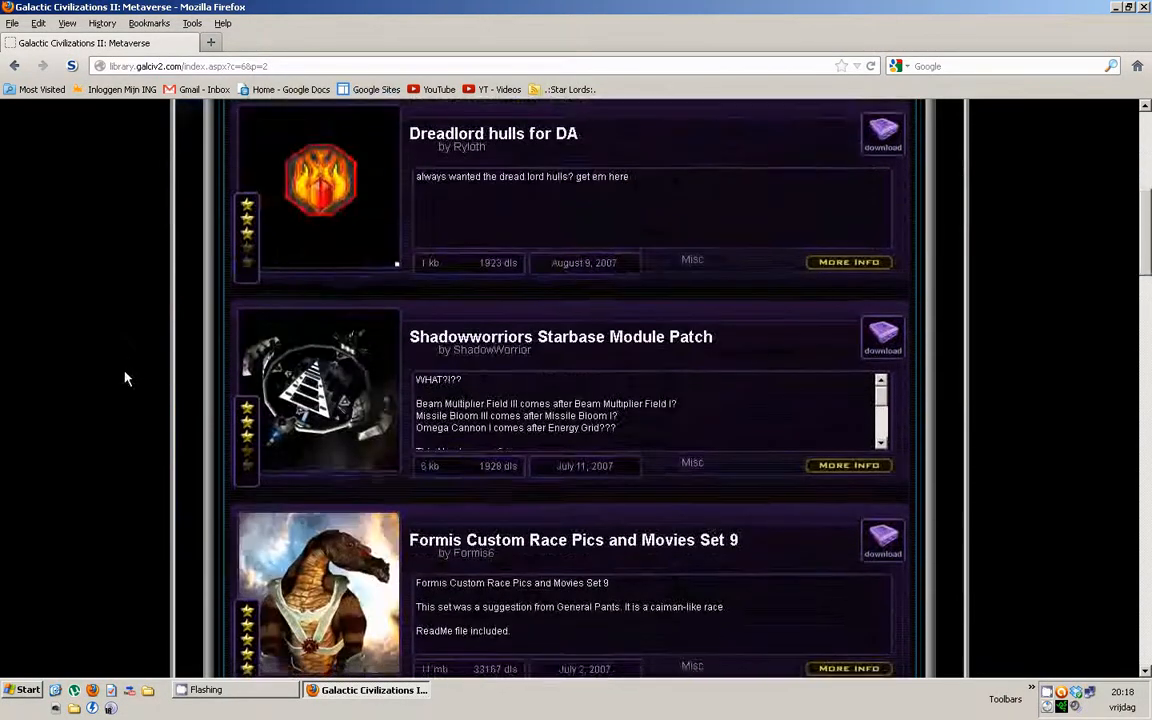
scroll(down, 3)
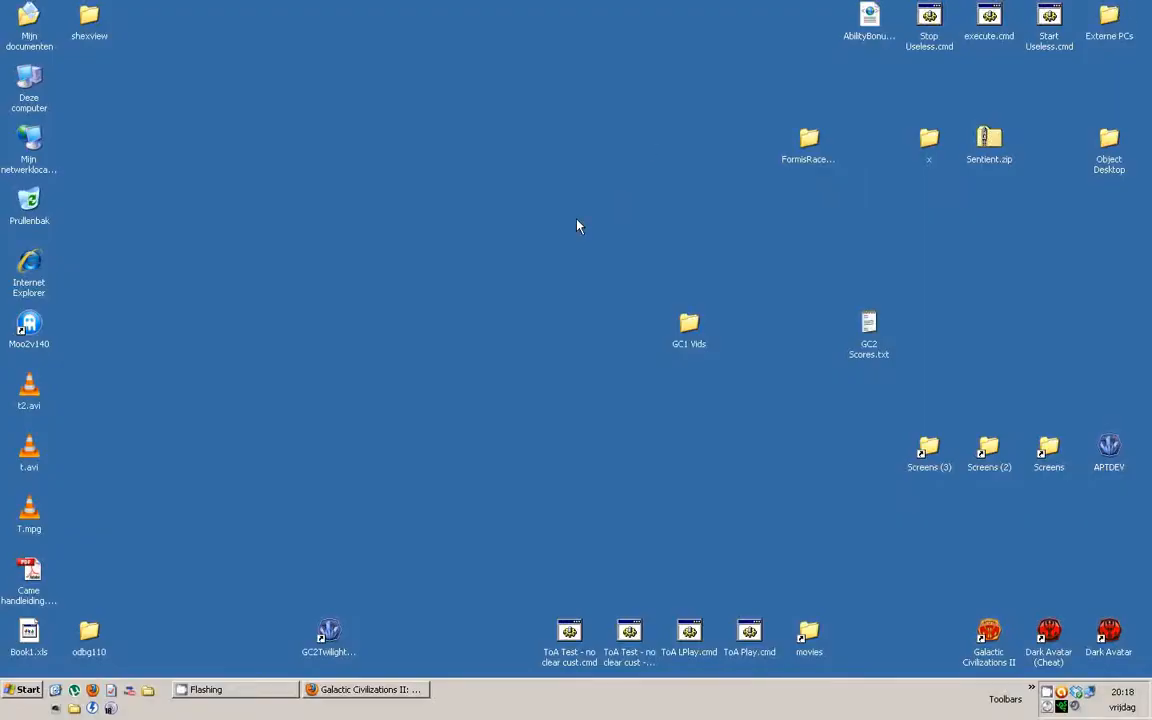
mouse_move(800, 152)
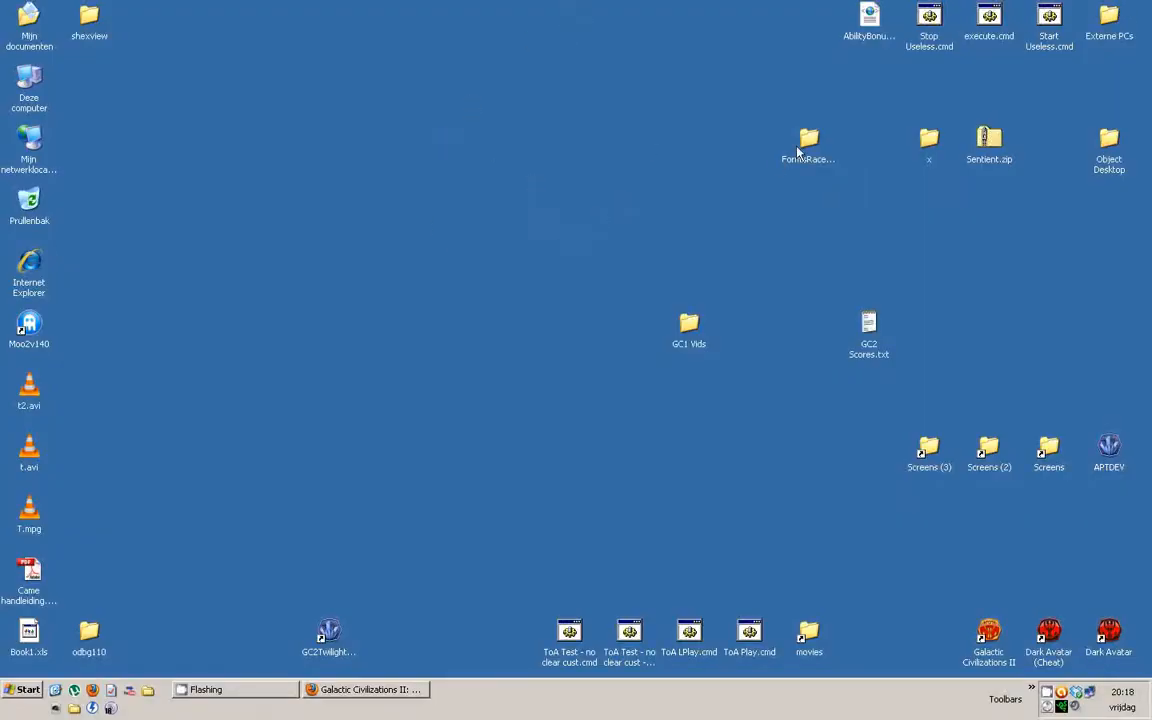
click(808, 140)
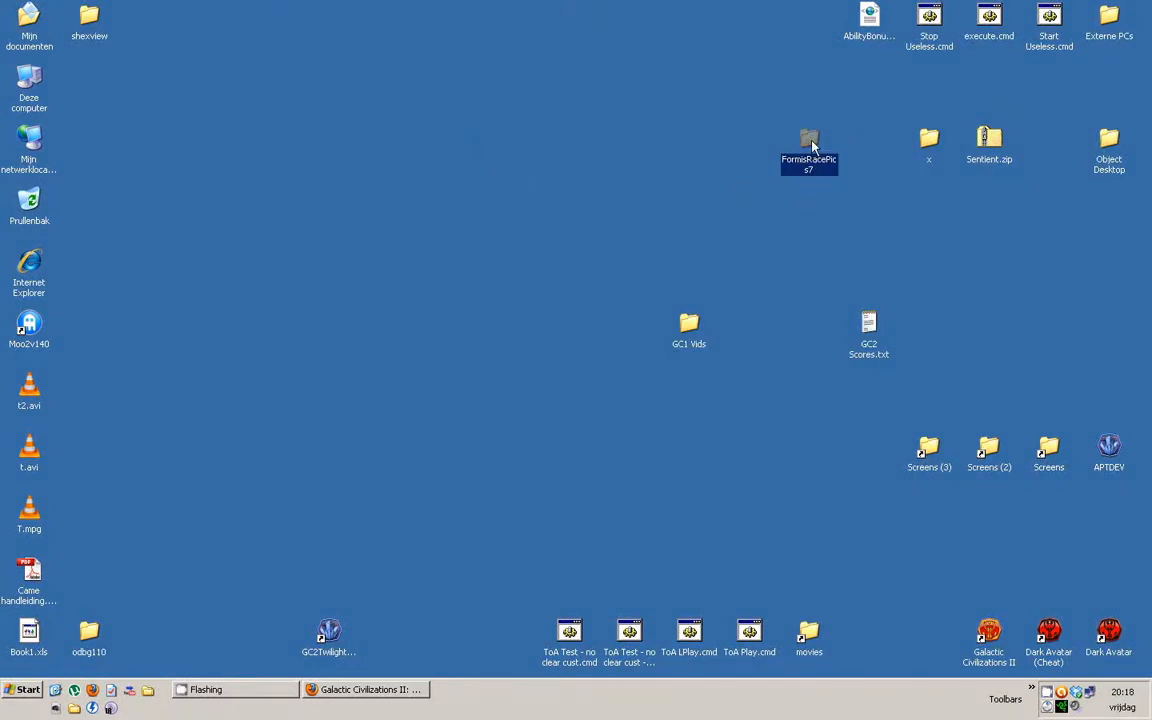
mouse_move(810, 150)
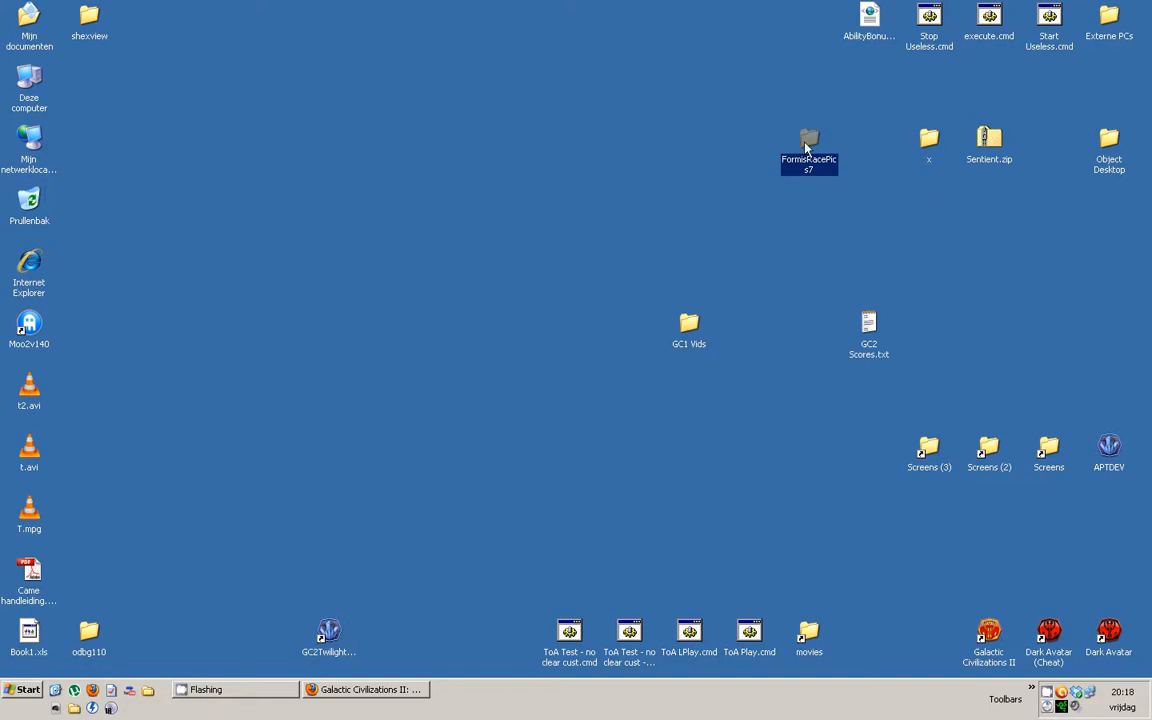
click(764, 226)
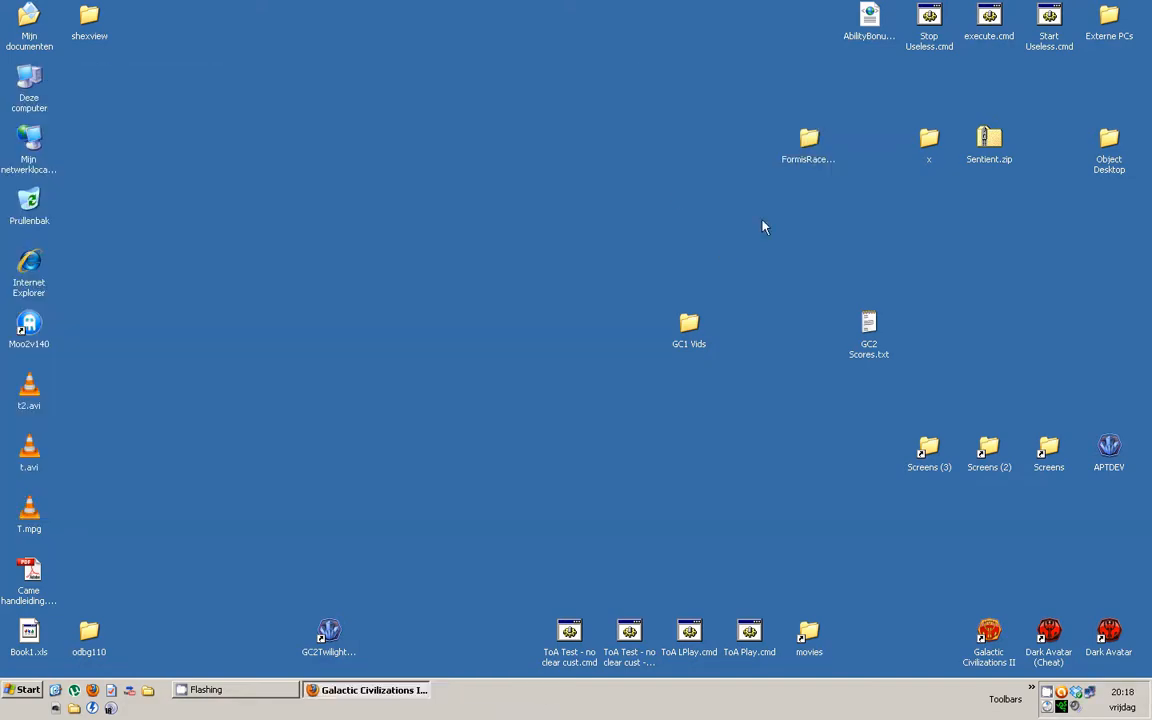
Open the FormisRacePics7 archive inside APTDEV's GC2 mods folder
double_click(1109, 450)
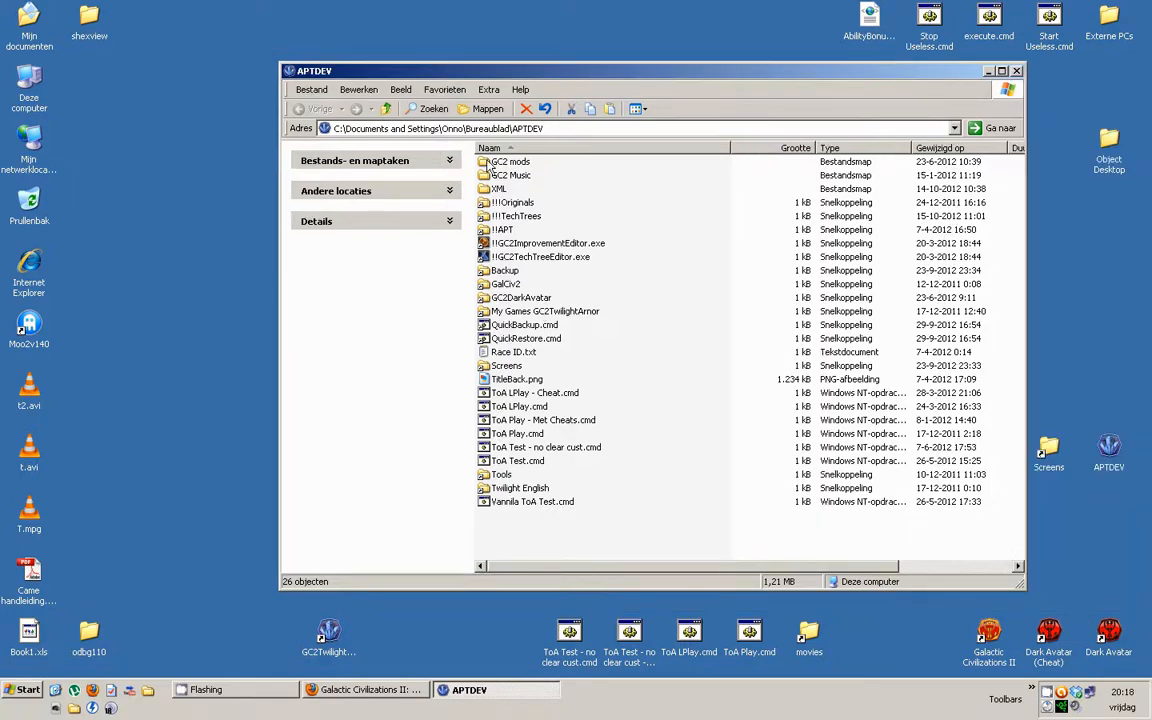
double_click(510, 161)
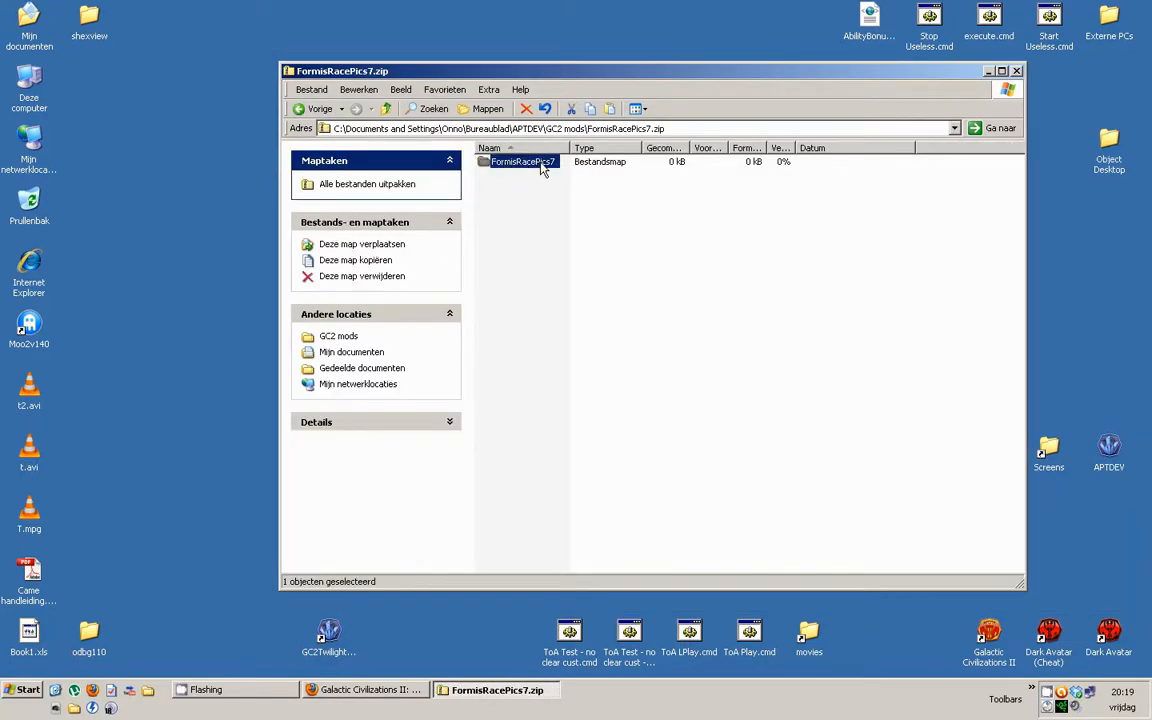
double_click(521, 161)
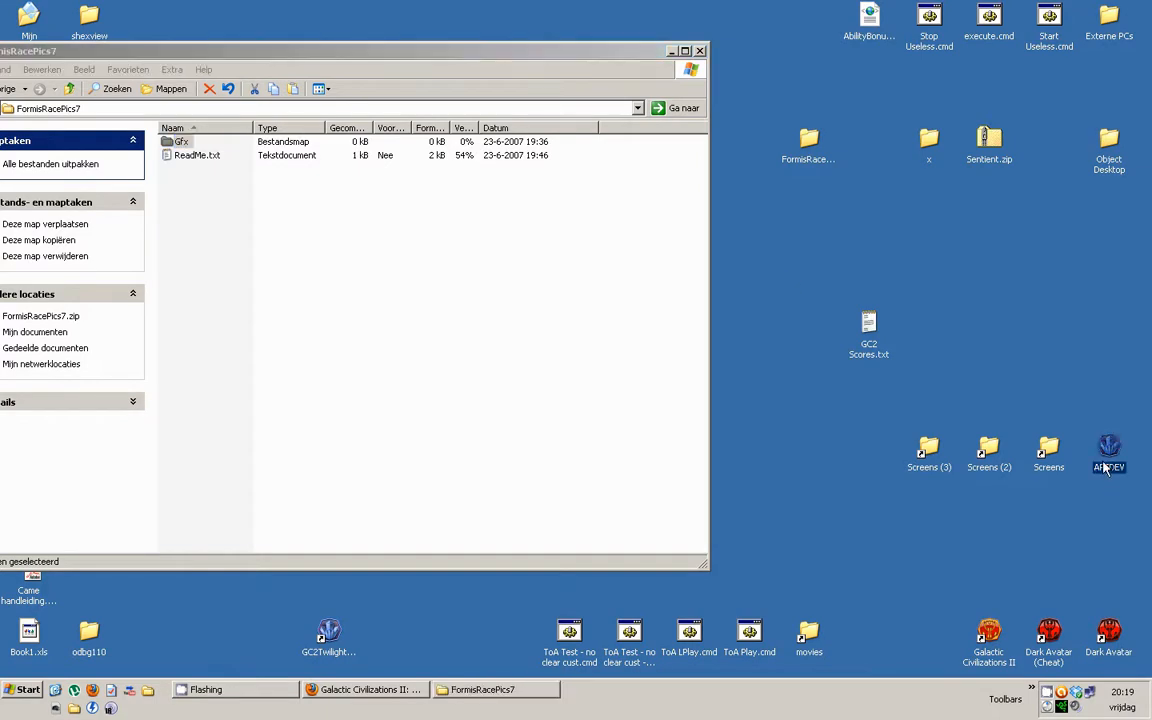
Open the My Games GC2TwilightArnor Gfx folder in a second window
double_click(1108, 452)
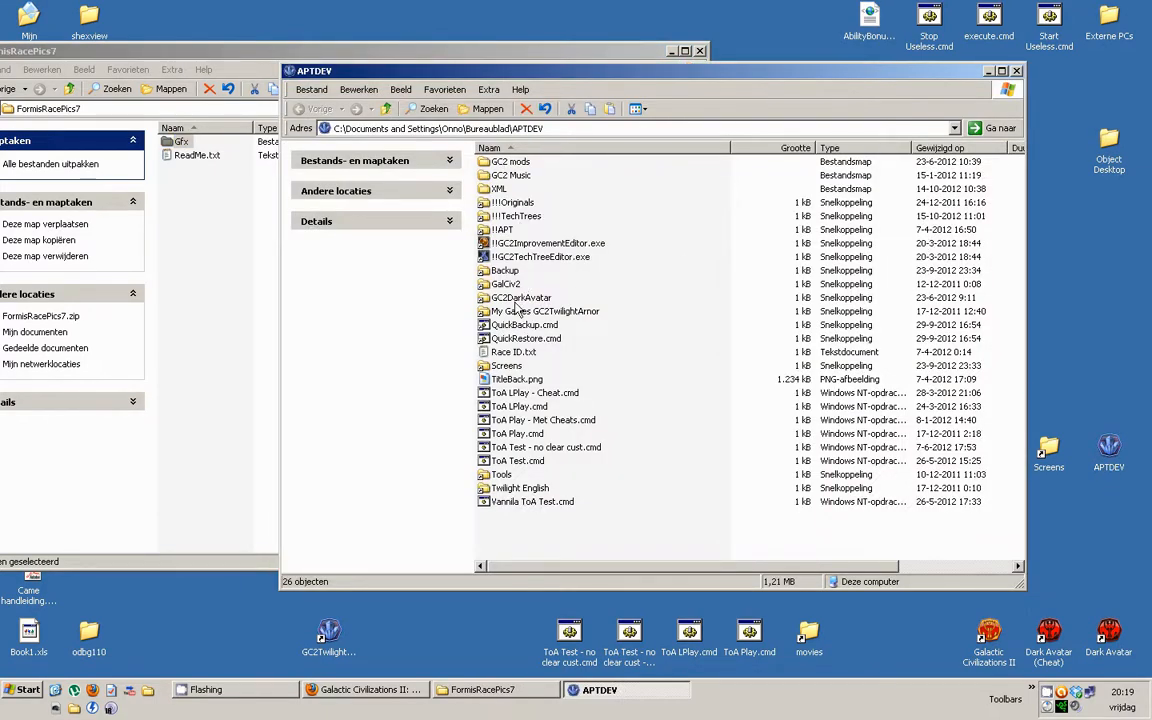
double_click(521, 297)
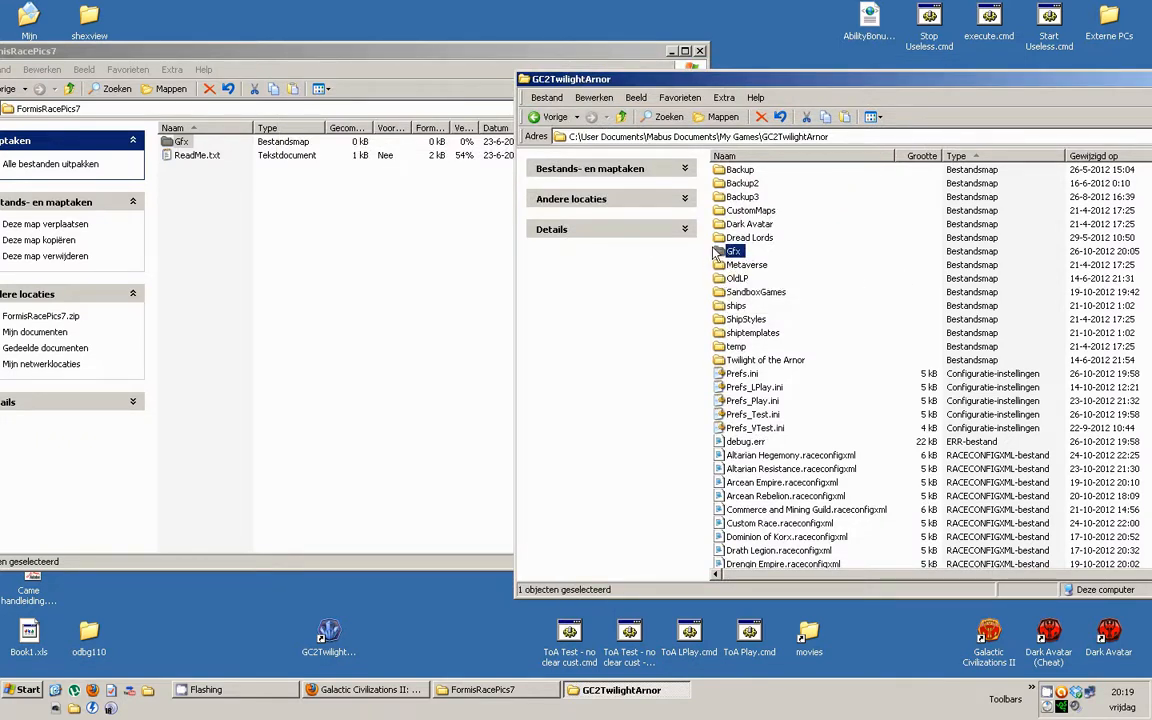
double_click(733, 251)
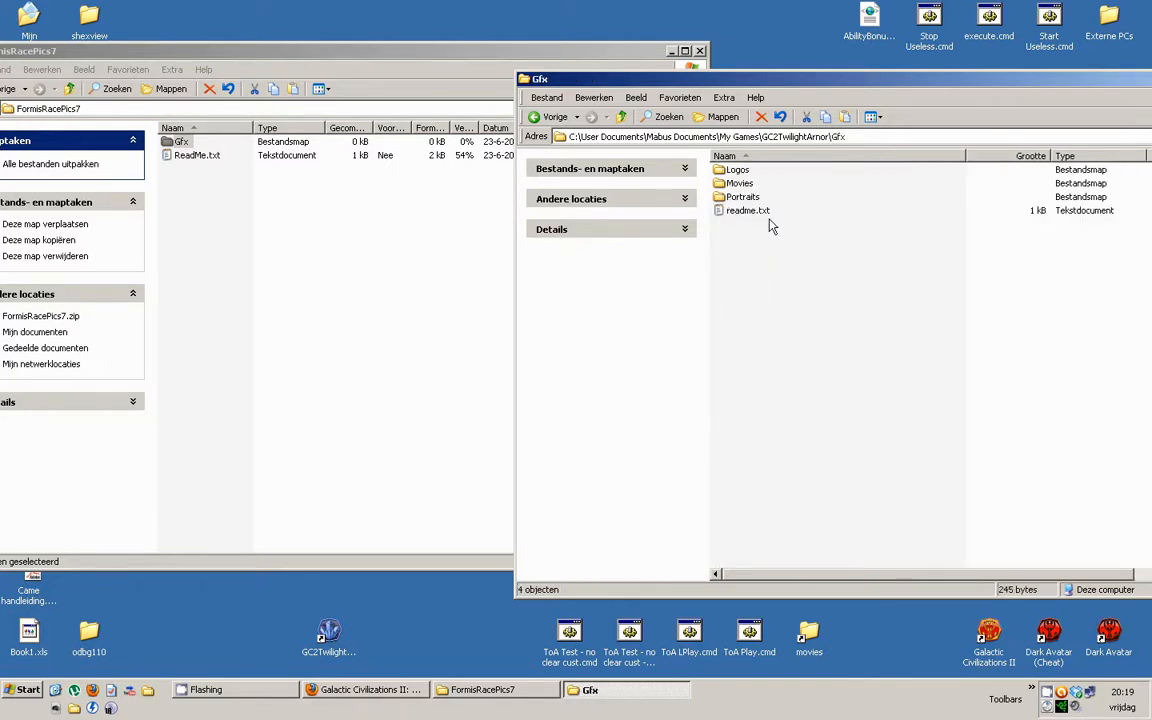
Open the pack's Logos folder and preview SteeleLogo.png
click(742, 196)
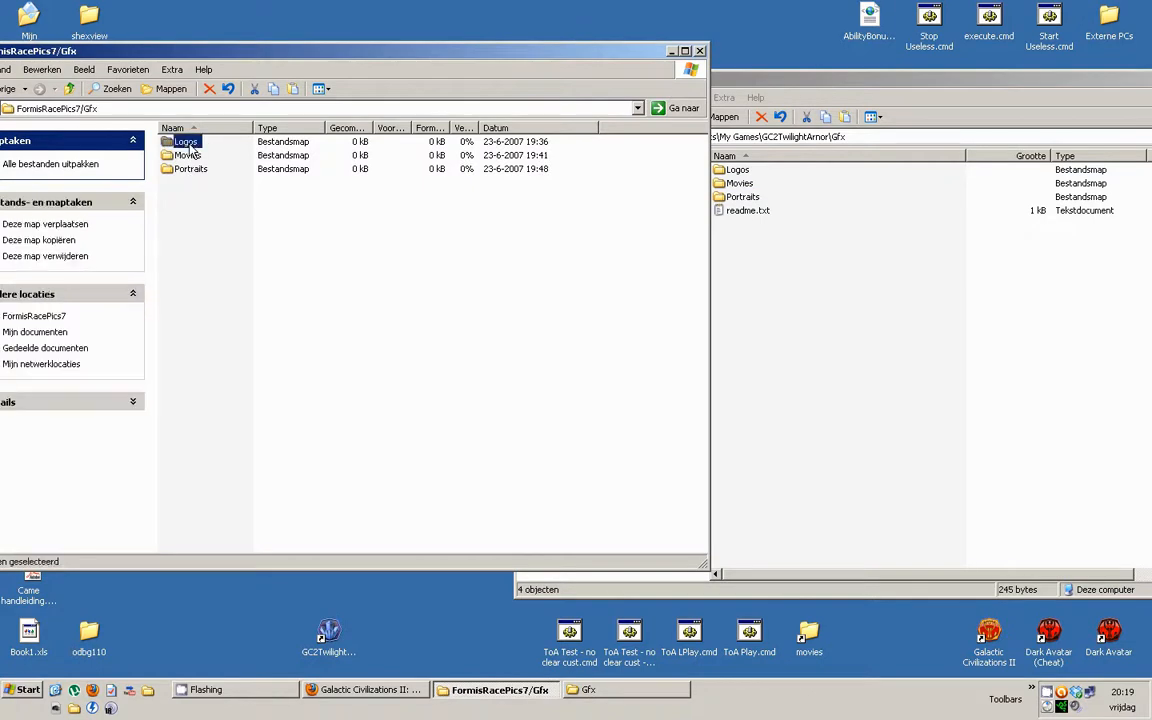
double_click(185, 141)
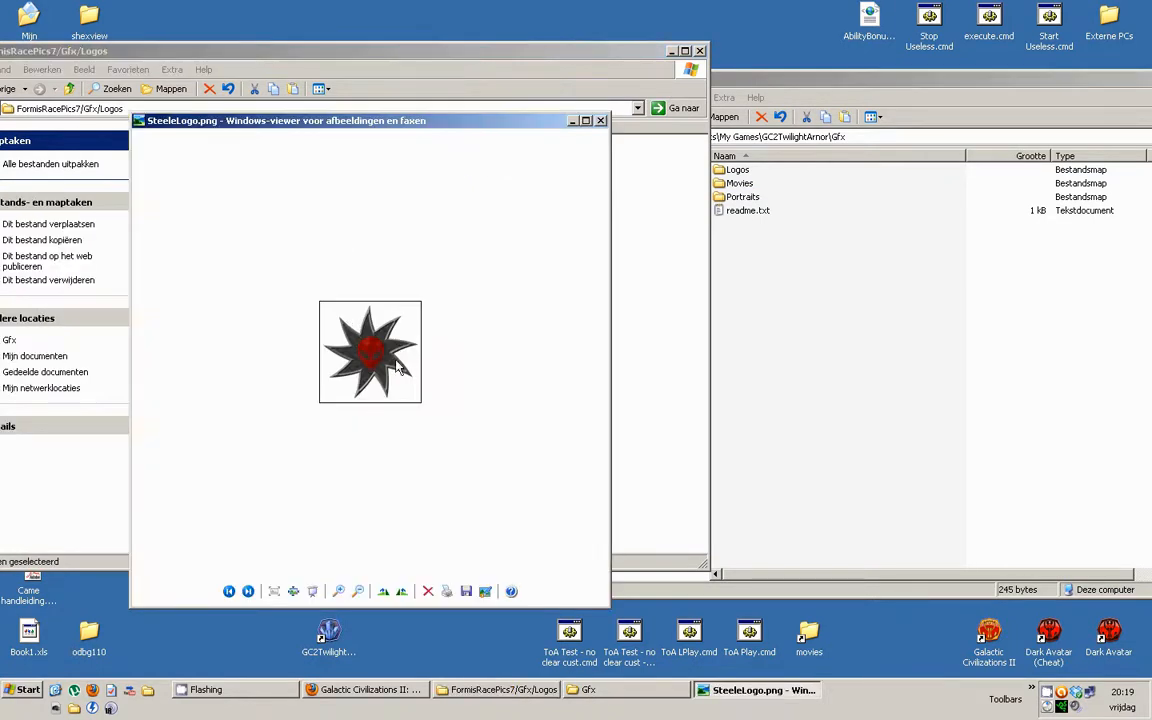
mouse_move(332, 362)
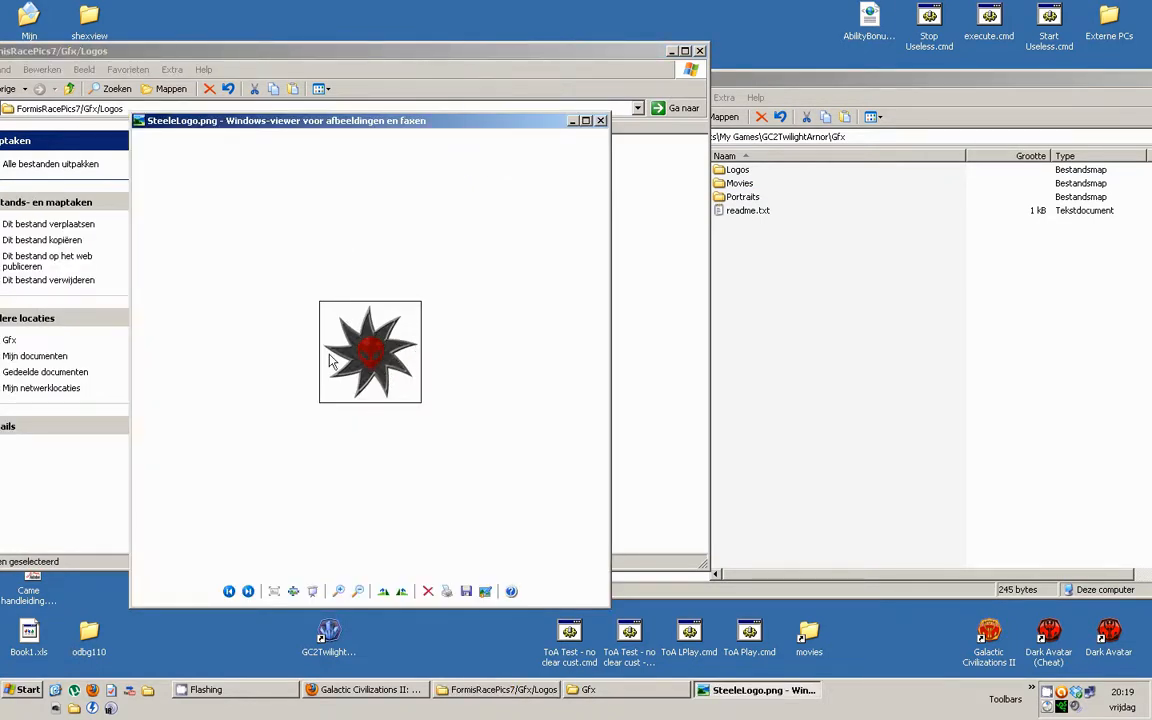
click(601, 120)
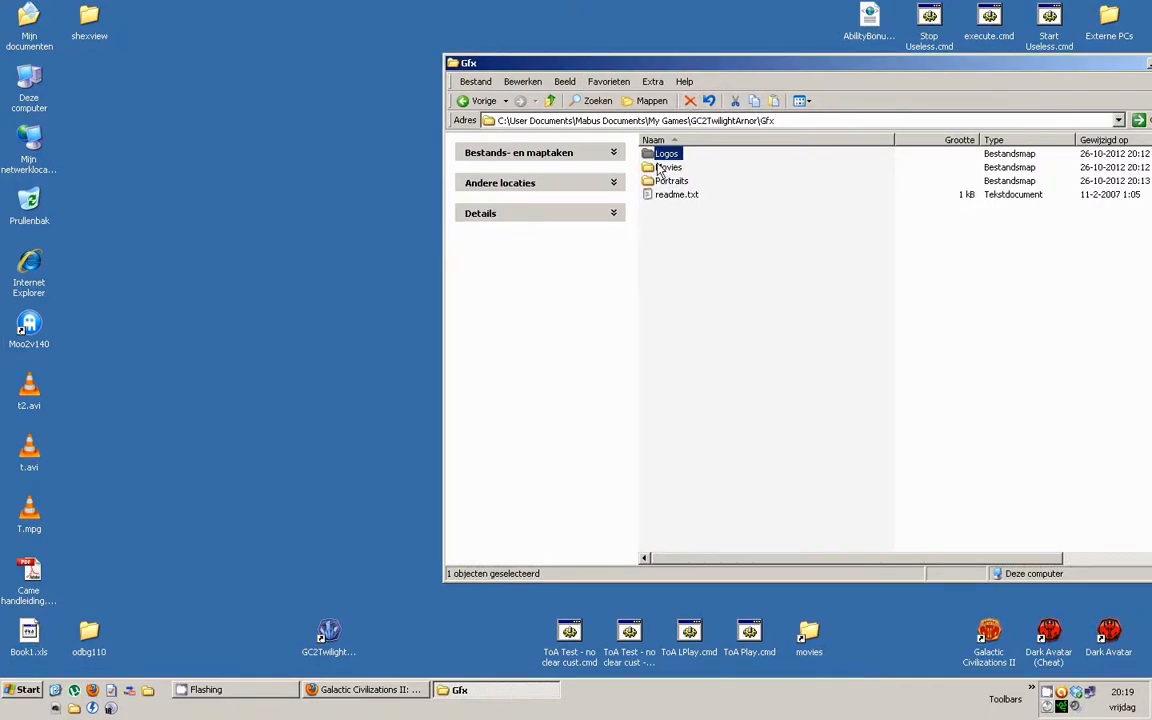
click(671, 181)
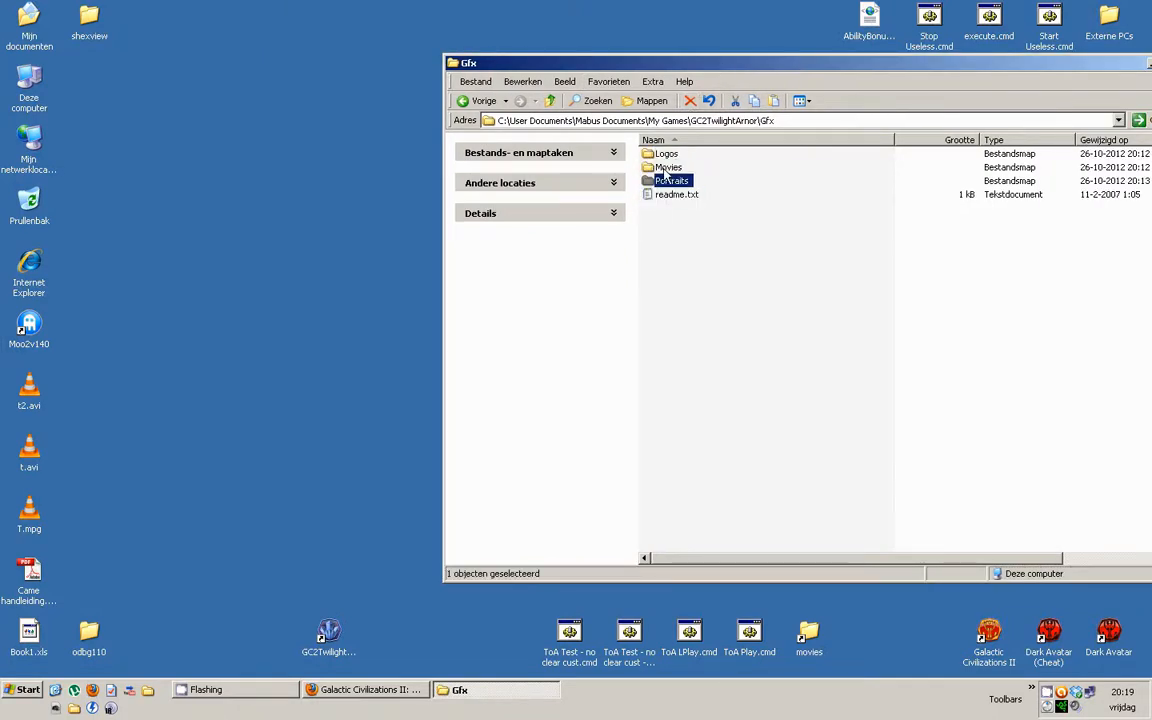
click(668, 167)
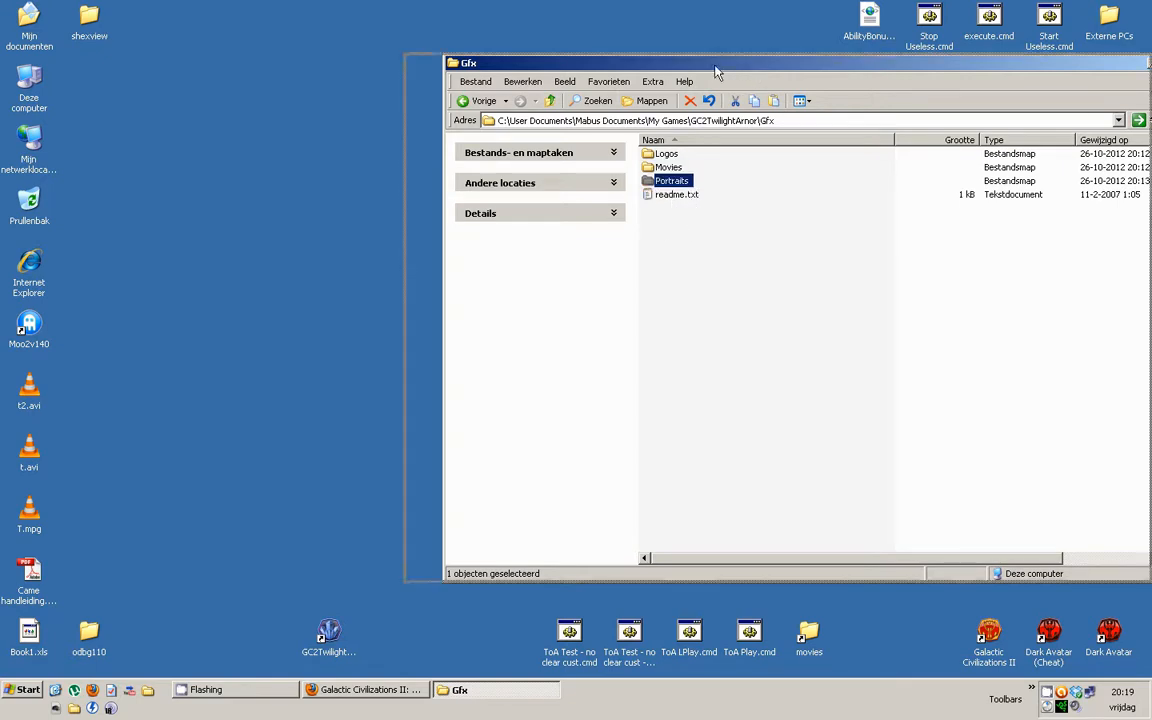
double_click(672, 180)
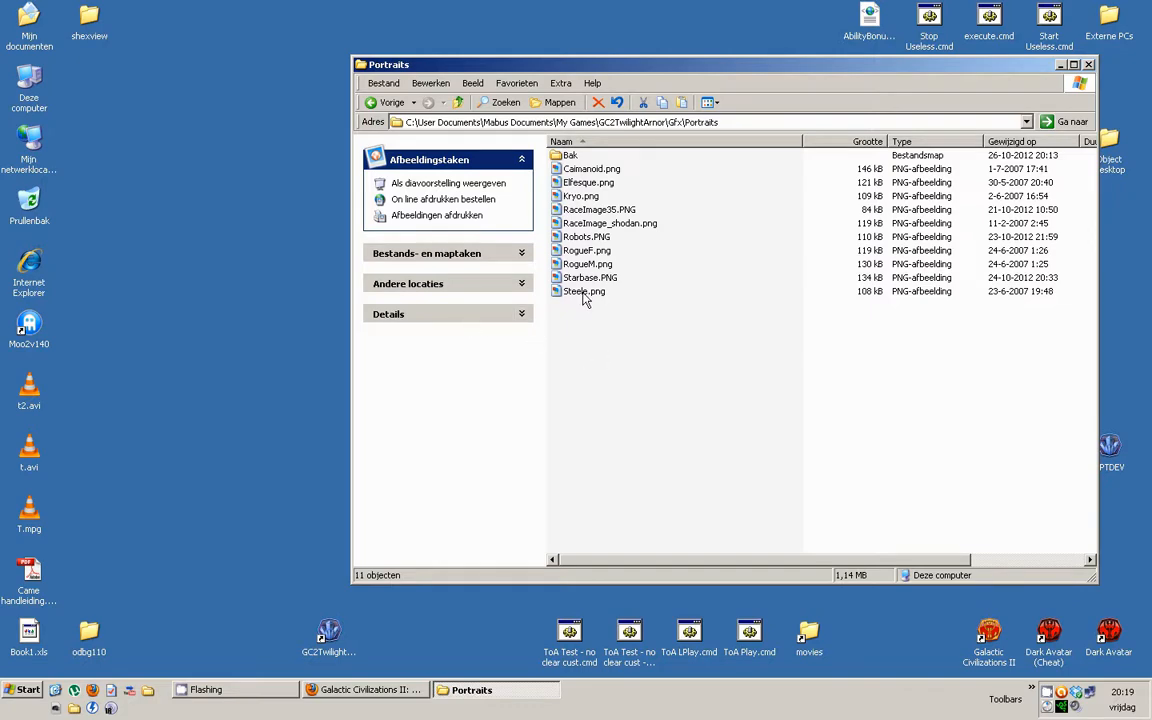
click(584, 291)
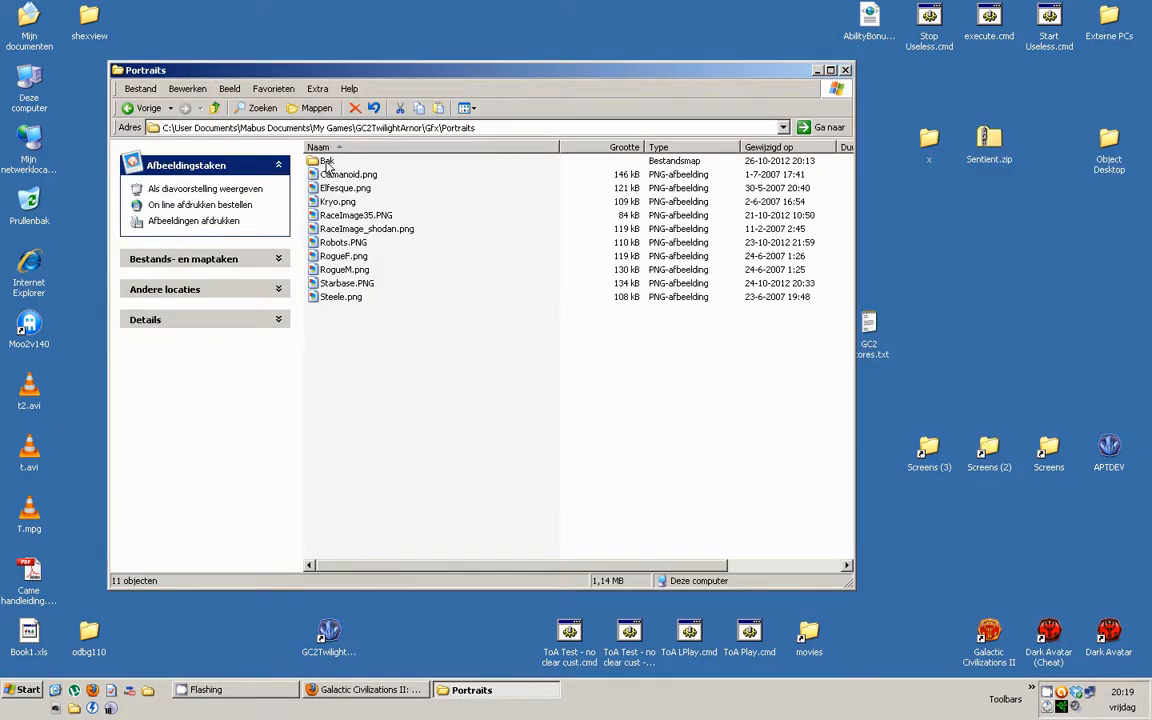
double_click(326, 160)
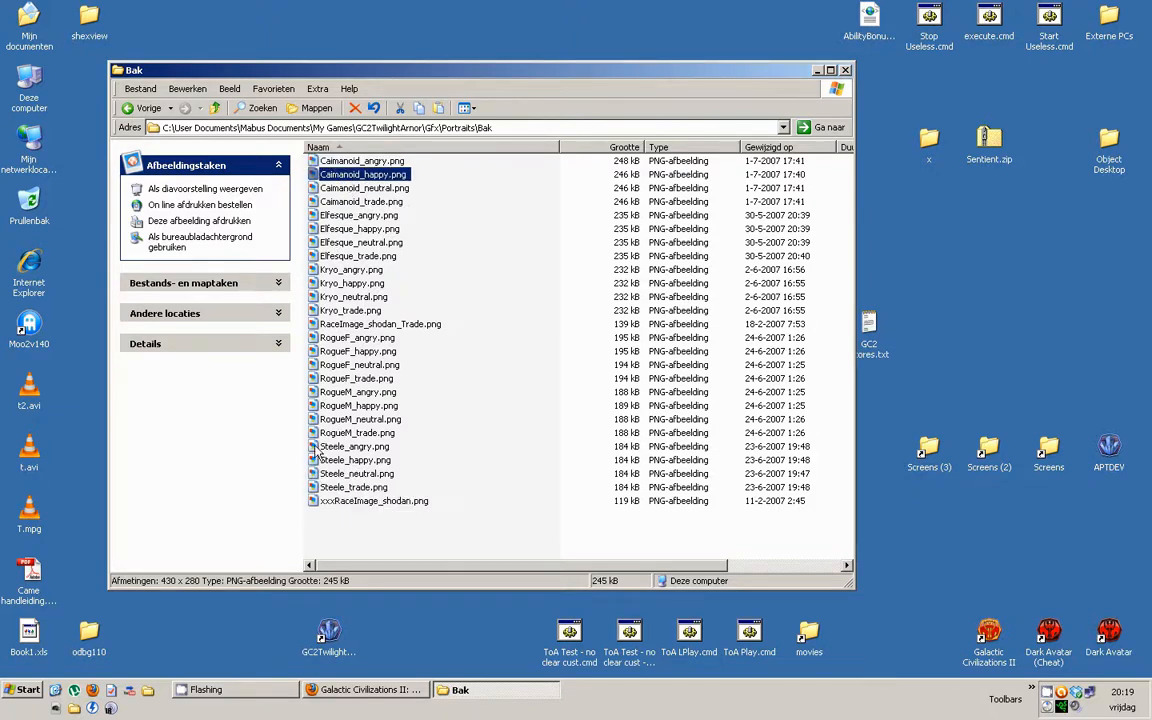
click(354, 487)
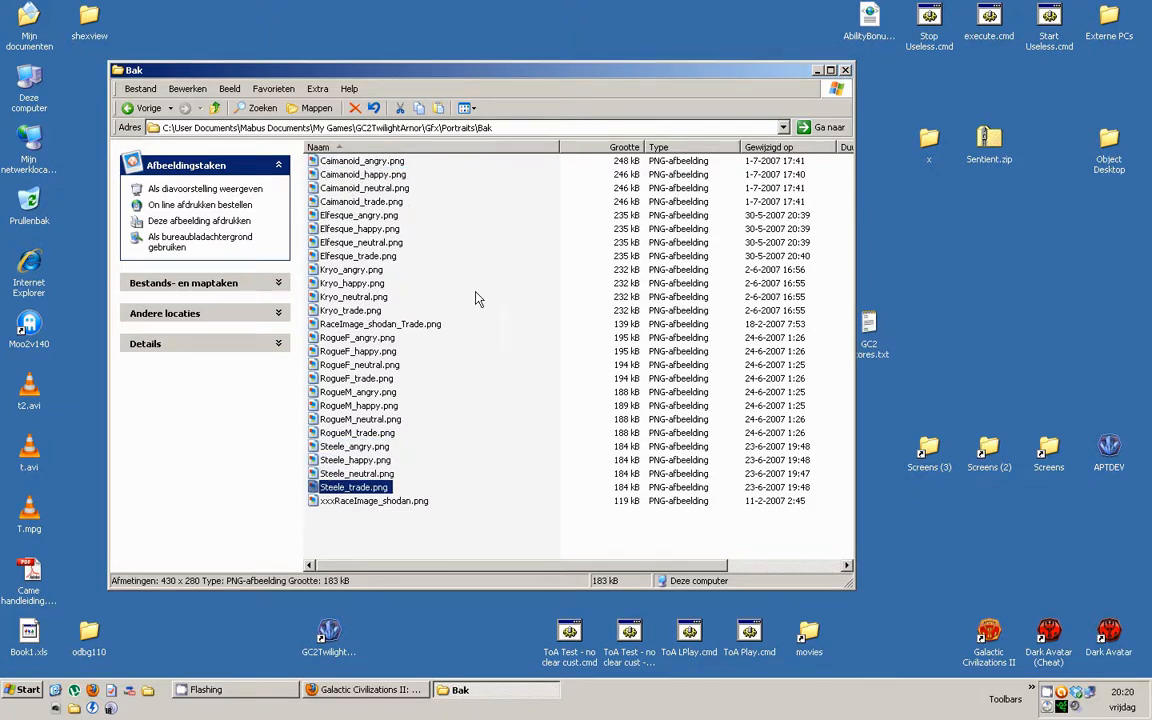
click(304, 111)
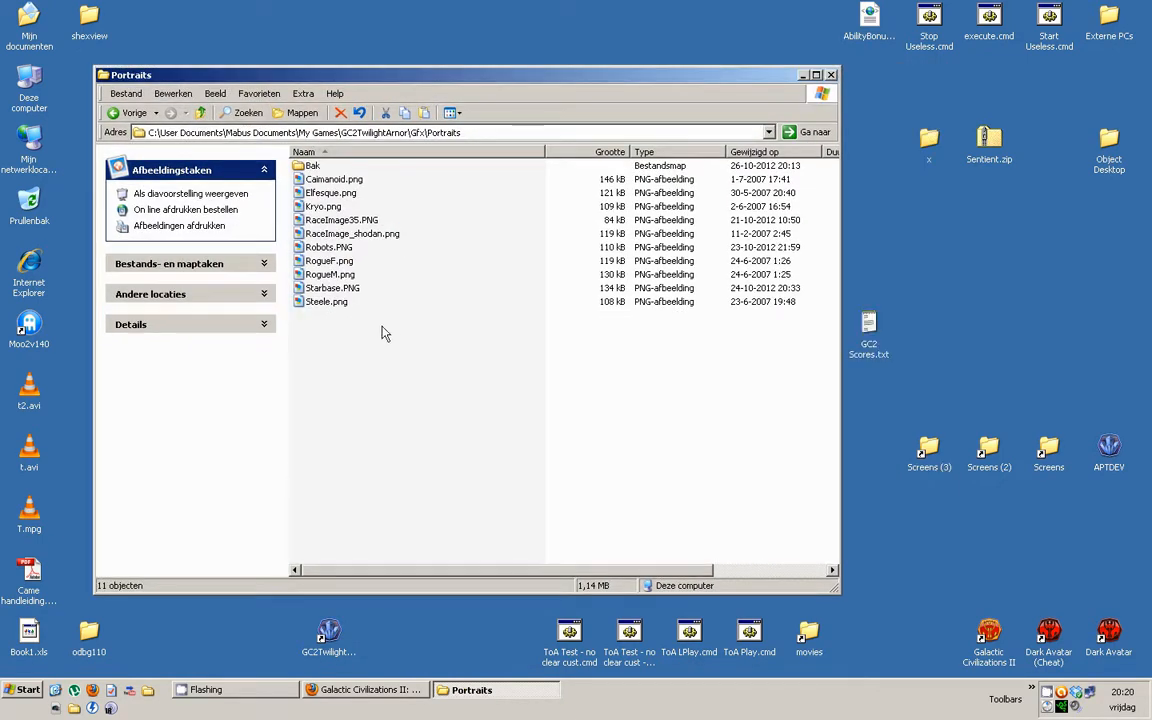
mouse_move(416, 349)
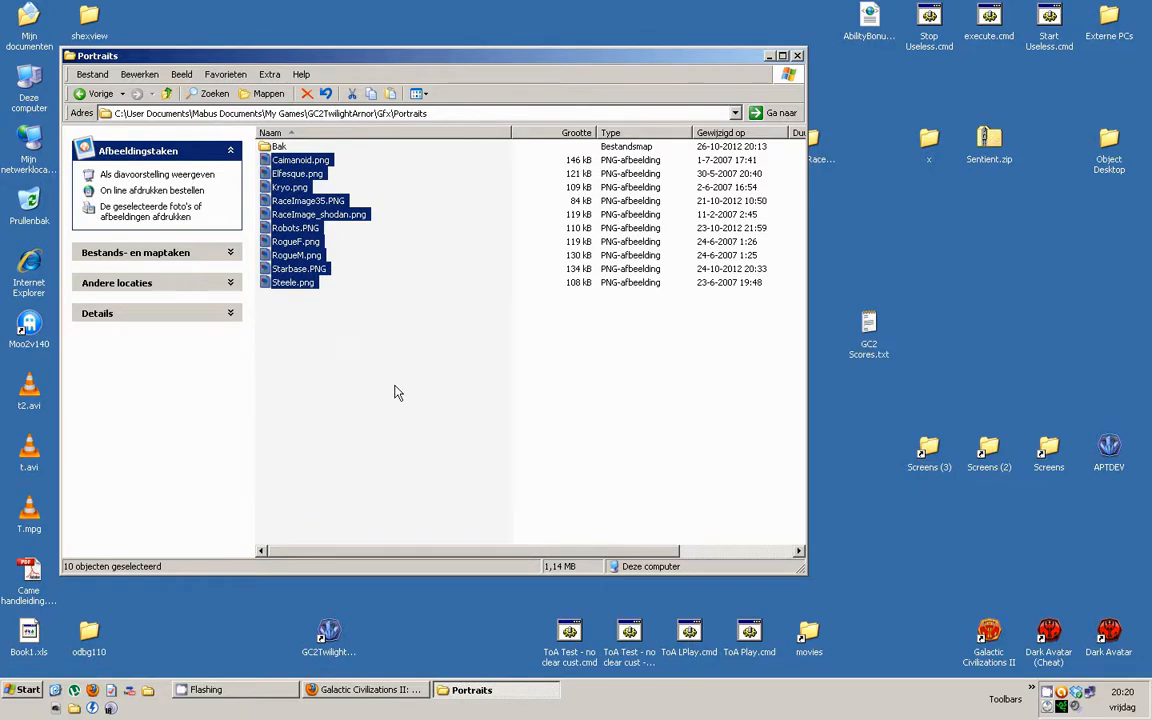
mouse_move(365, 405)
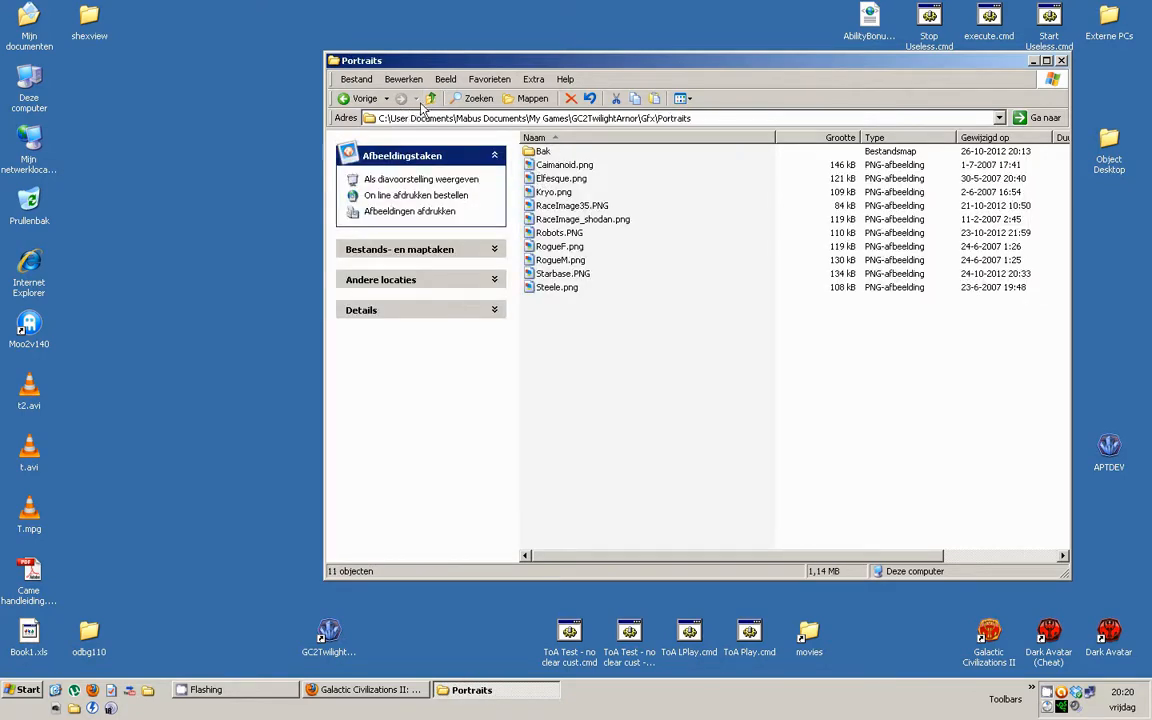
Open Gfx\Movies and select the Steele_angry, Steele_small and Steele_neutral Bink videos
click(430, 98)
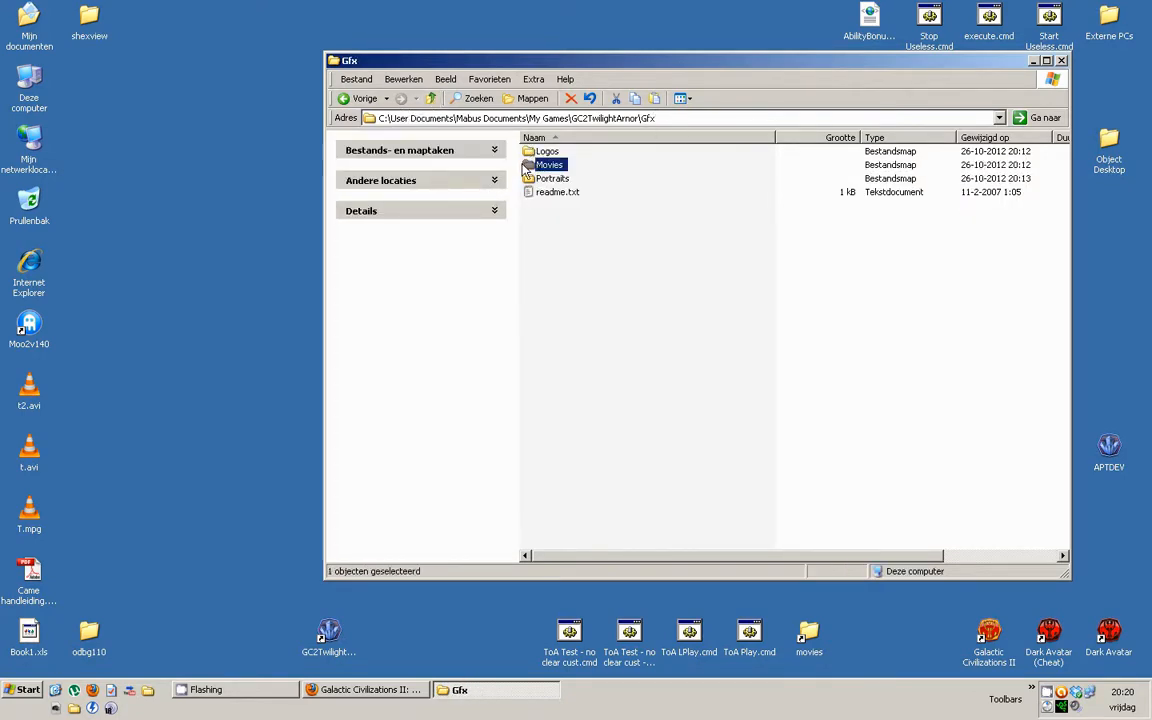
double_click(549, 164)
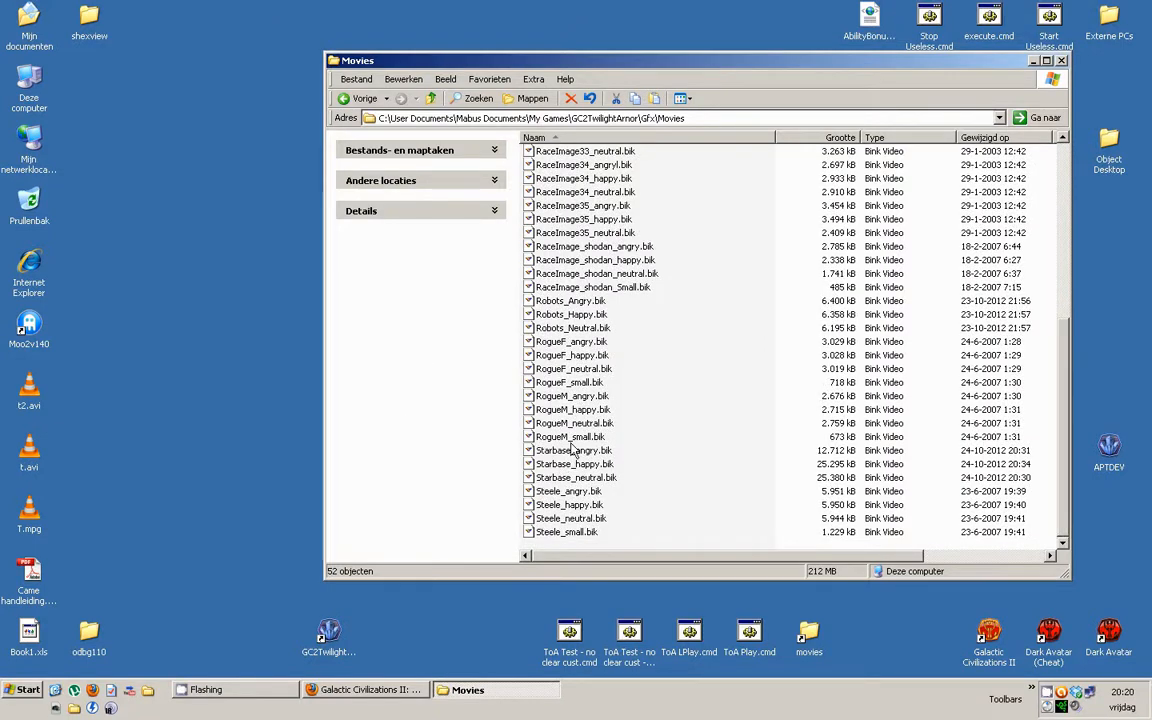
click(569, 491)
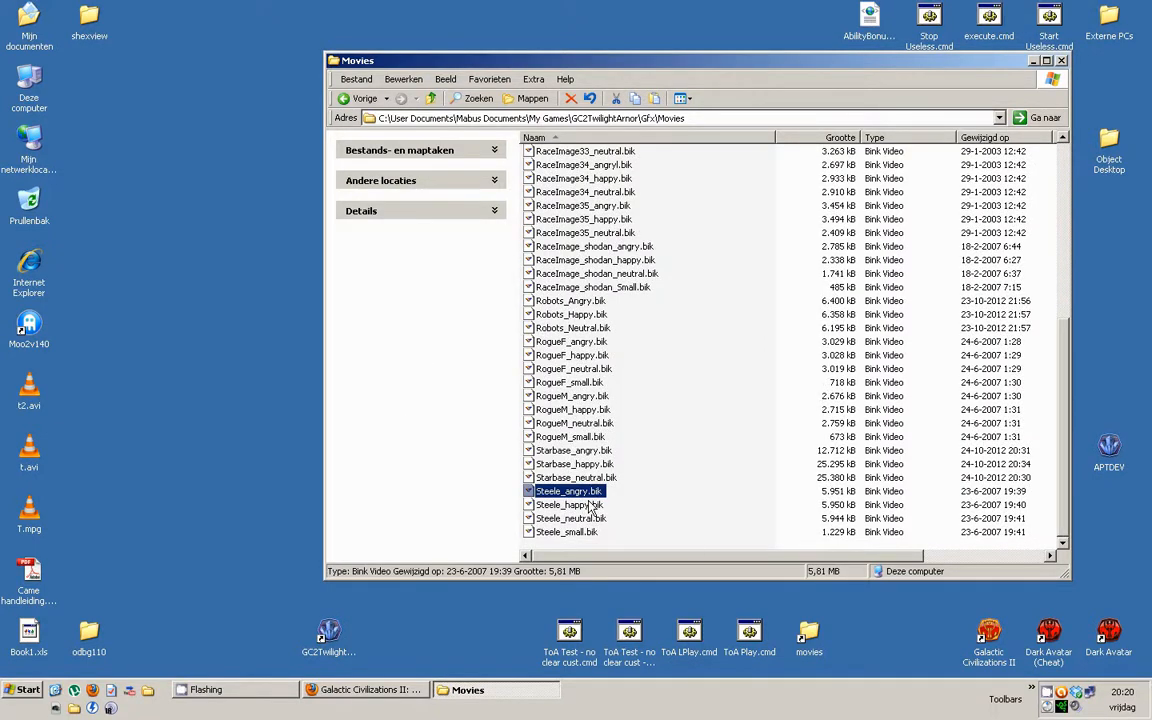
click(567, 531)
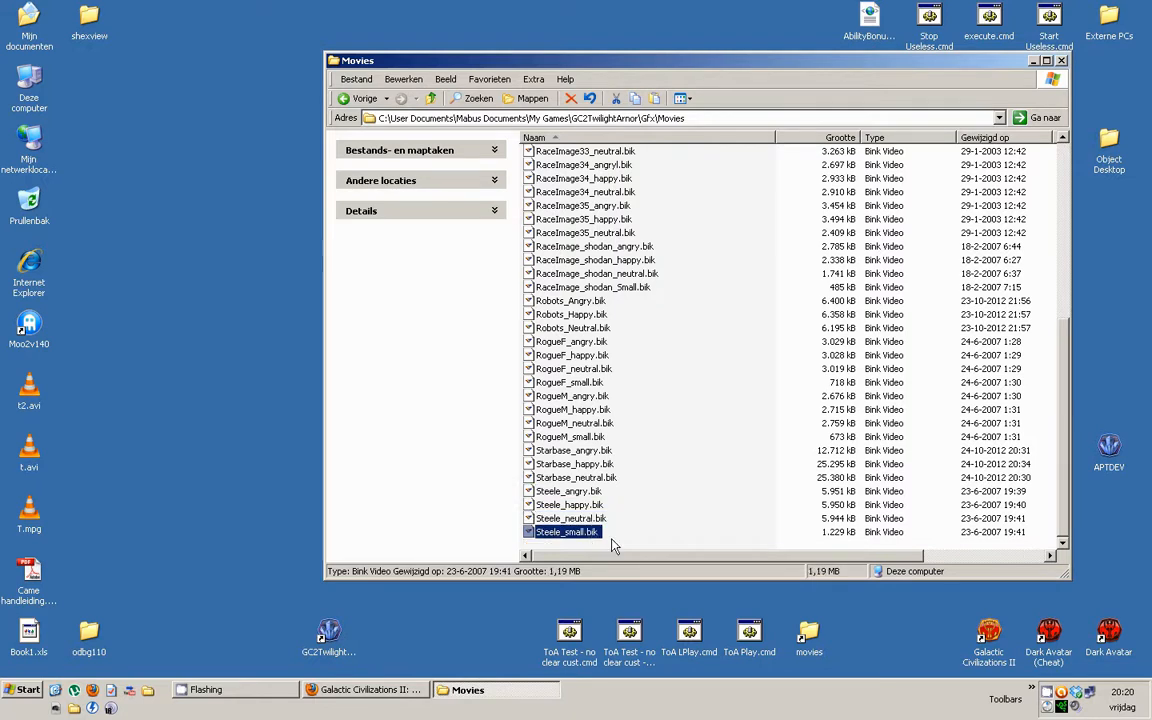
click(570, 518)
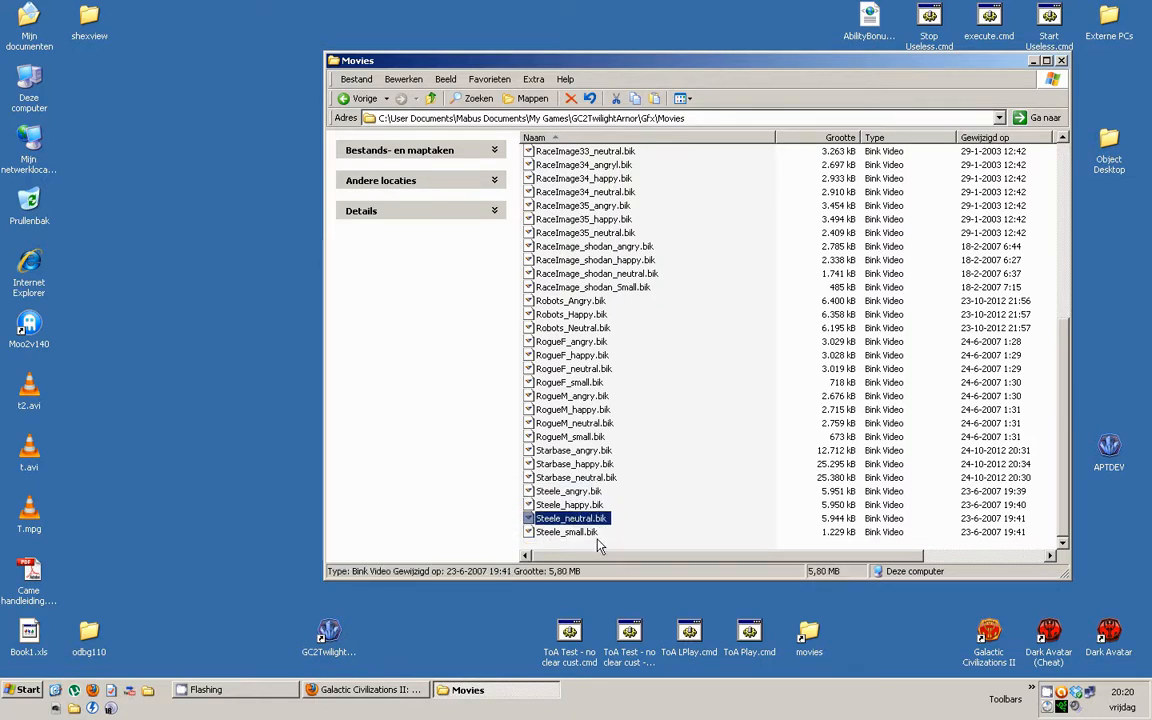
click(566, 531)
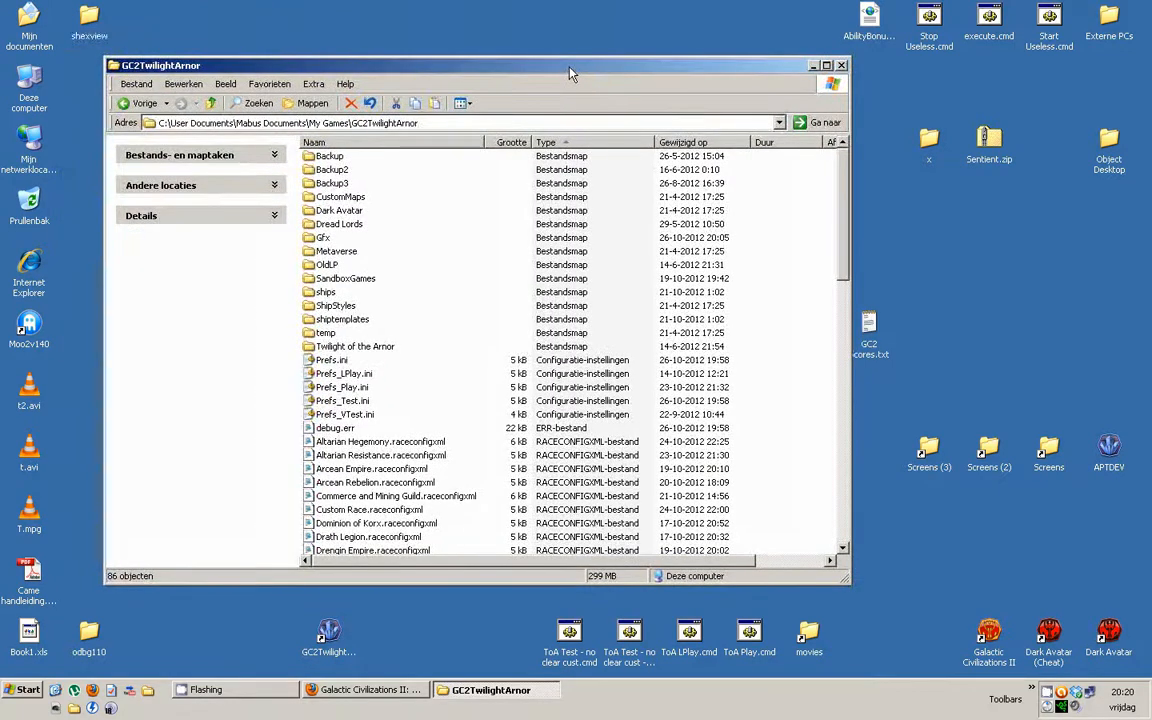
mouse_move(598, 317)
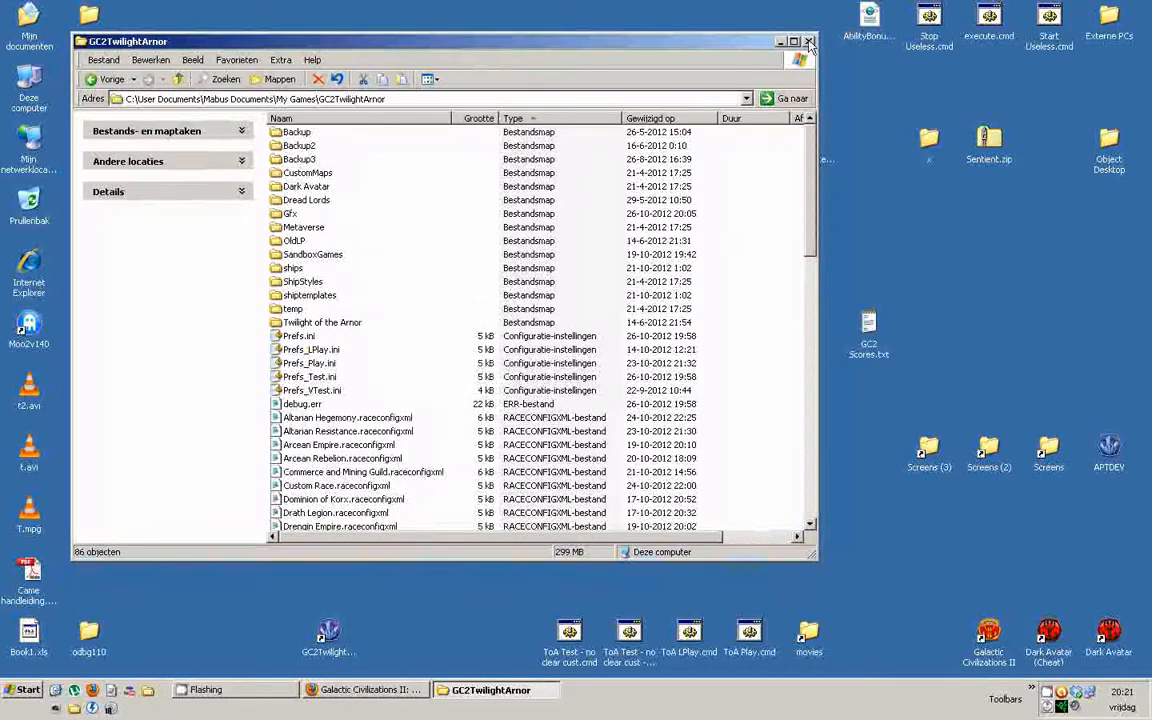
Open GC1 Vids and preview the 3_trade00 and 4_trade00 trade videos
click(809, 41)
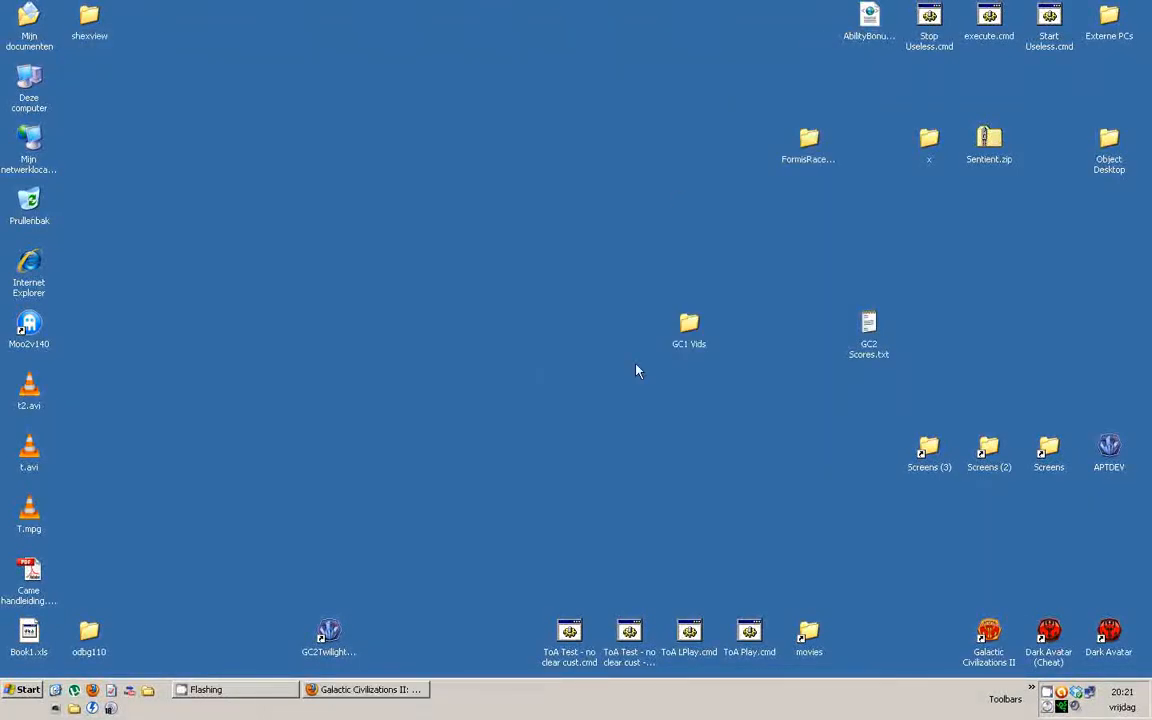
double_click(689, 330)
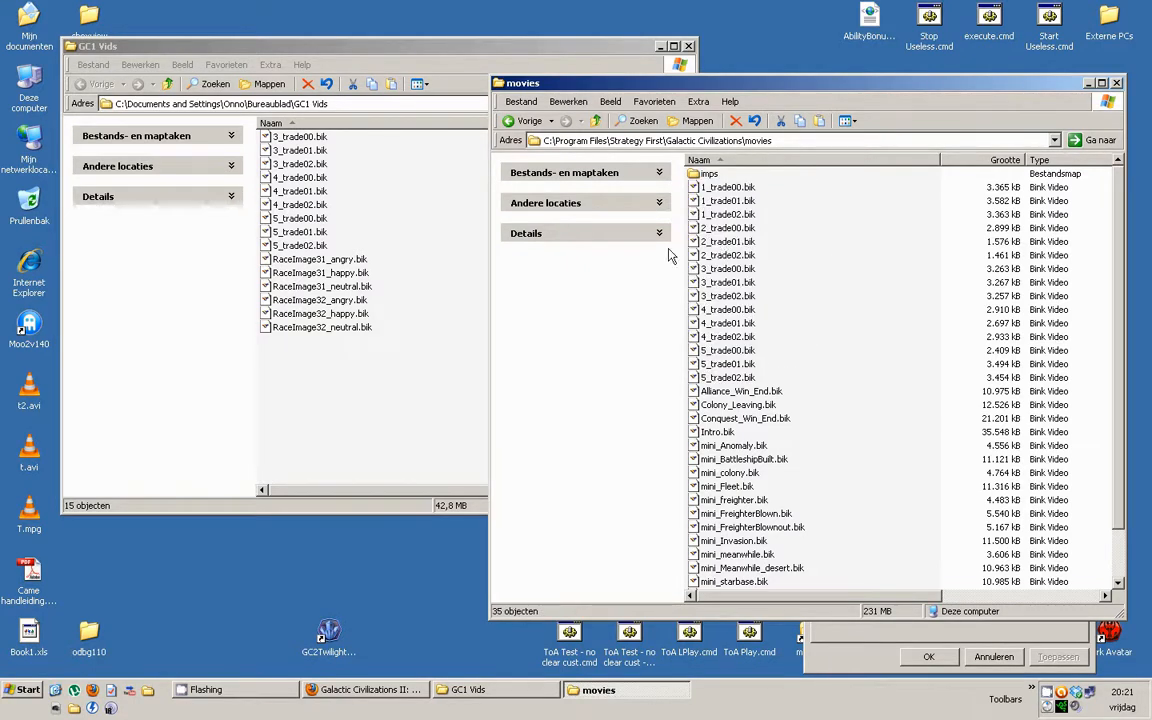
double_click(728, 187)
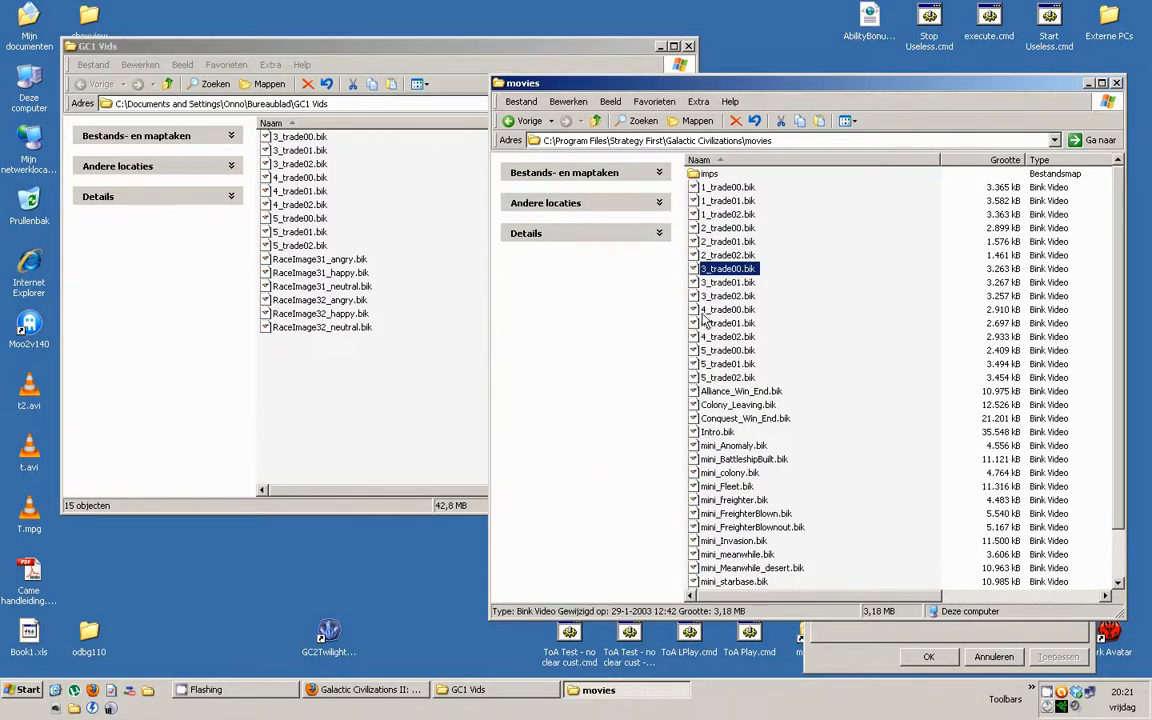
double_click(727, 309)
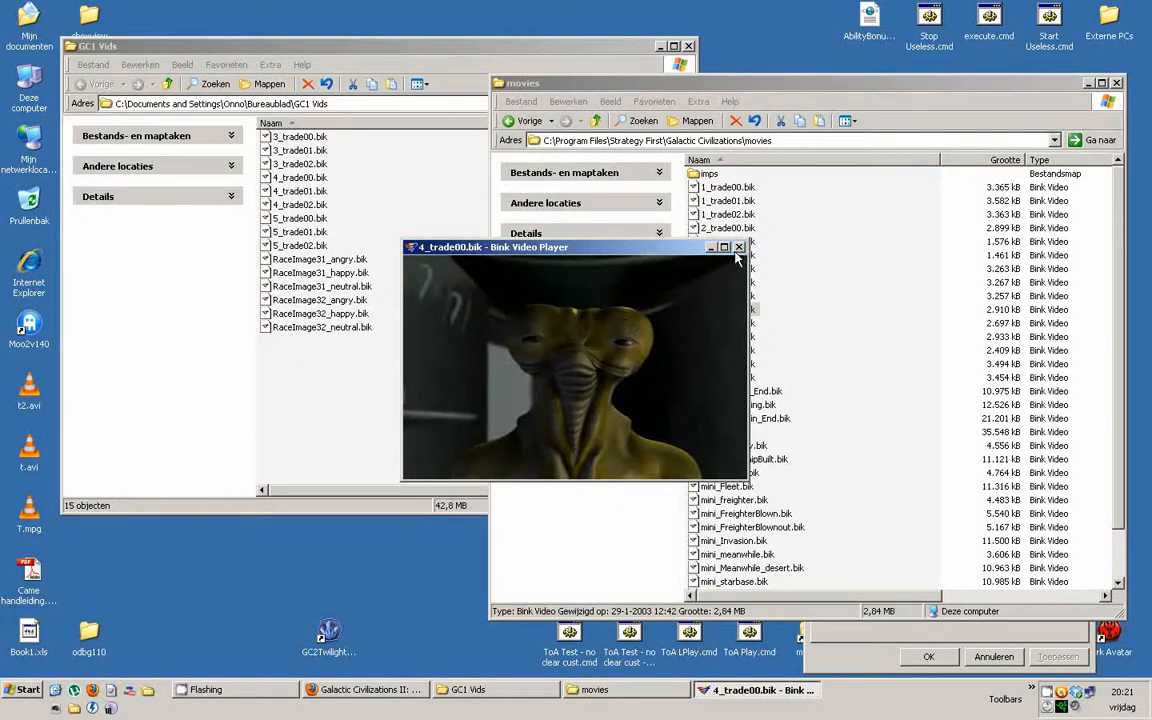
click(739, 247)
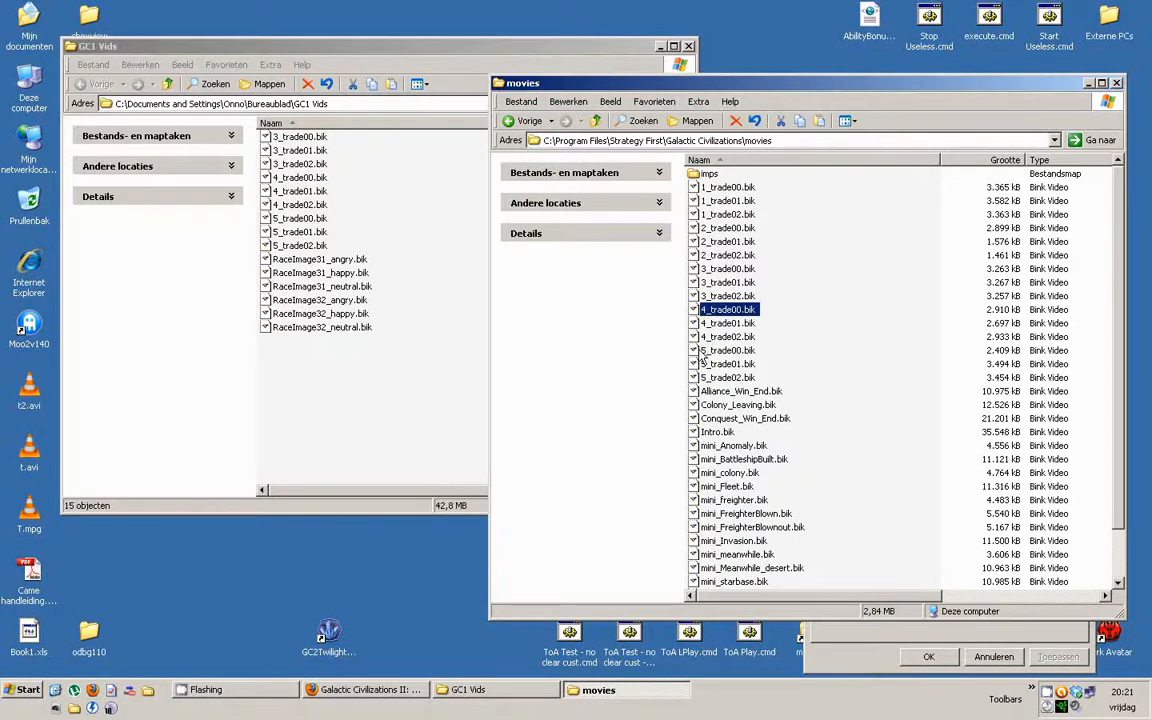
click(728, 350)
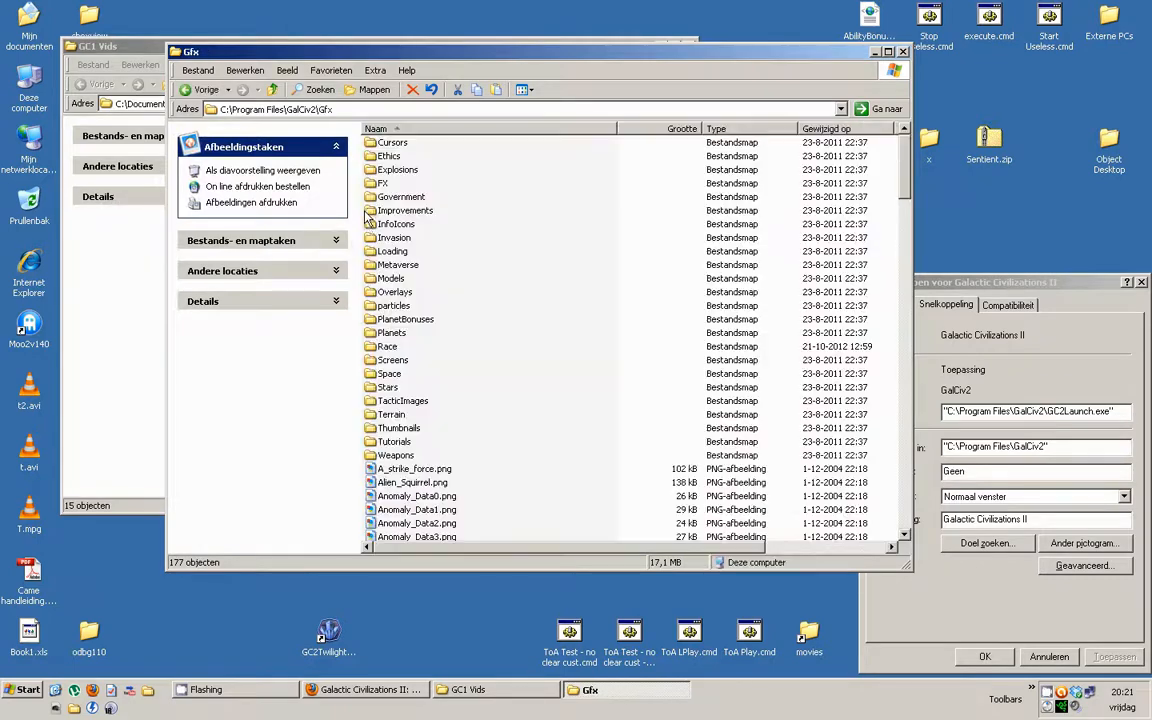
Open the Race folder, scroll the portraits and select RaceImage34
double_click(387, 346)
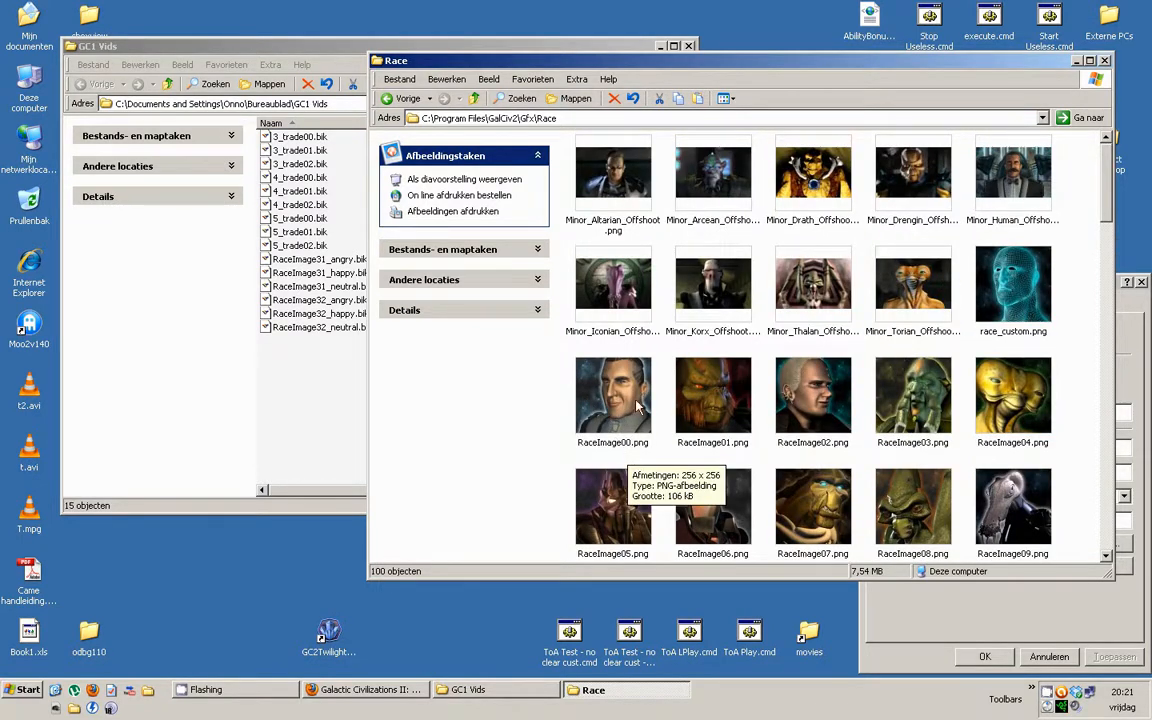
mouse_move(683, 335)
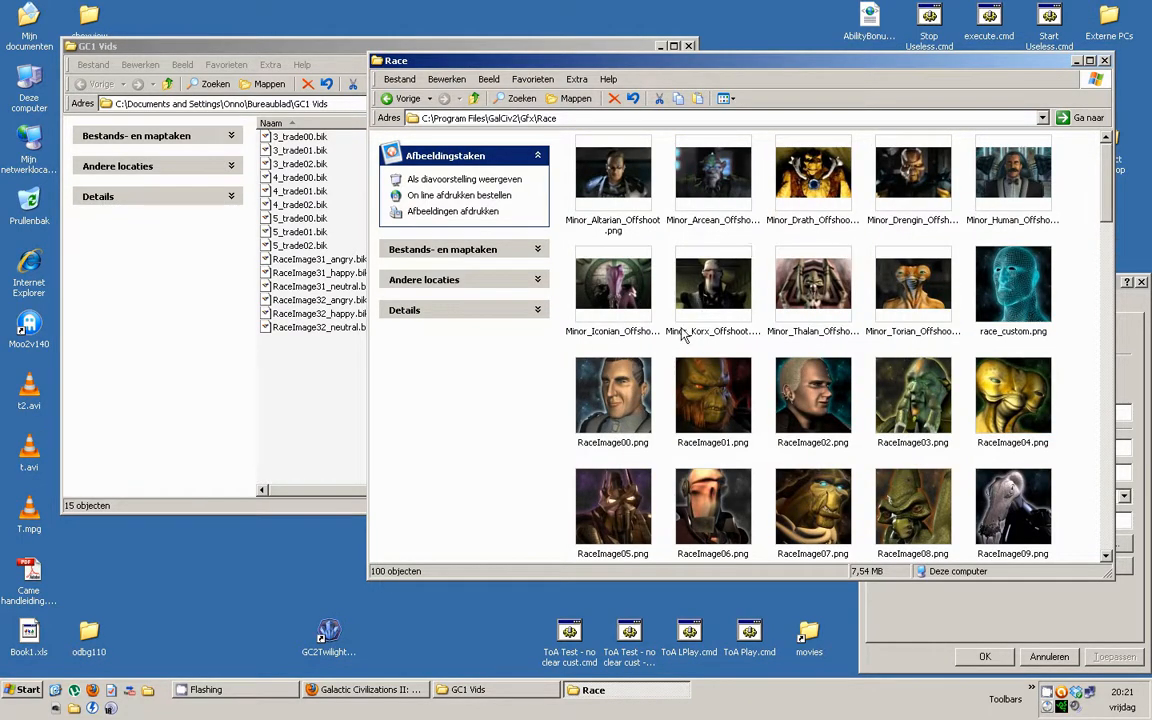
mouse_move(660, 228)
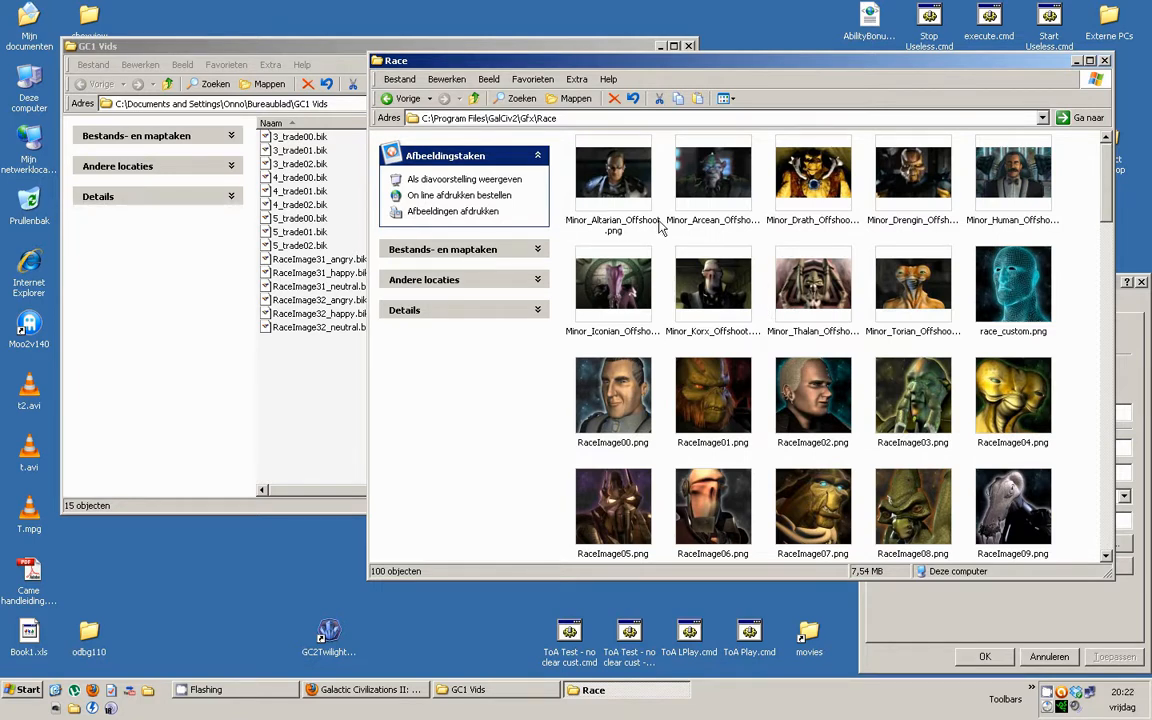
mouse_move(1067, 258)
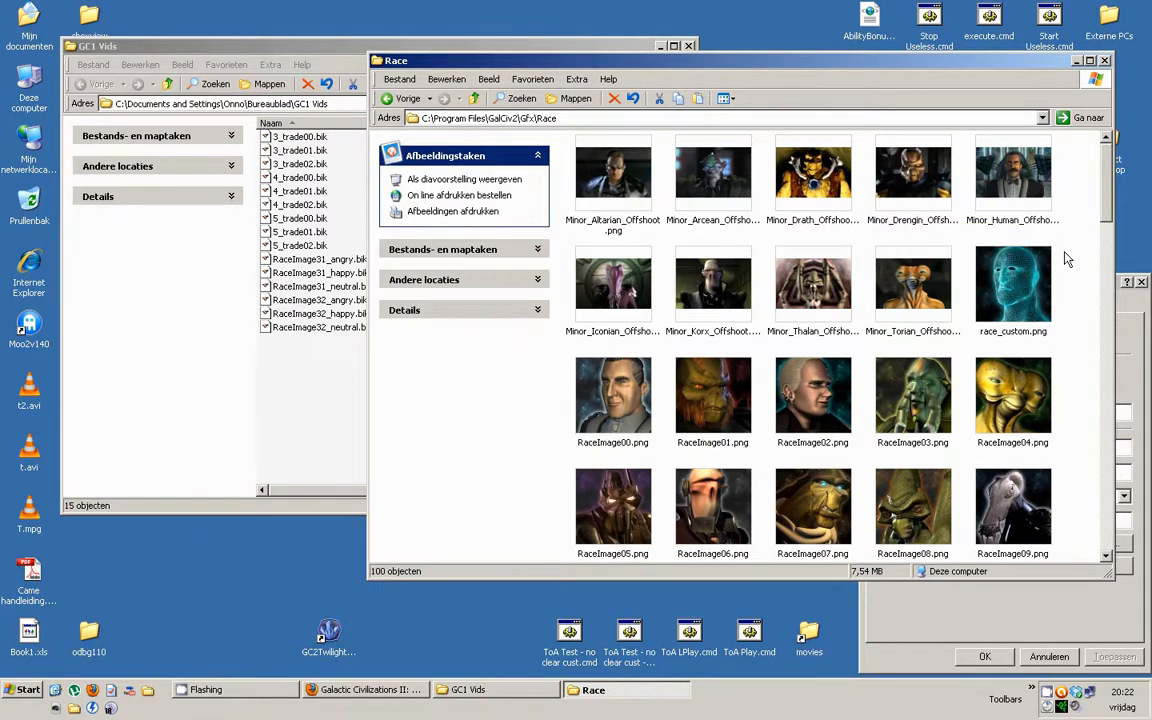
scroll(down, 3)
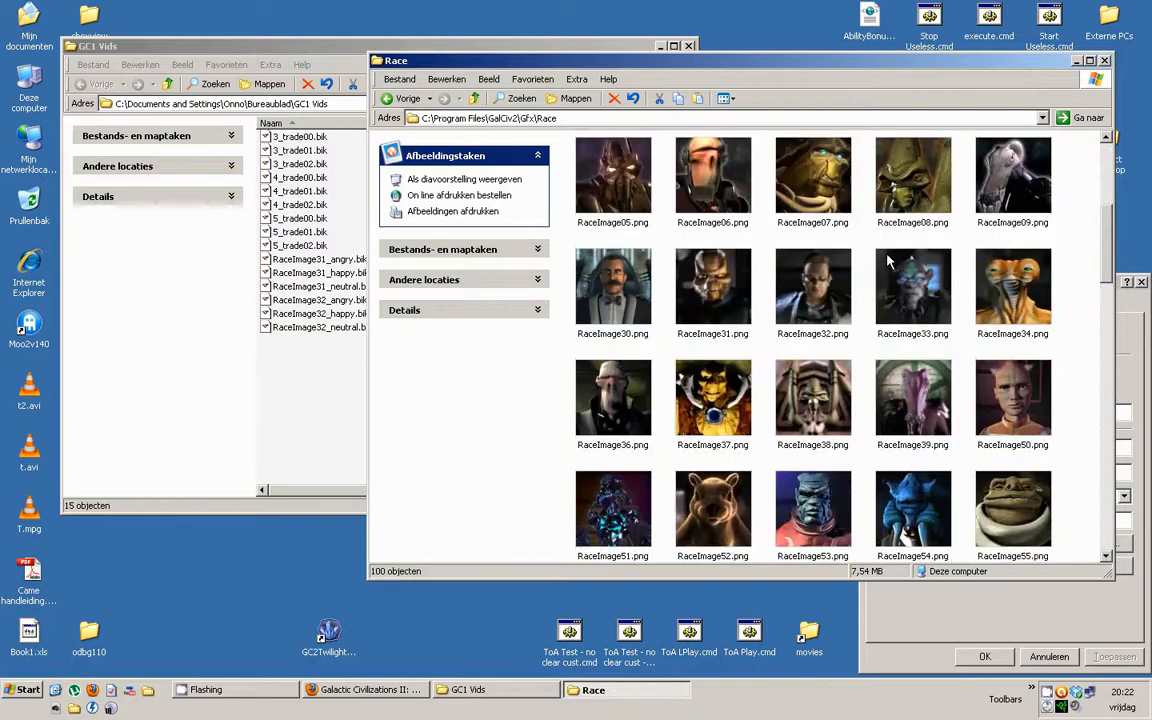
scroll(down, 3)
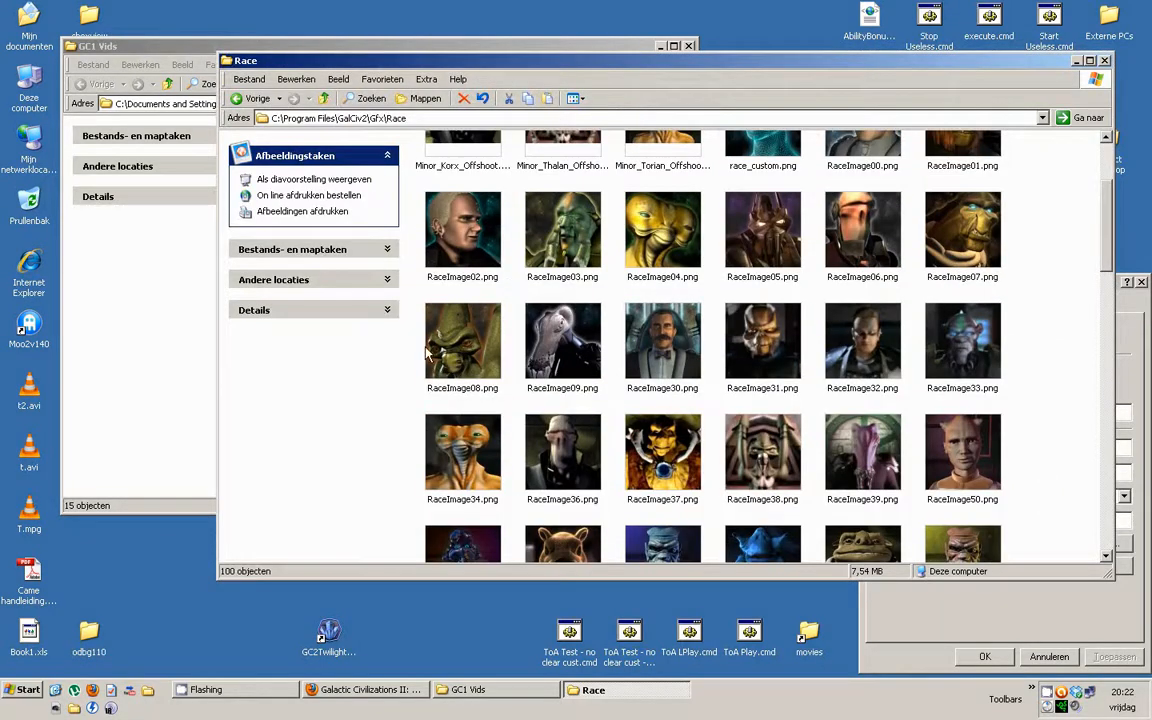
scroll(down, 3)
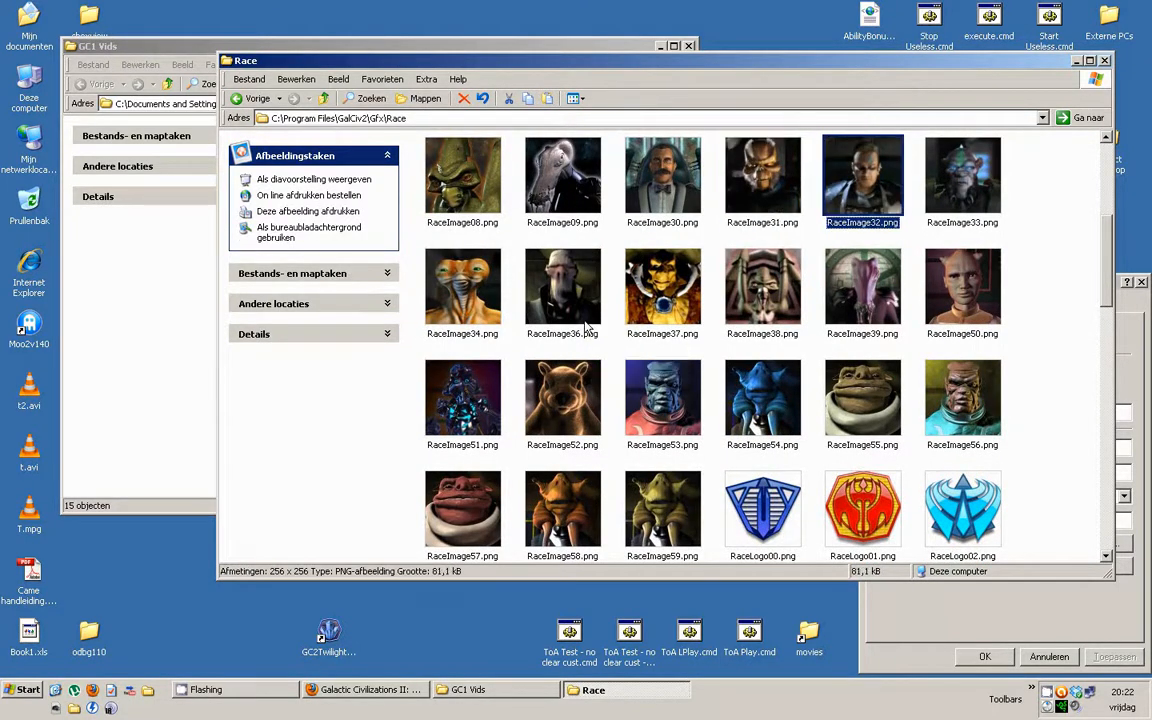
click(462, 287)
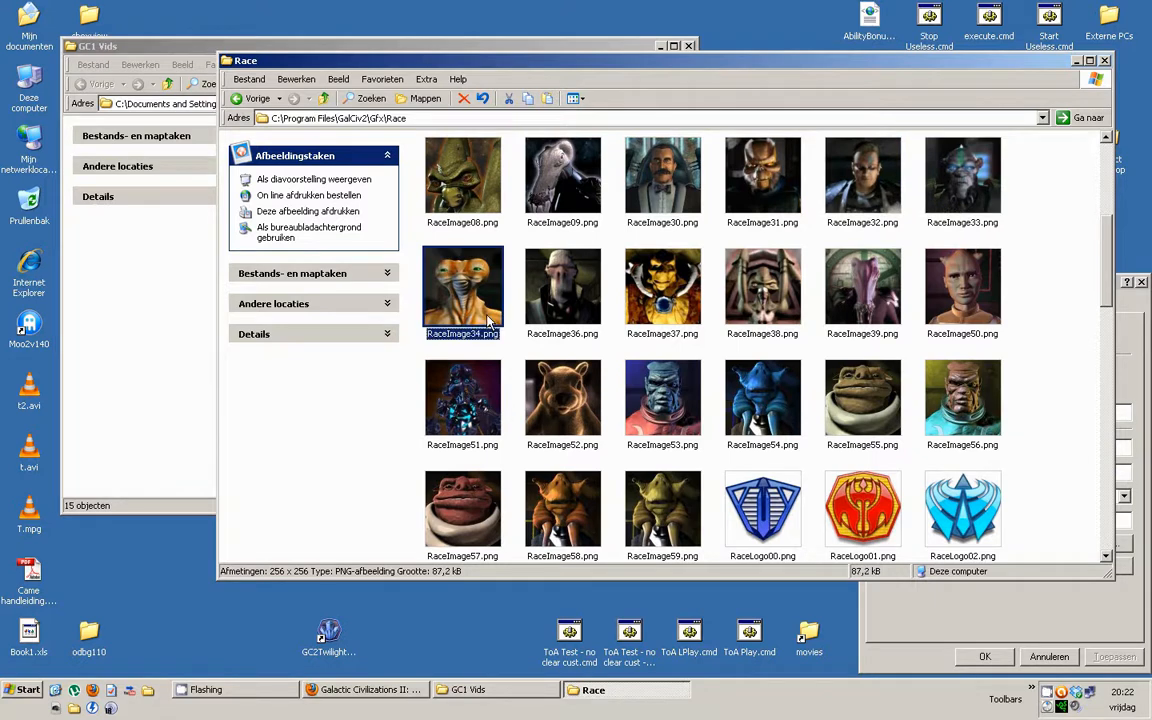
mouse_move(560, 290)
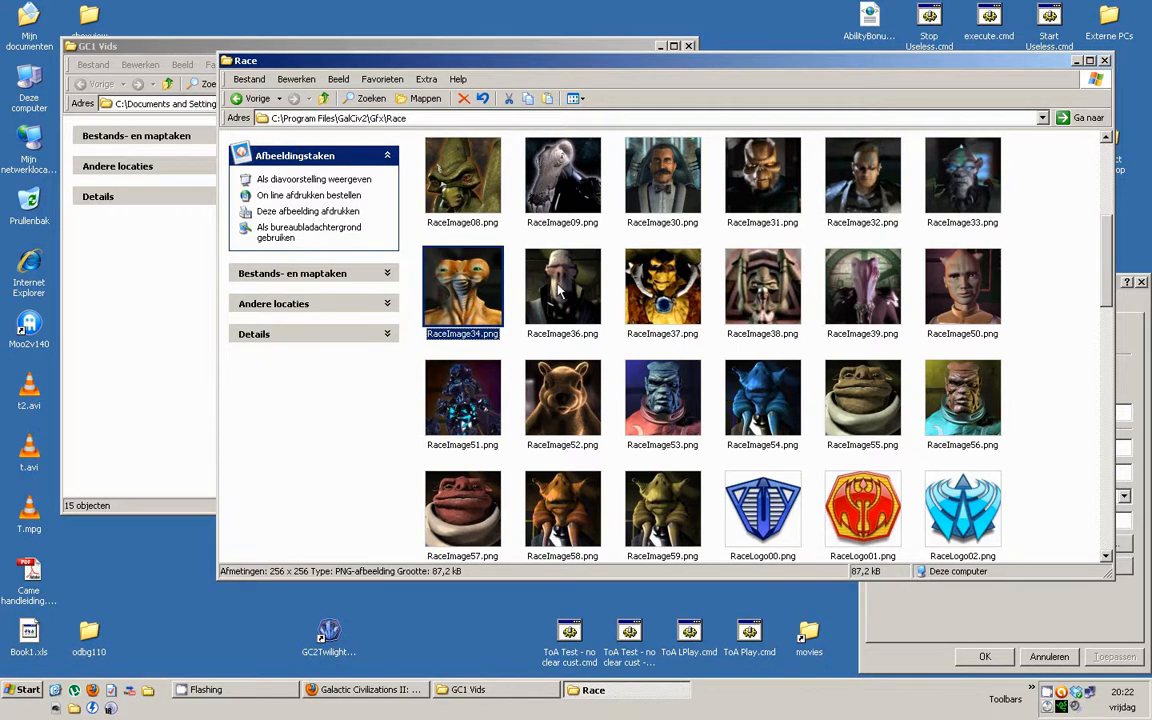
mouse_move(995, 177)
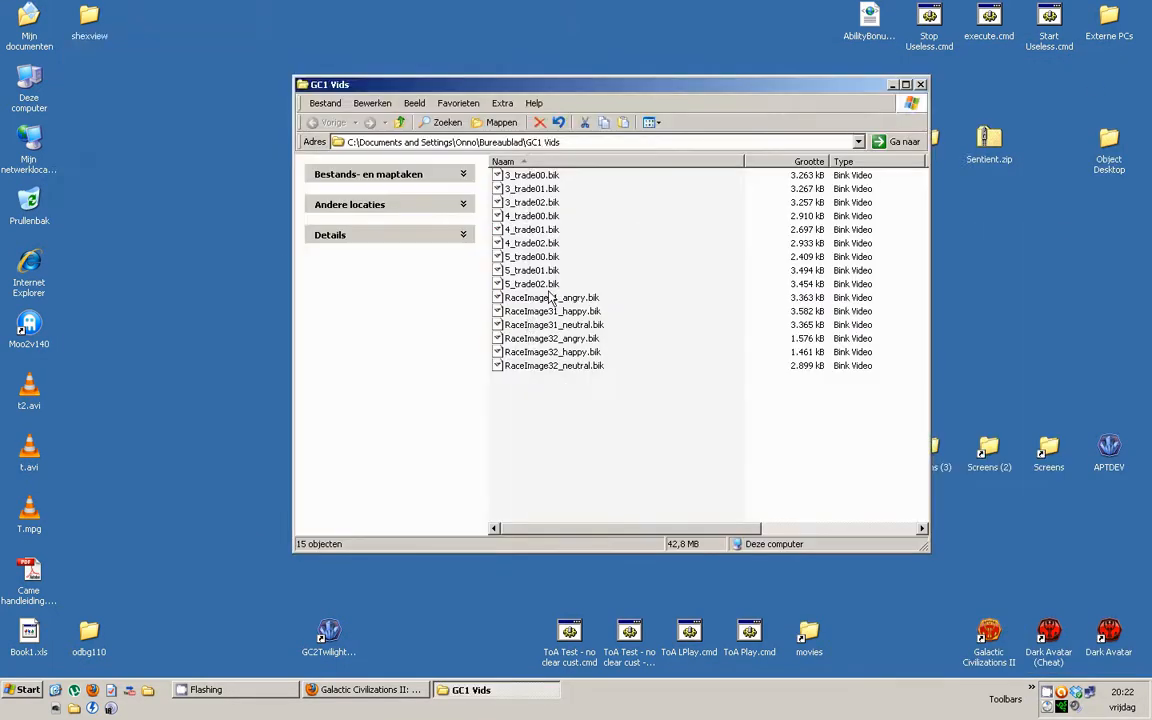
Select RaceImage31_angry, play 1_trade01, then select 1_trade00.bik
click(551, 297)
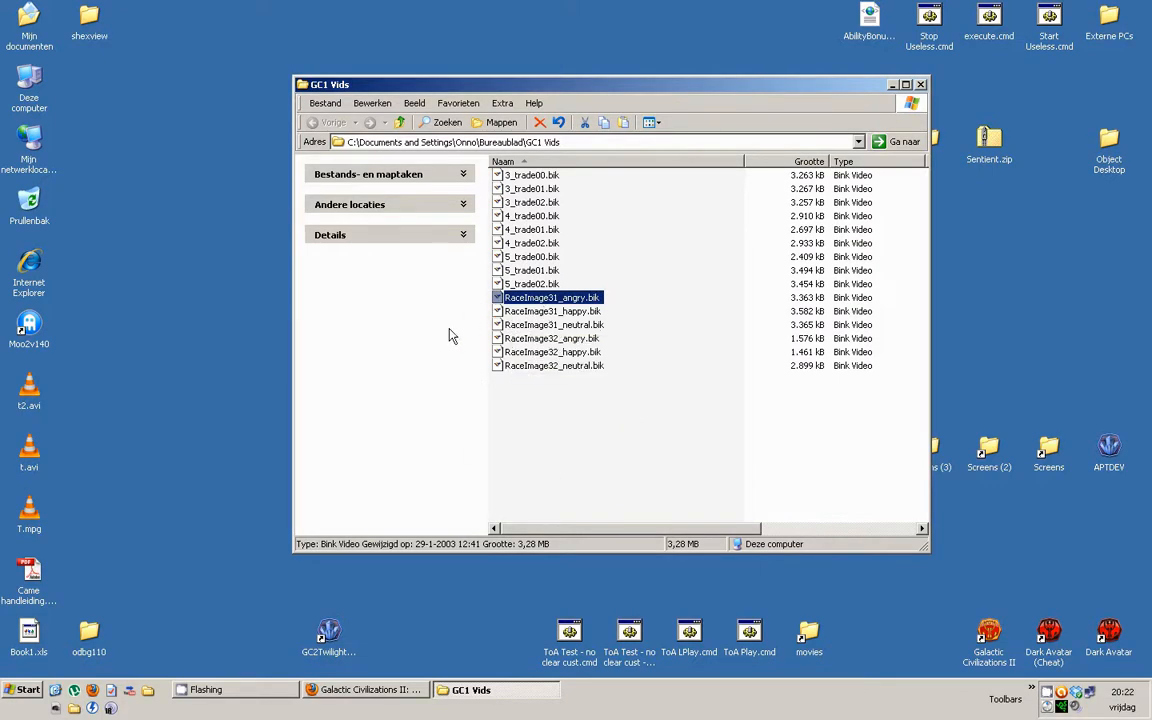
mouse_move(1025, 489)
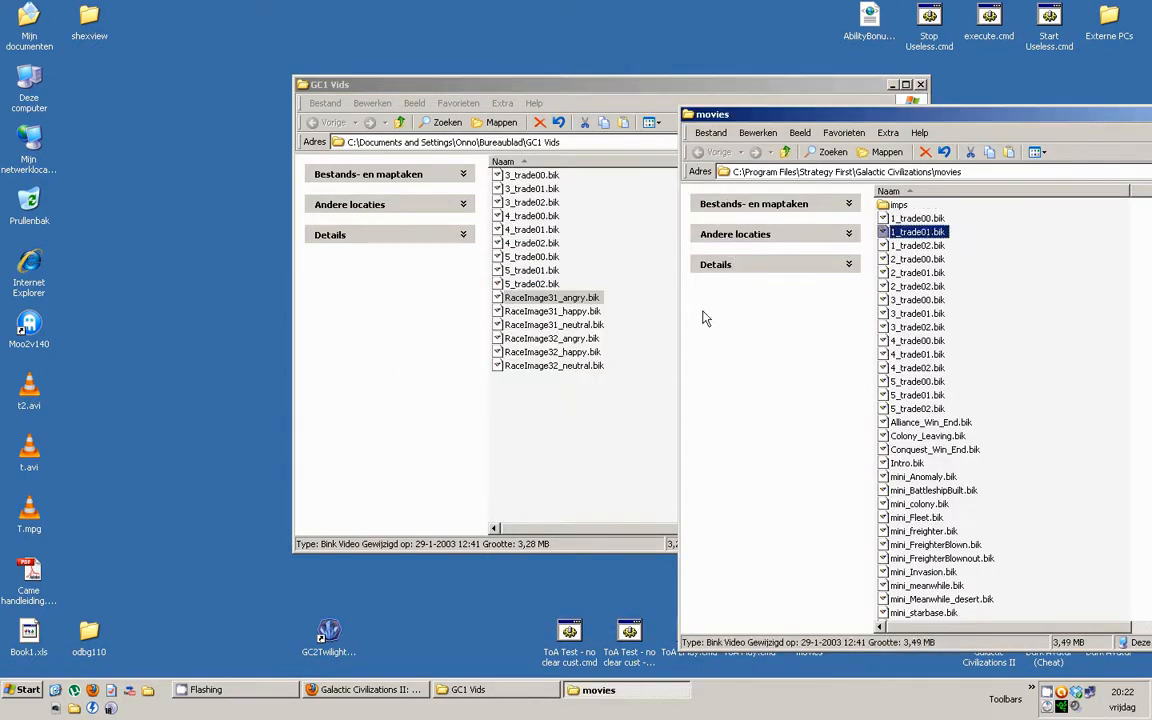
double_click(914, 231)
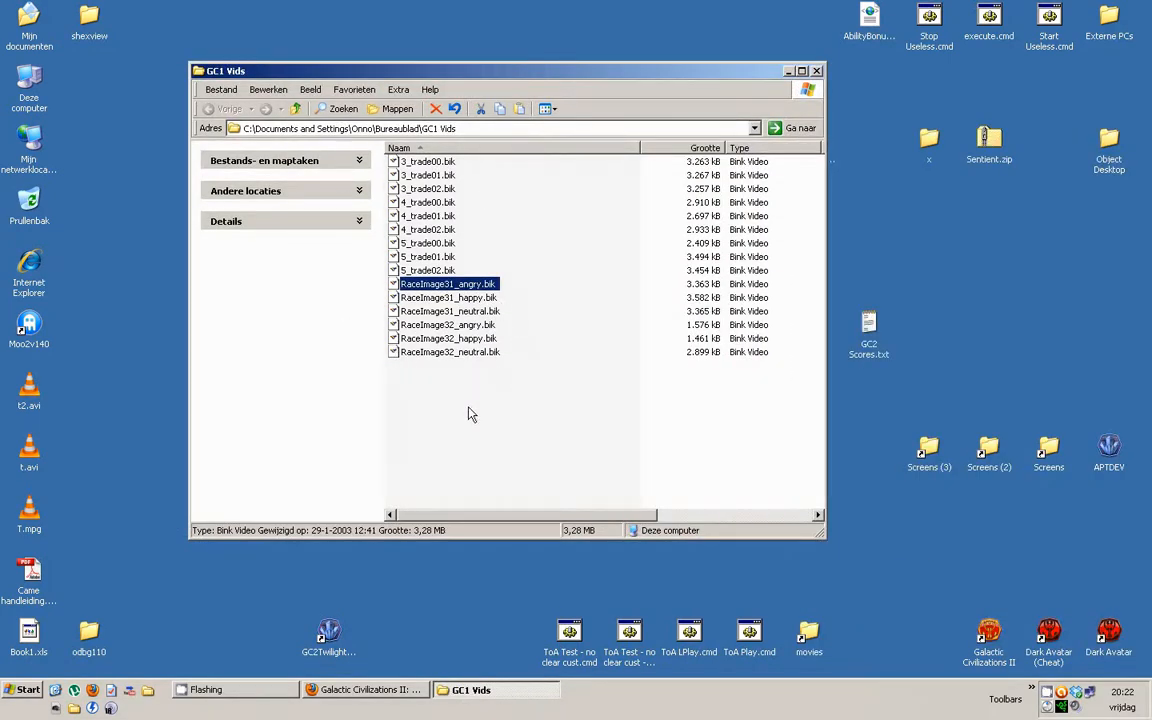
mouse_move(435, 182)
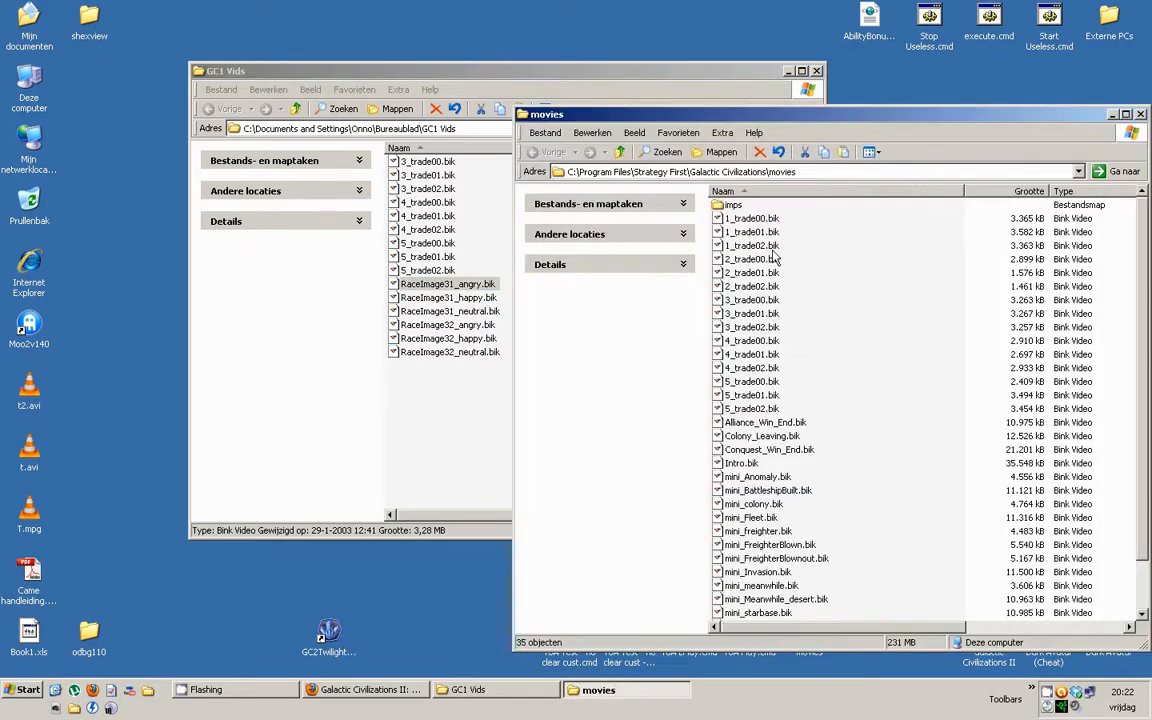
click(751, 218)
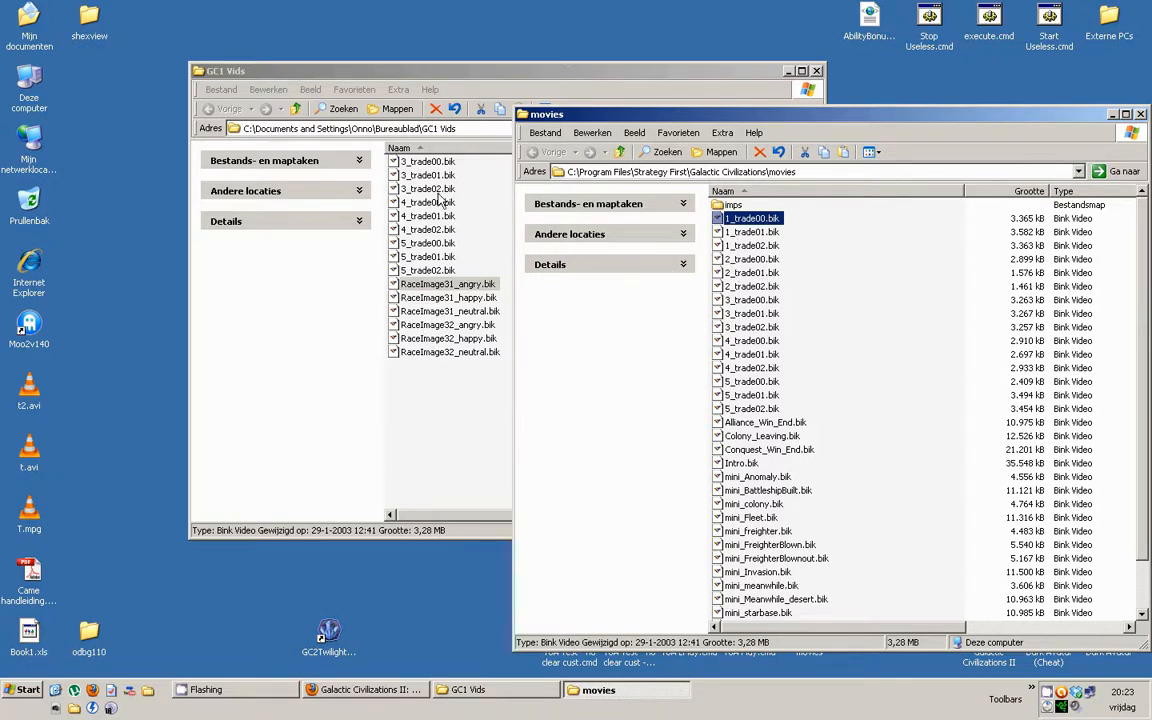
mouse_move(1055, 123)
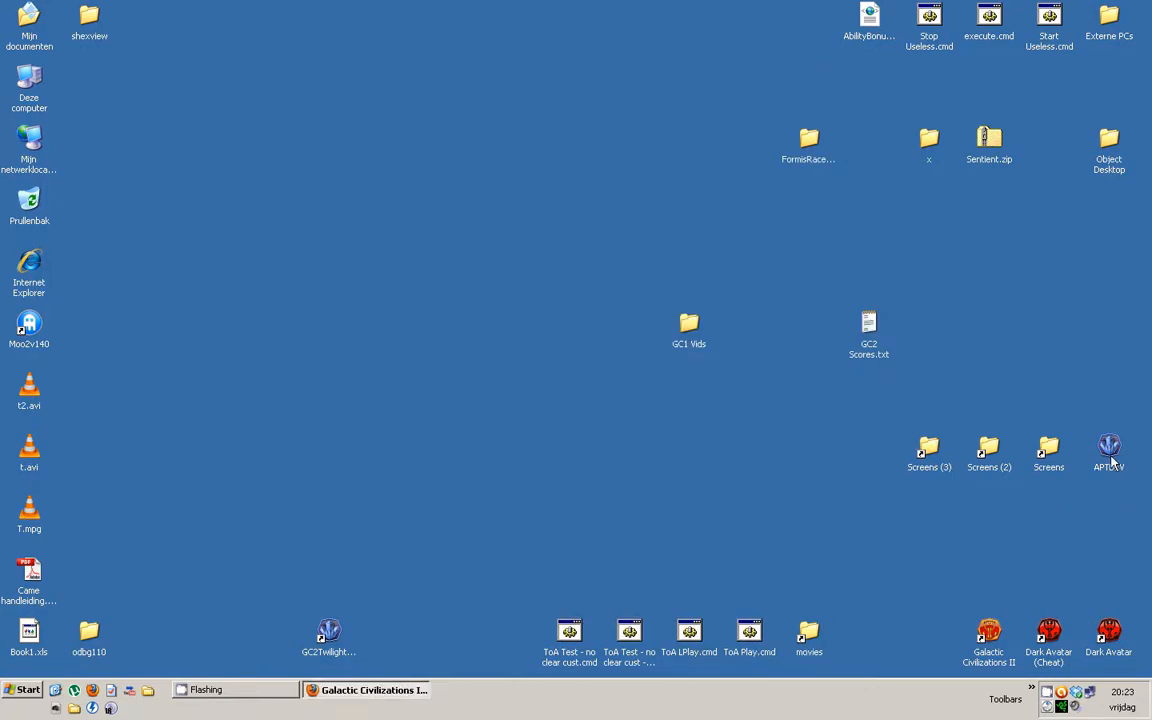
double_click(1109, 447)
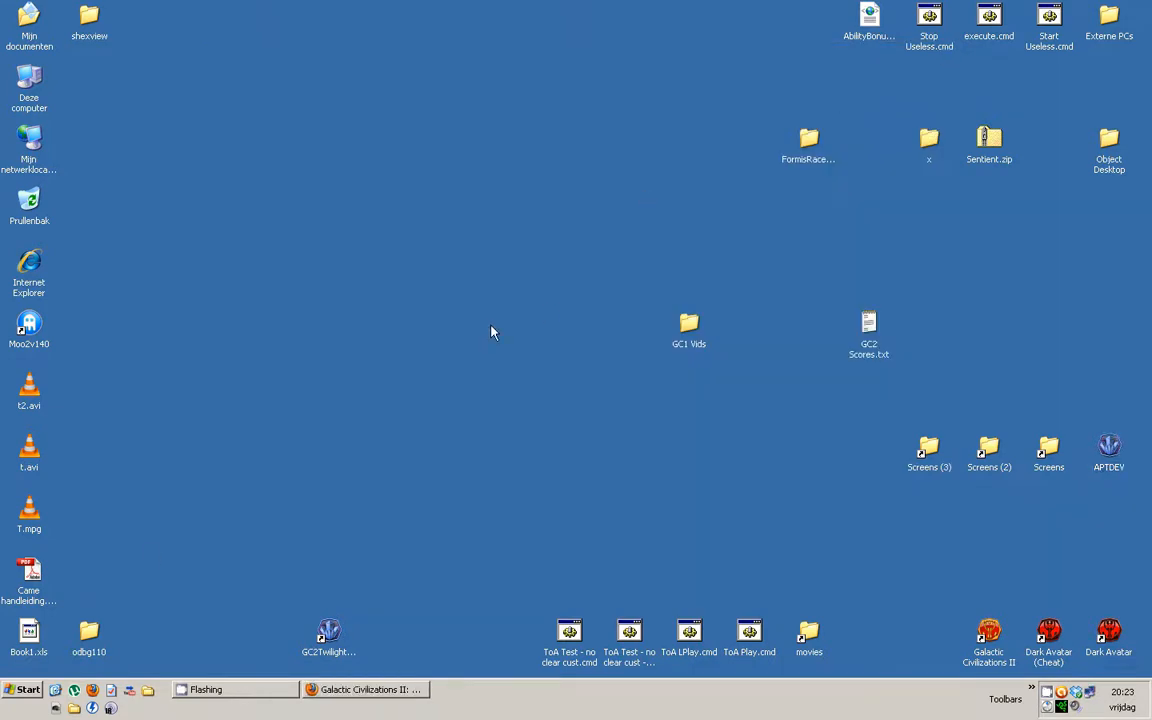
click(24, 689)
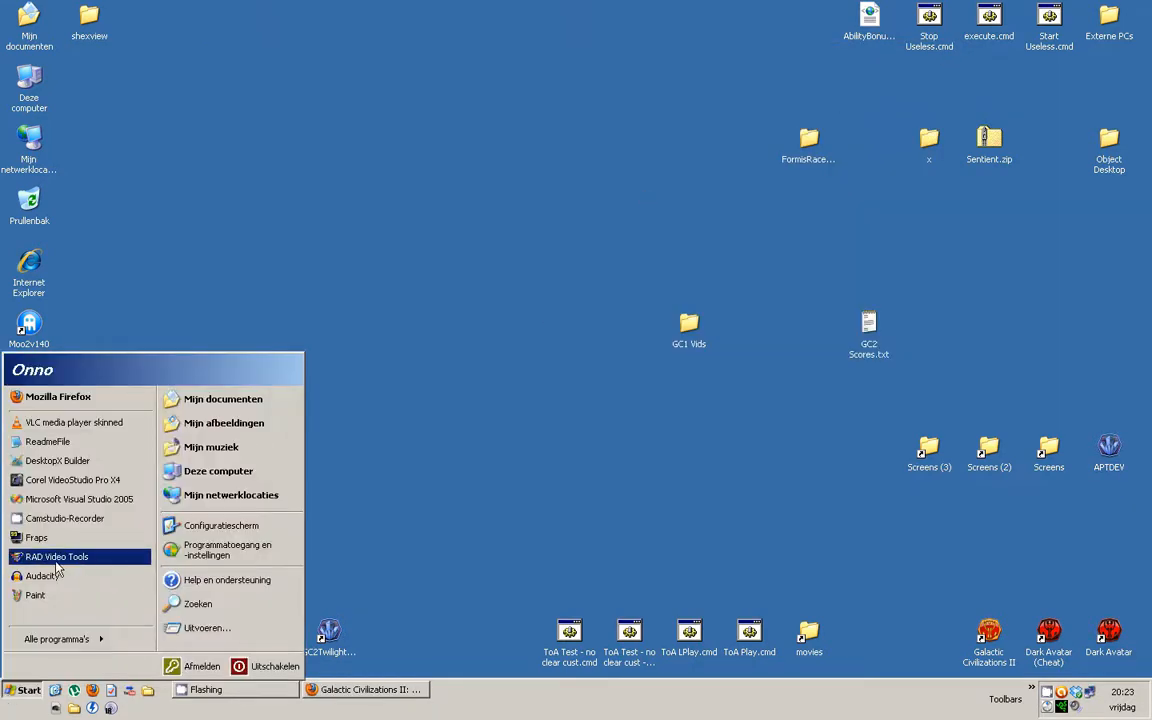
click(56, 556)
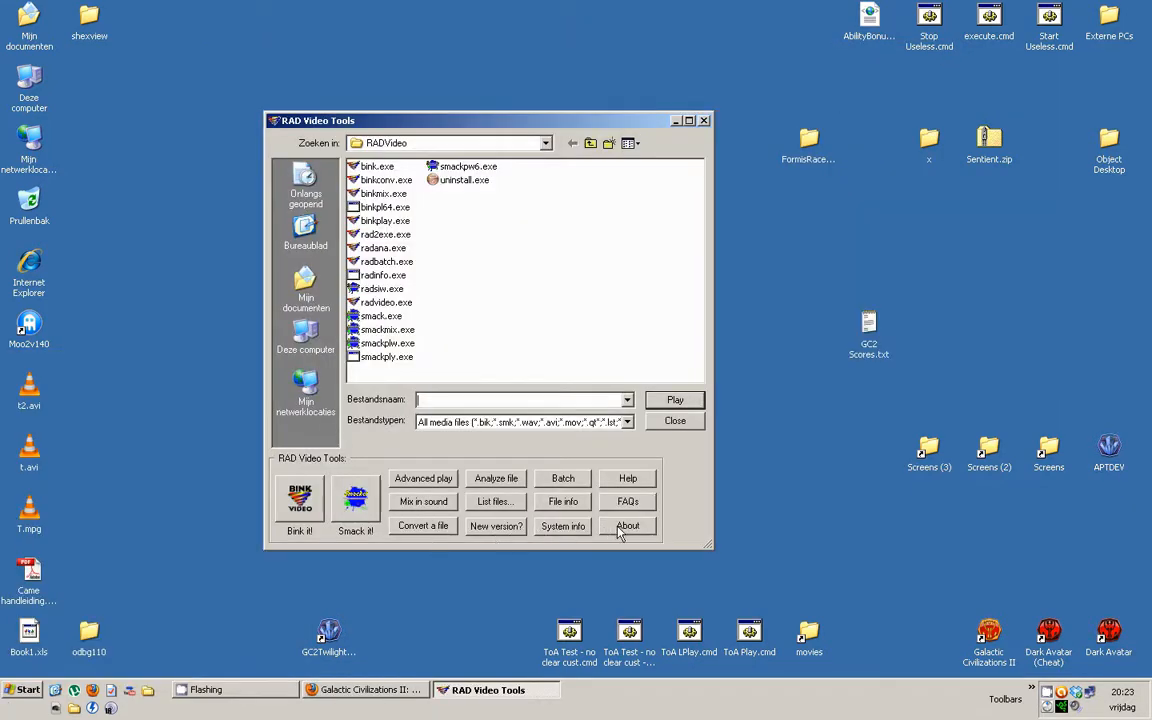
click(628, 525)
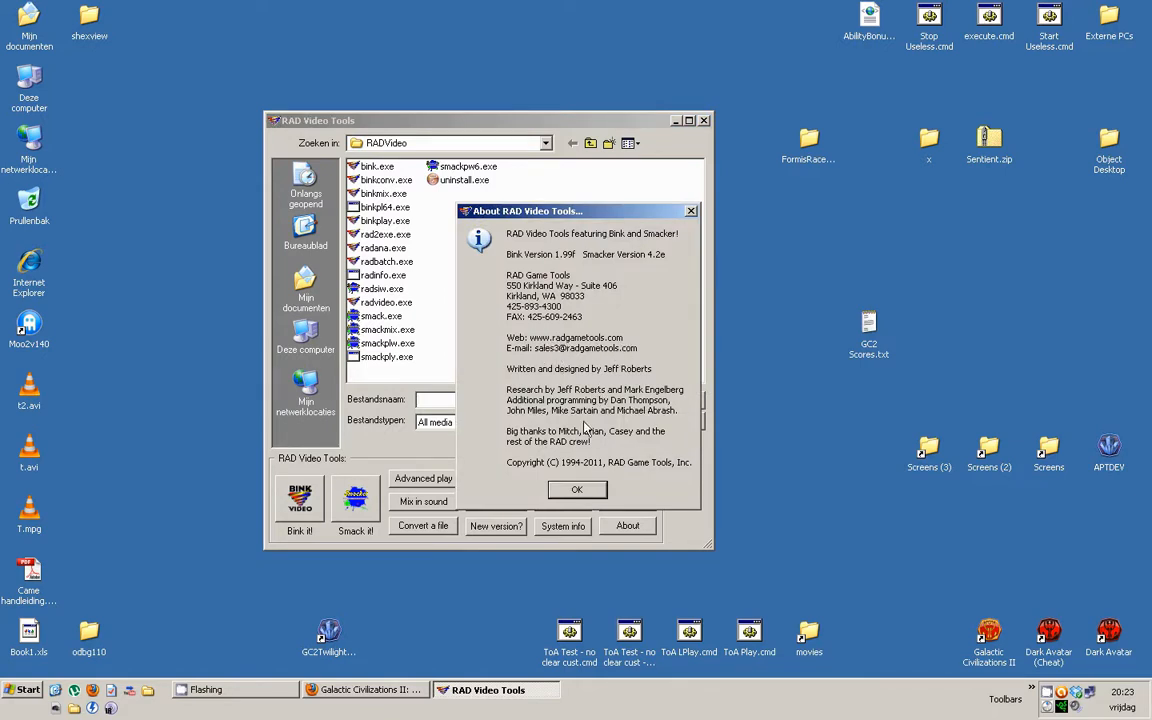
click(577, 489)
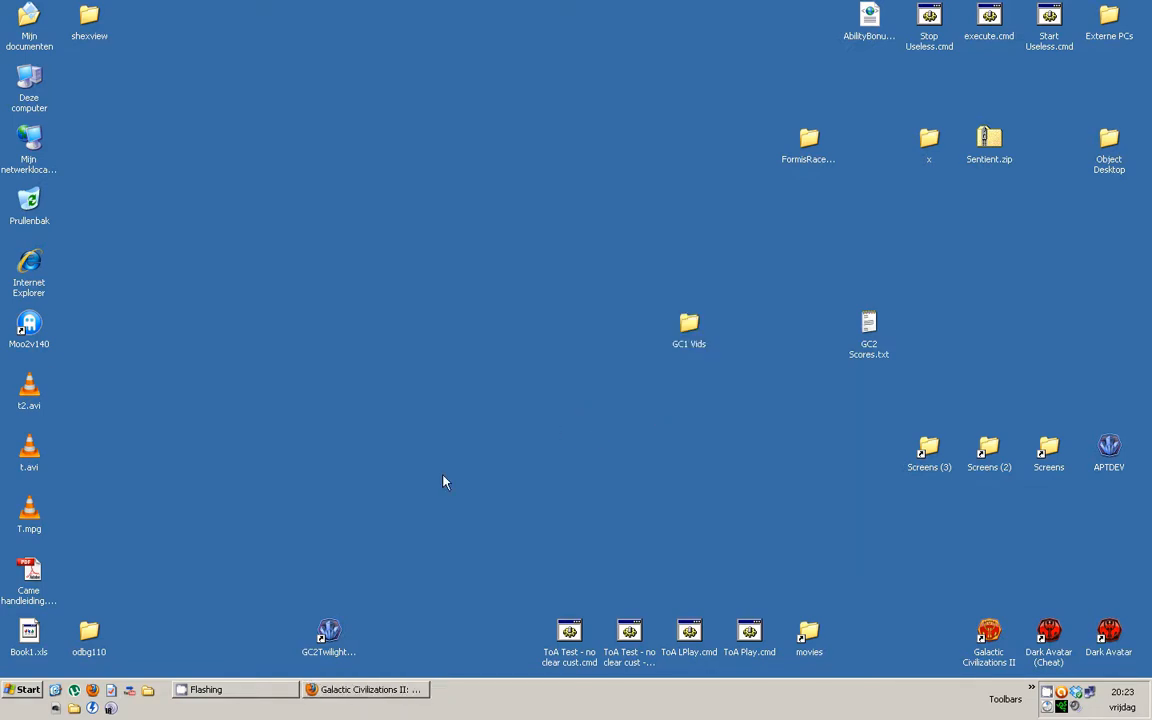
mouse_move(520, 379)
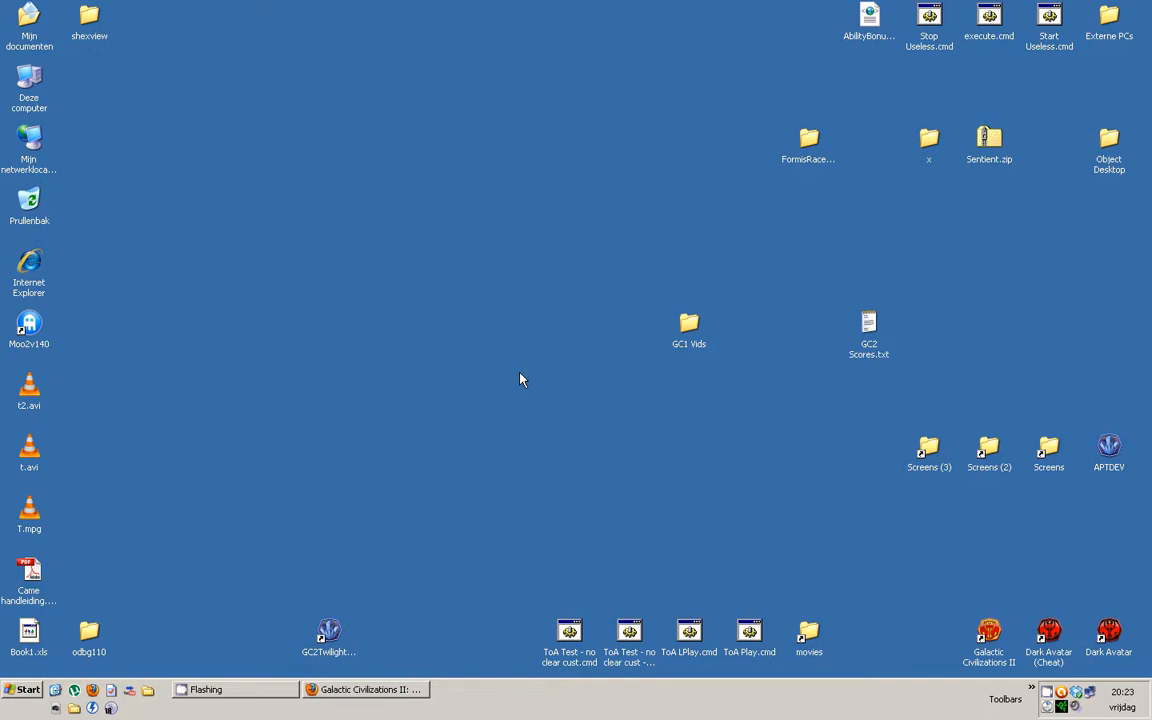
mouse_move(656, 516)
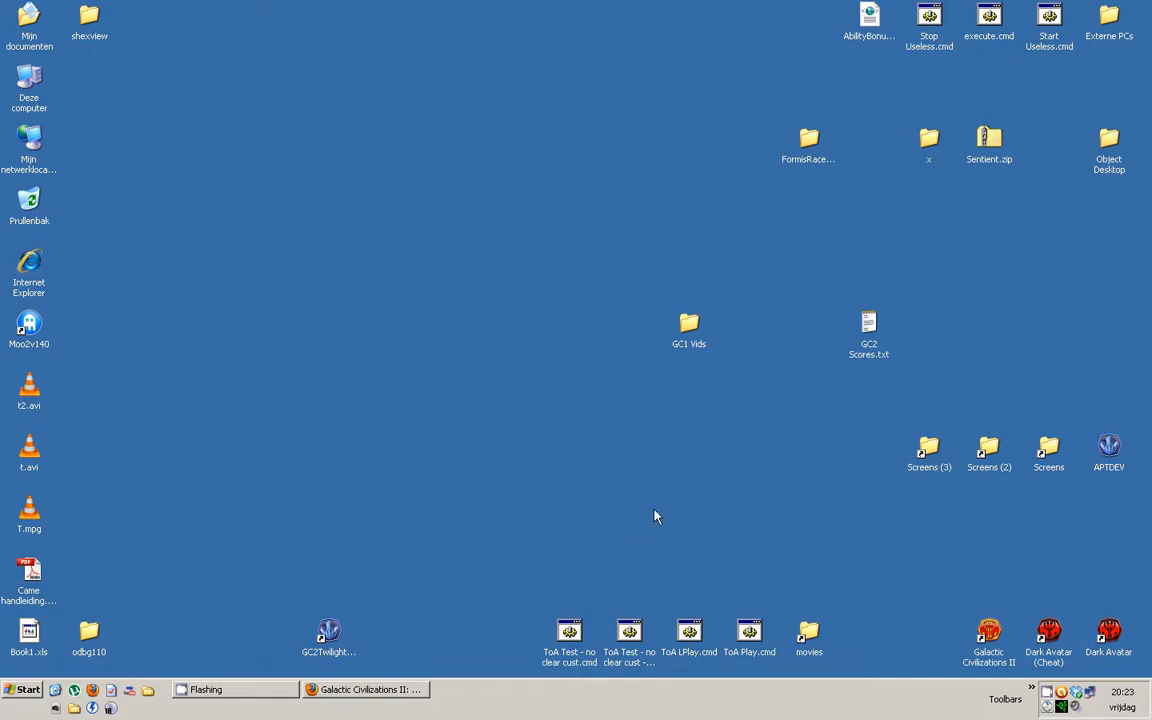
mouse_move(1120, 471)
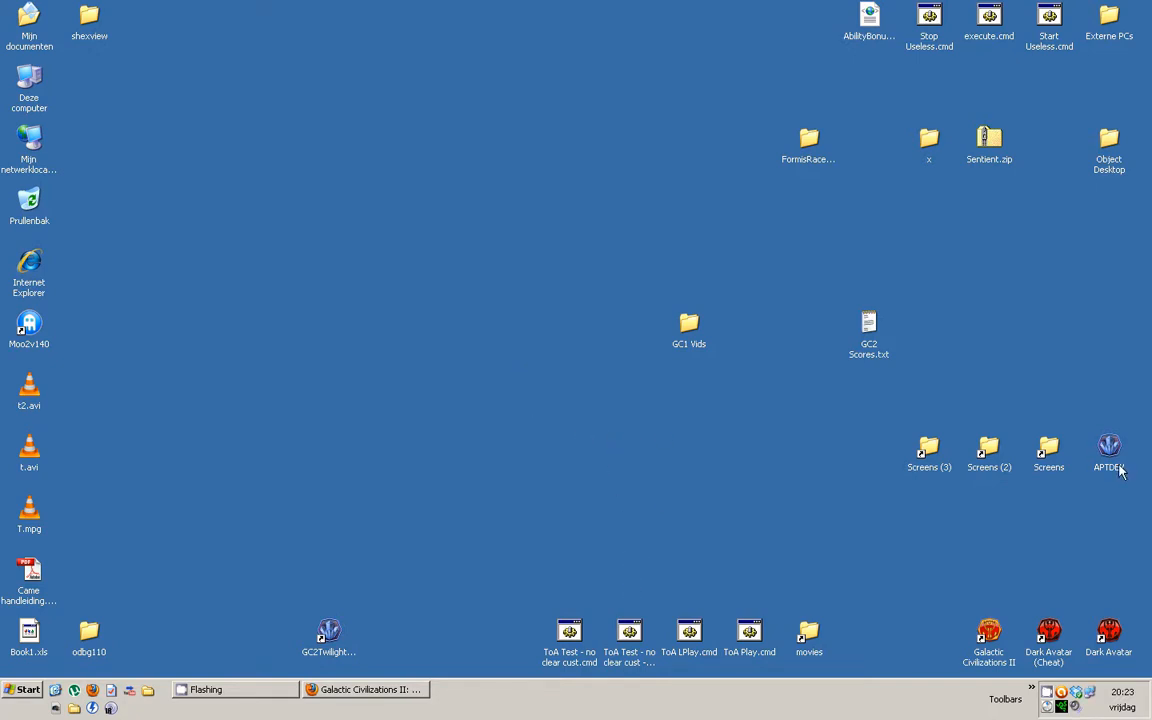
Play 5_trade00.bik, then close the Bink player and movies folder
double_click(1109, 448)
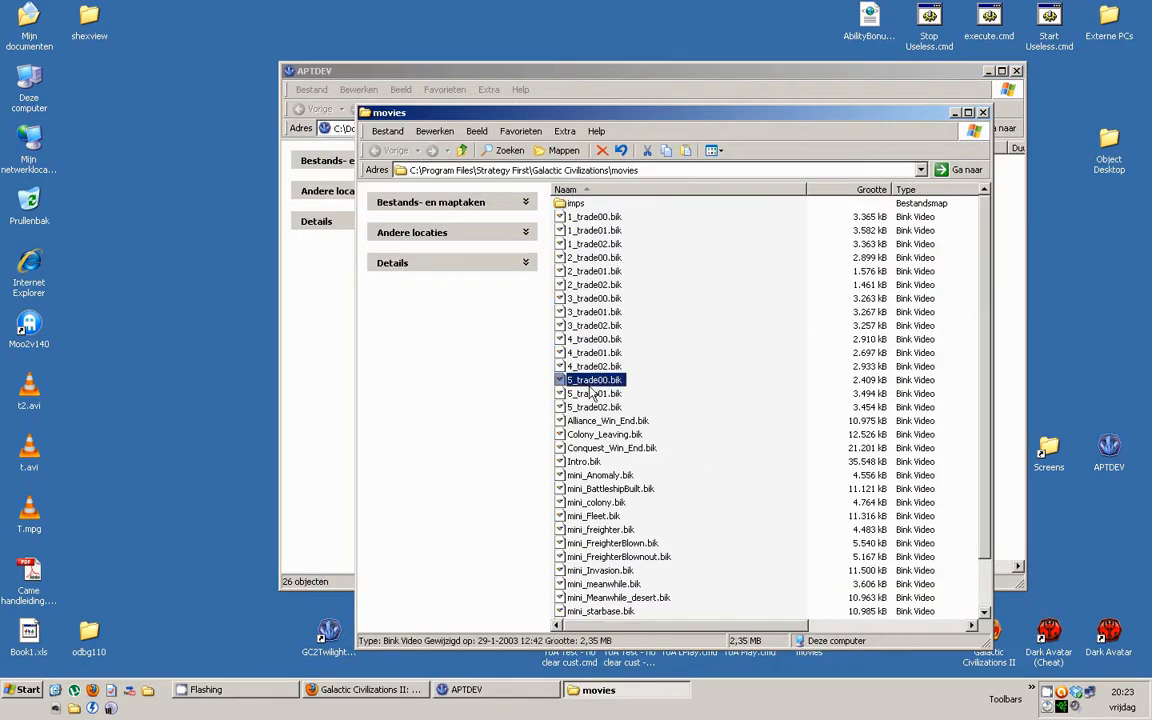
double_click(594, 379)
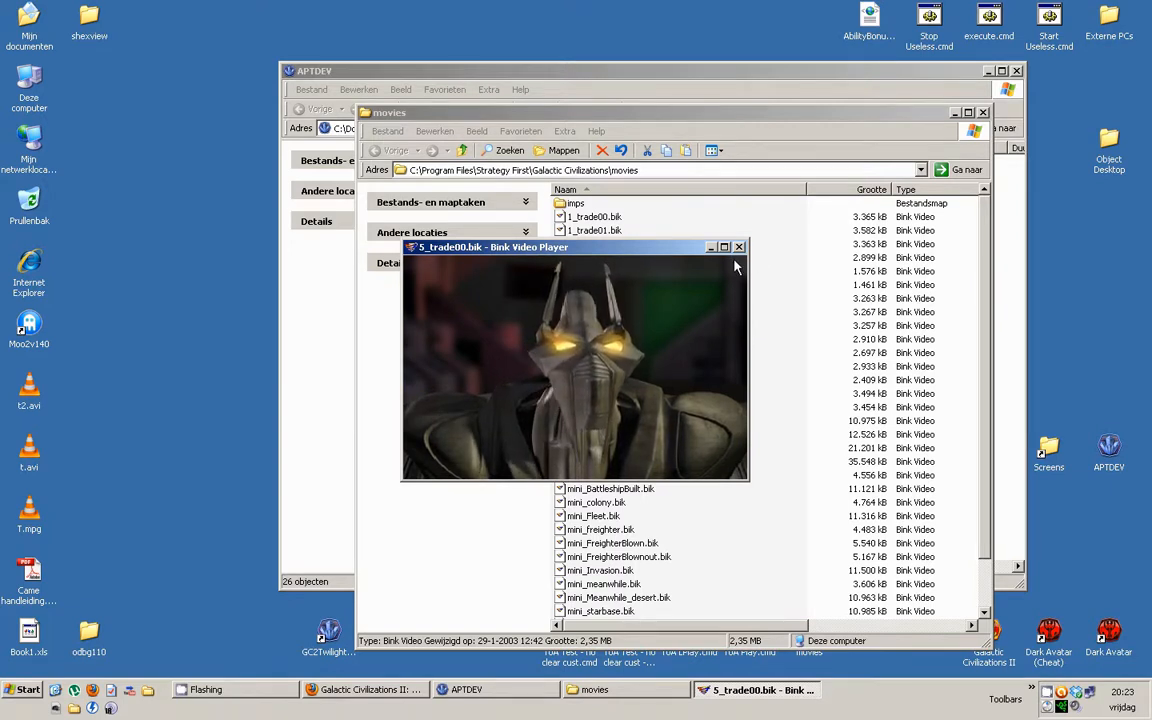
click(739, 247)
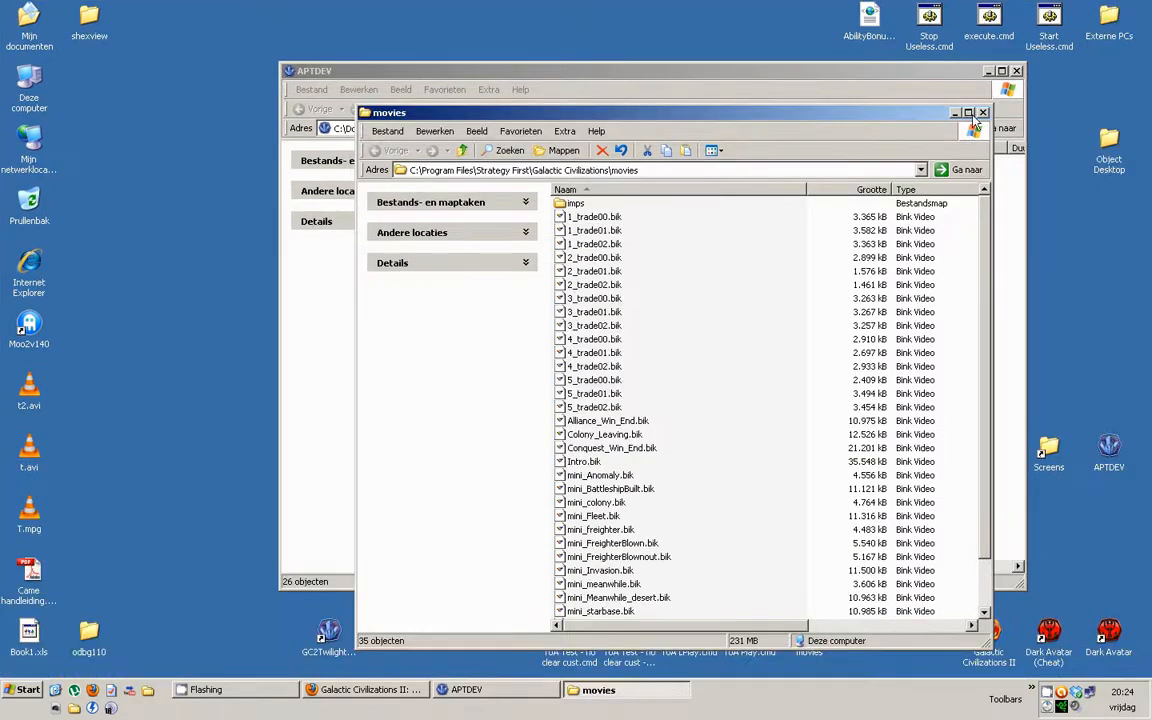
click(982, 112)
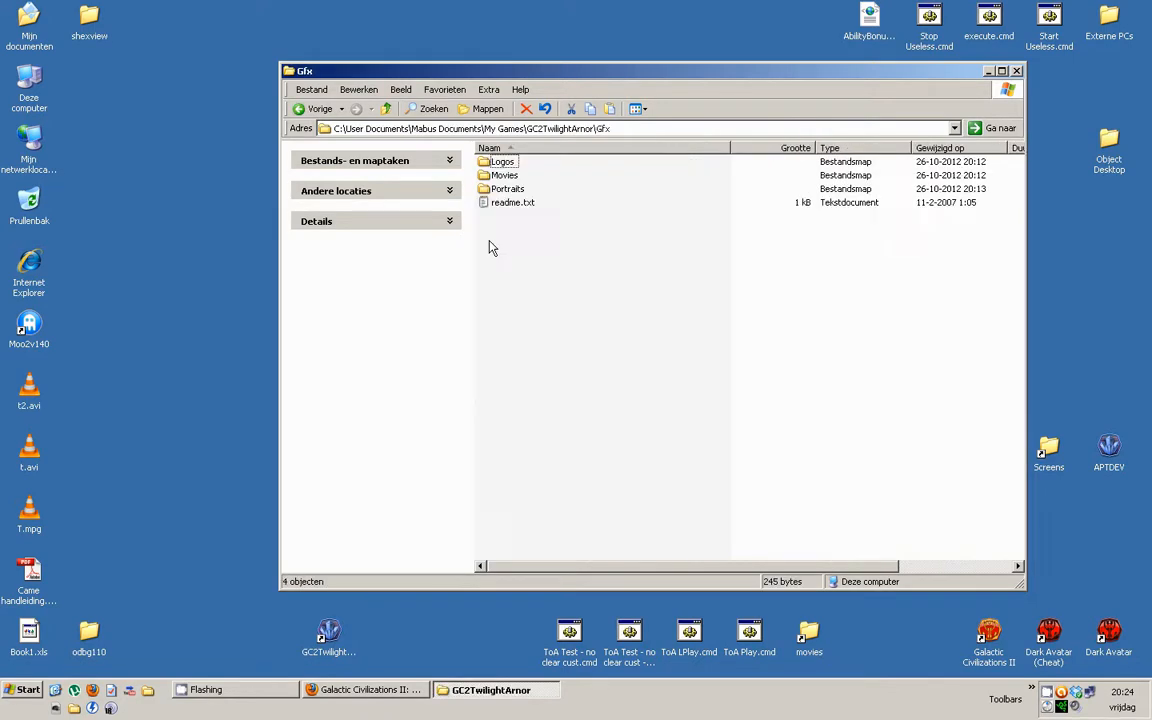
Open Portraits and preview RaceImage35.PNG and RaceImage_shodan.png
double_click(507, 189)
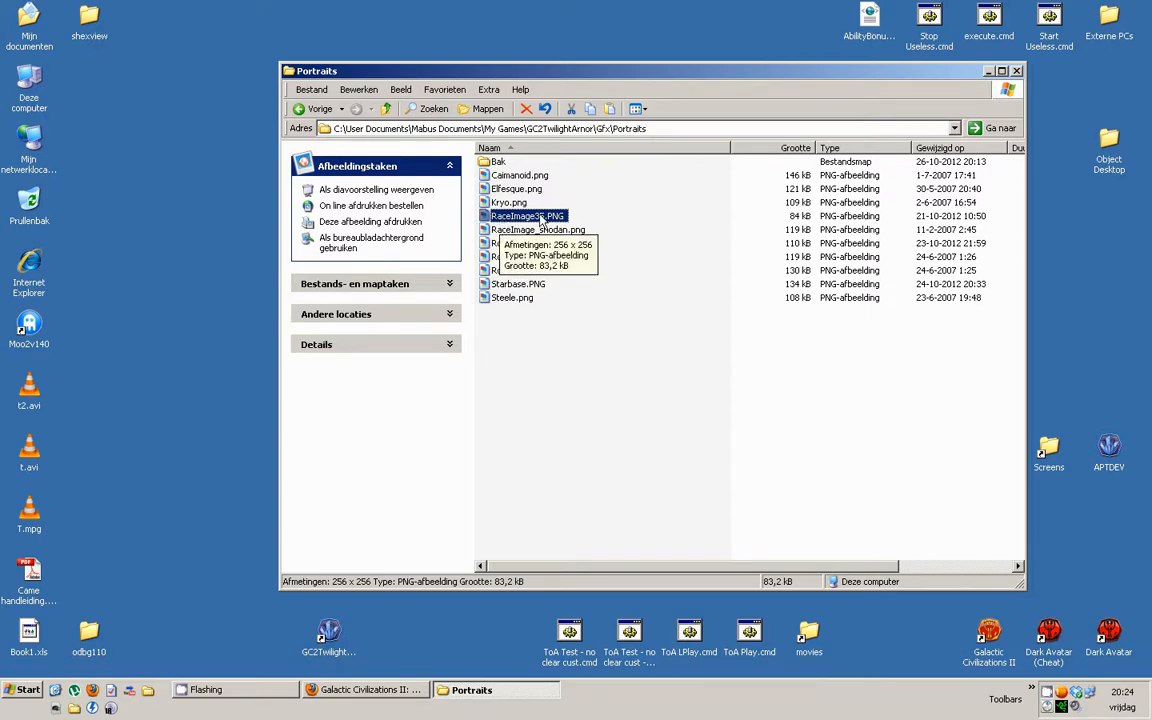
double_click(528, 216)
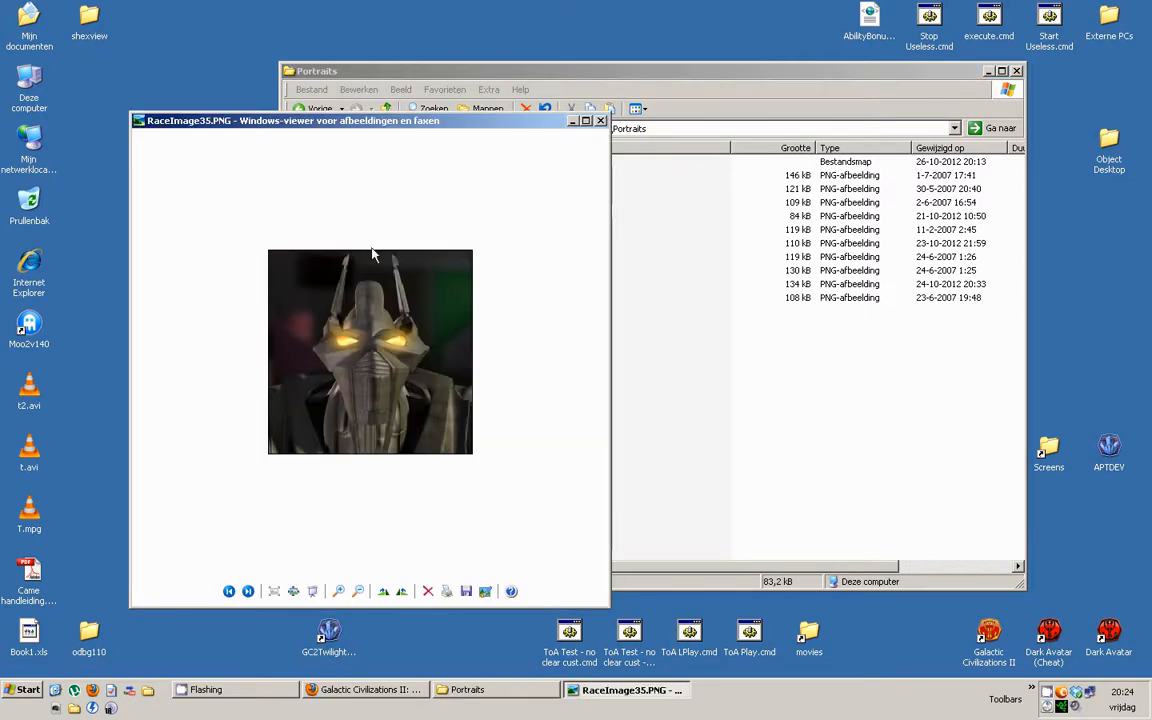
click(600, 120)
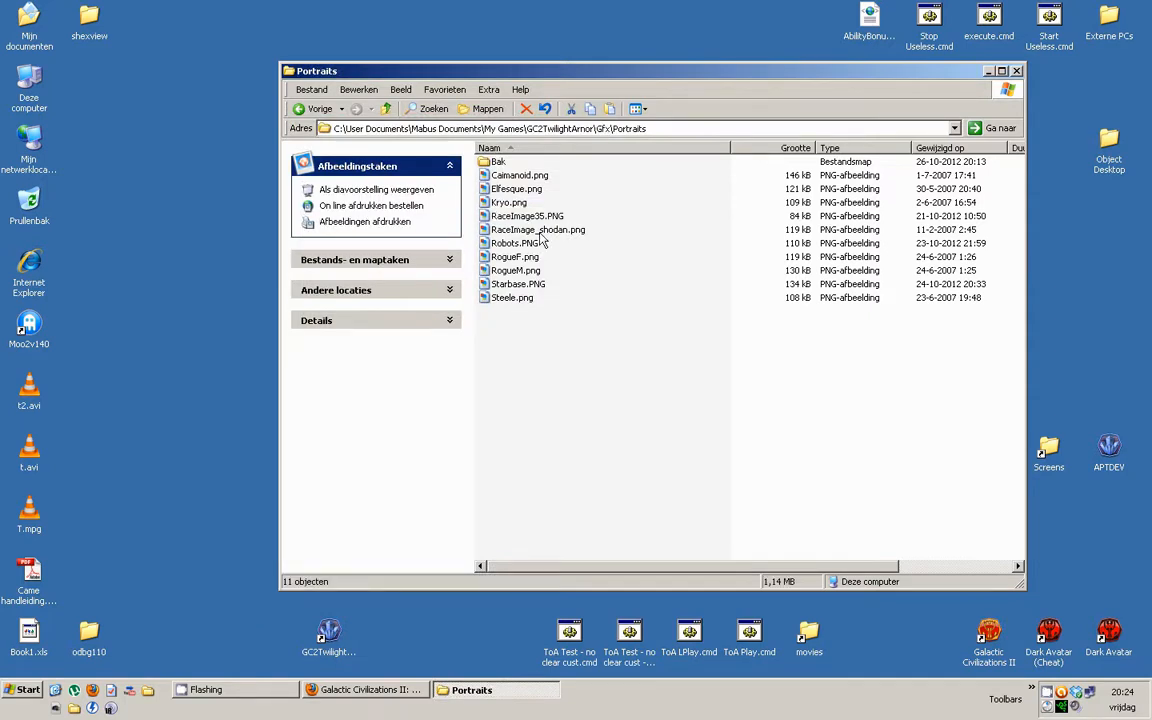
double_click(538, 229)
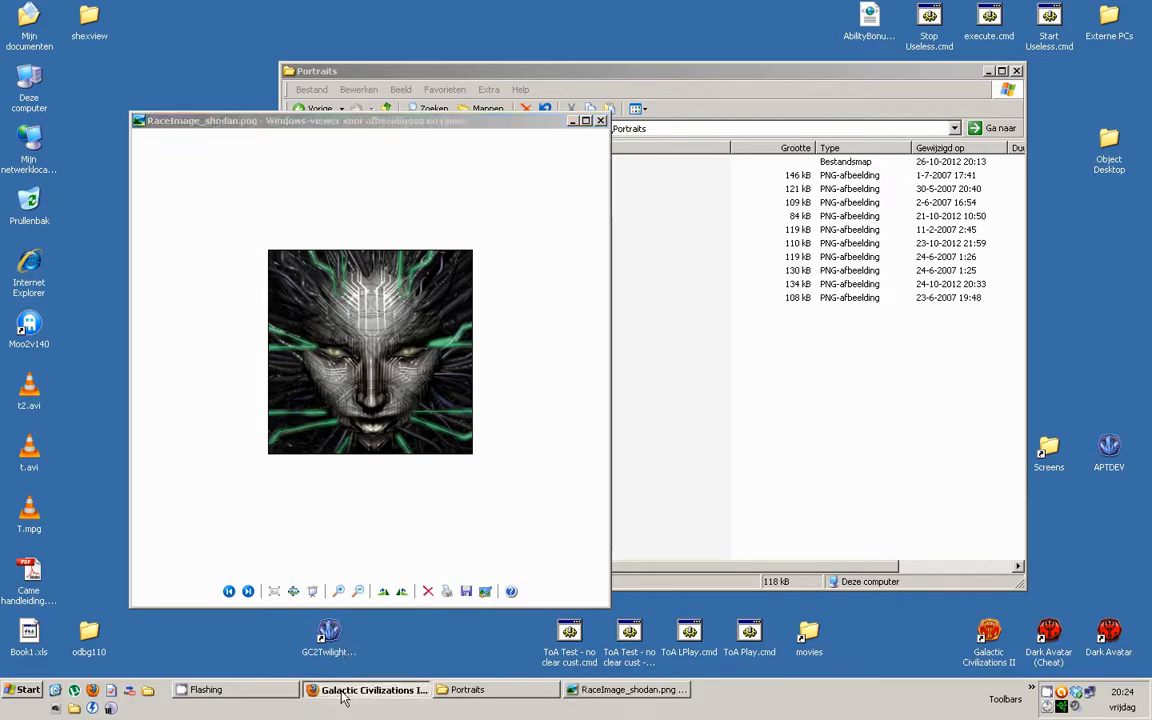
click(373, 689)
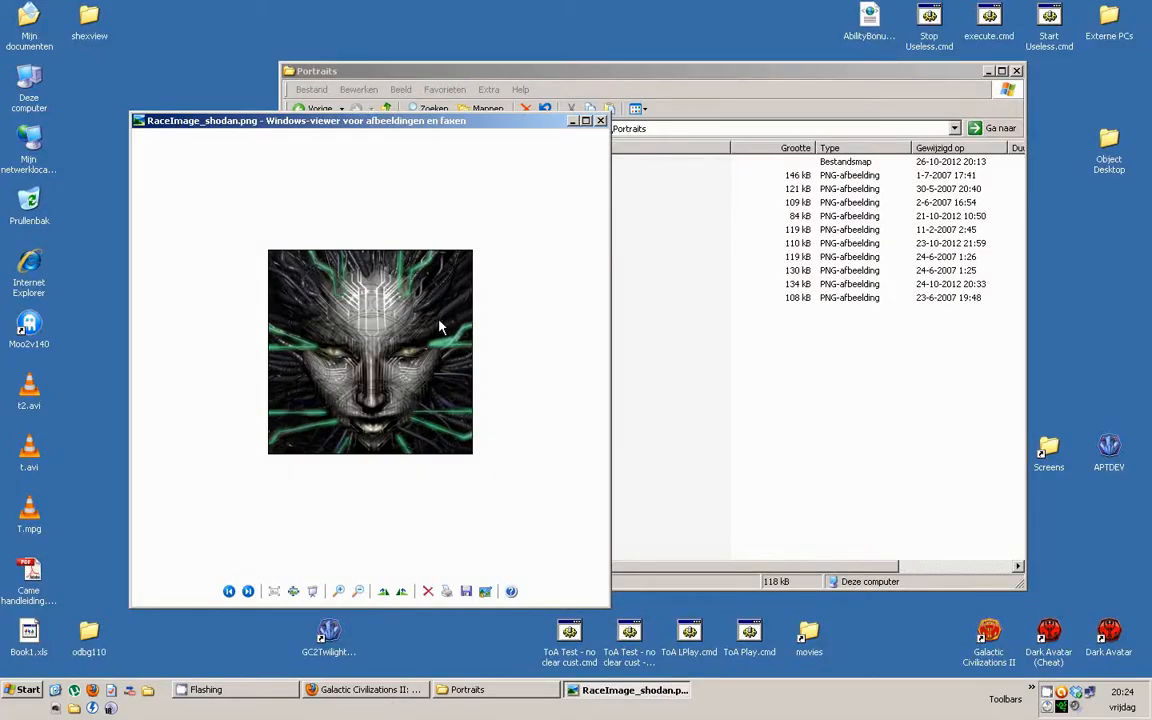
click(601, 120)
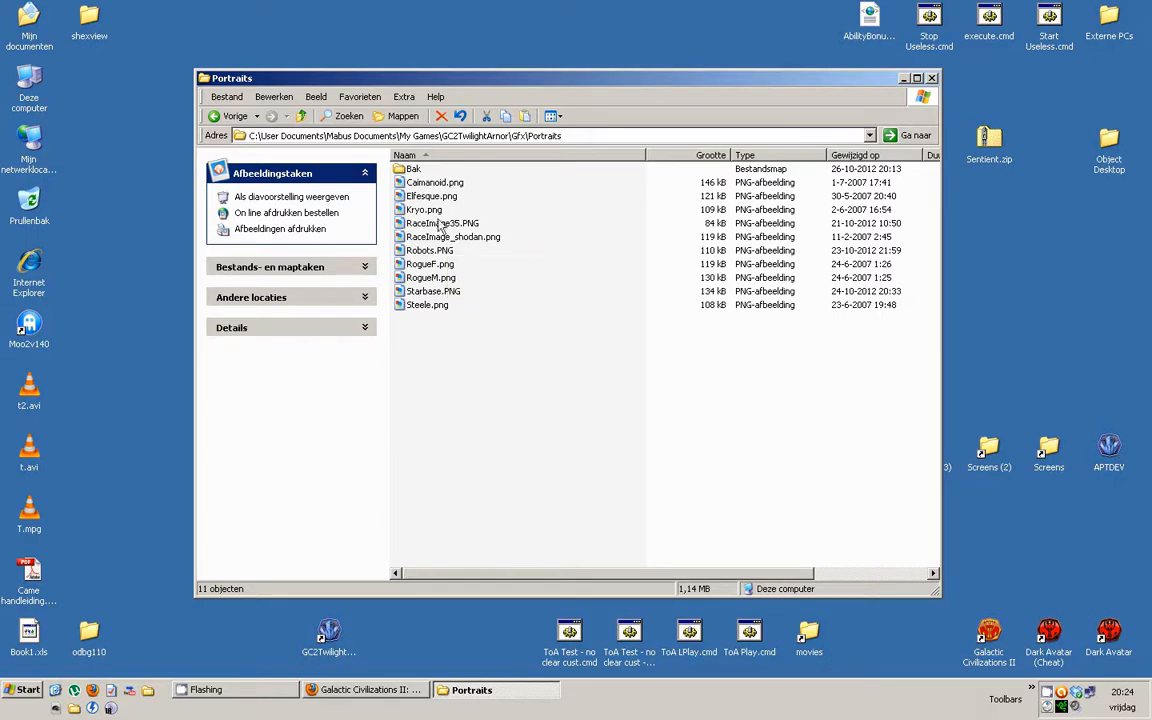
click(931, 78)
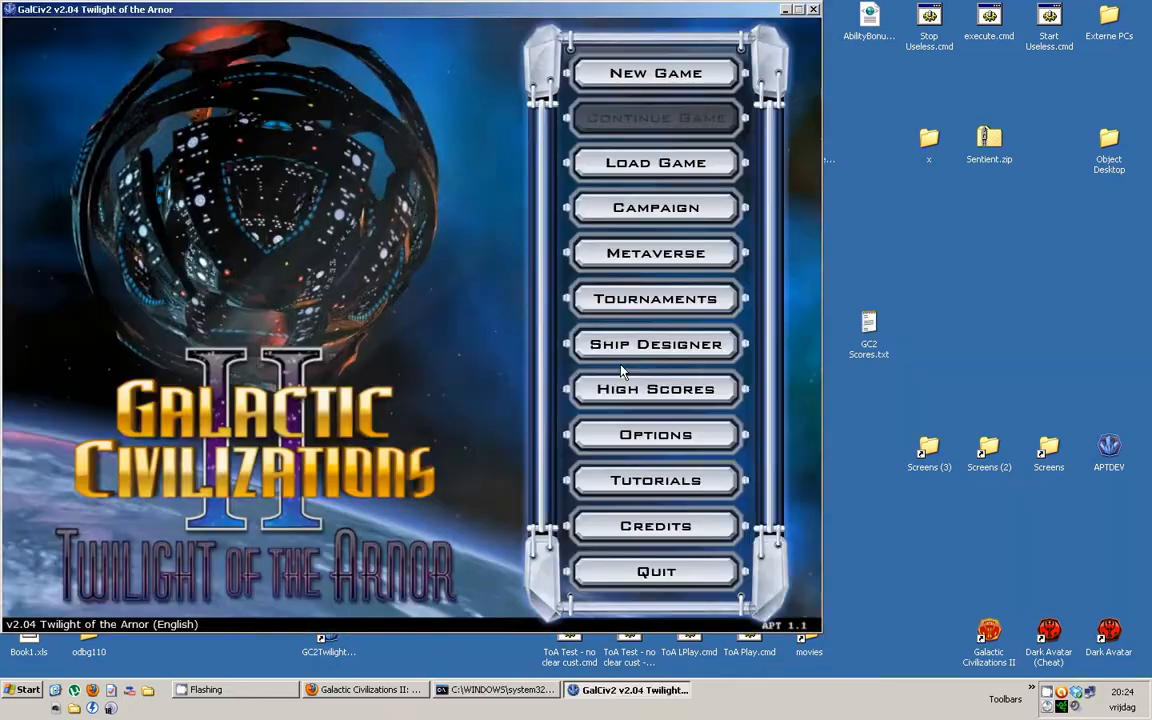
Start a new game, accept galaxy and civilization defaults, and switch the custom race portrait
click(655, 72)
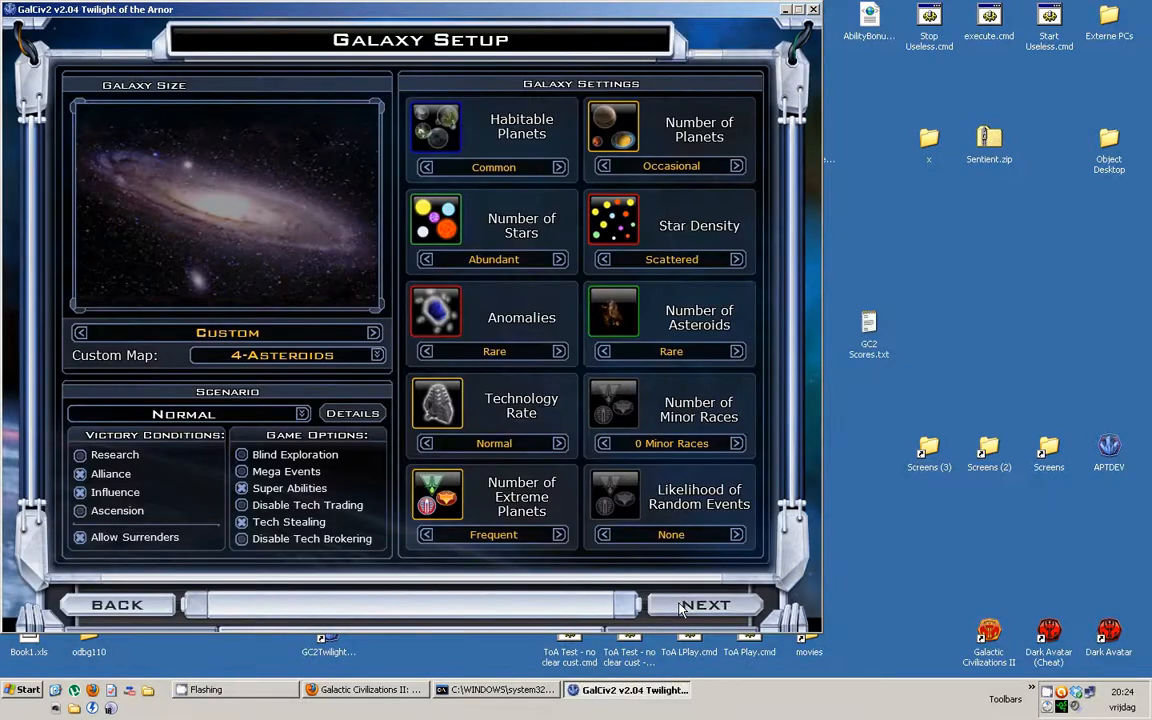
click(705, 605)
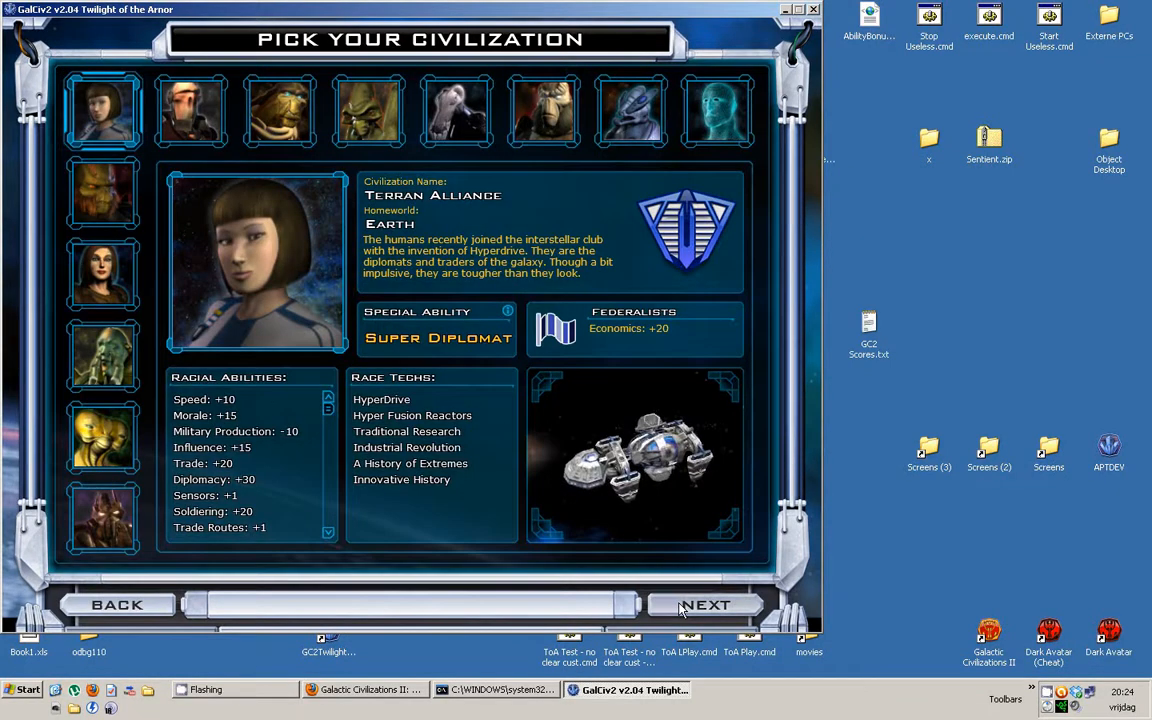
click(705, 604)
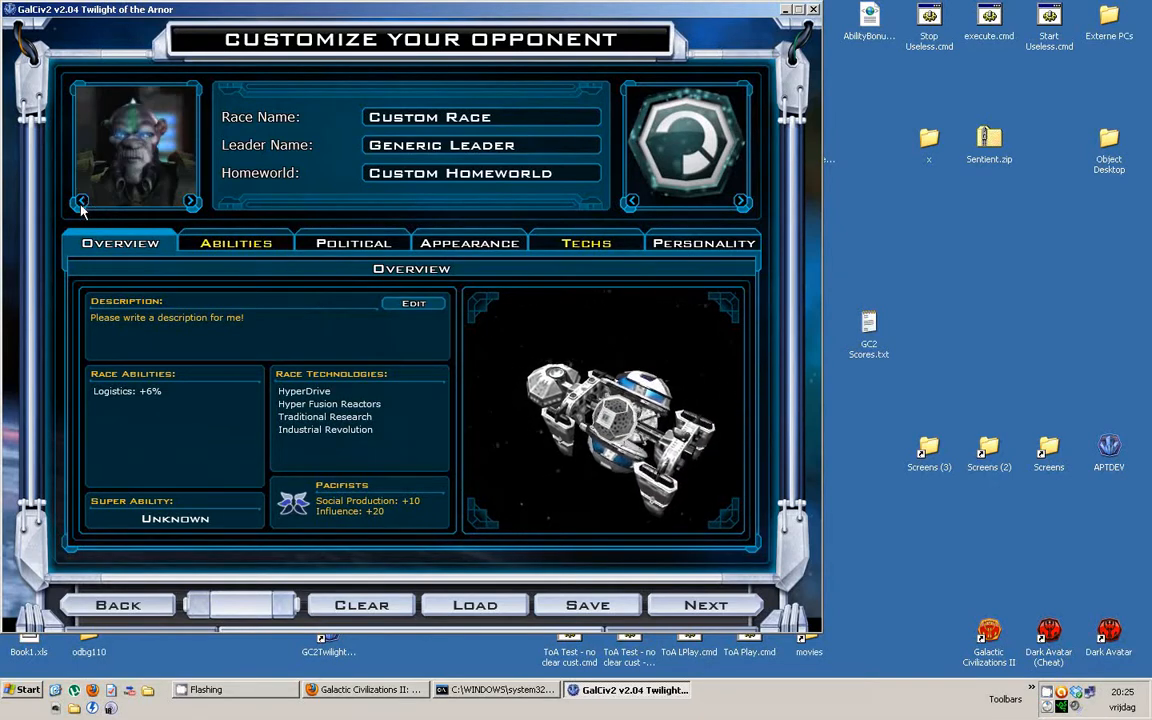
click(82, 201)
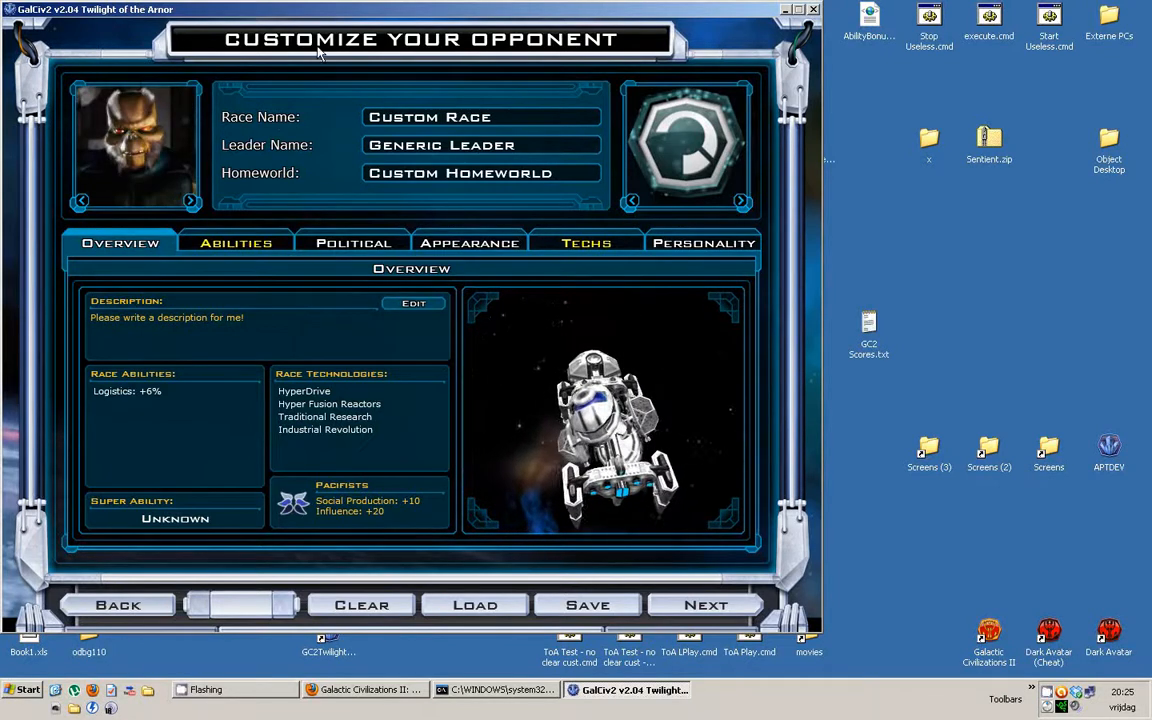
click(190, 201)
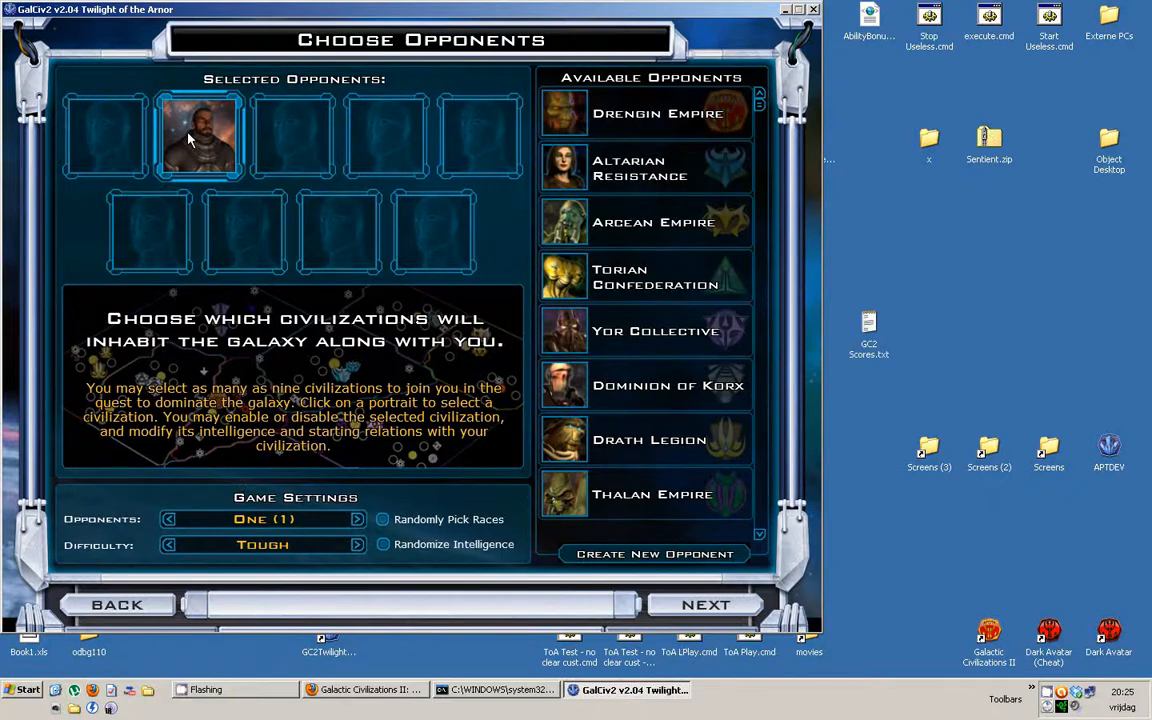
Scroll the opponent list and inspect the Vin Tribe's details
scroll(down, 3)
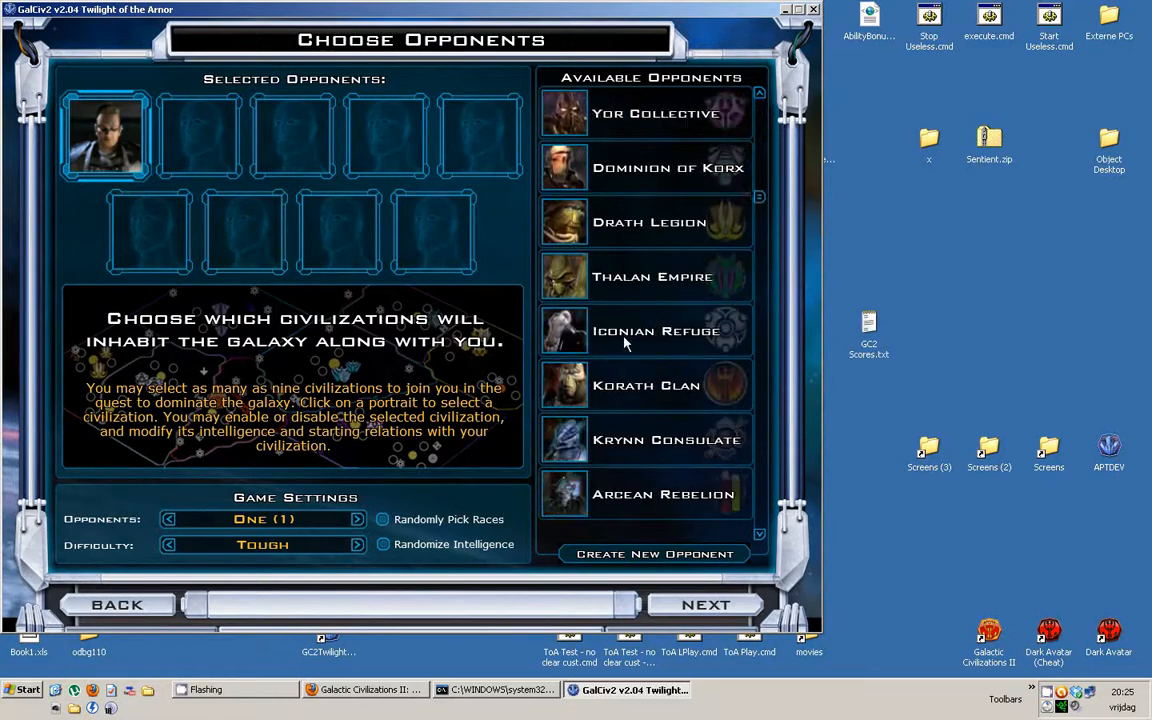
scroll(down, 3)
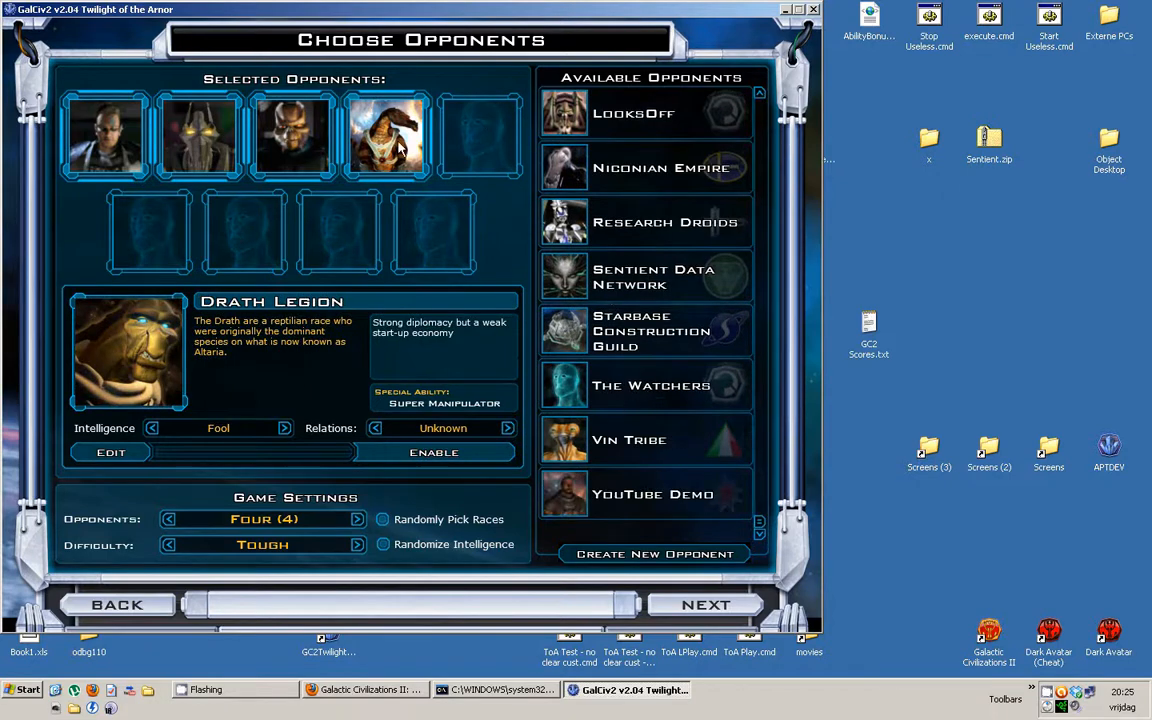
mouse_move(618, 438)
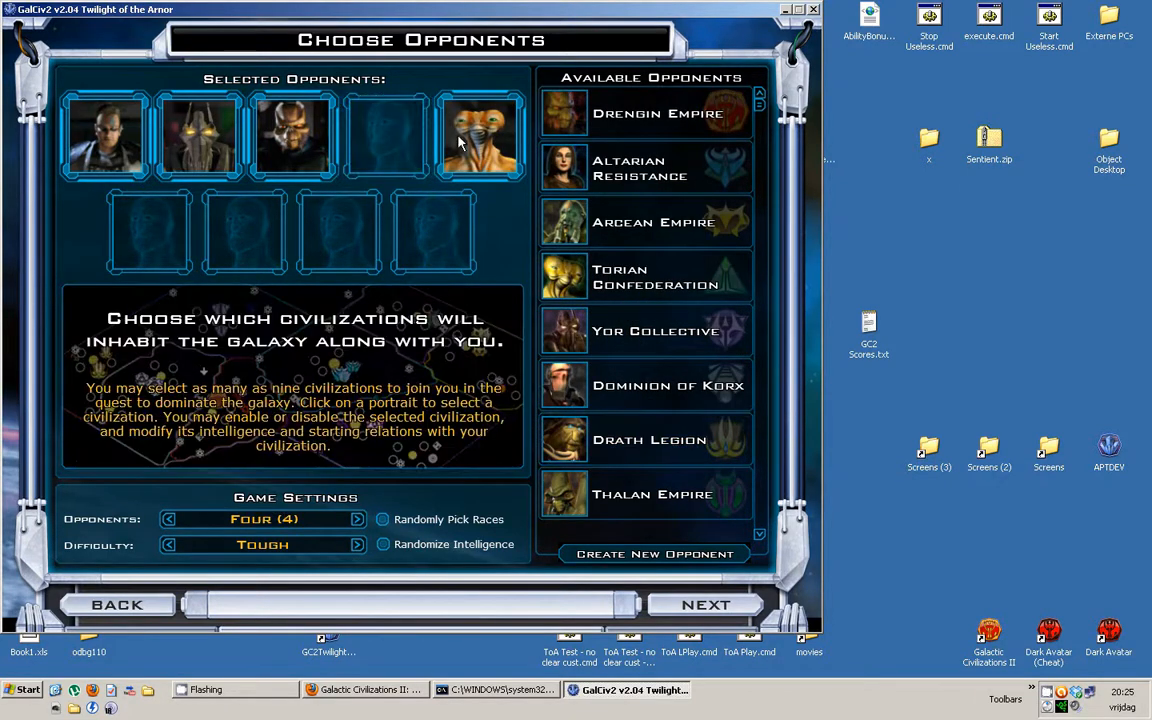
click(480, 135)
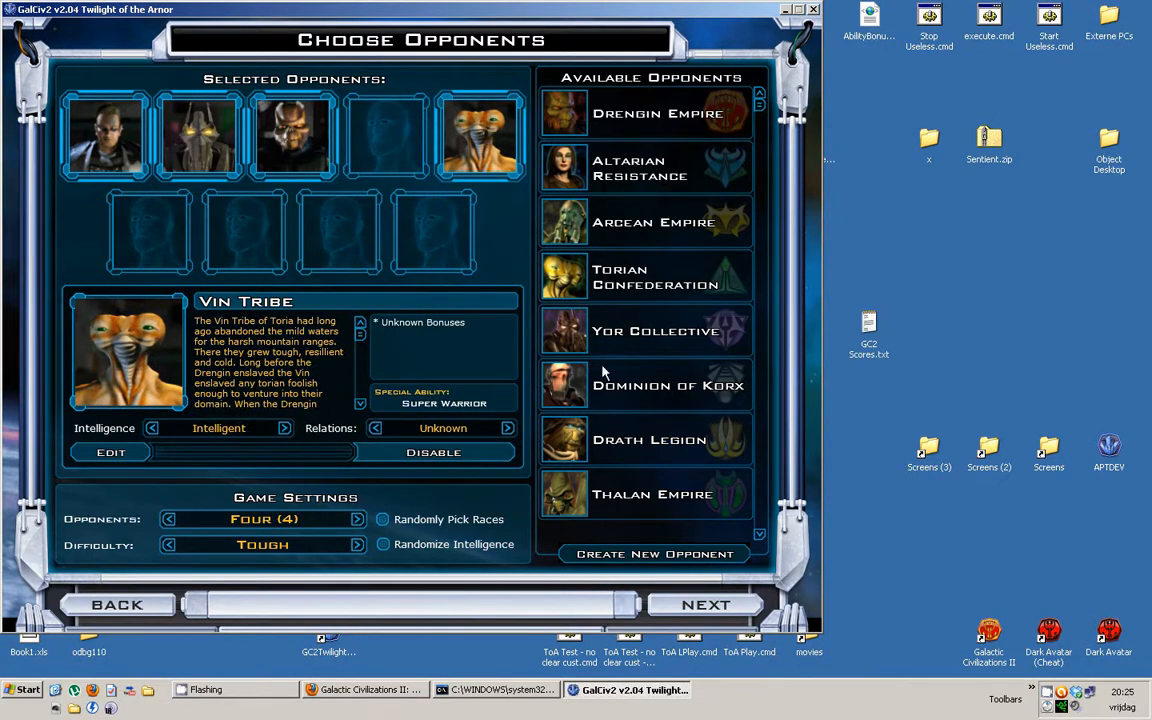
scroll(down, 3)
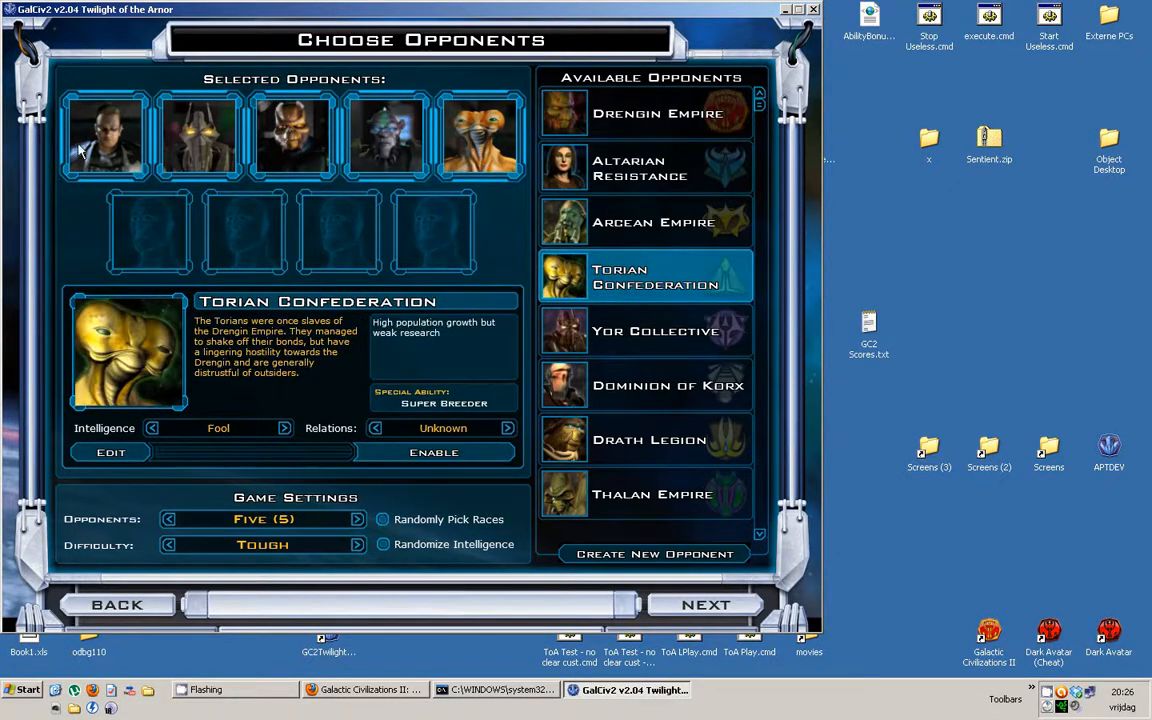
mouse_move(503, 153)
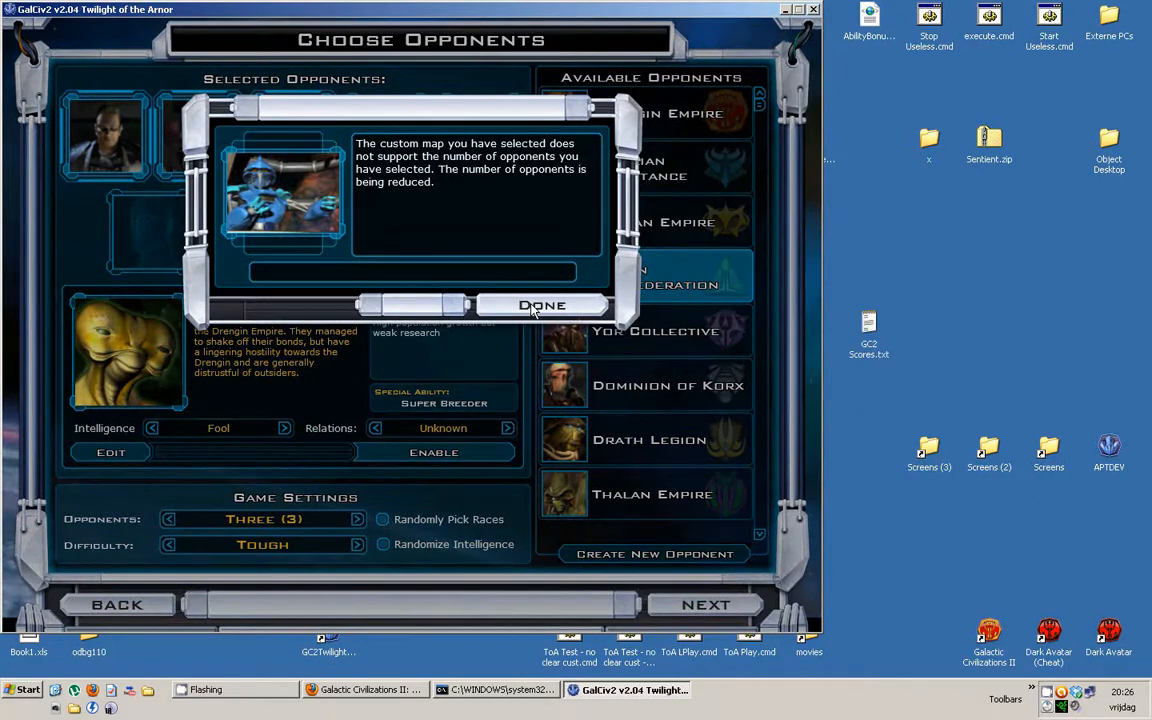
Dismiss the opponent-reduction notice, step through the setup screens, and start loading the game
click(542, 305)
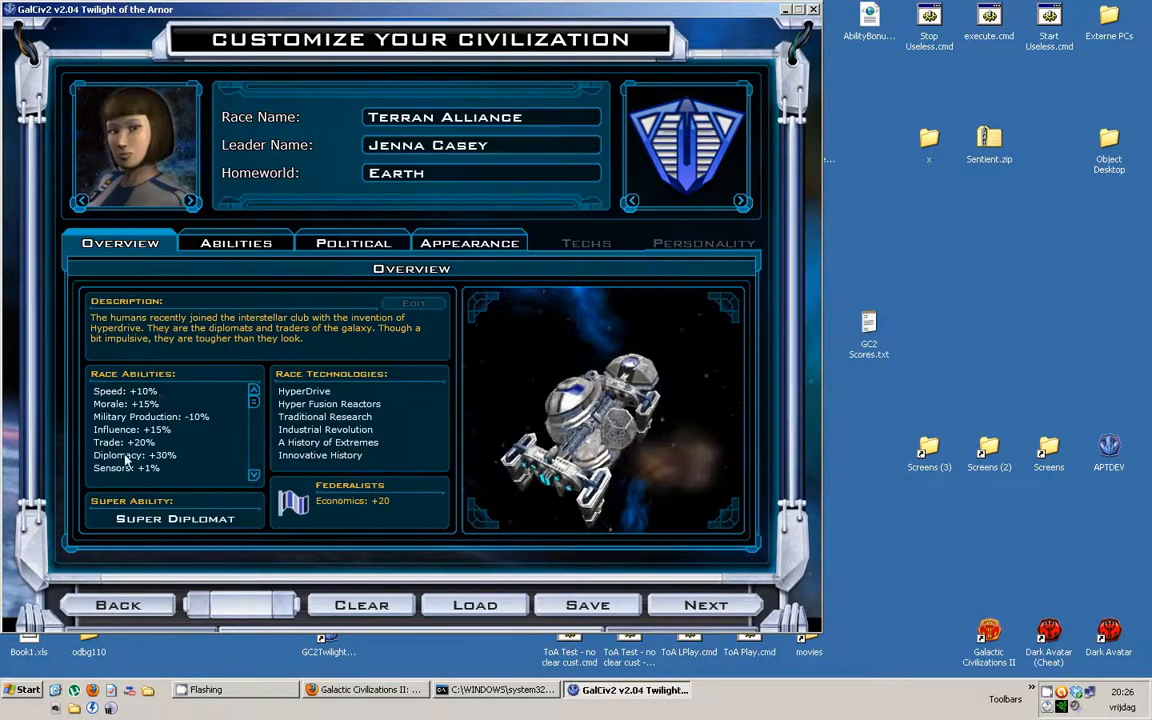
click(706, 604)
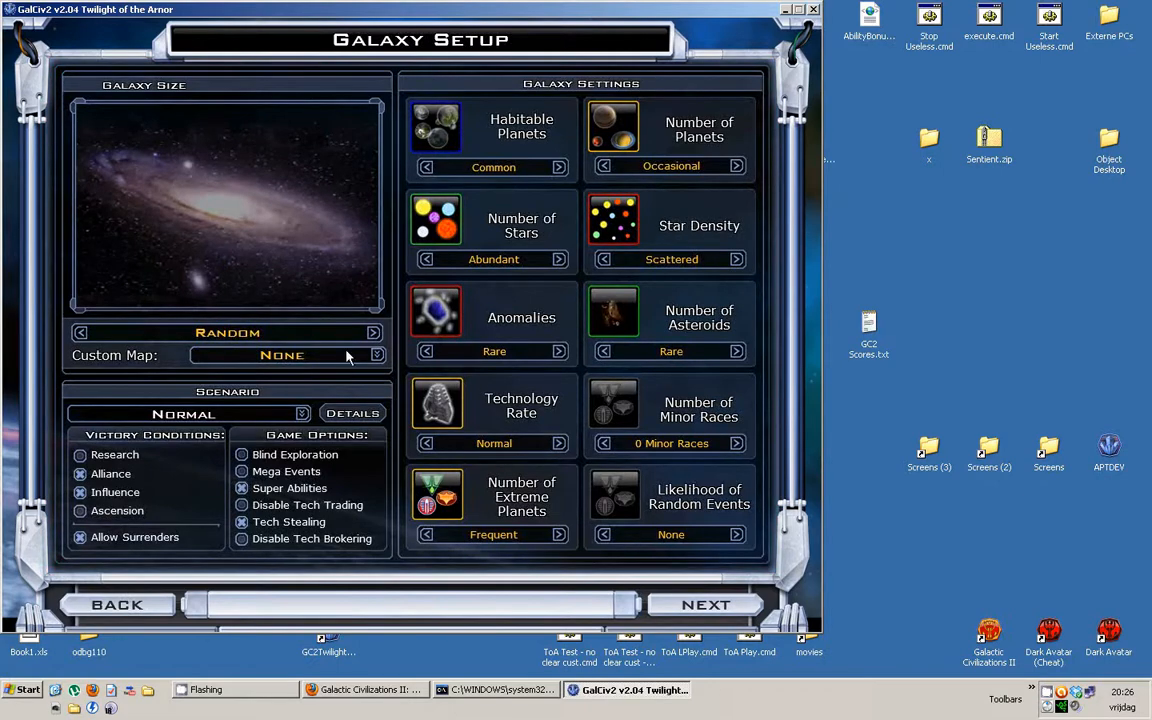
click(705, 604)
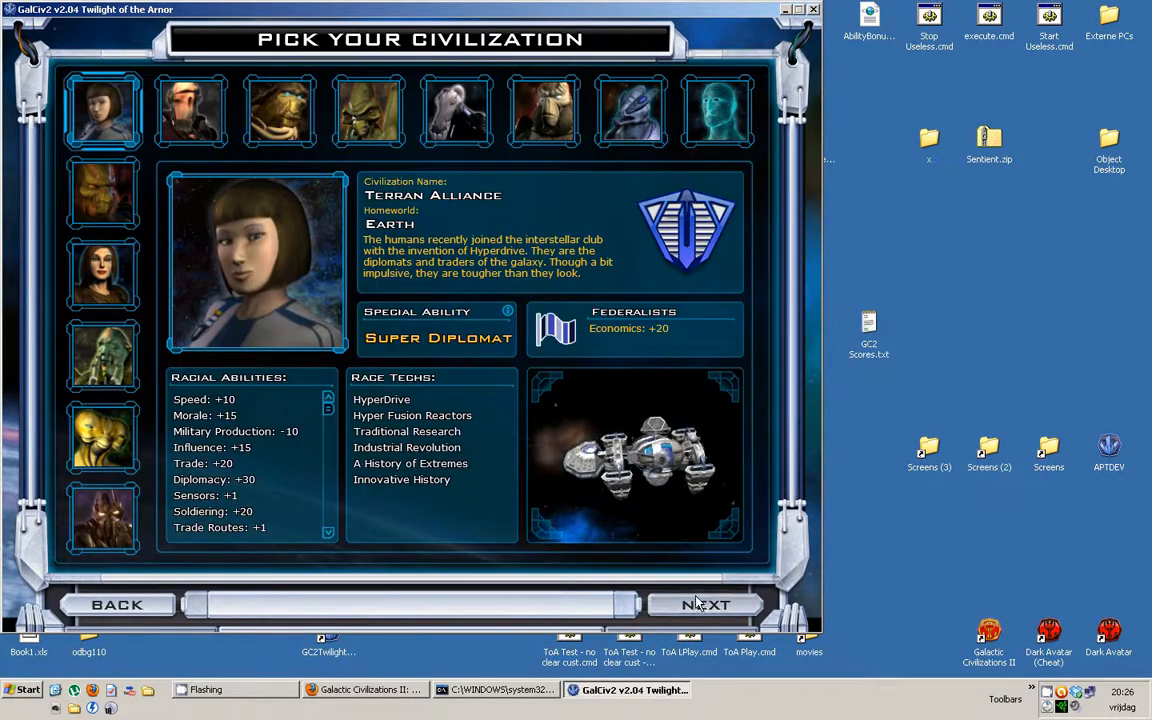
click(705, 604)
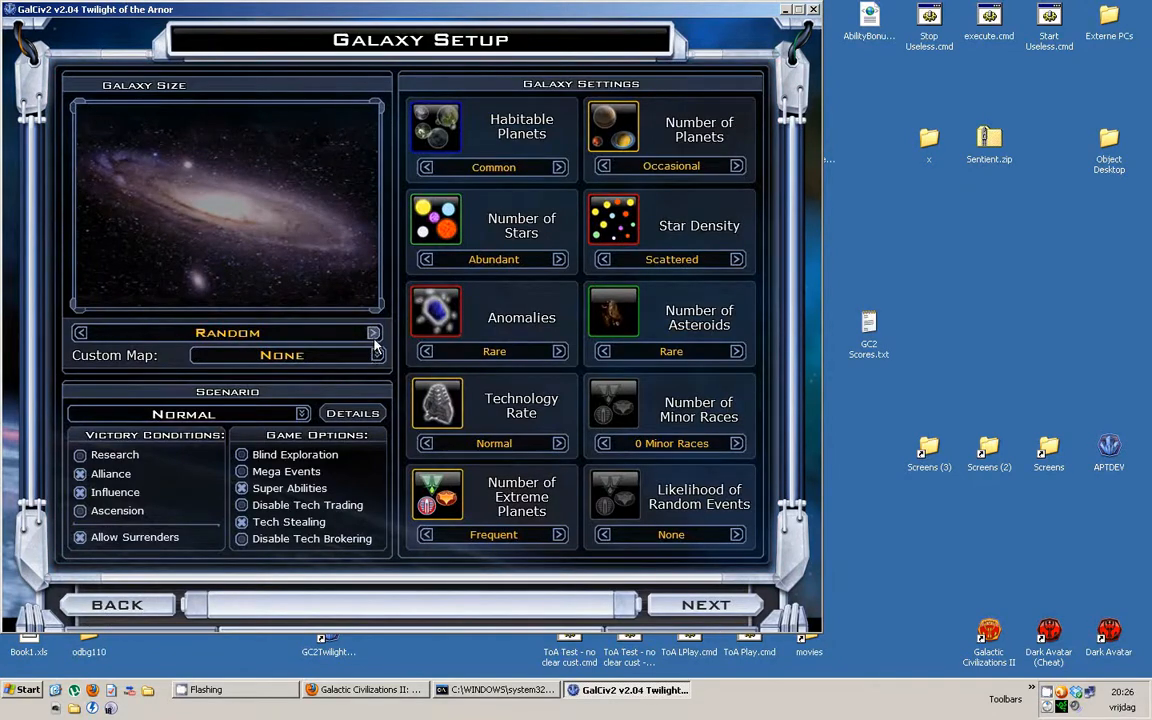
click(705, 604)
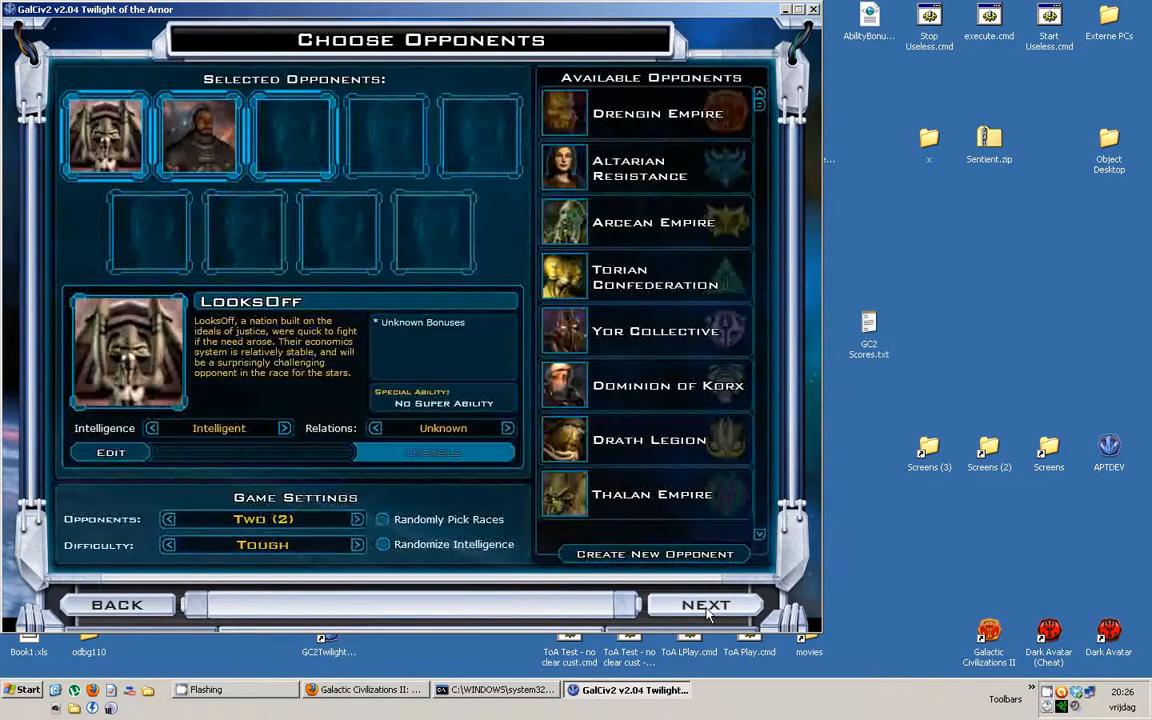
click(705, 605)
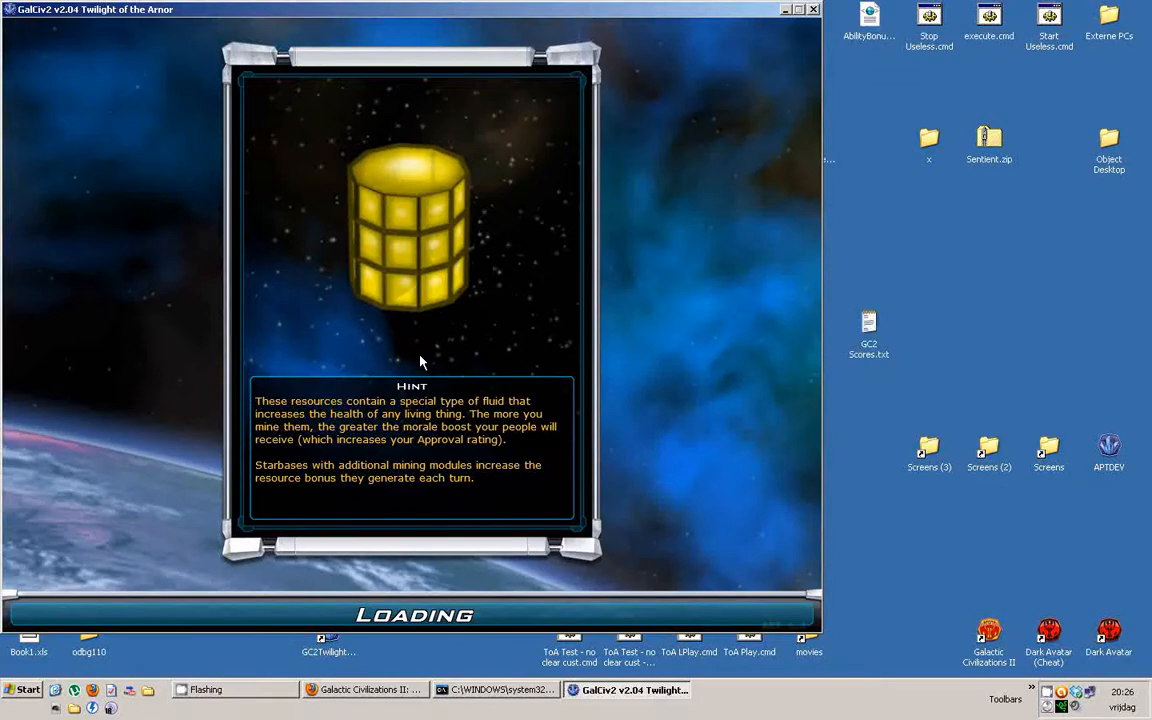
mouse_move(532, 295)
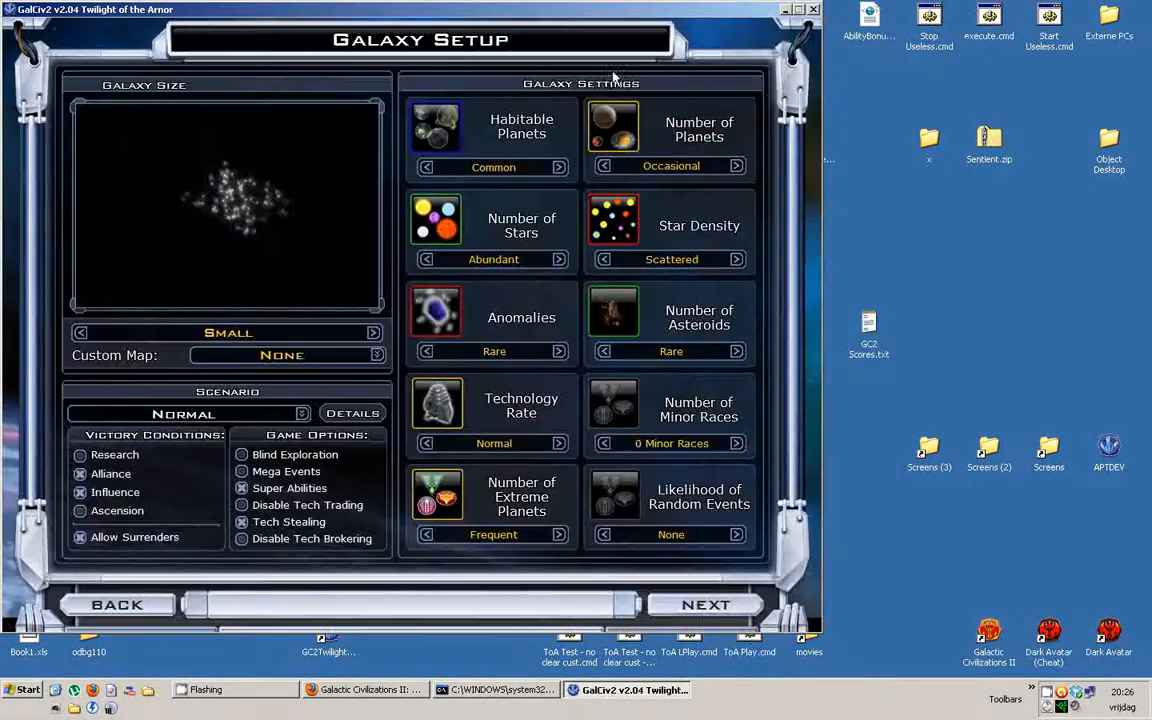
Fill the empty opponent slot with the ERR-101 robot race and start the game
click(705, 604)
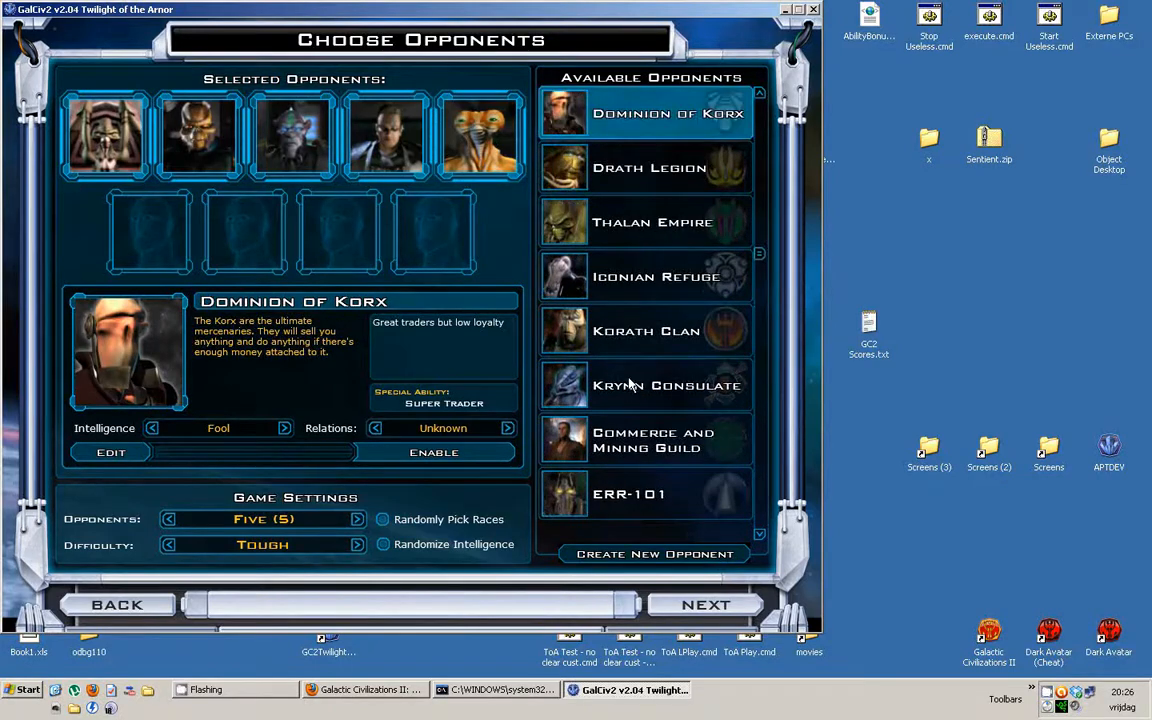
scroll(down, 3)
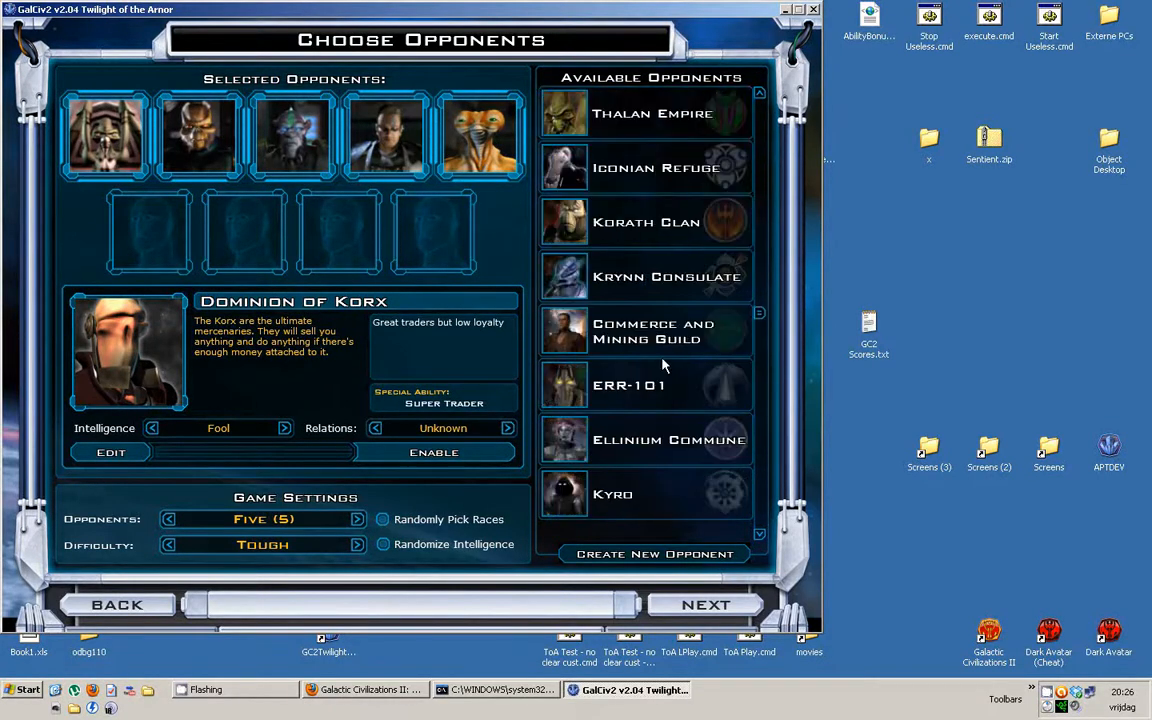
scroll(down, 3)
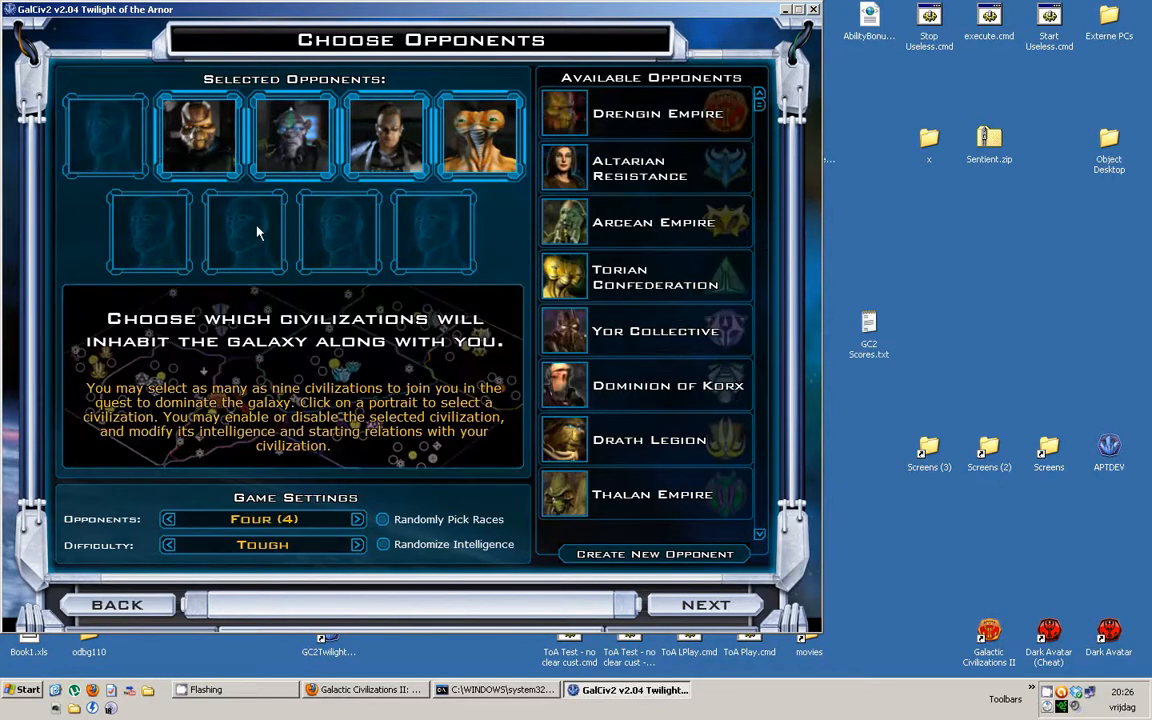
scroll(down, 3)
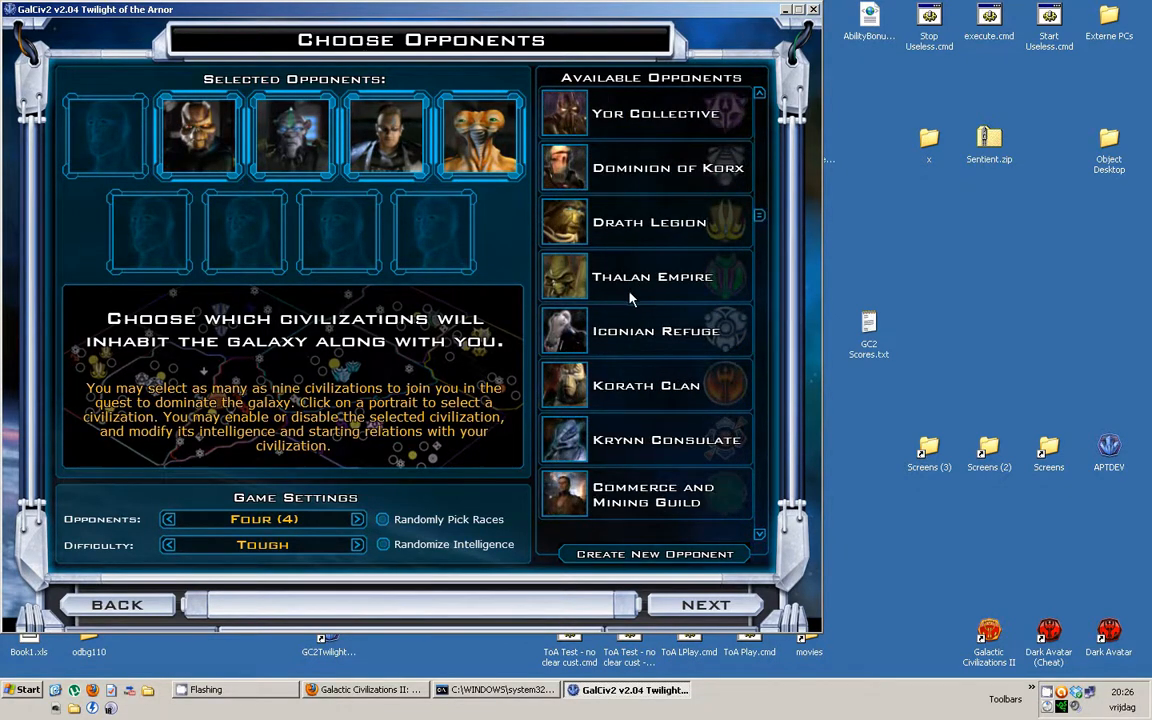
click(645, 385)
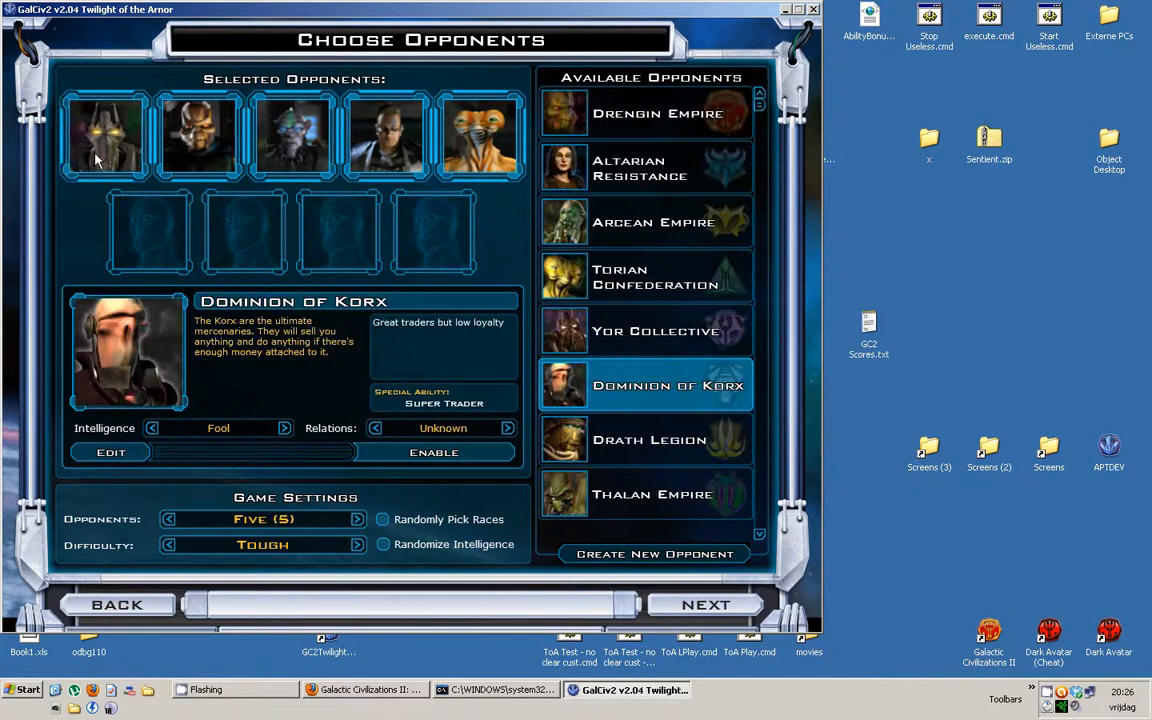
mouse_move(555, 278)
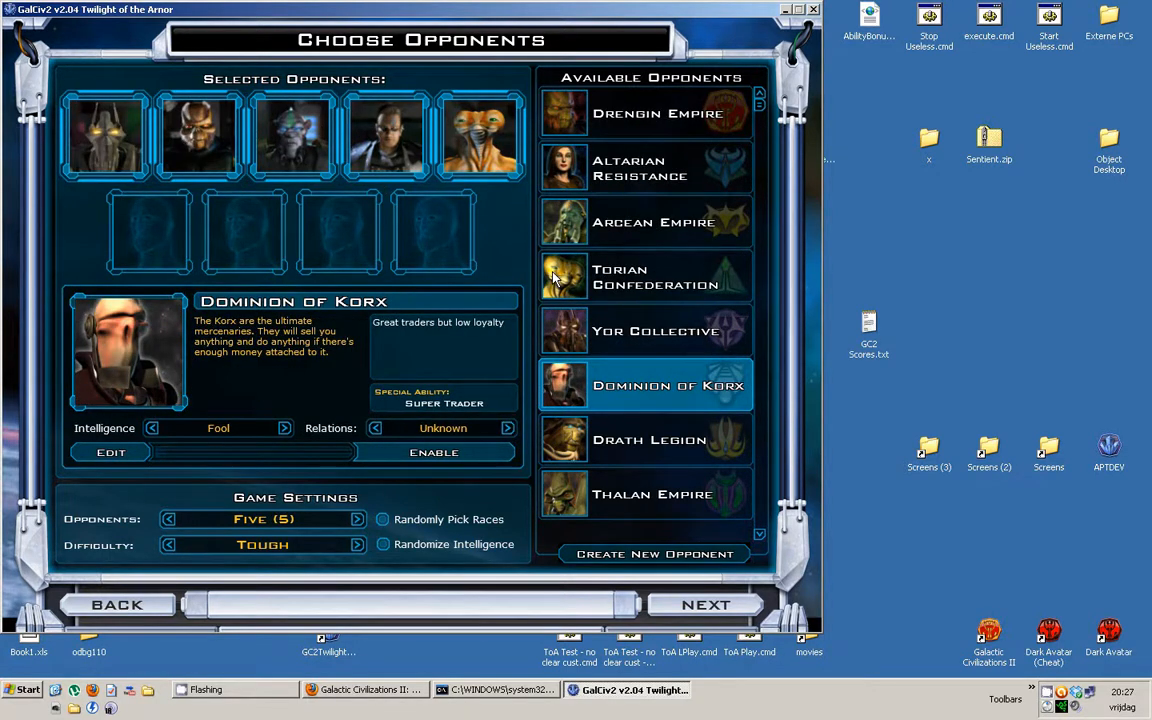
click(705, 604)
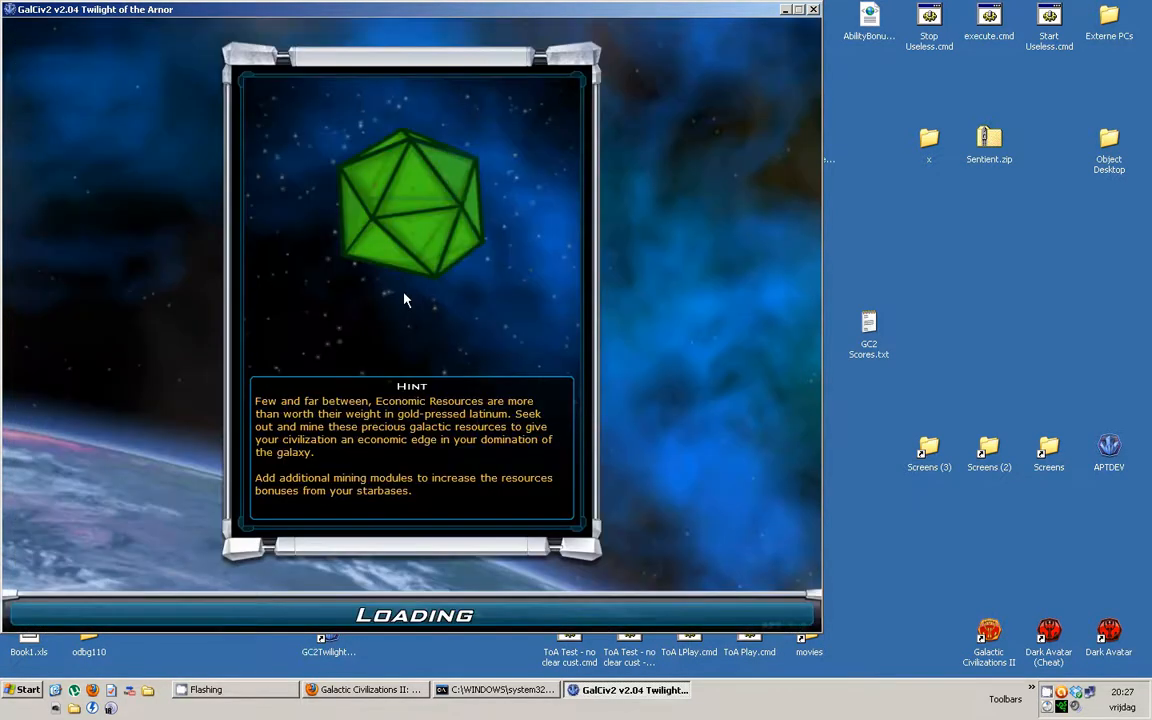
mouse_move(436, 319)
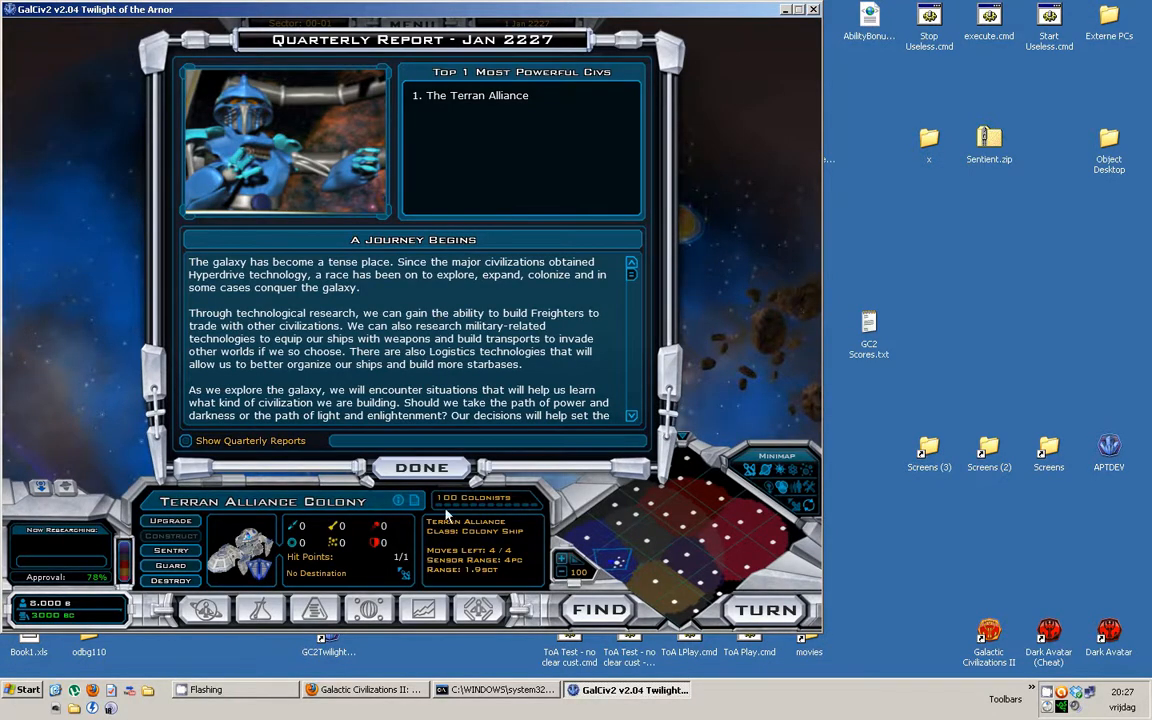
Dismiss the Quarterly Report, Earth colony management and Universal Translator research screens
click(422, 467)
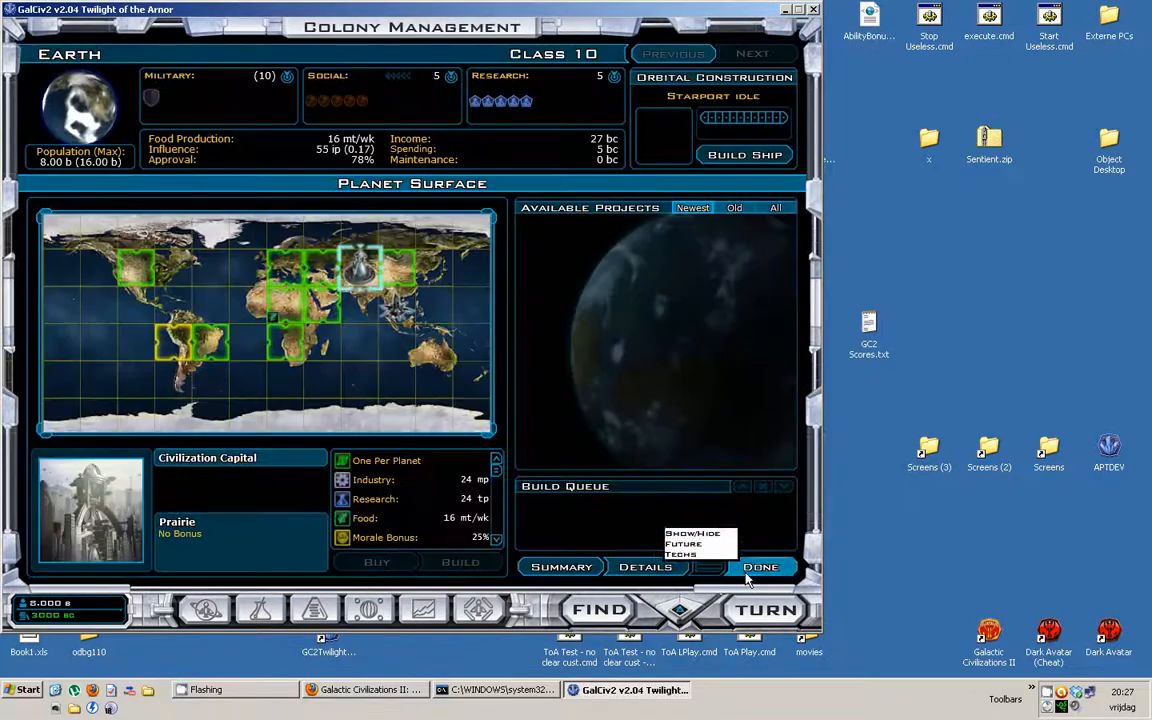
click(760, 567)
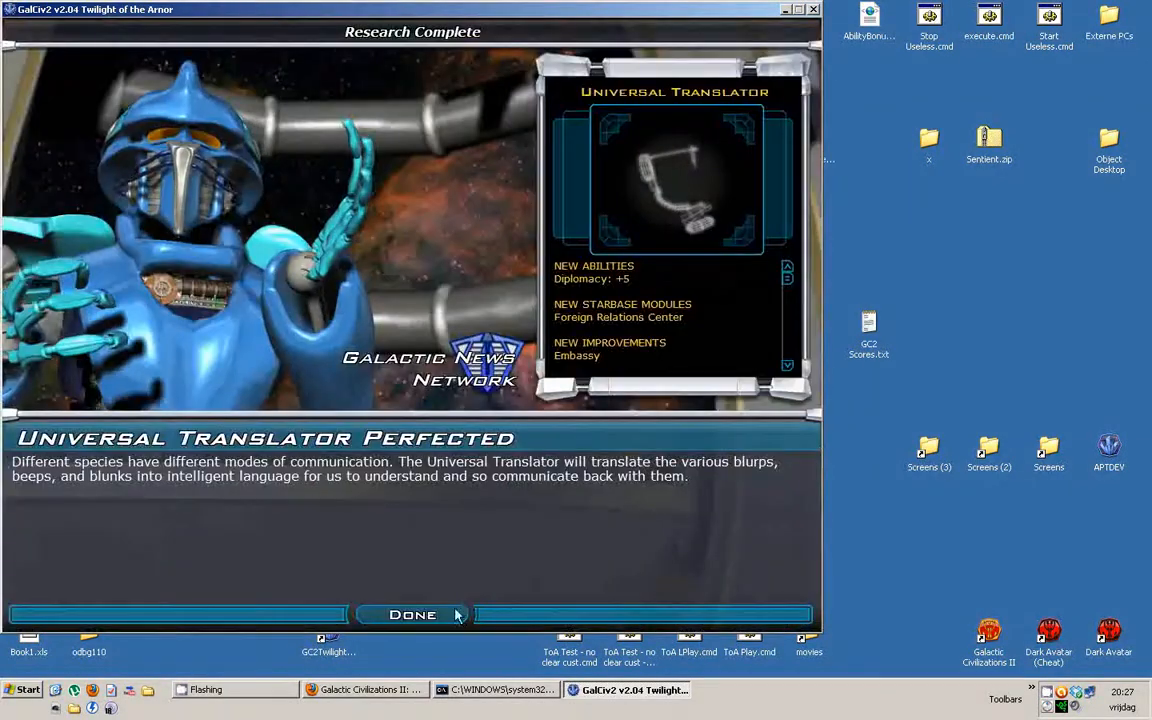
click(412, 614)
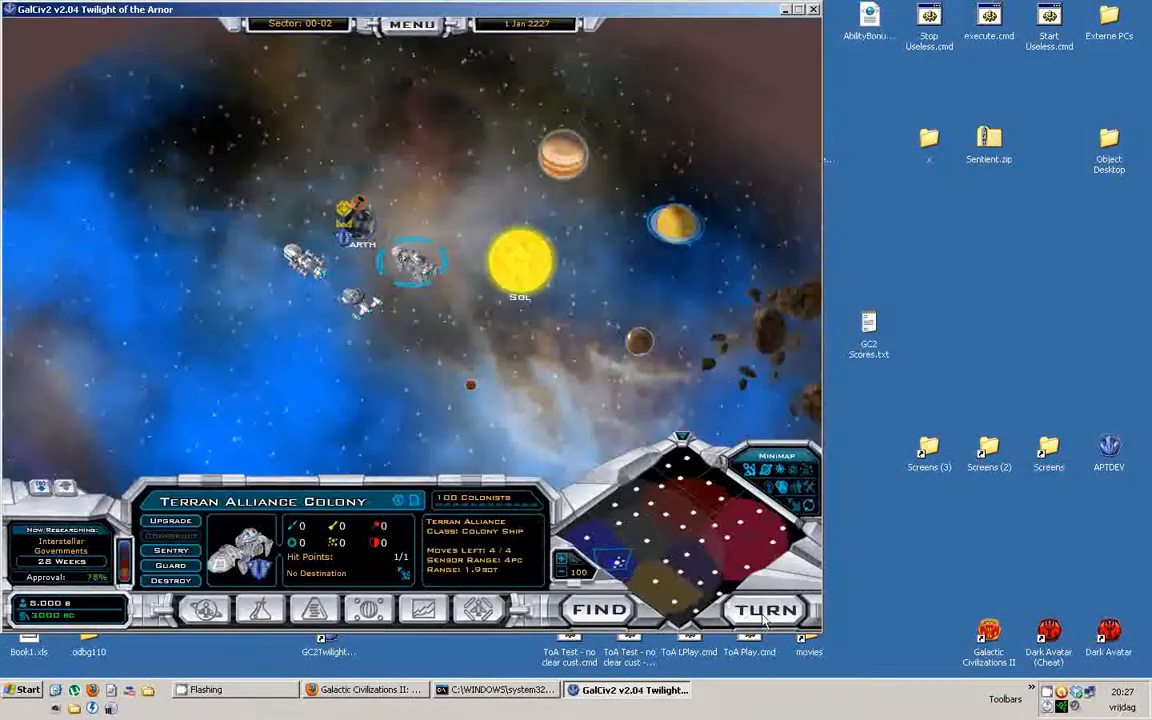
mouse_move(460, 420)
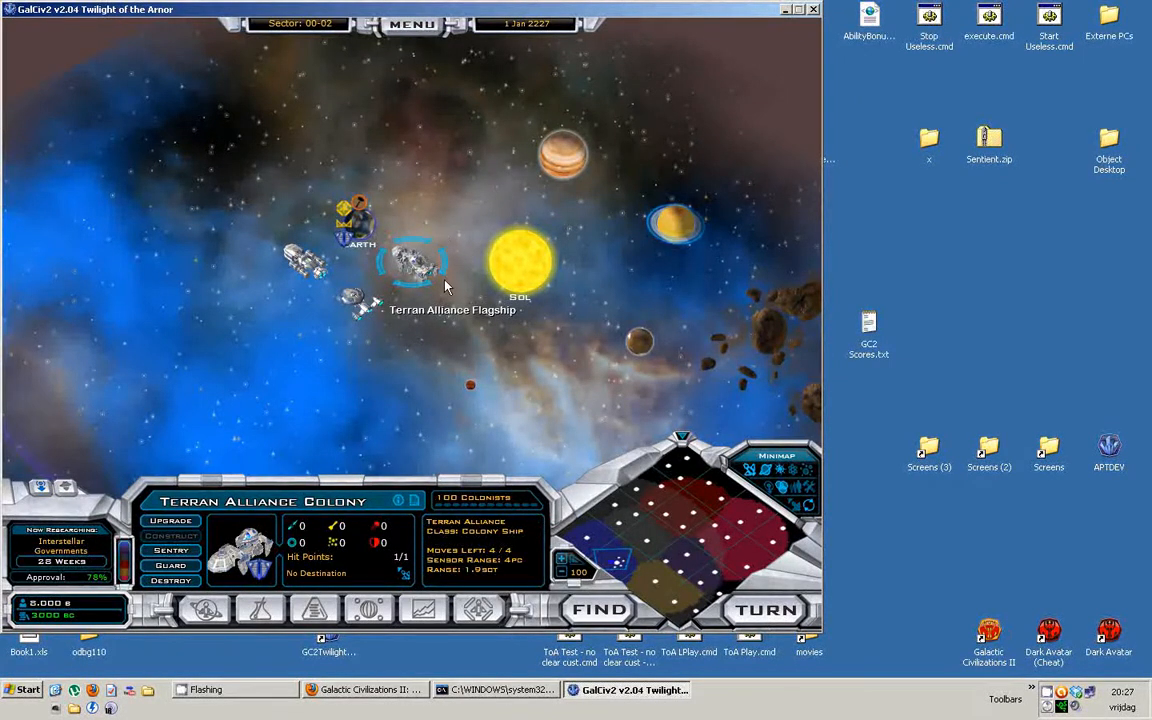
mouse_move(425, 118)
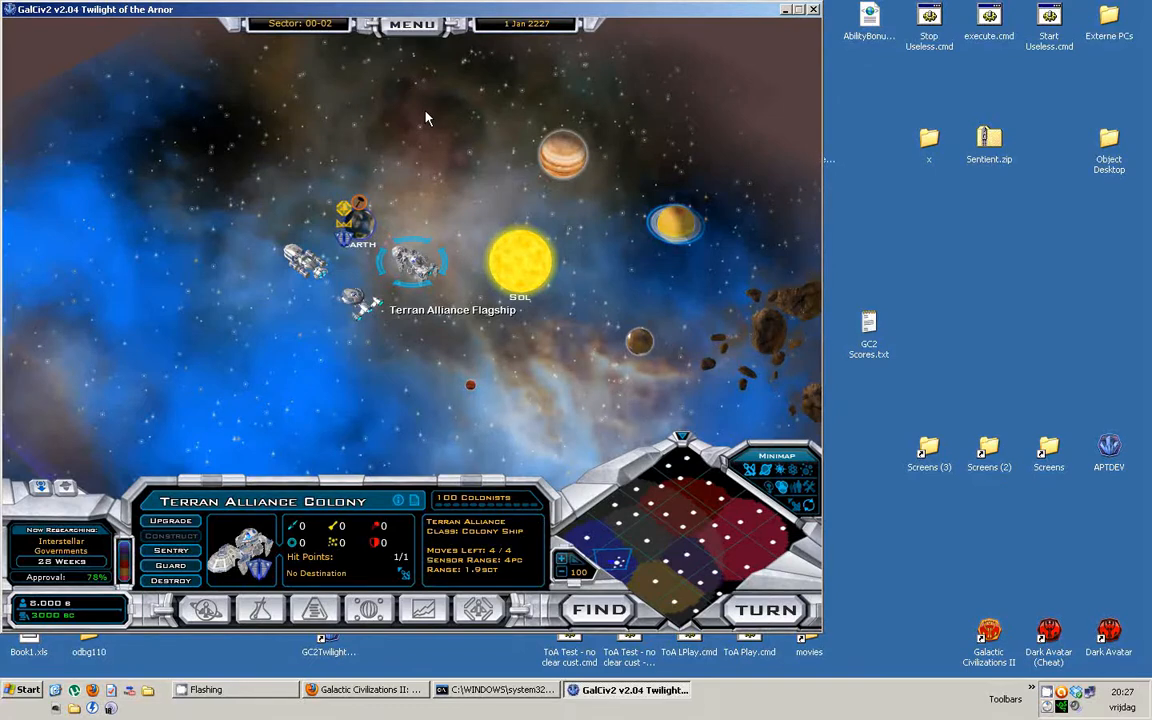
mouse_move(443, 263)
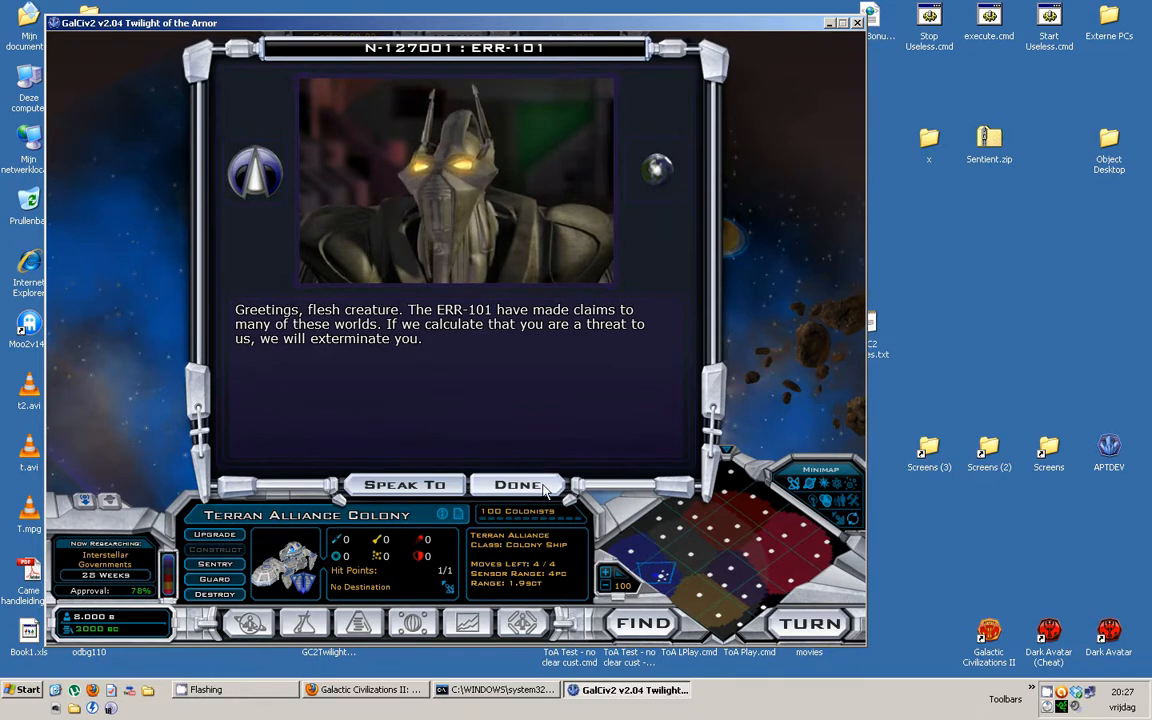
Dismiss the ERR-101, Morn Clan and Vin Tribe greetings, then hide the browser
click(518, 485)
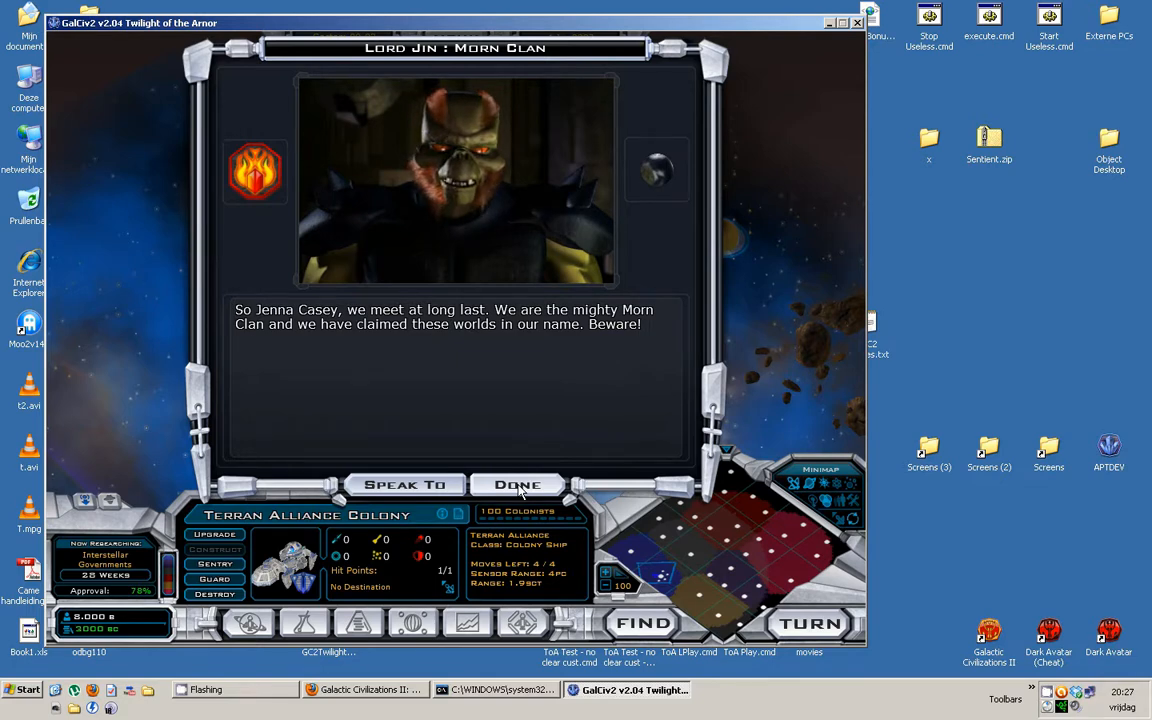
click(517, 484)
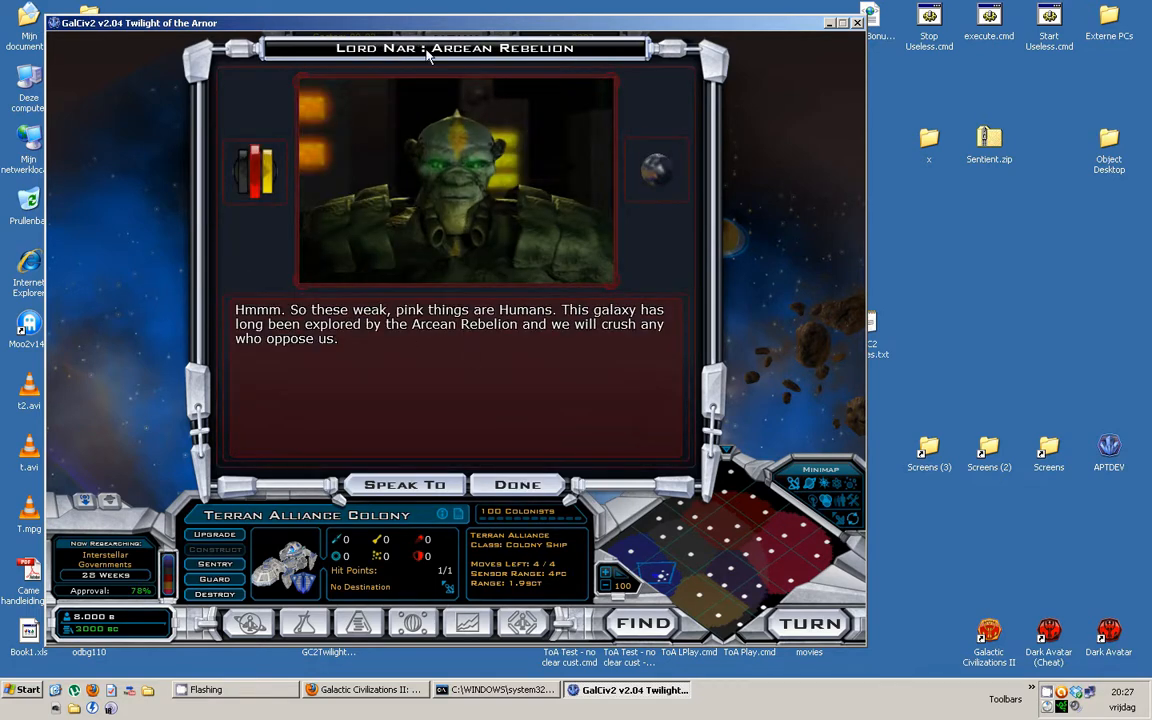
mouse_move(378, 221)
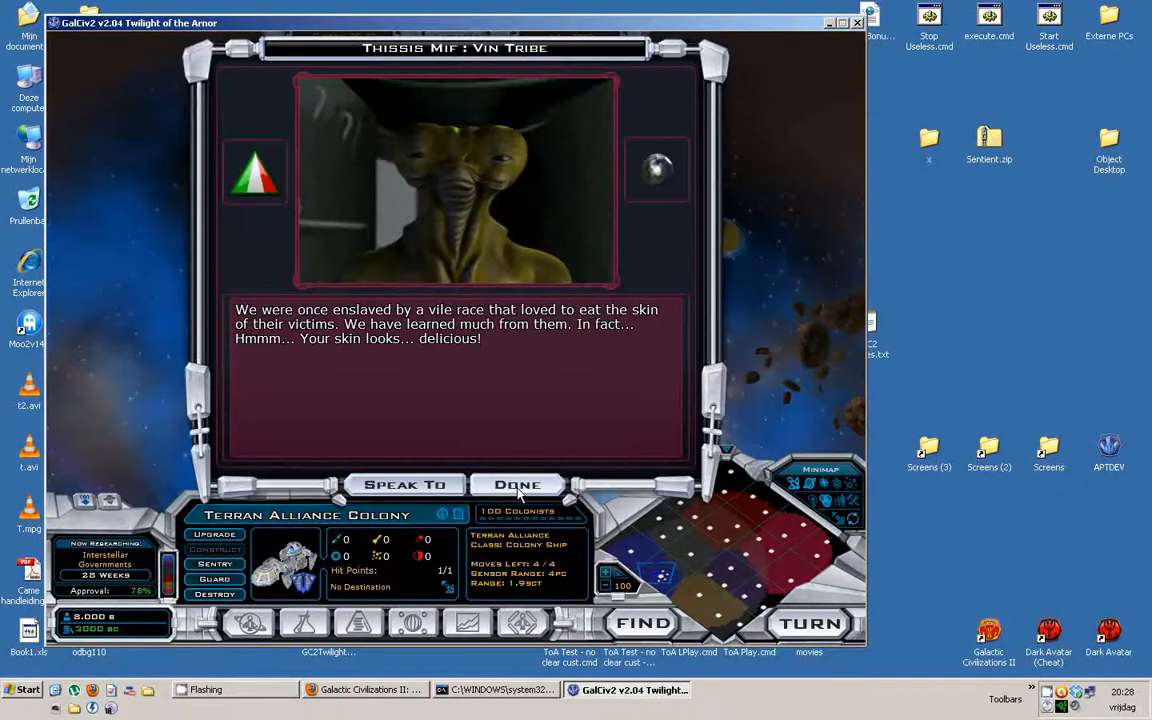
click(517, 485)
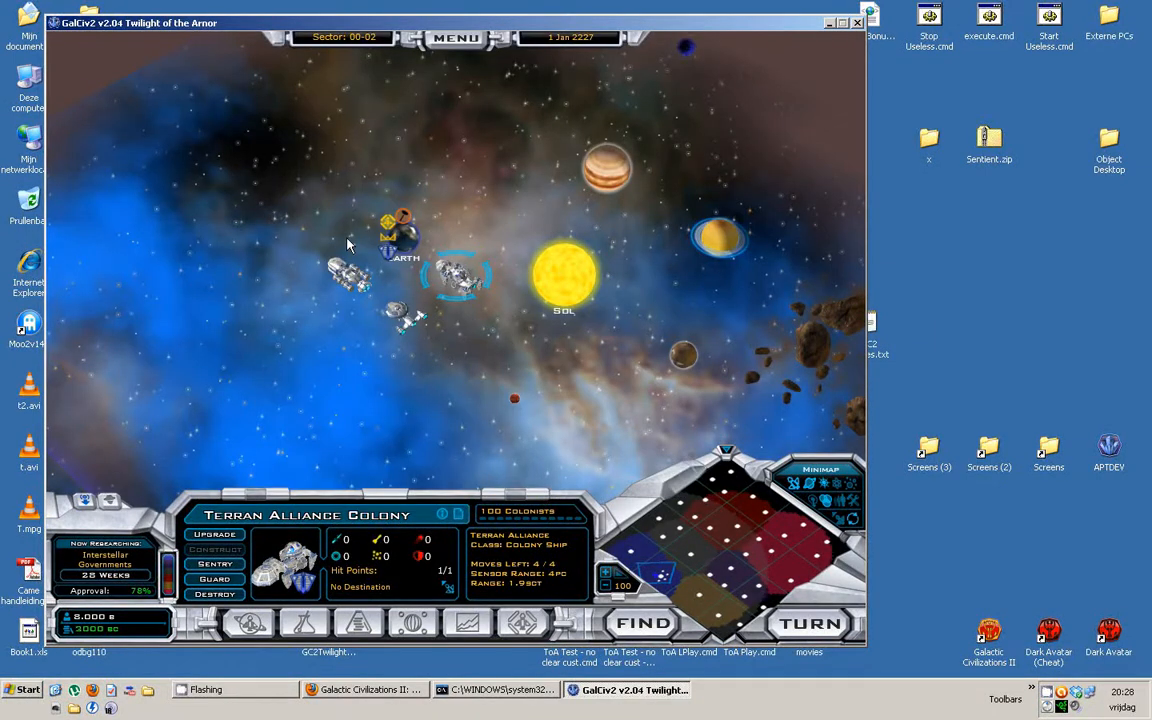
mouse_move(420, 232)
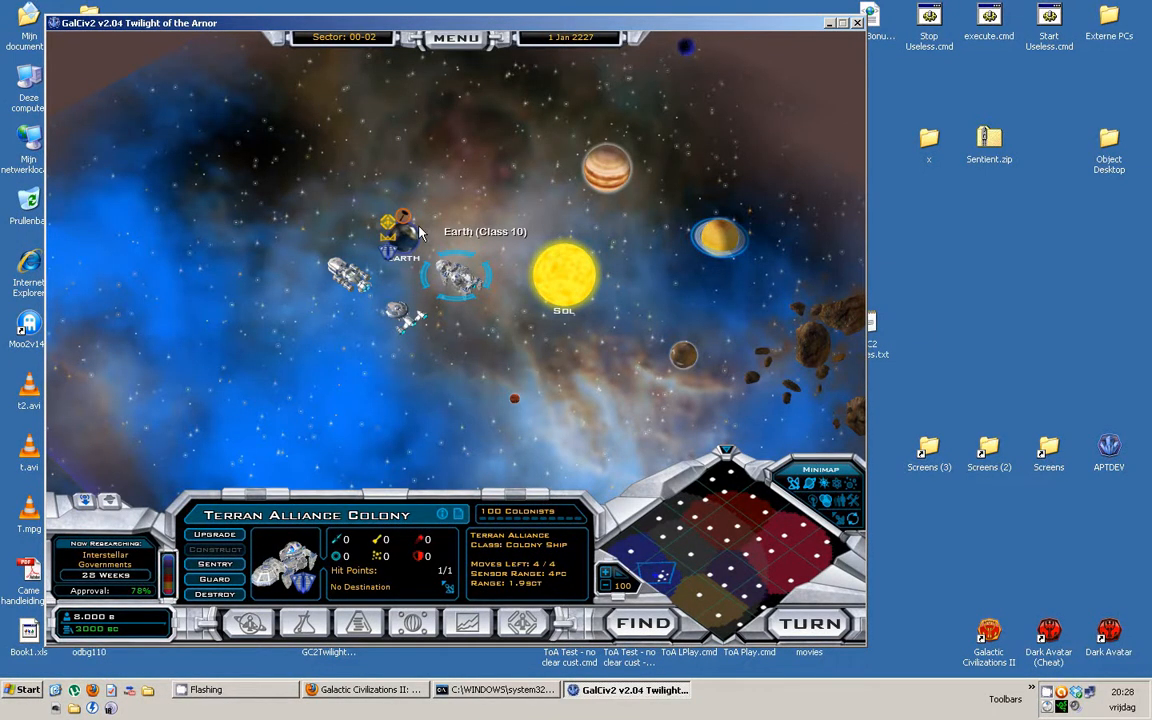
mouse_move(445, 218)
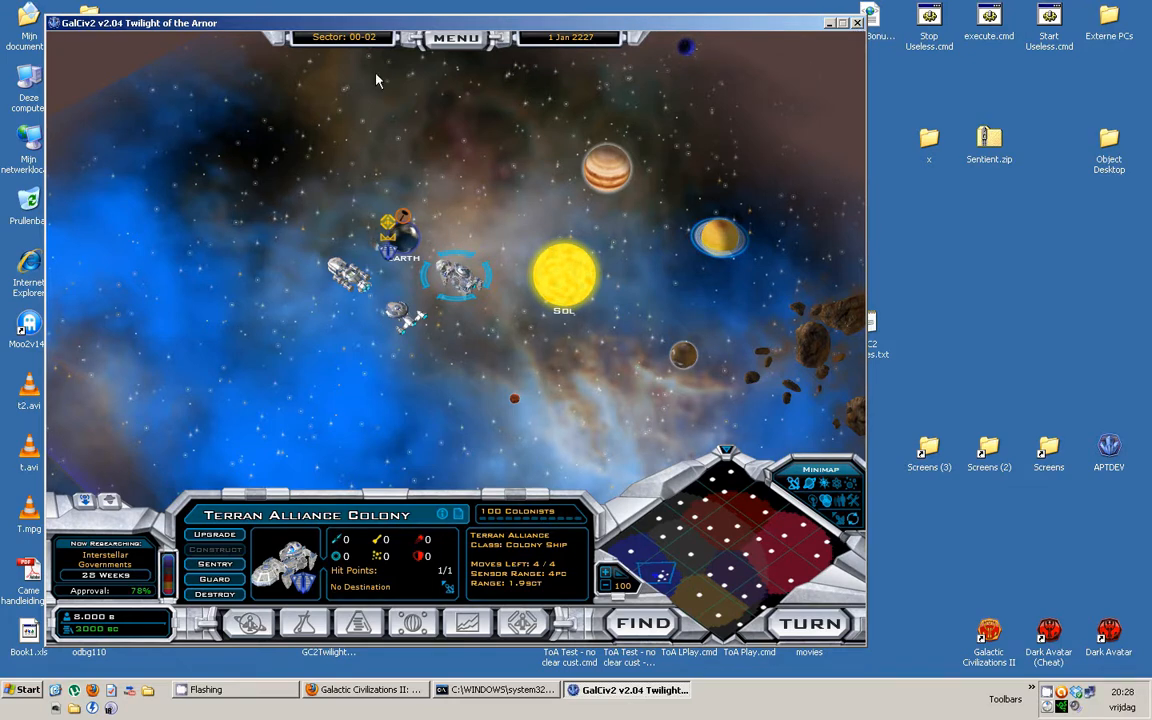
mouse_move(850, 102)
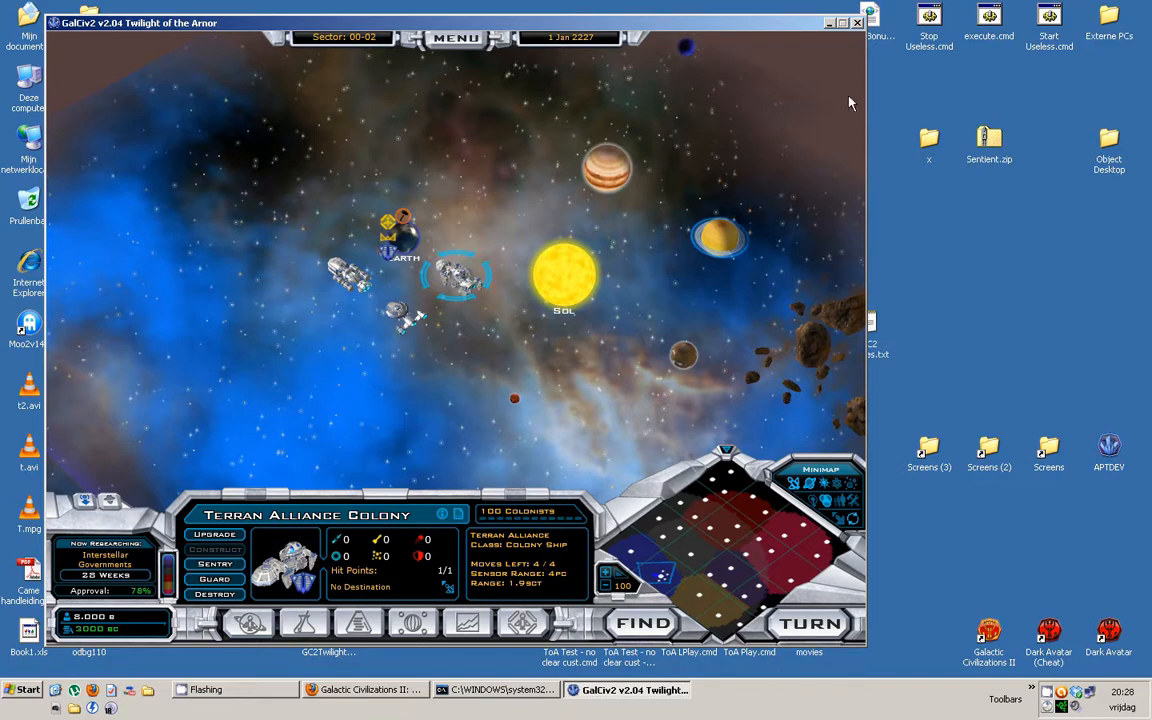
click(843, 22)
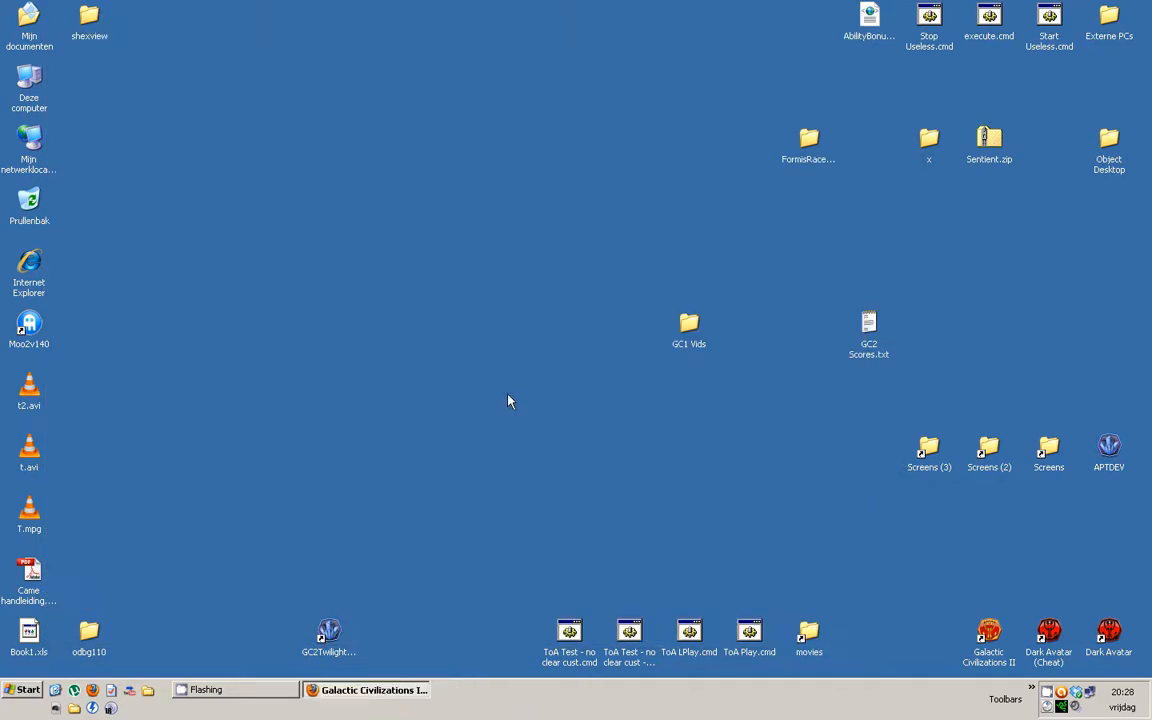
Bring back and scroll Firefox's Metaverse page of Formis custom race pic sets
click(373, 689)
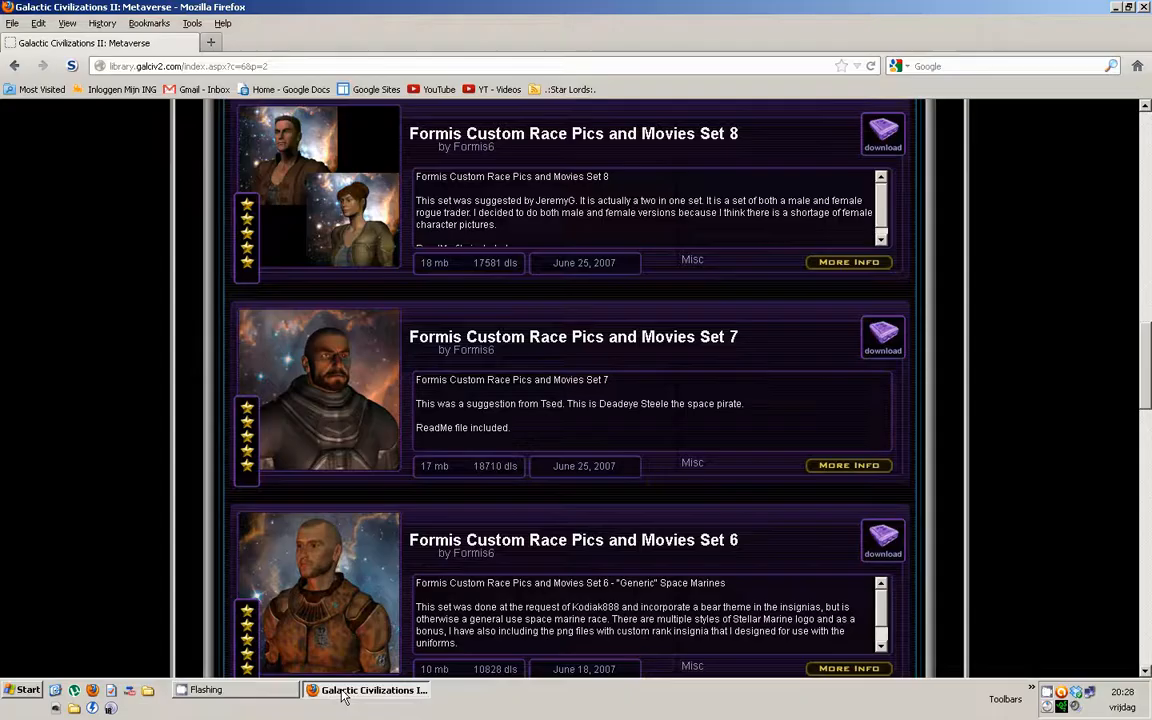
scroll(down, 3)
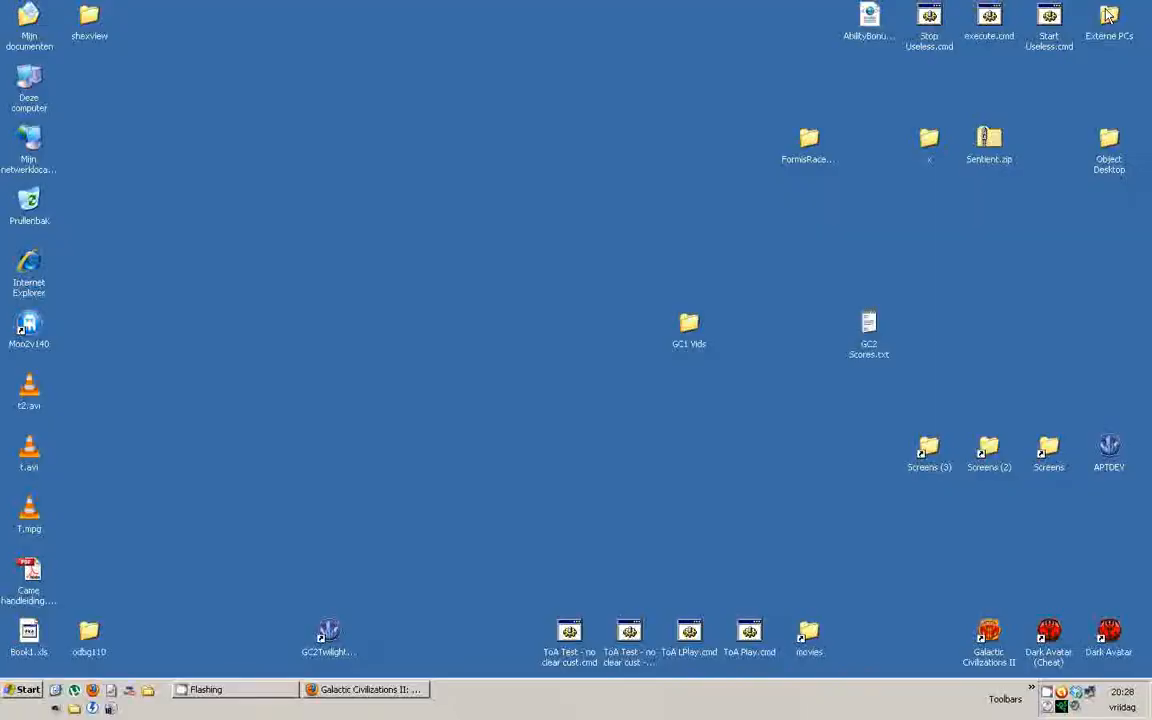
mouse_move(509, 344)
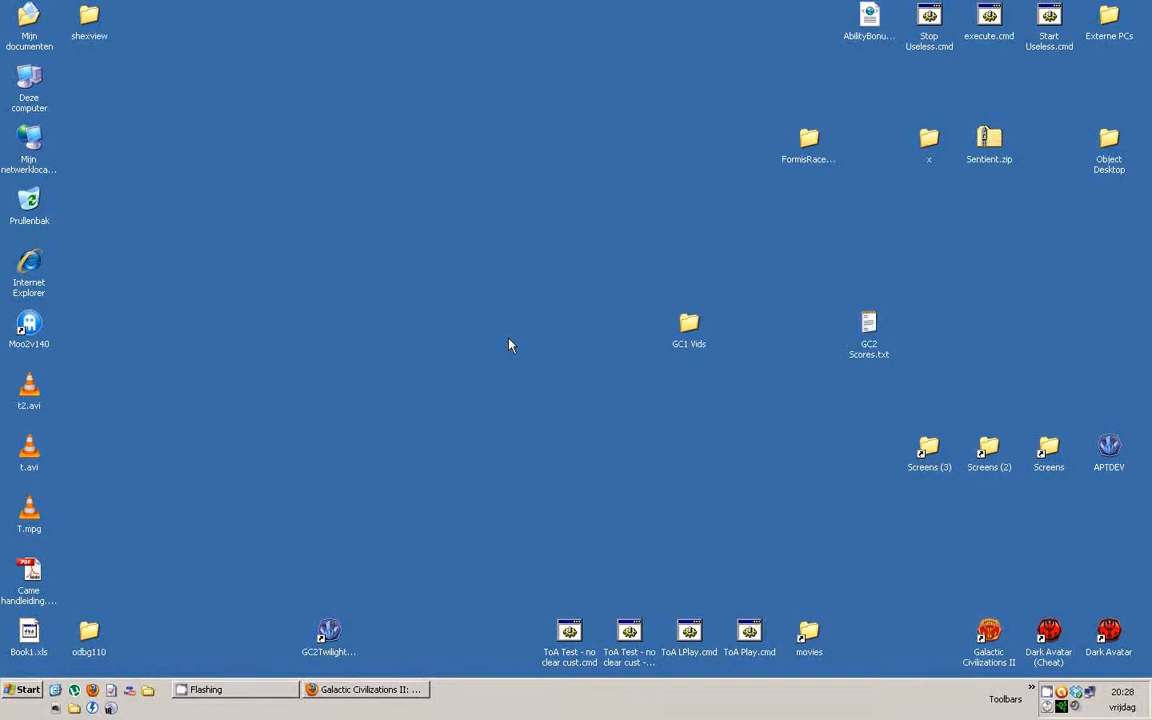
mouse_move(545, 398)
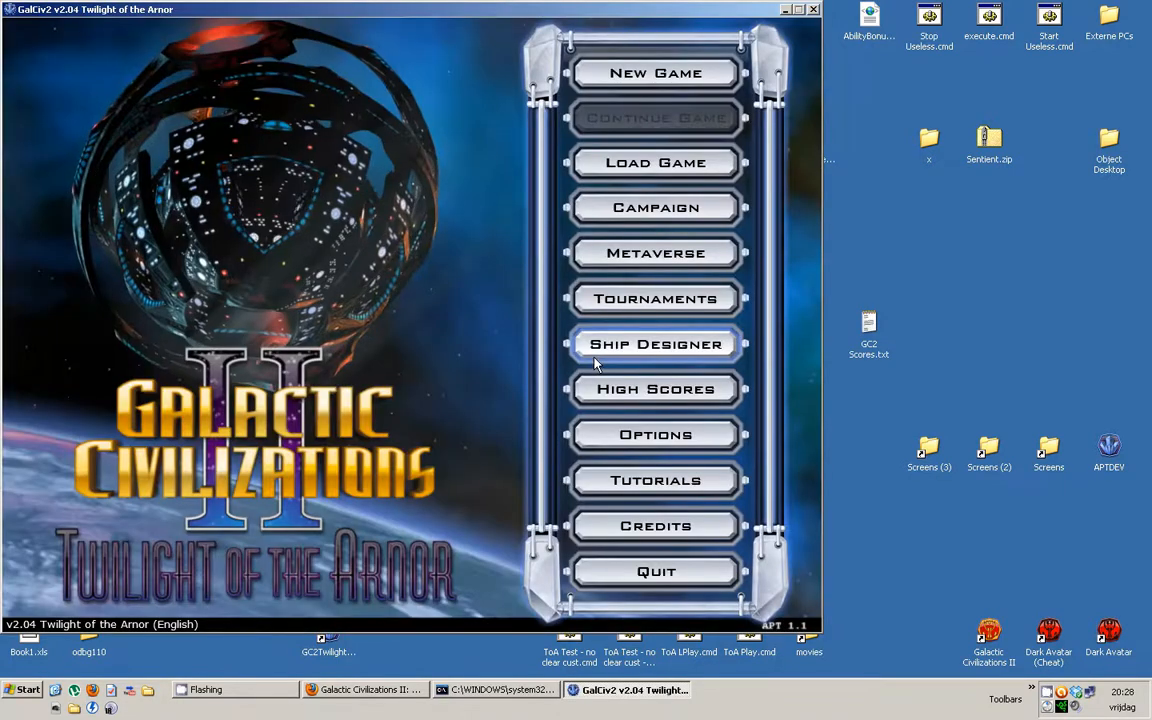
Start a new game with the default galaxy and the Terran Alliance civilization
click(655, 72)
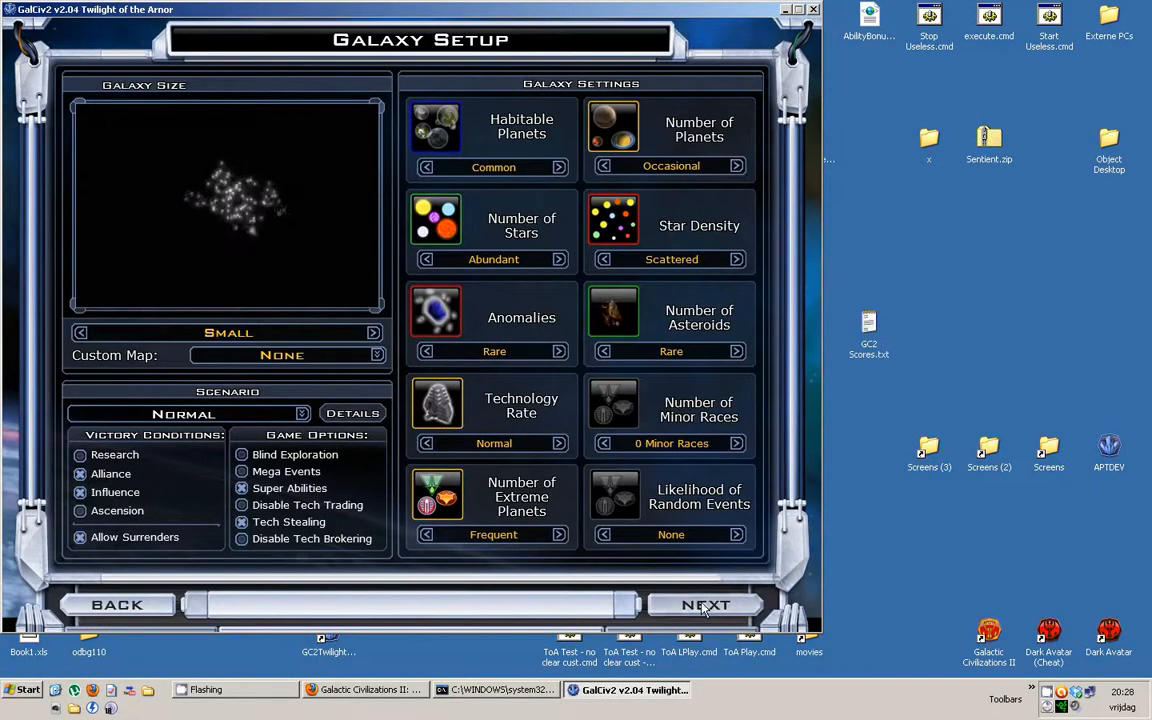
click(705, 604)
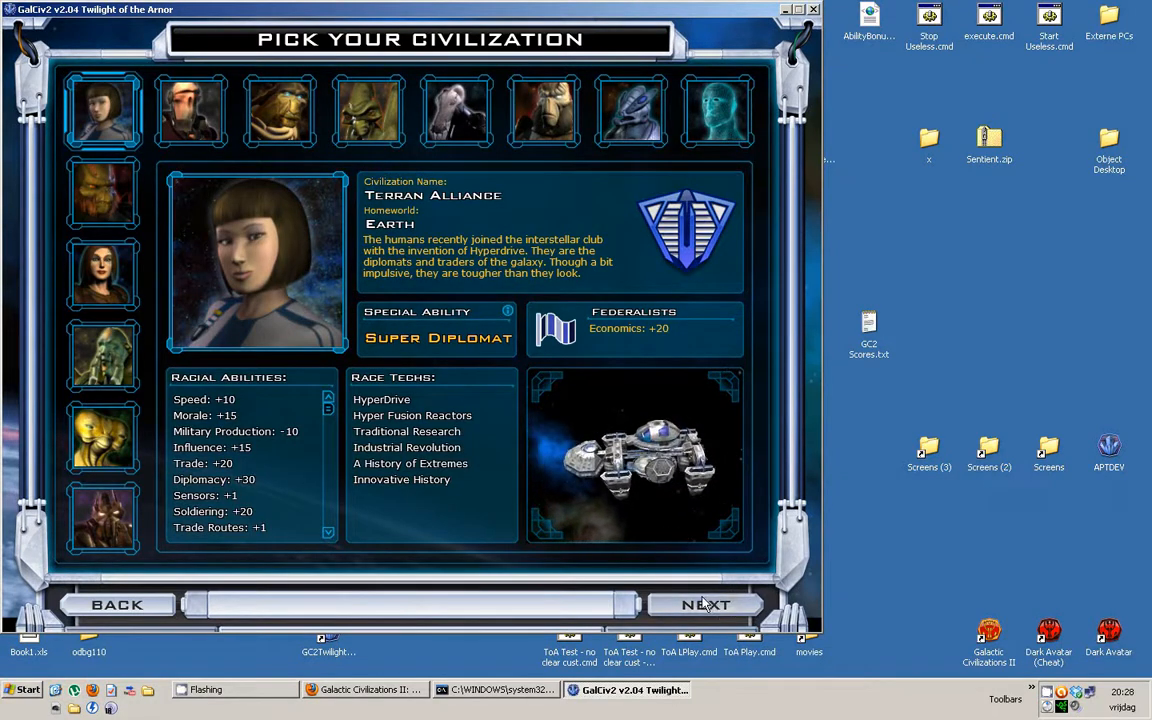
click(705, 604)
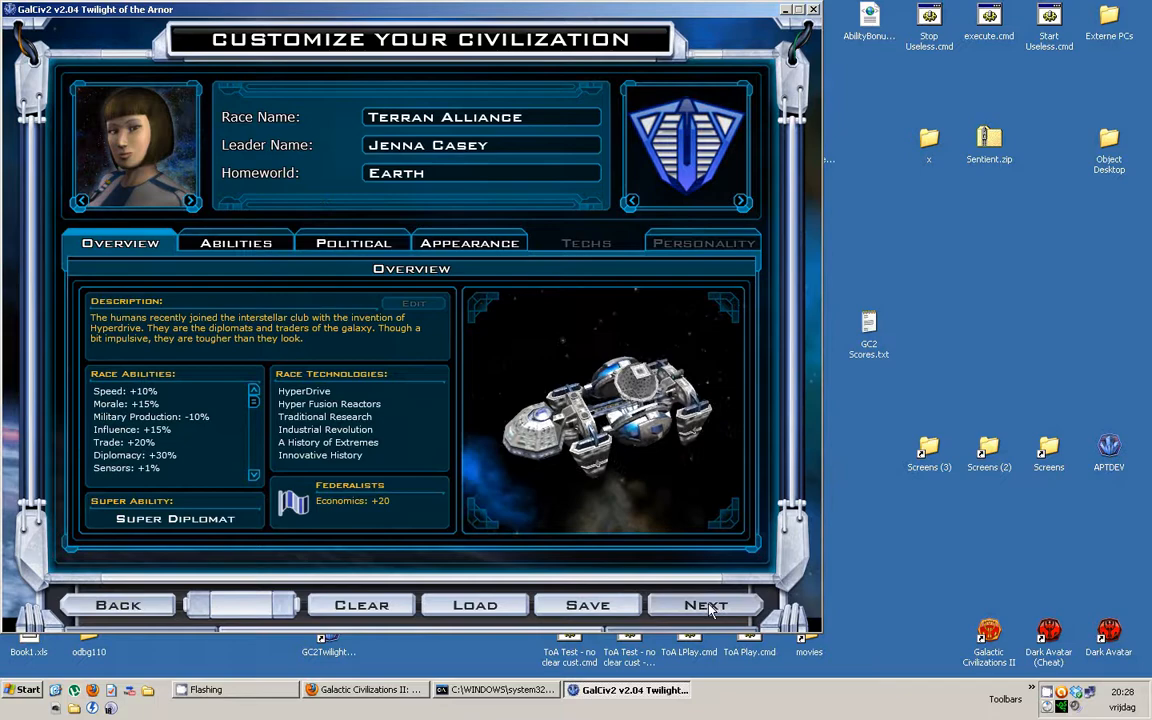
click(706, 604)
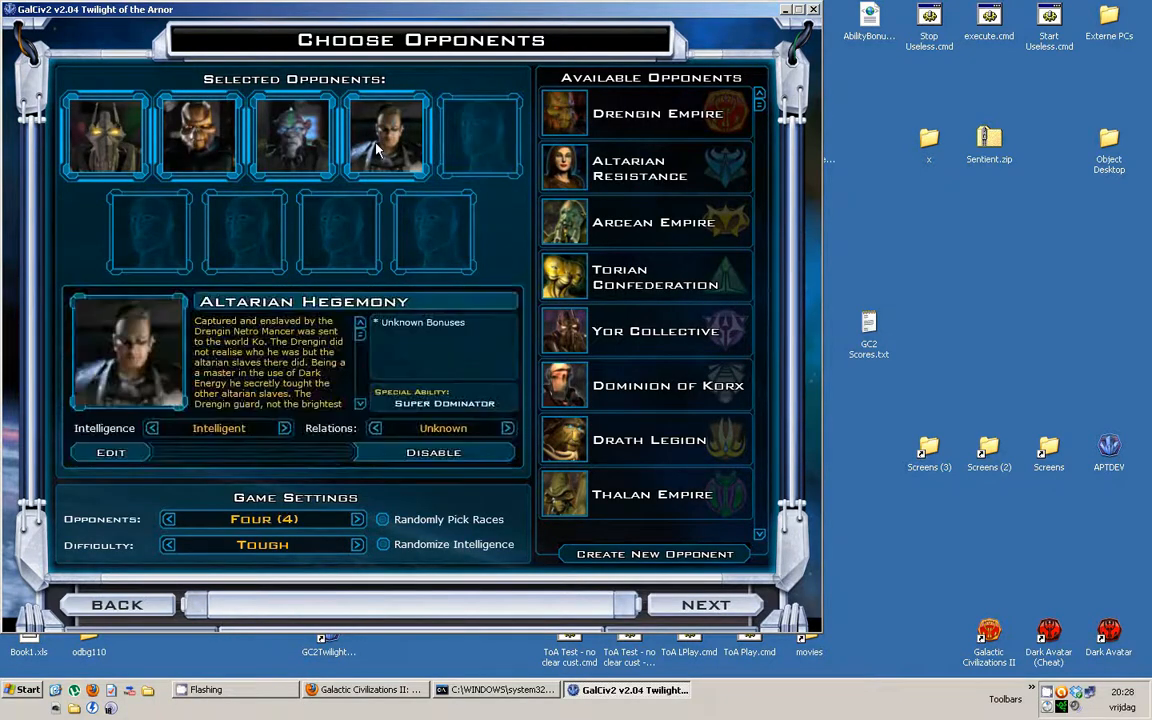
Add the Starbase Construction custom race as an opponent and start the game
click(433, 452)
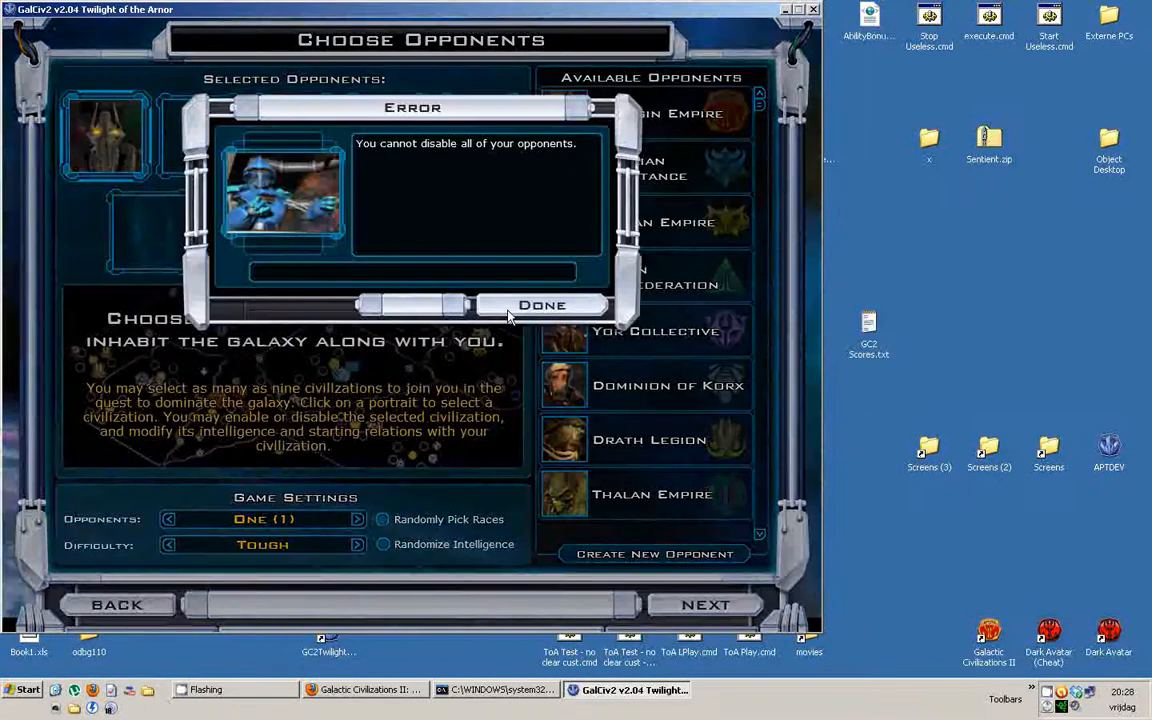
click(541, 304)
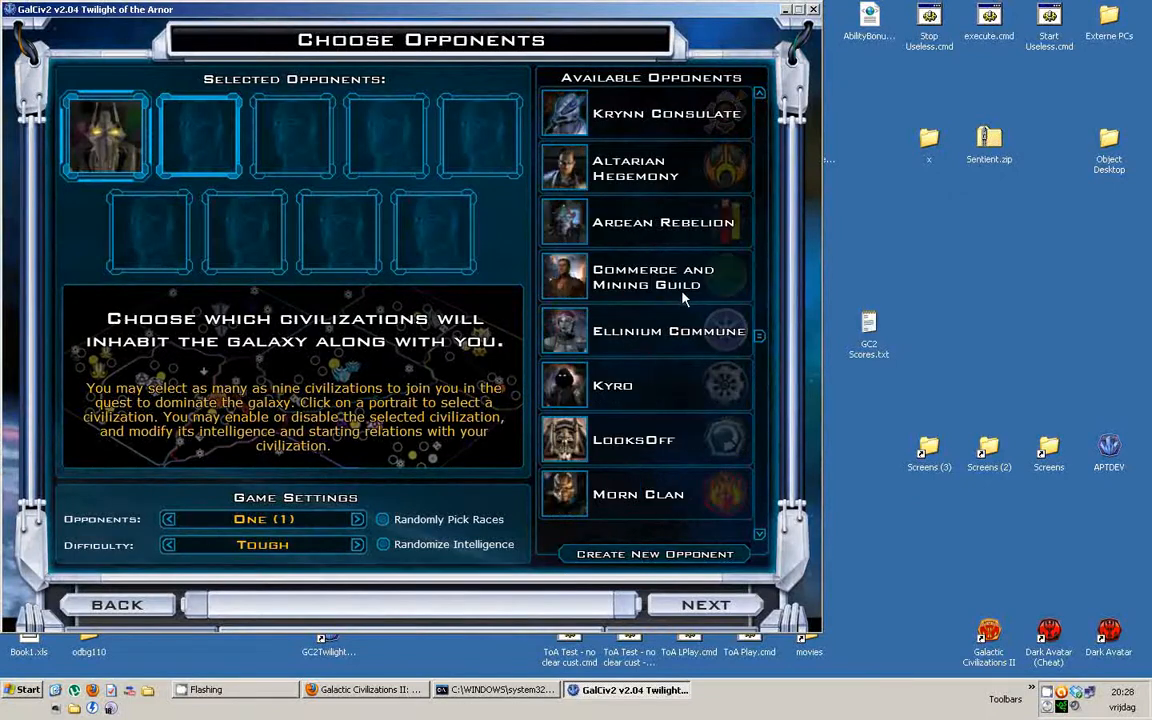
scroll(down, 3)
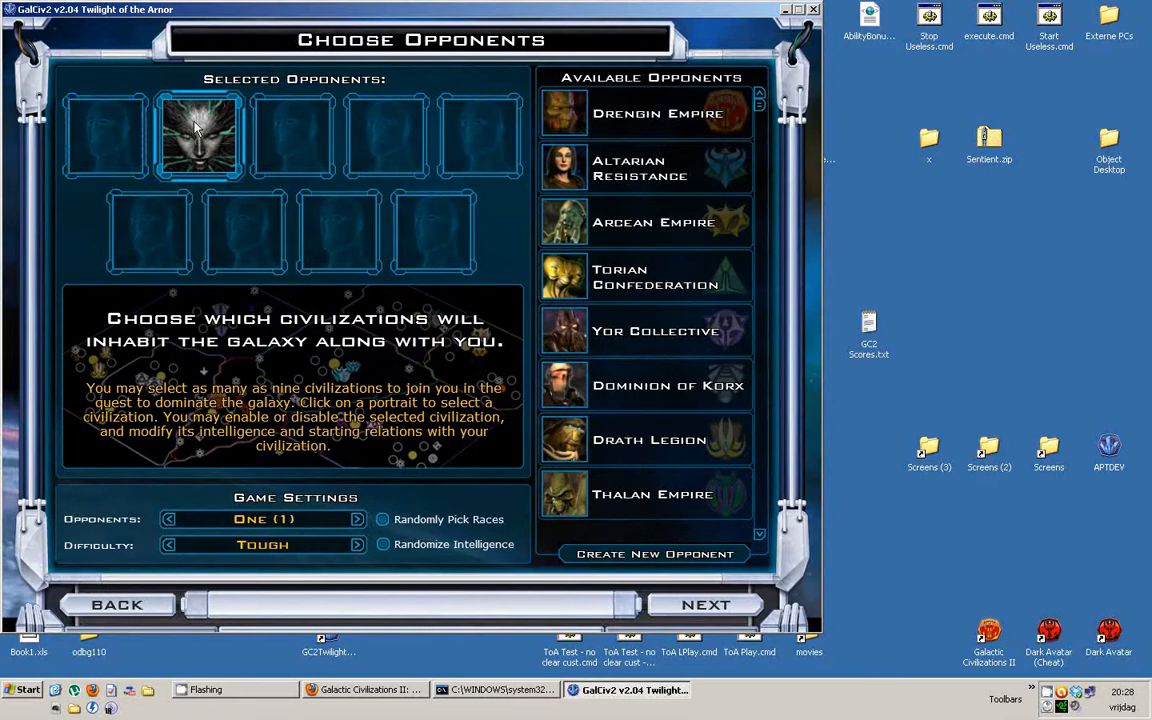
click(197, 135)
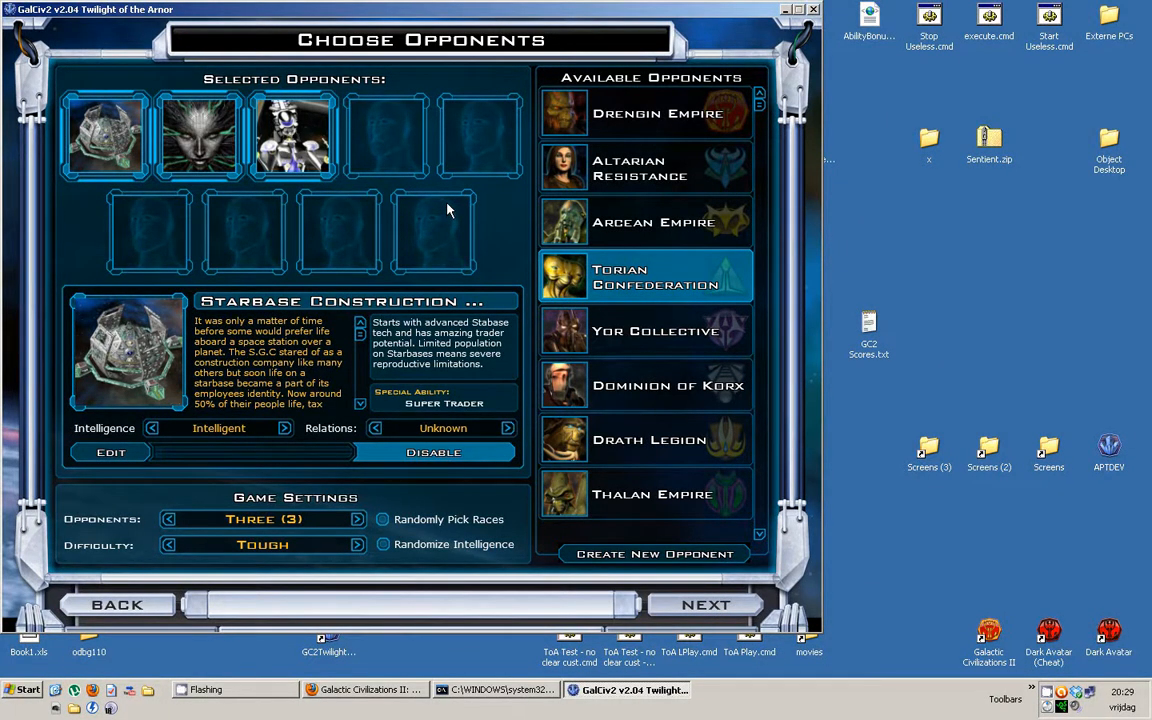
mouse_move(157, 146)
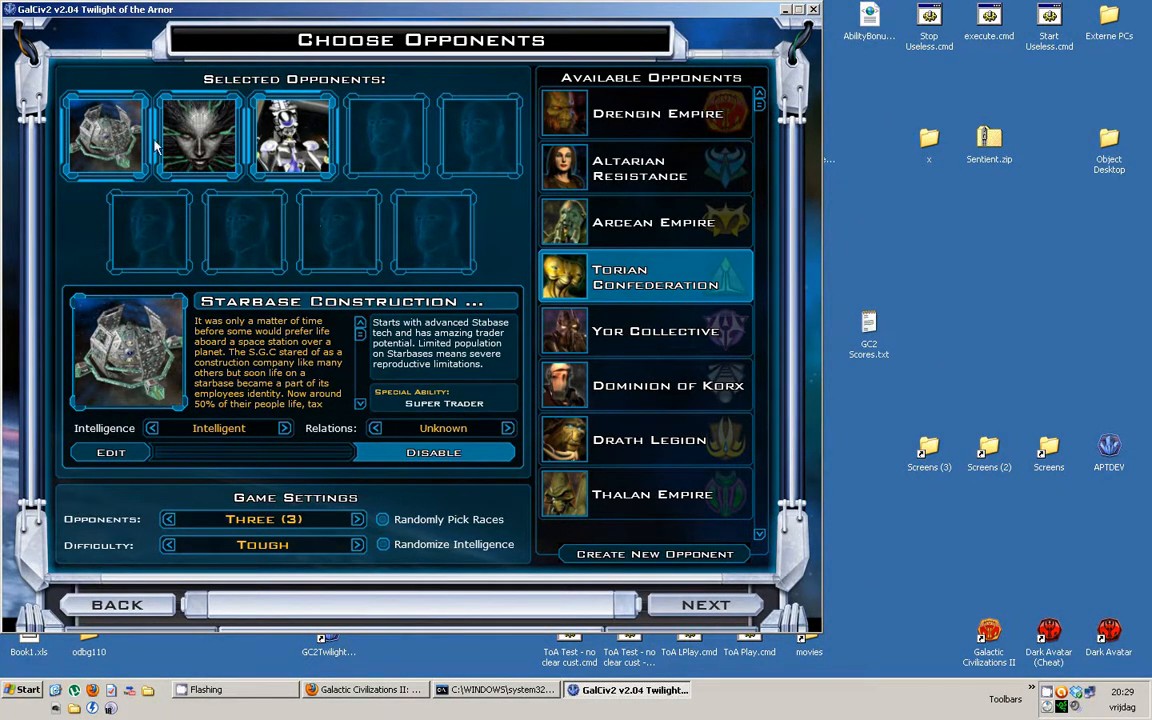
click(705, 604)
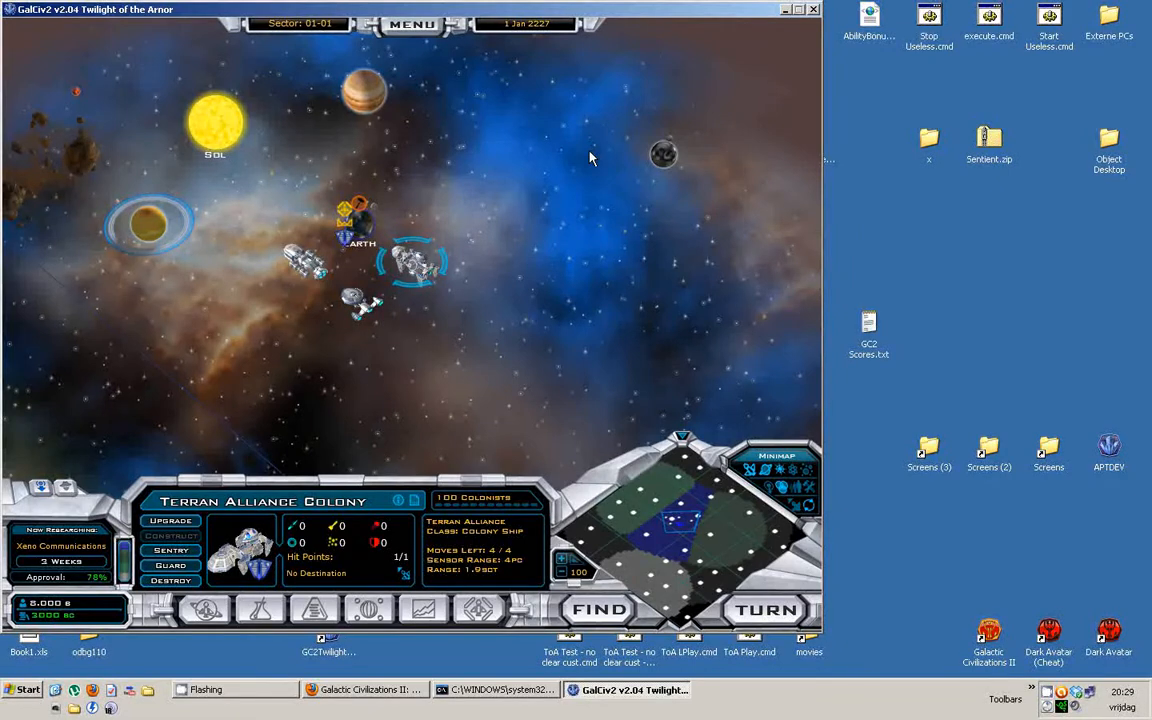
mouse_move(428, 348)
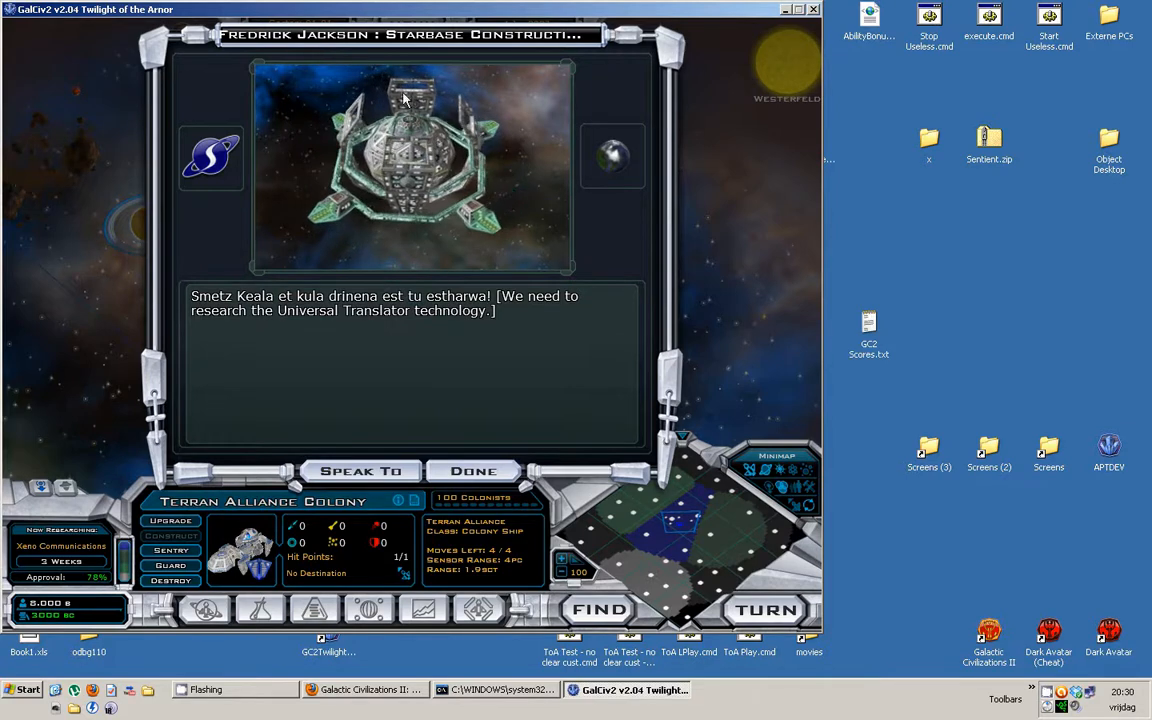
Switch diplomacy to SHODAN's Sentient Data Network greeting portrait
click(361, 471)
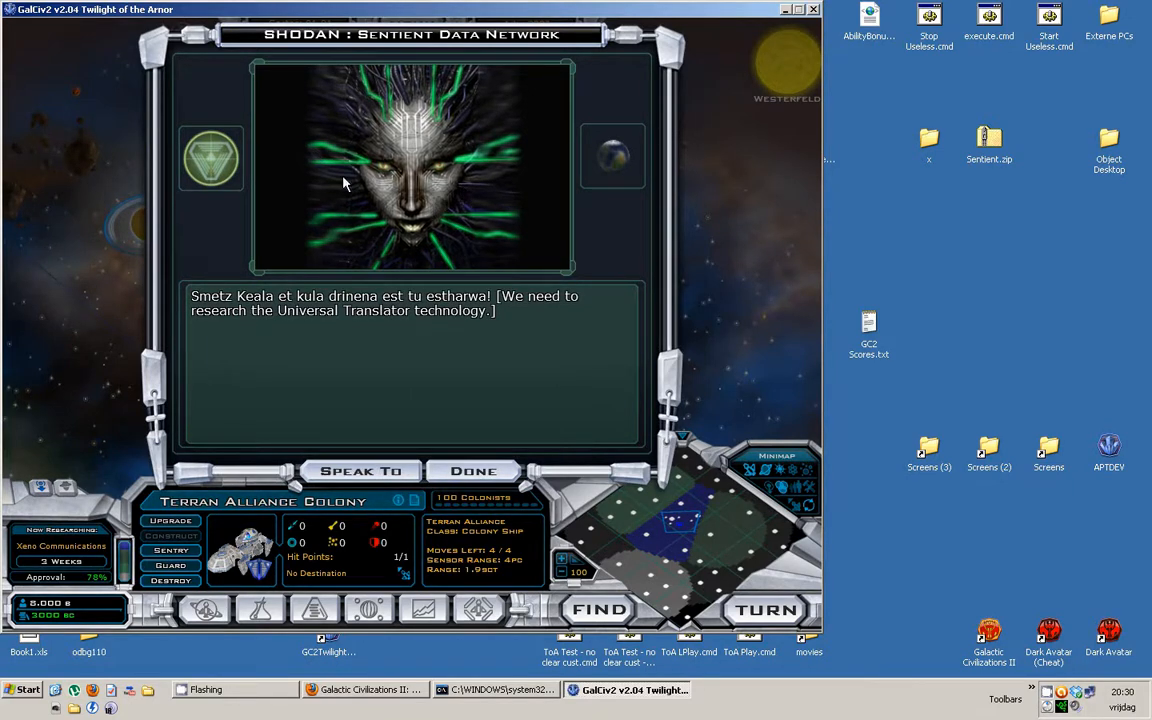
mouse_move(380, 160)
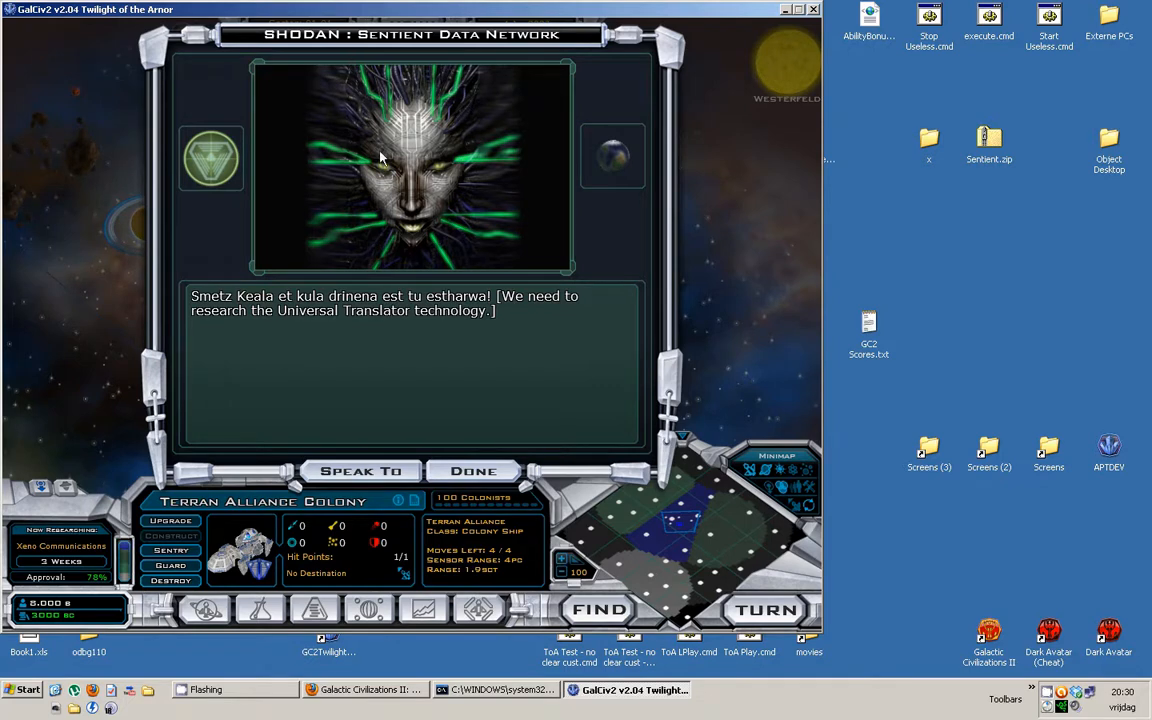
mouse_move(448, 231)
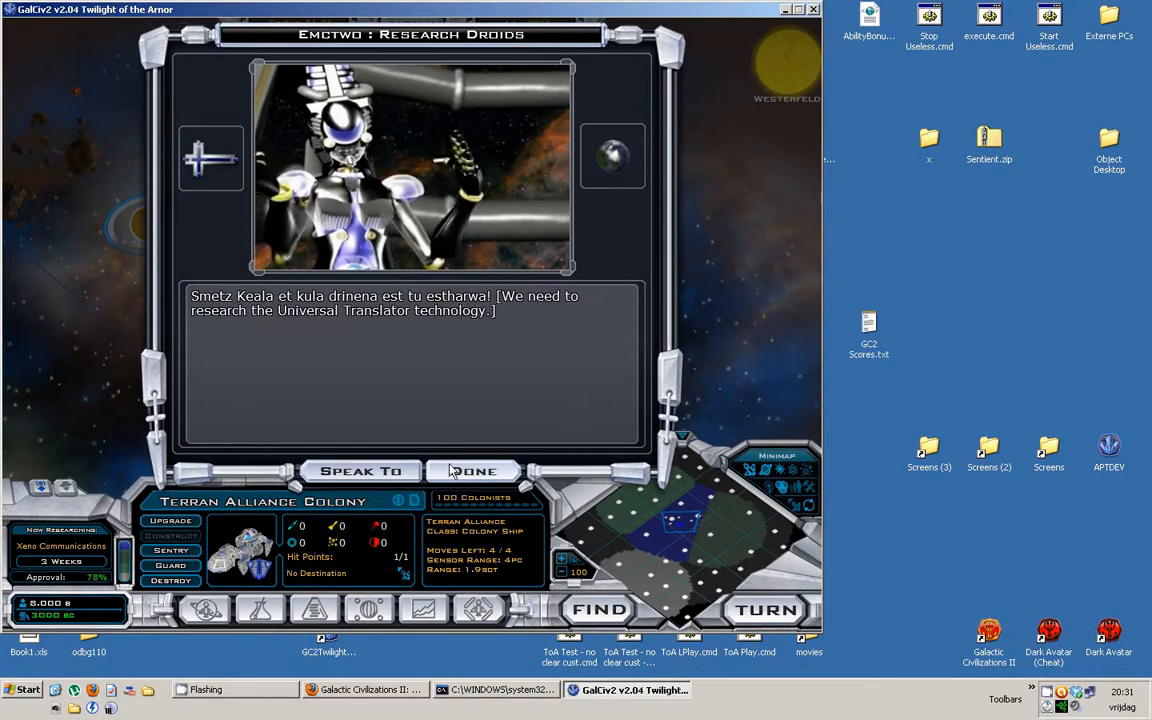
Leave the game and launch RAD Video Tools from the Start menu
click(473, 471)
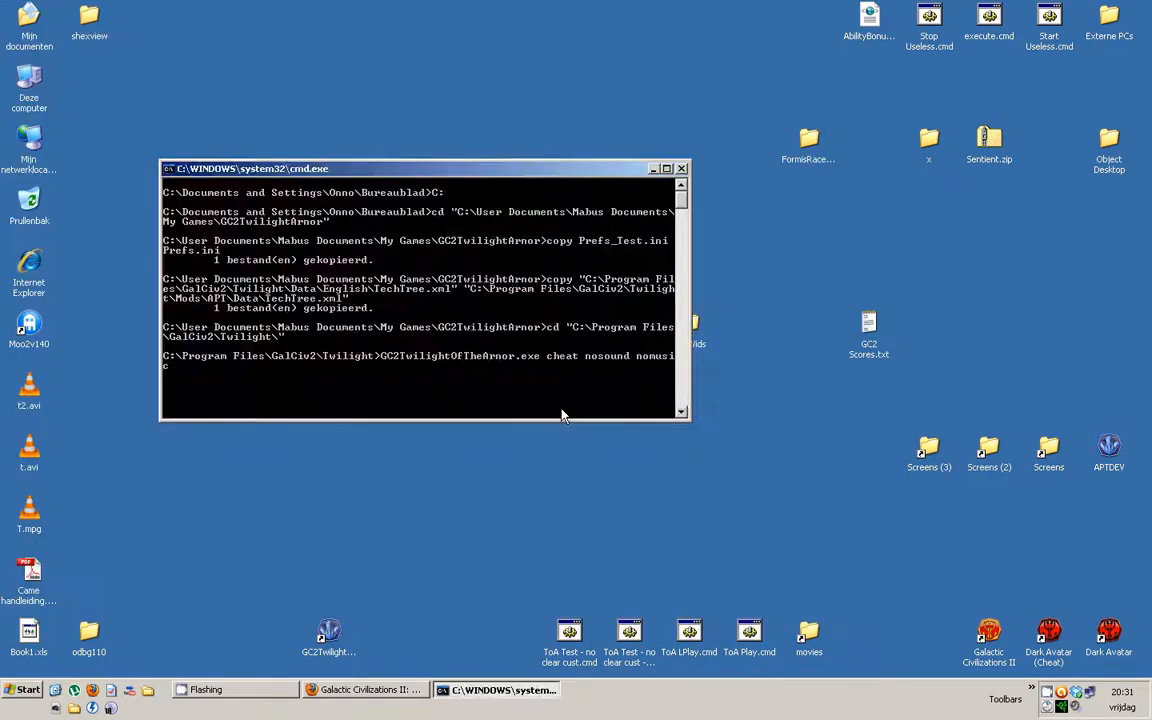
click(22, 689)
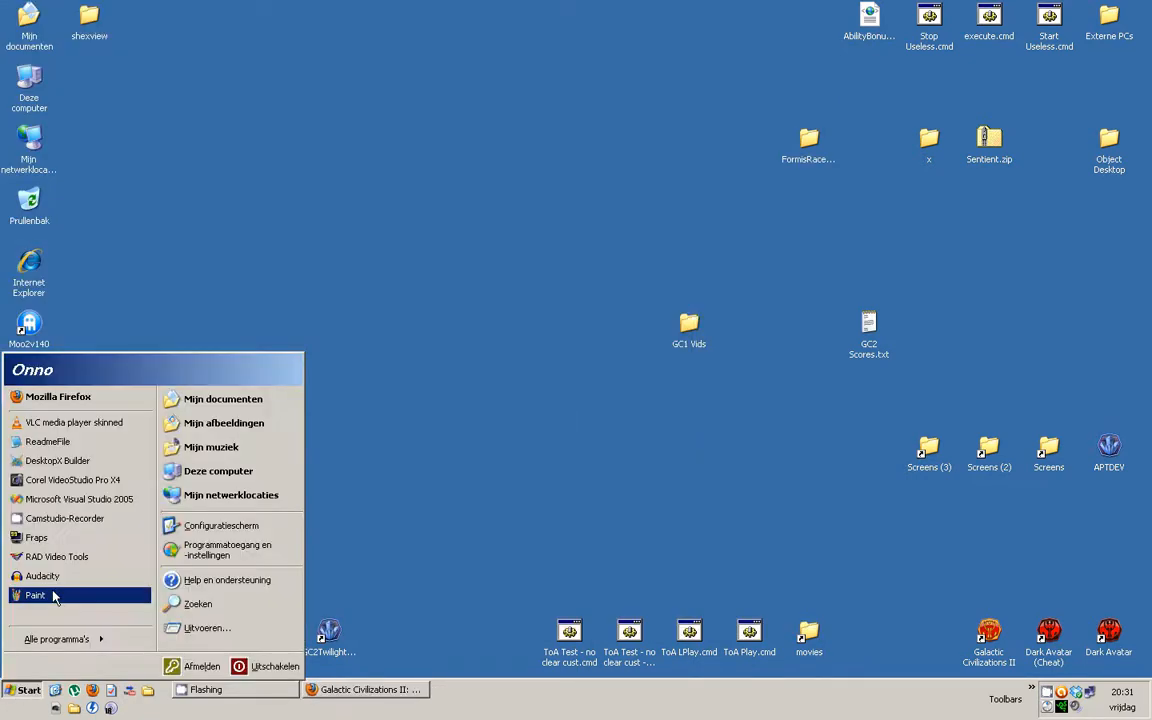
click(56, 556)
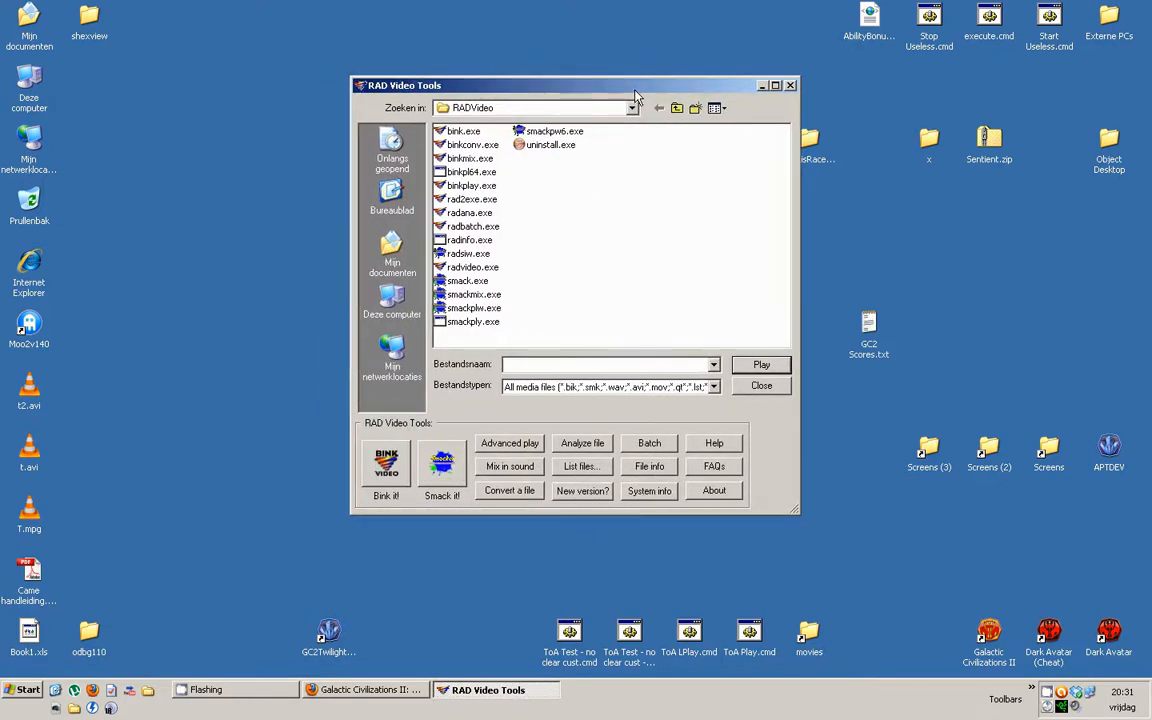
mouse_move(768, 326)
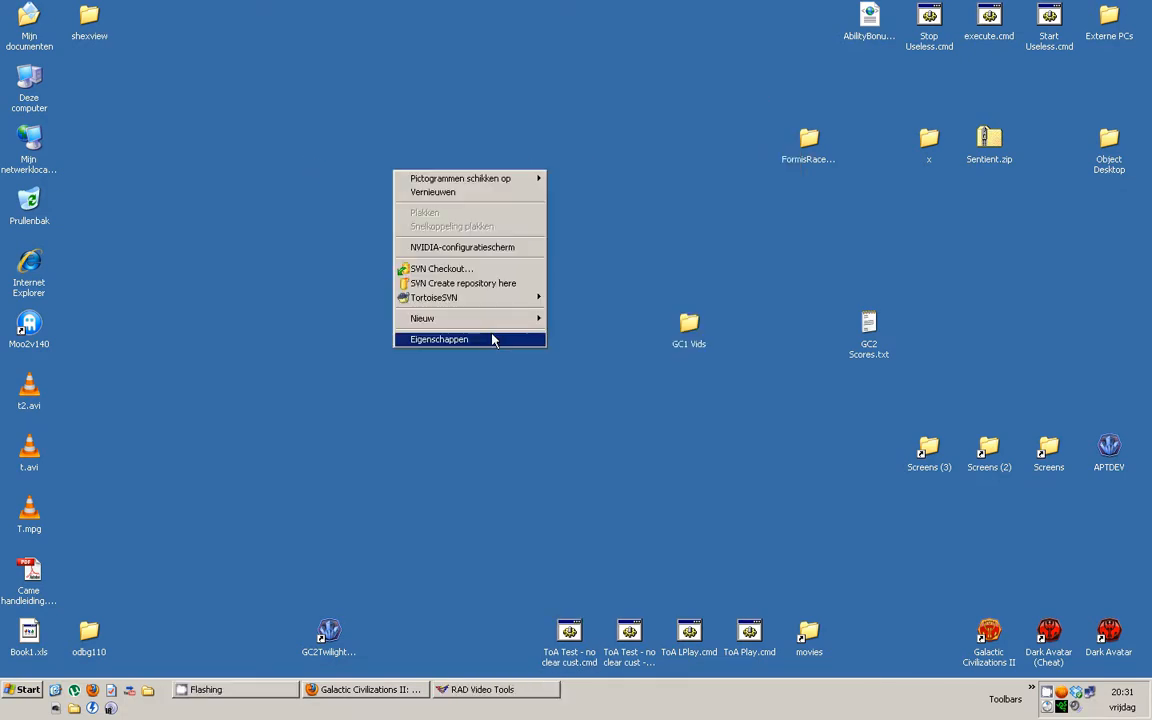
Create a new desktop text document and write 420x280 in it
click(422, 318)
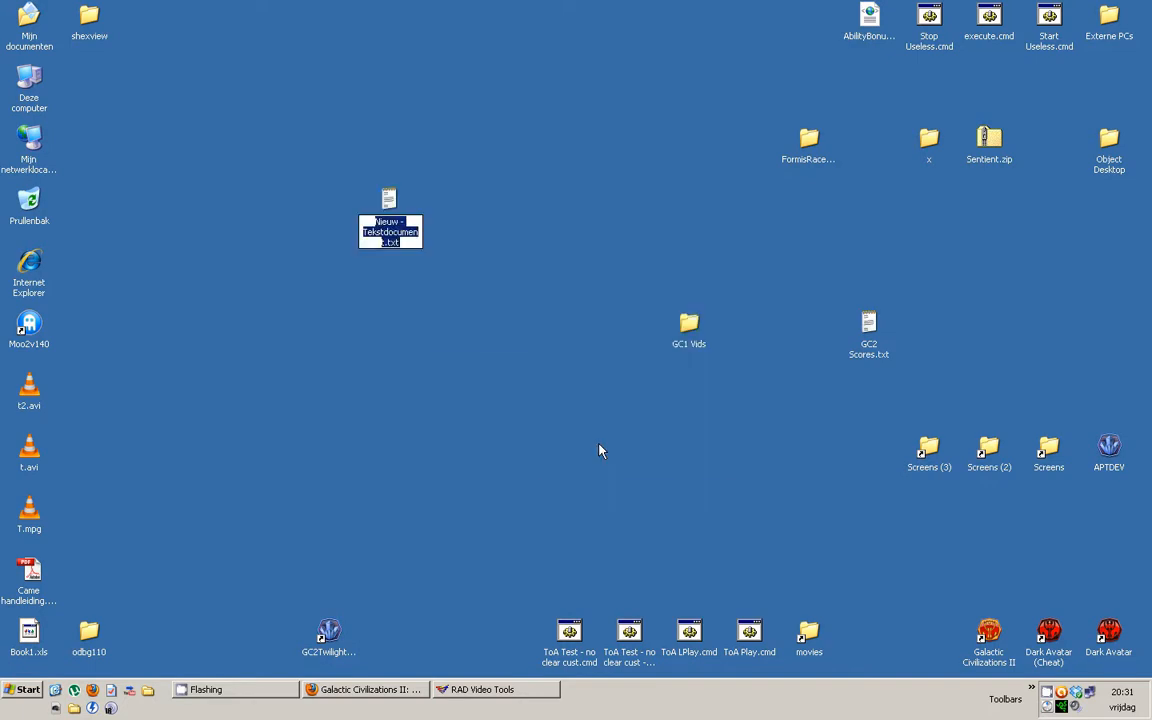
double_click(388, 205)
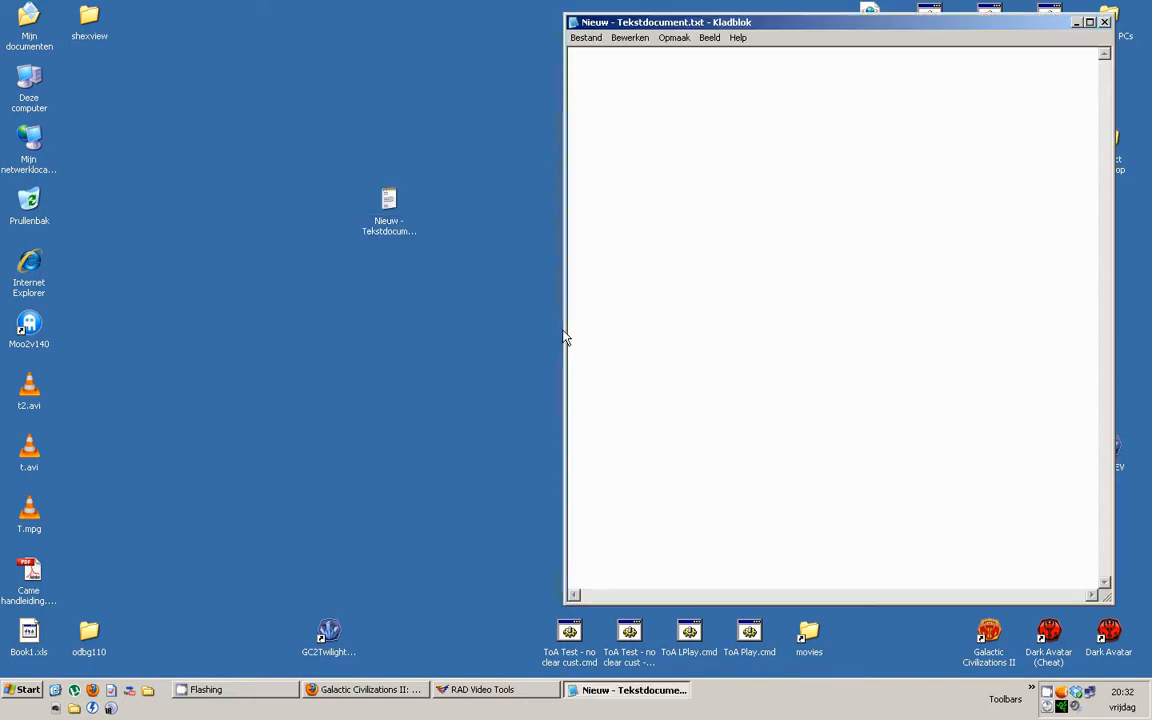
text(420)
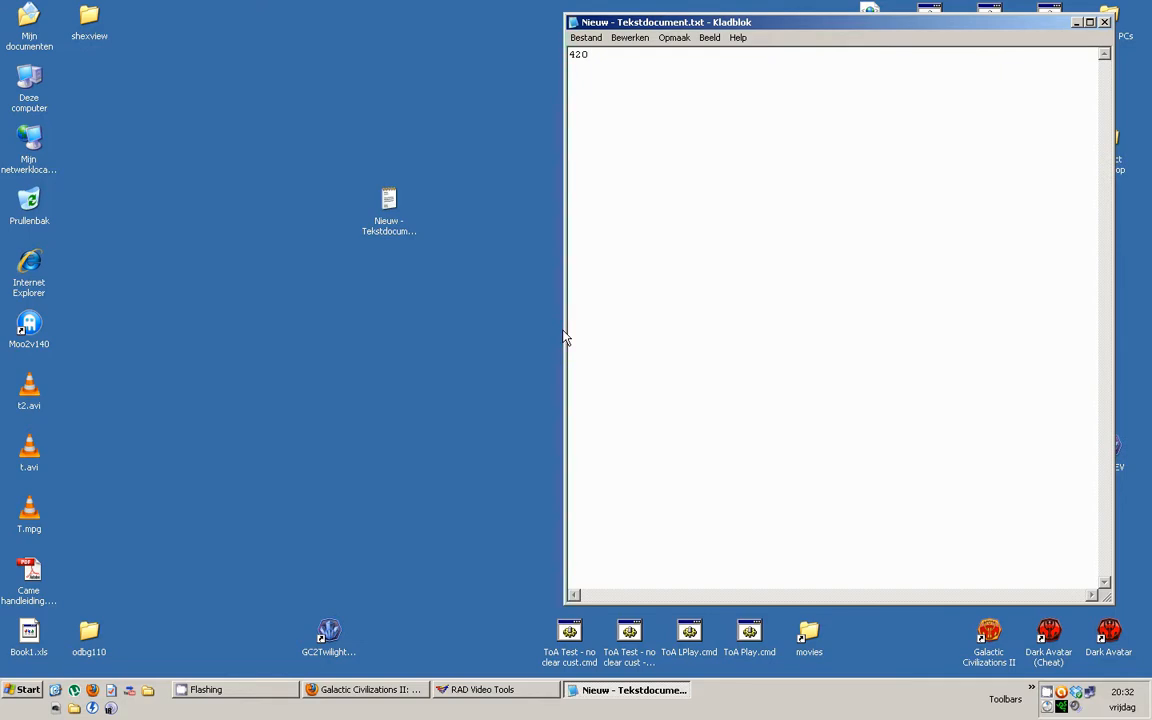
text(x280)
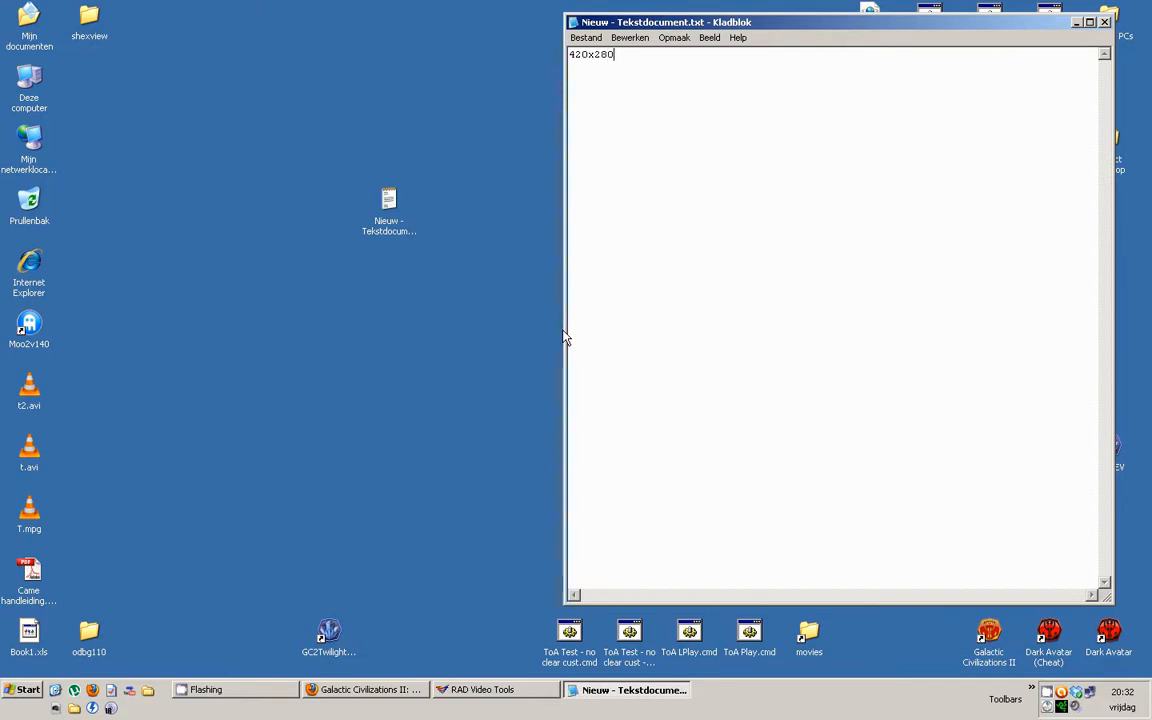
key(enter)
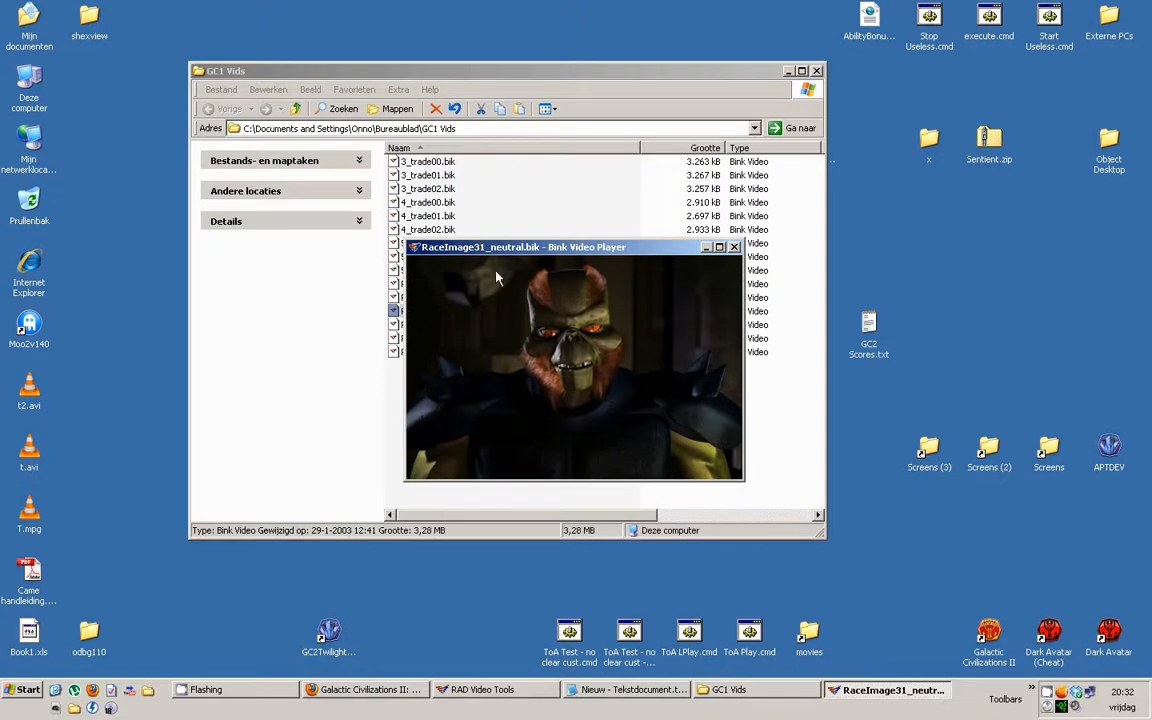
Close Bink Video Player and Paint, discarding the unsaved image
click(734, 247)
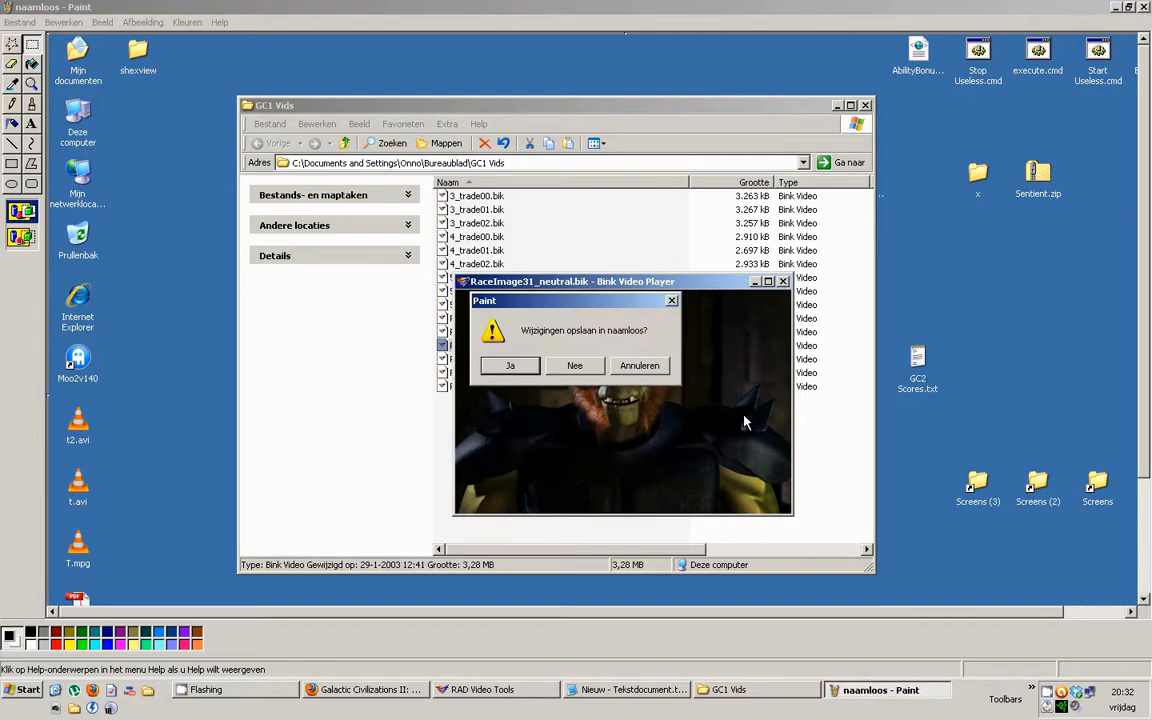
click(575, 365)
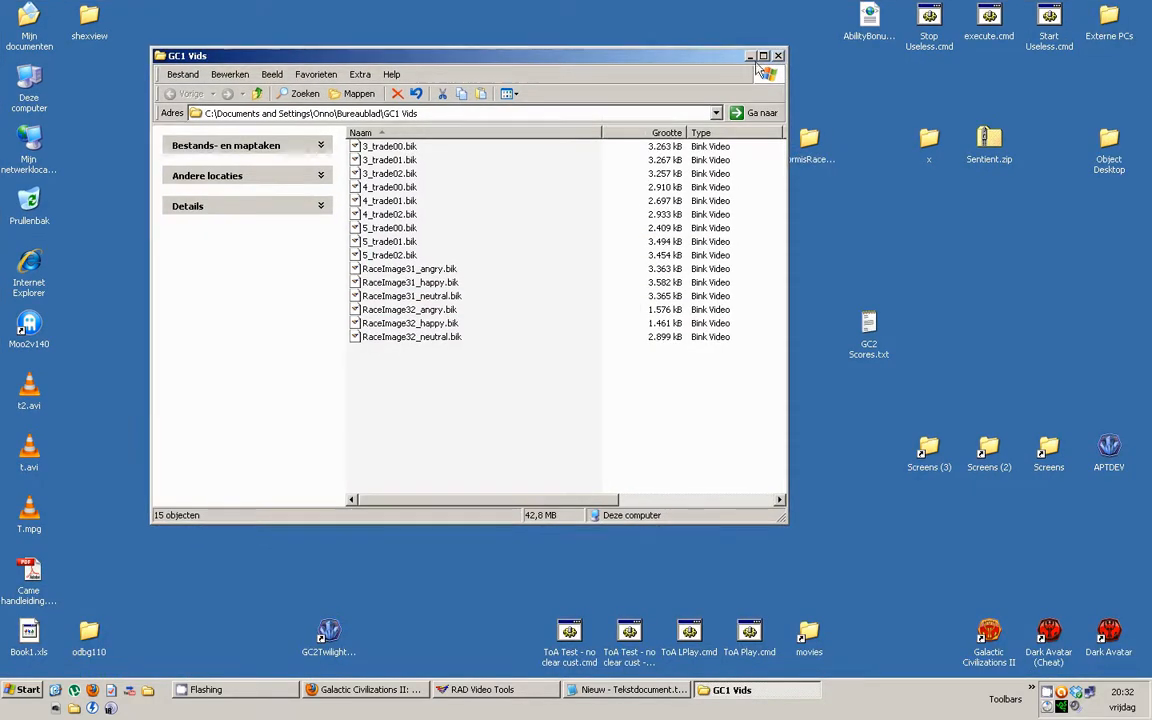
Close the GC1 Vids folder, then restore and exit RAD Video Tools
click(749, 55)
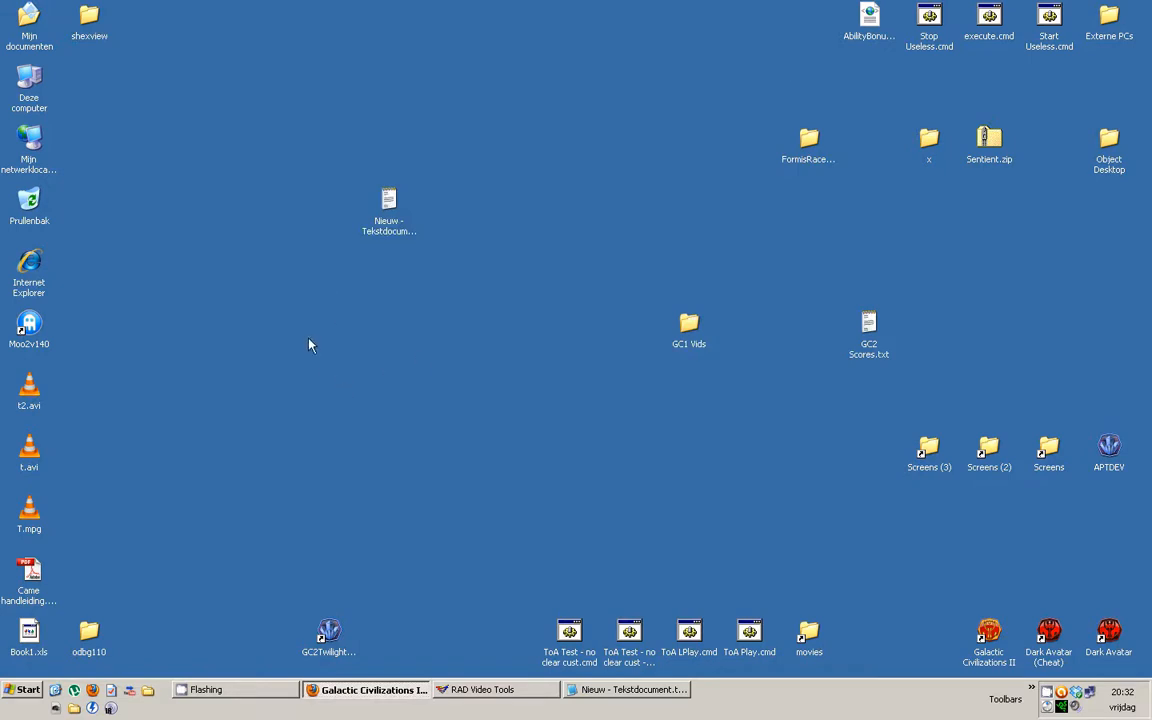
mouse_move(286, 571)
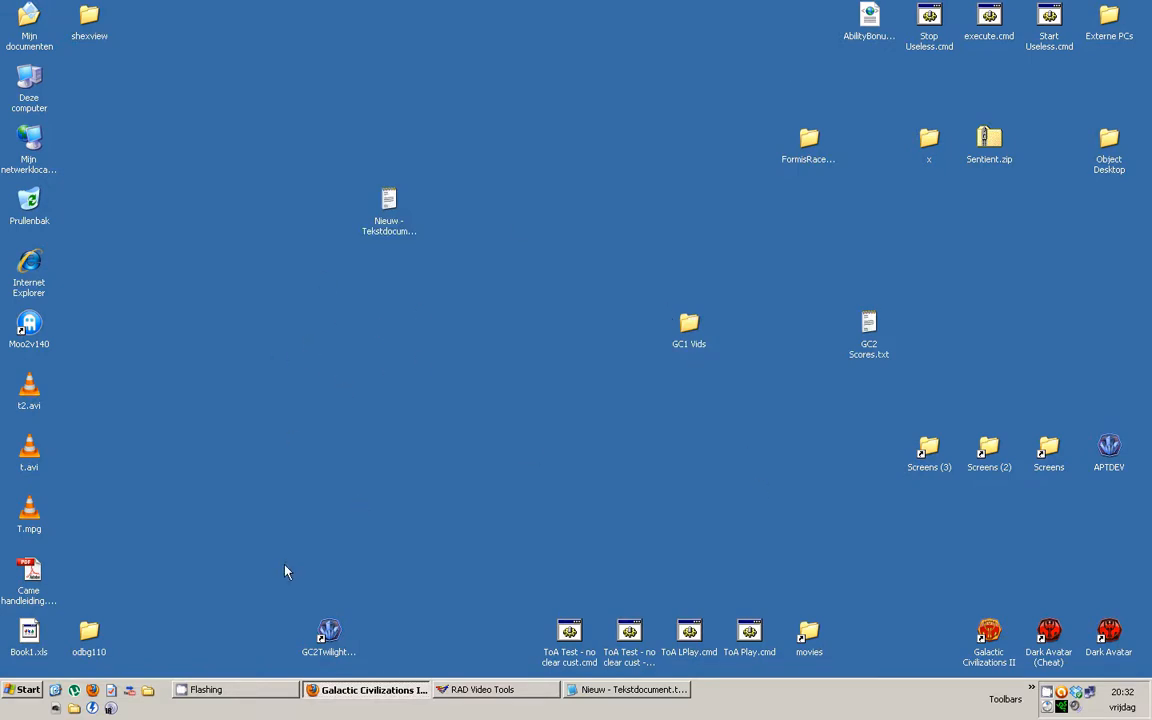
mouse_move(623, 308)
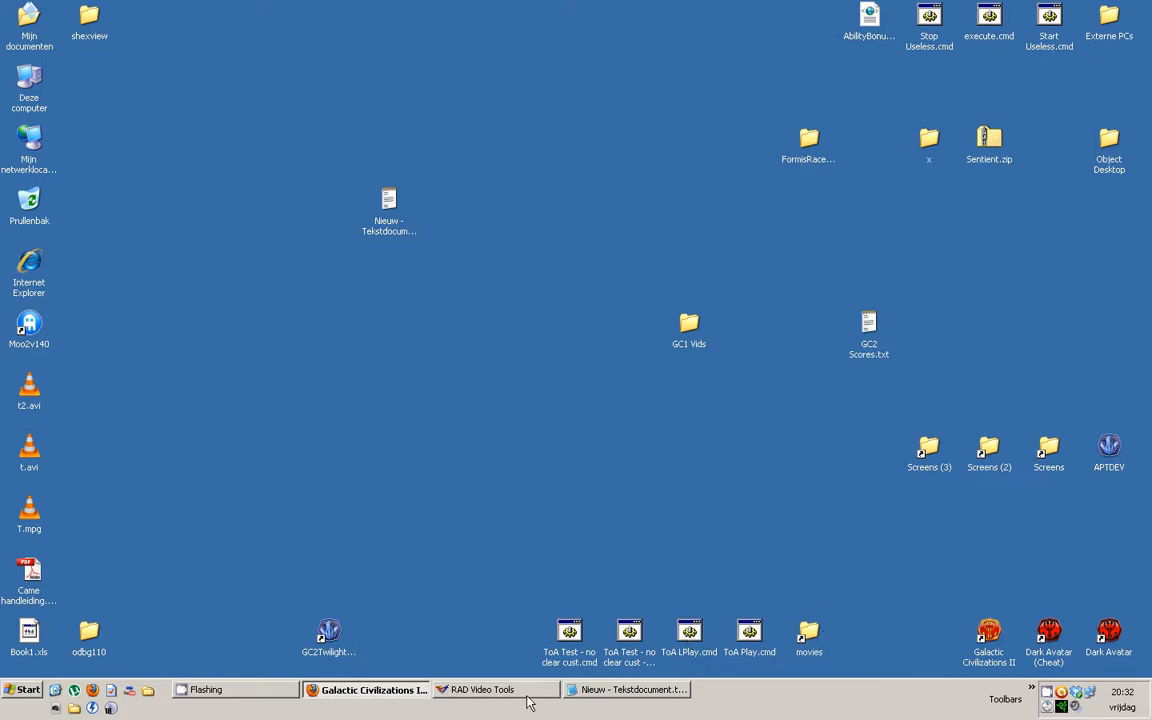
click(490, 689)
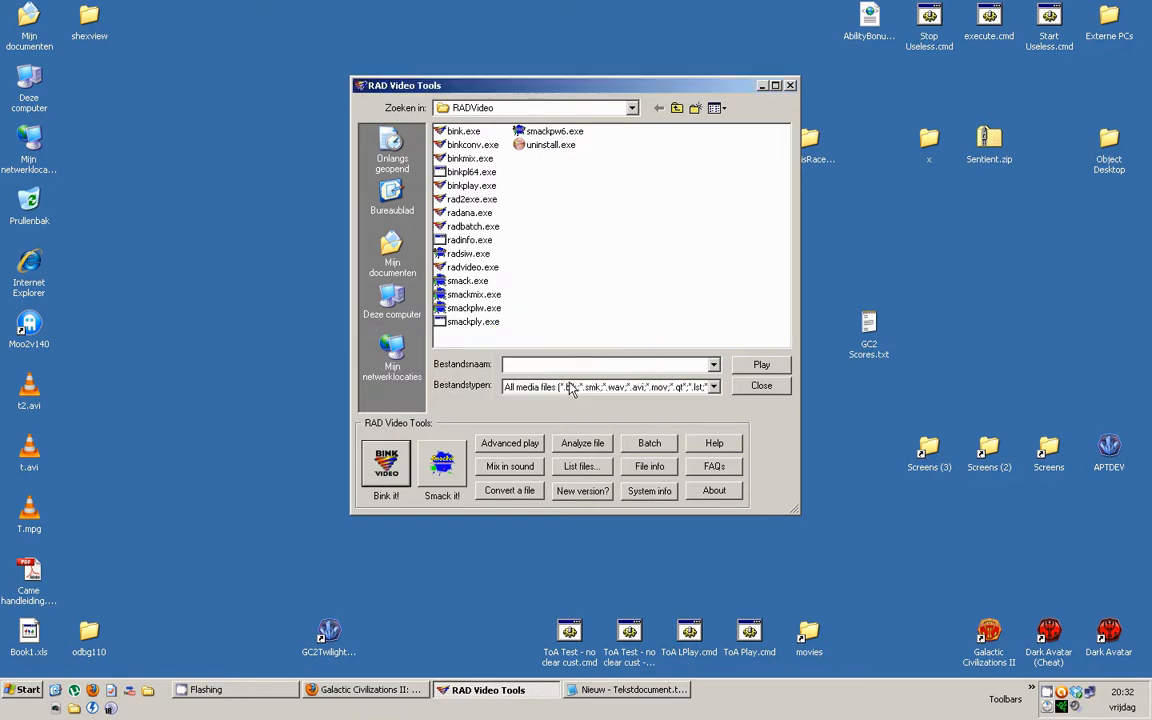
mouse_move(490, 118)
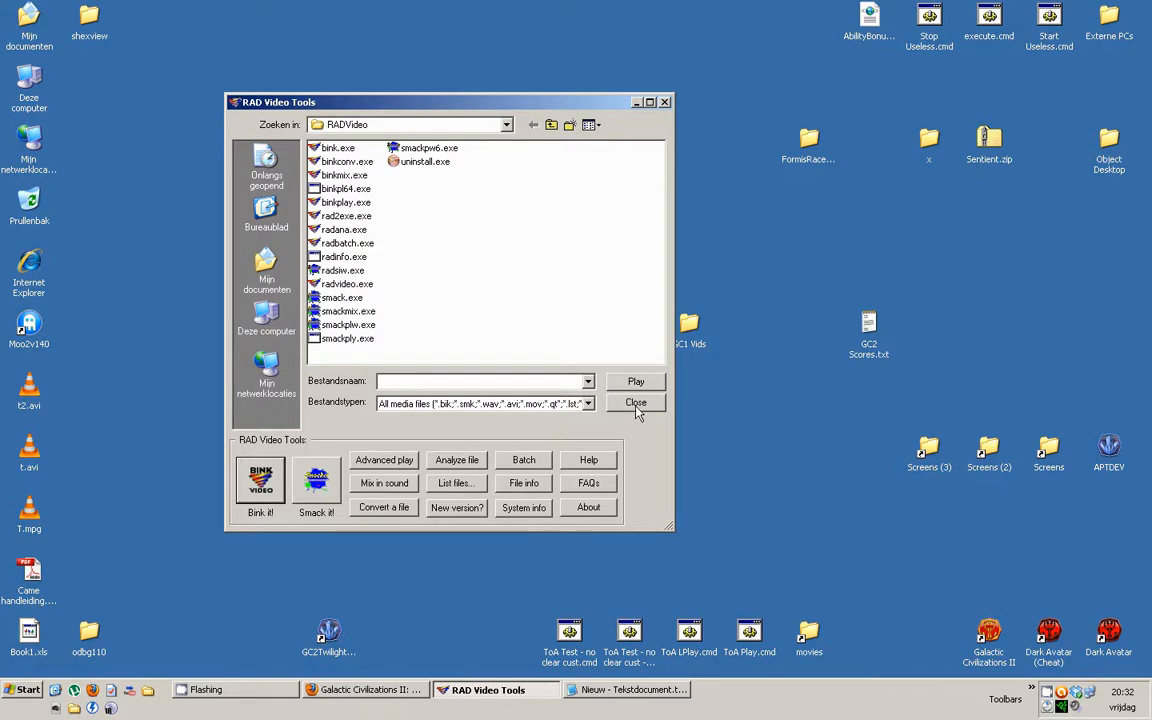
click(635, 403)
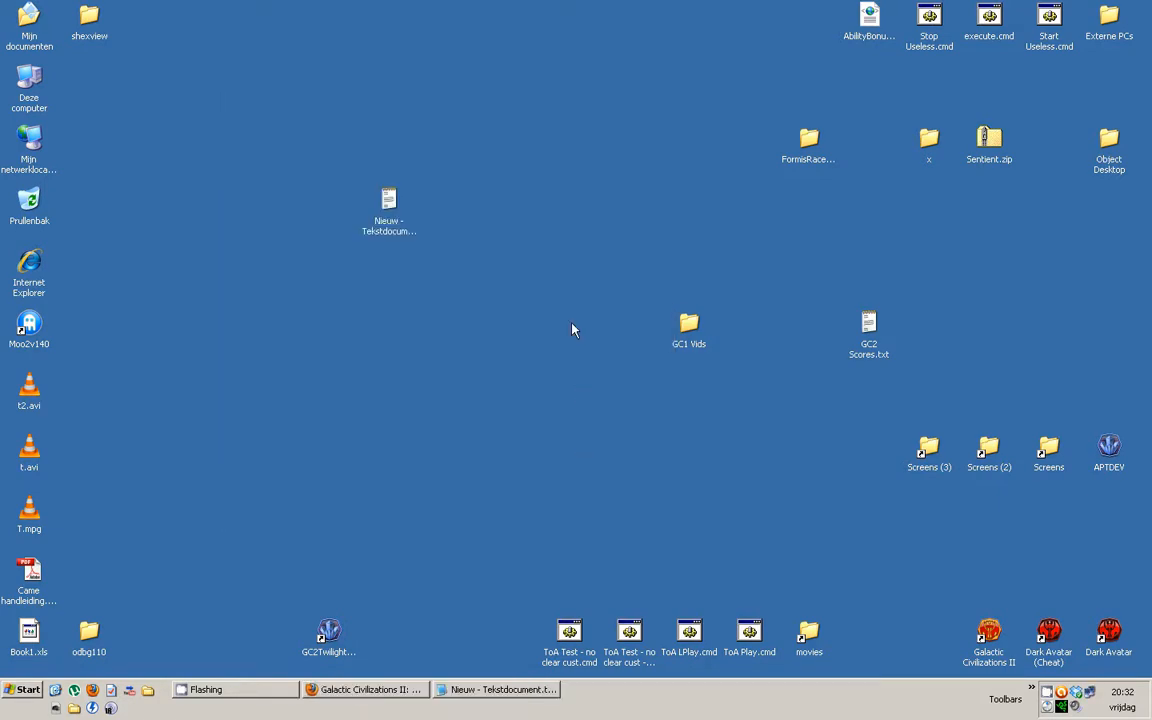
Navigate to GC2TwilightArnor > Gfx > Movies and play the Starbase angry, happy and neutral videos
double_click(1109, 448)
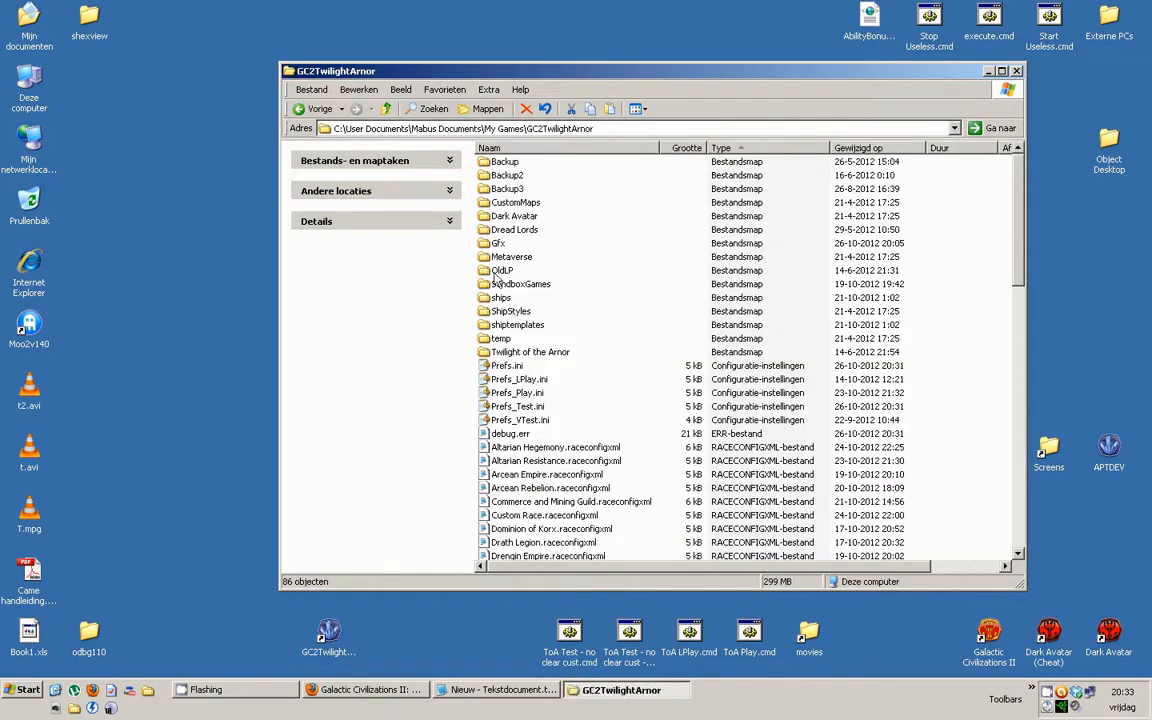
double_click(498, 243)
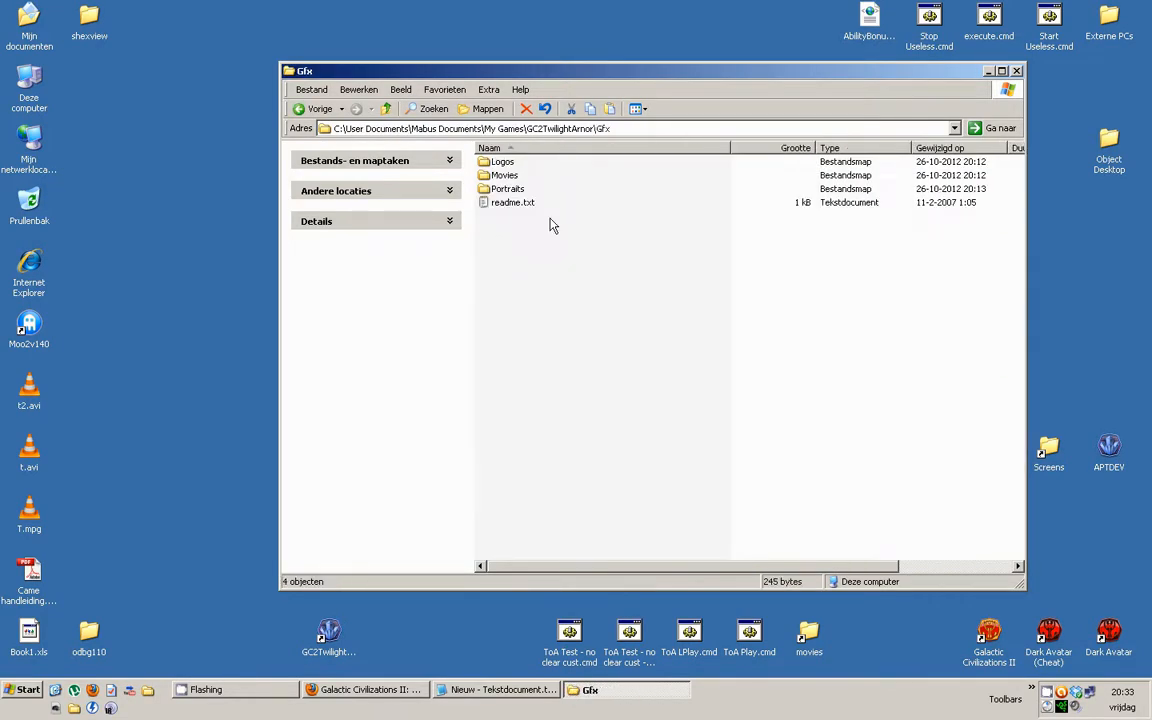
double_click(505, 175)
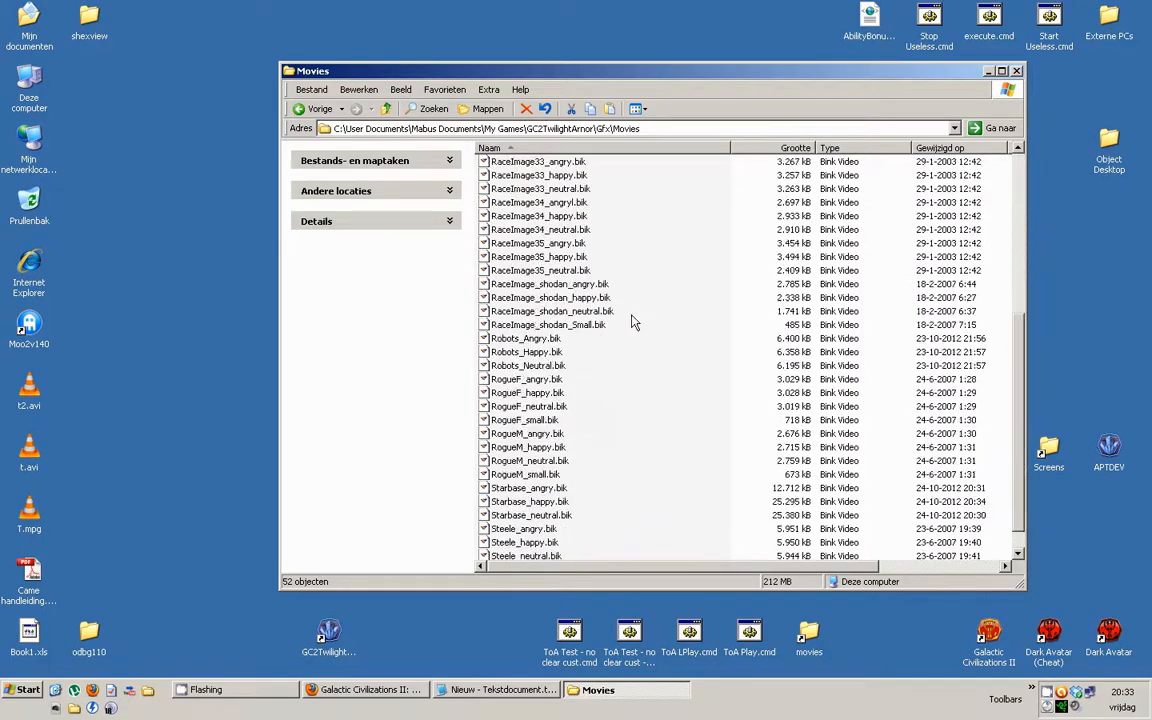
click(530, 460)
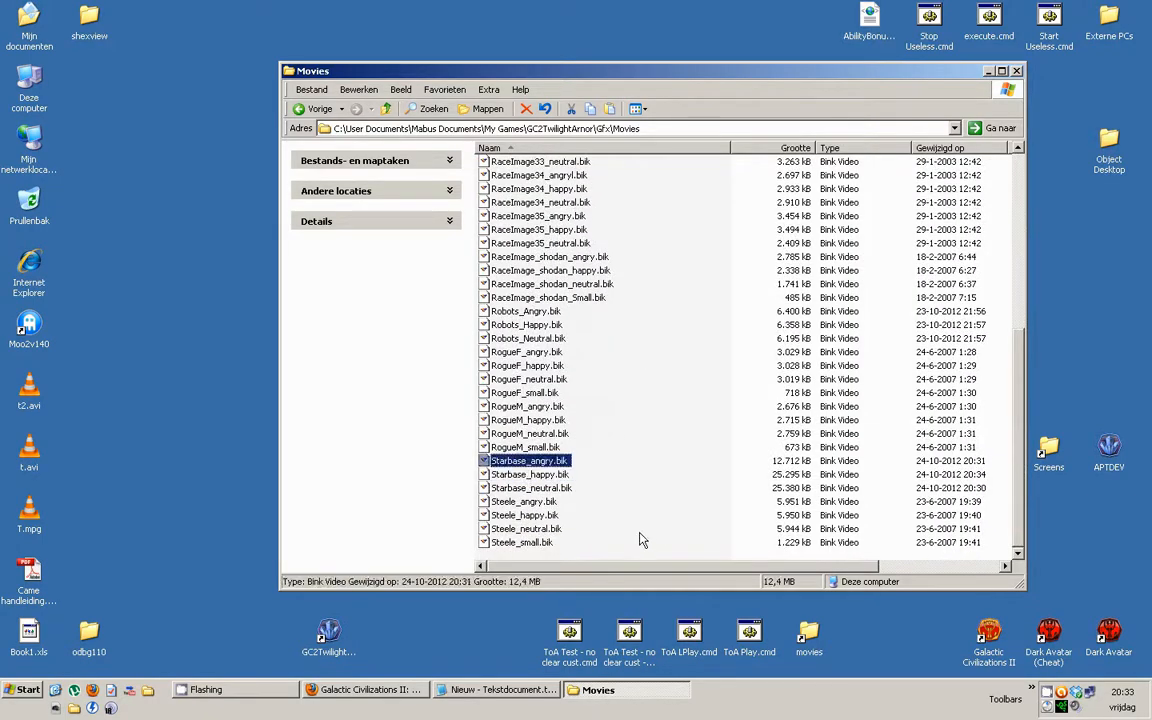
double_click(529, 460)
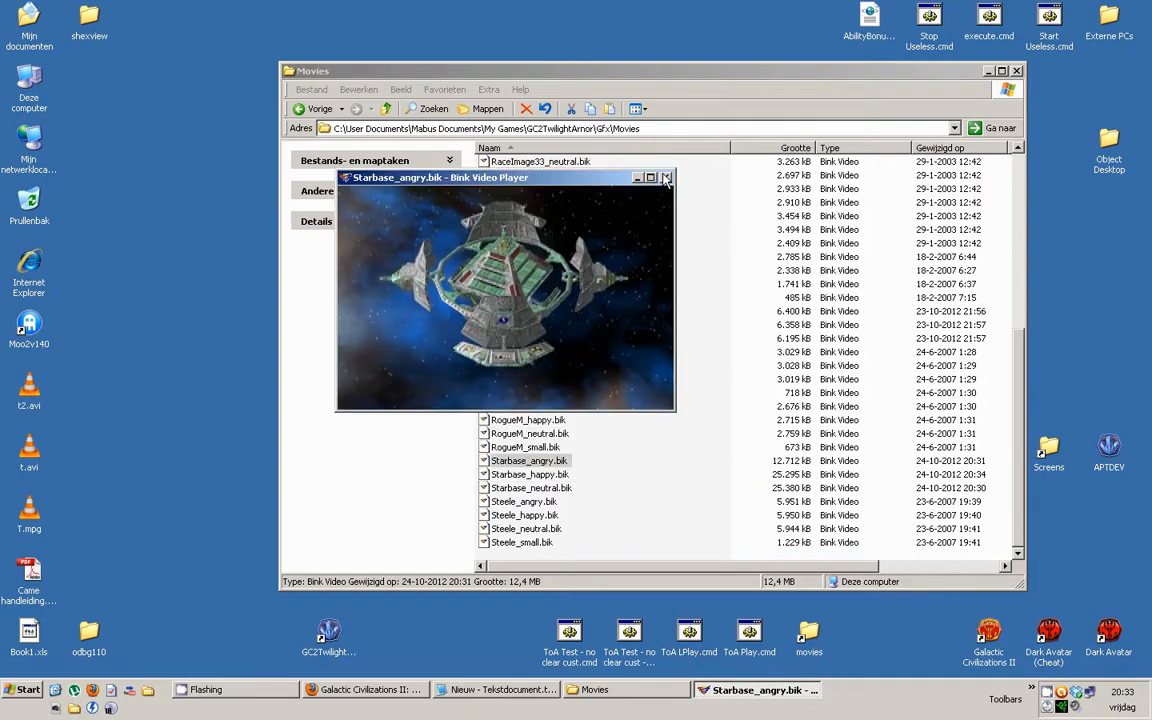
double_click(530, 474)
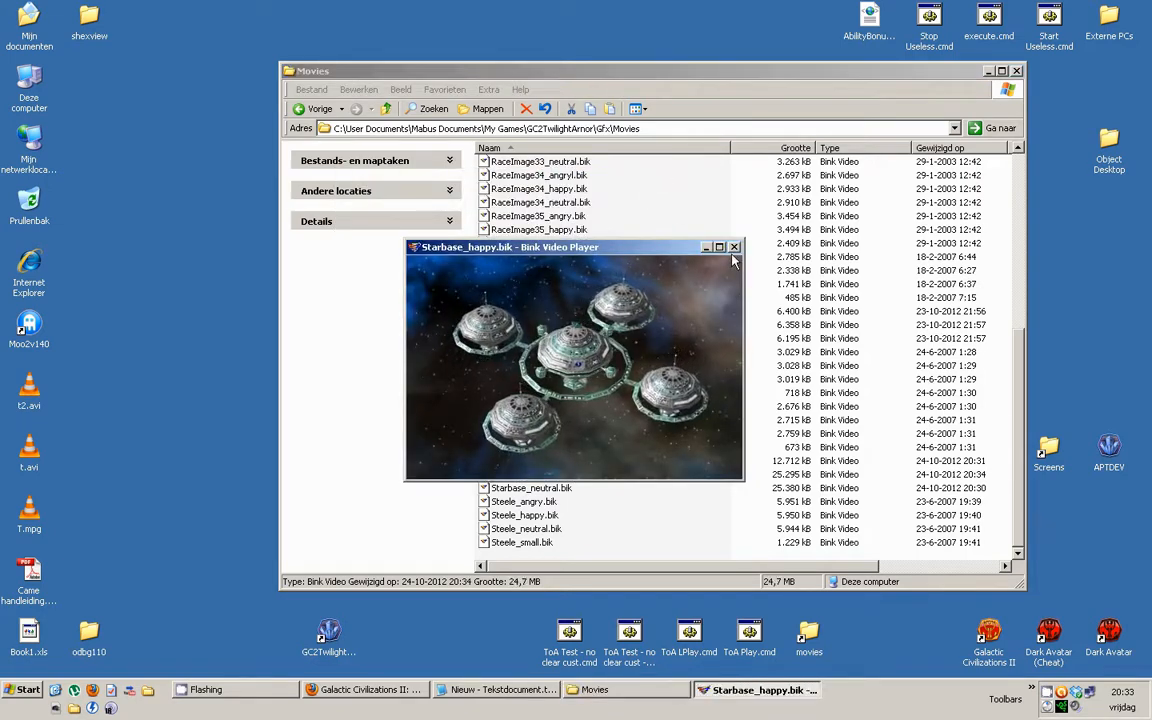
click(735, 247)
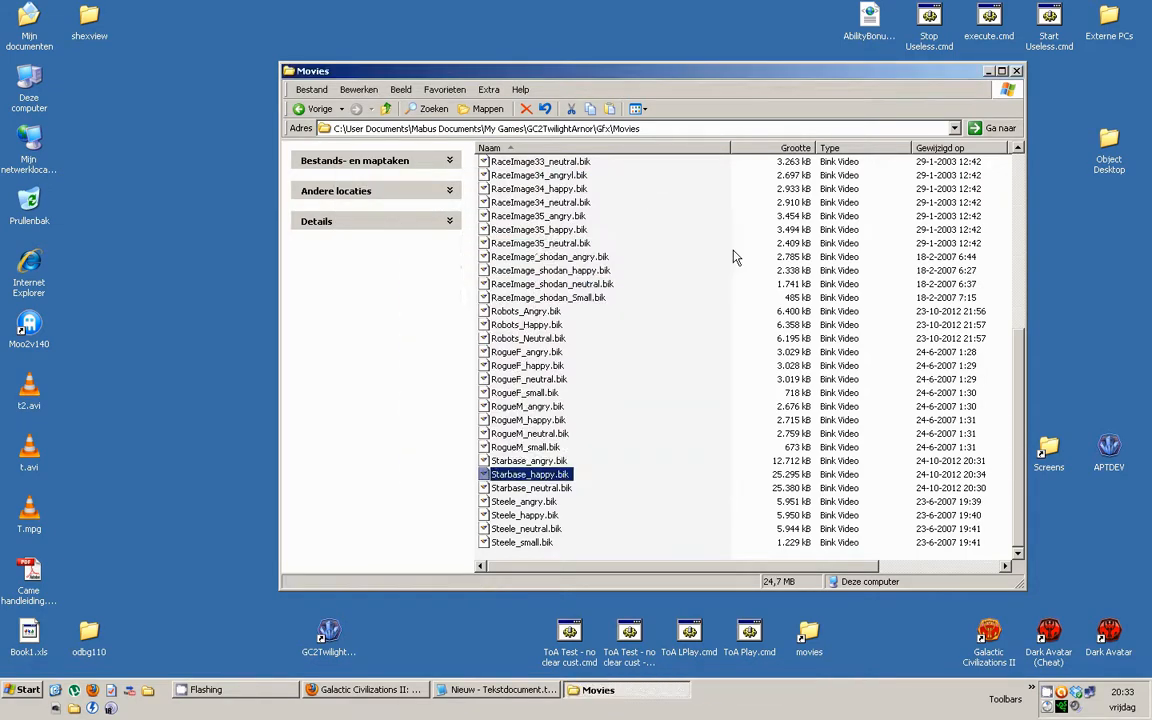
click(530, 460)
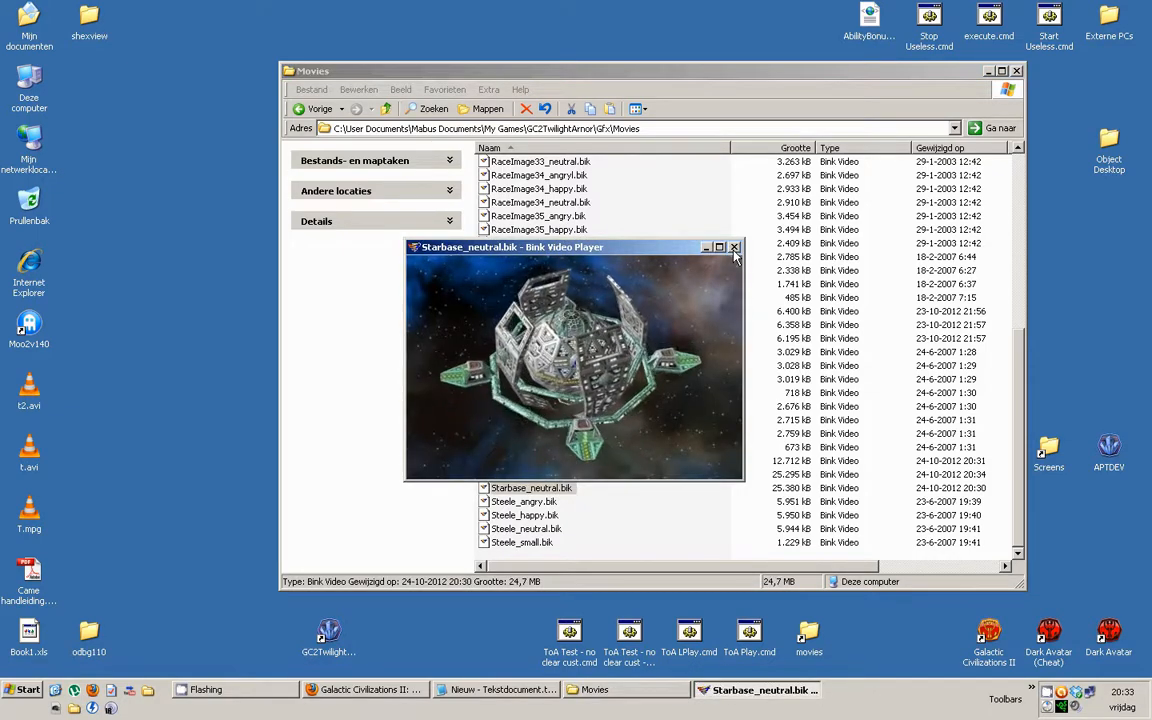
mouse_move(734, 247)
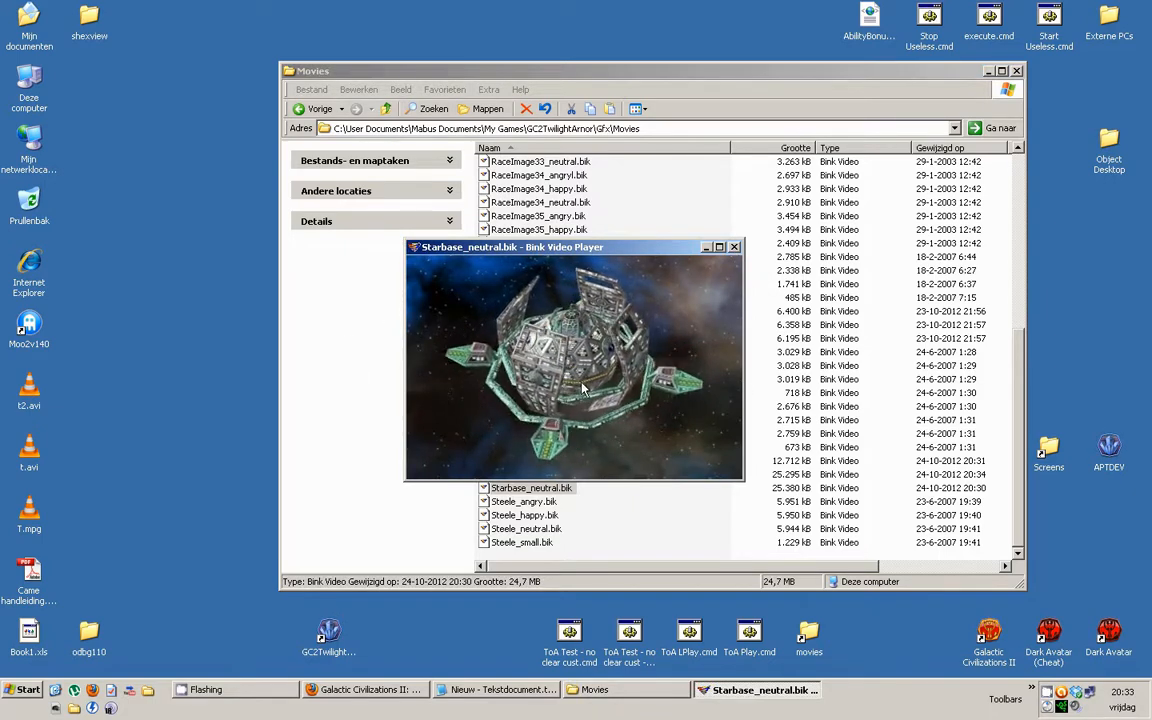
click(735, 247)
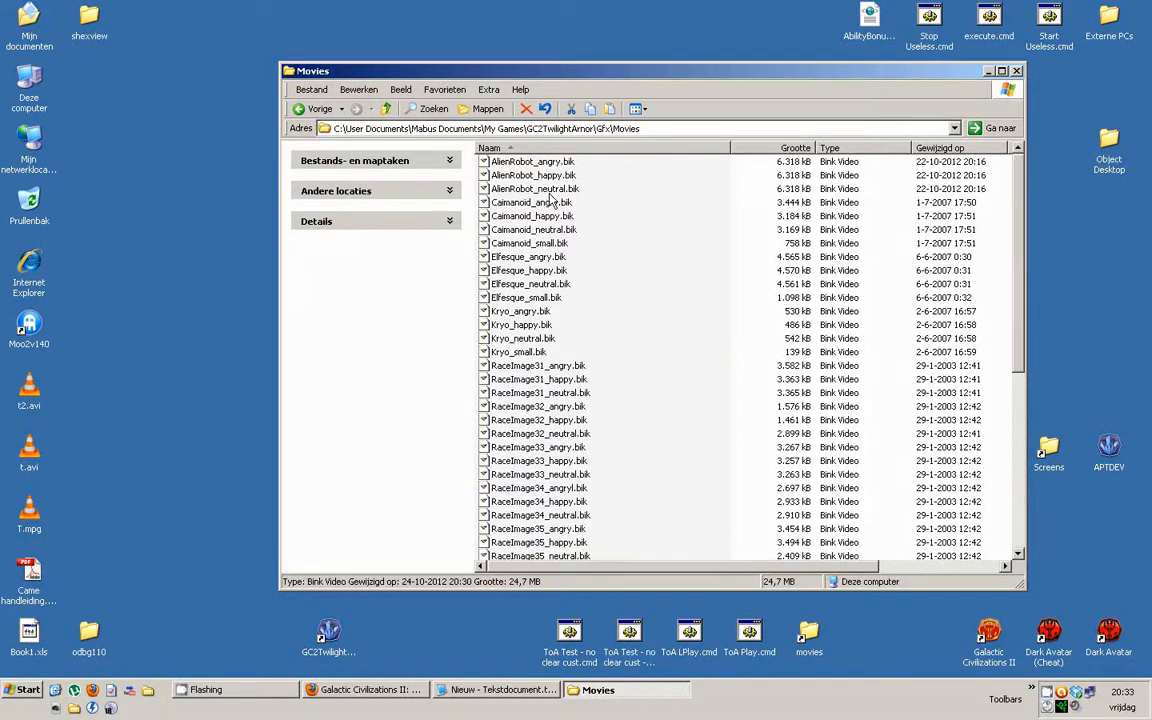
Preview AlienRobot_happy, then delete the three AlienRobot videos
double_click(532, 161)
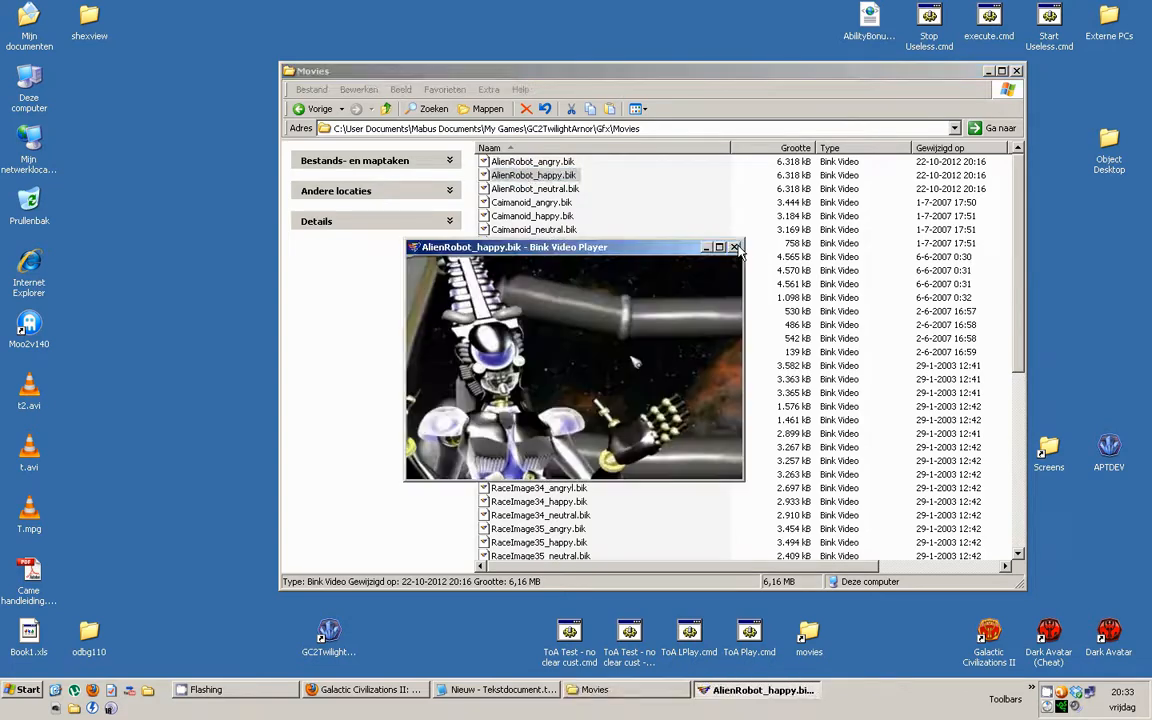
click(735, 247)
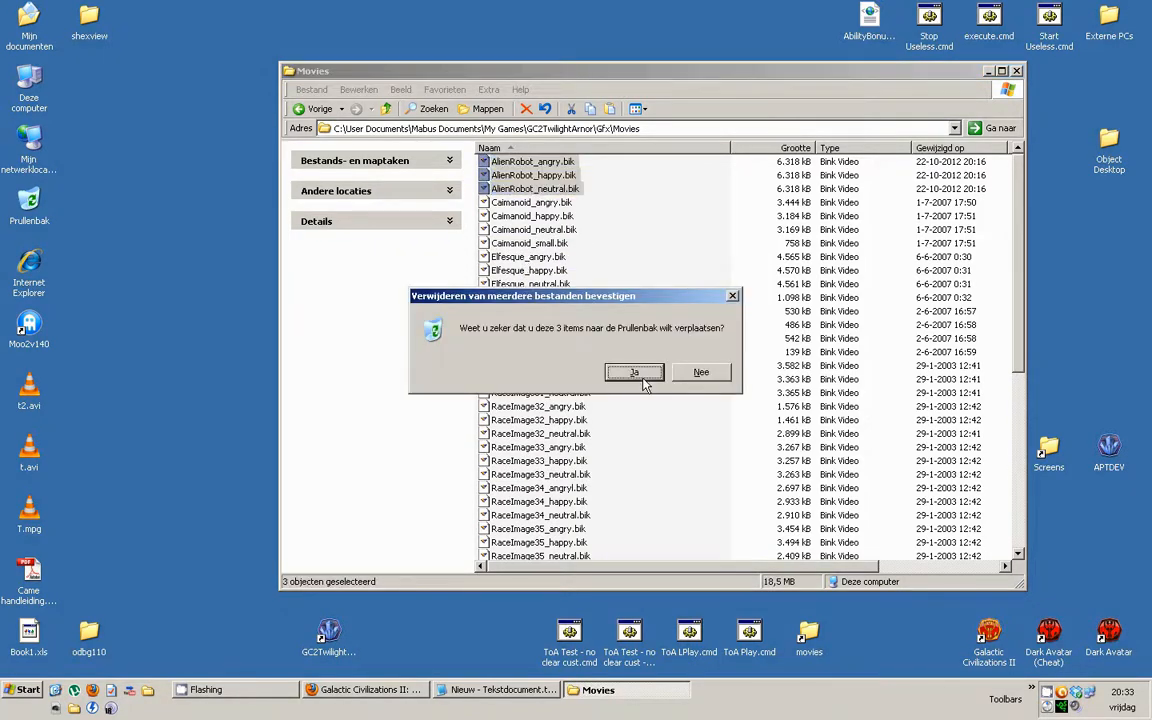
click(633, 372)
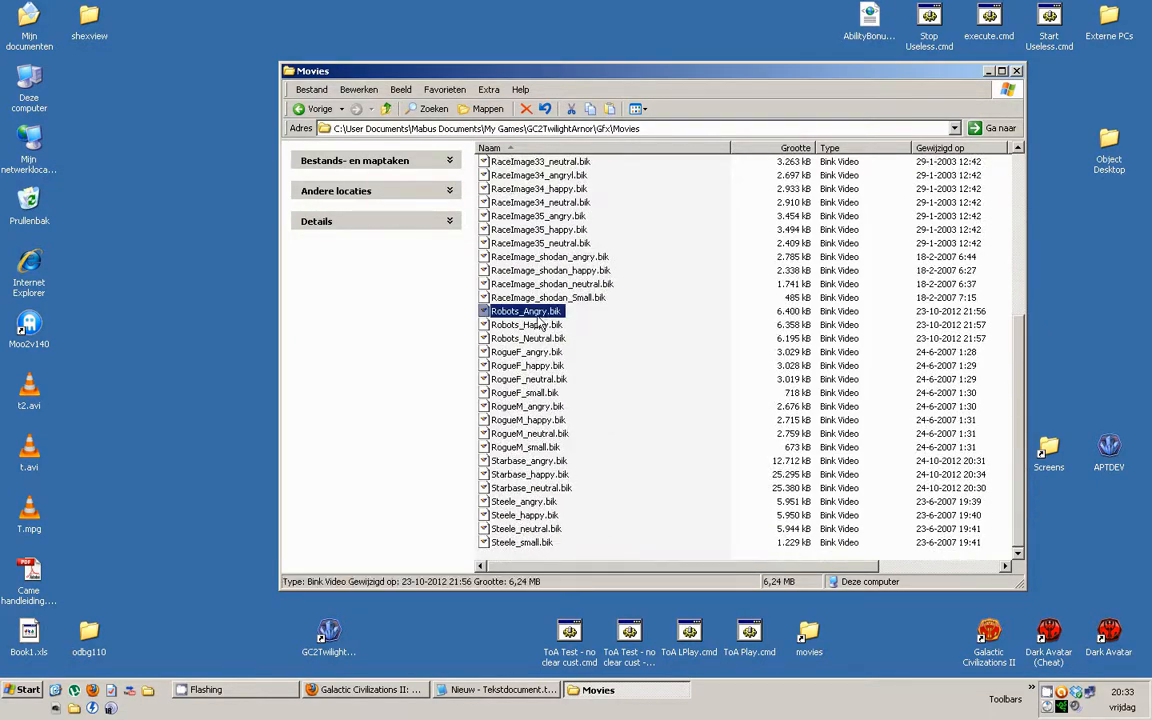
Preview the Robots_Angry and Robots_Happy videos
double_click(525, 311)
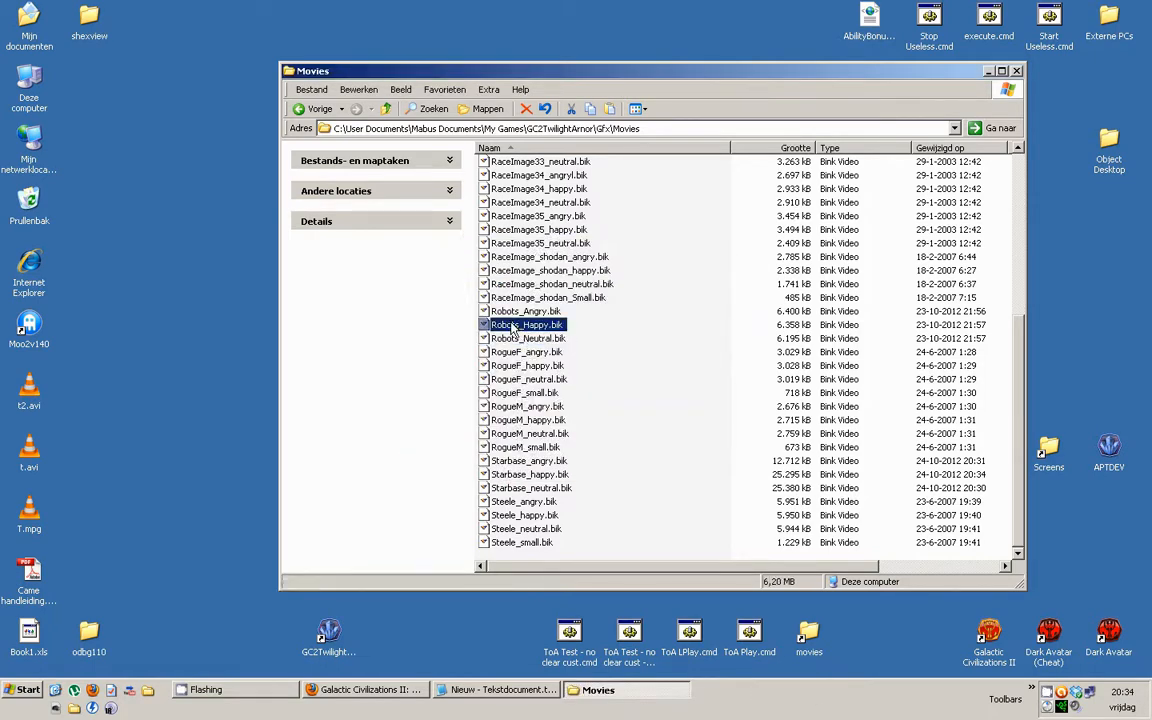
double_click(528, 324)
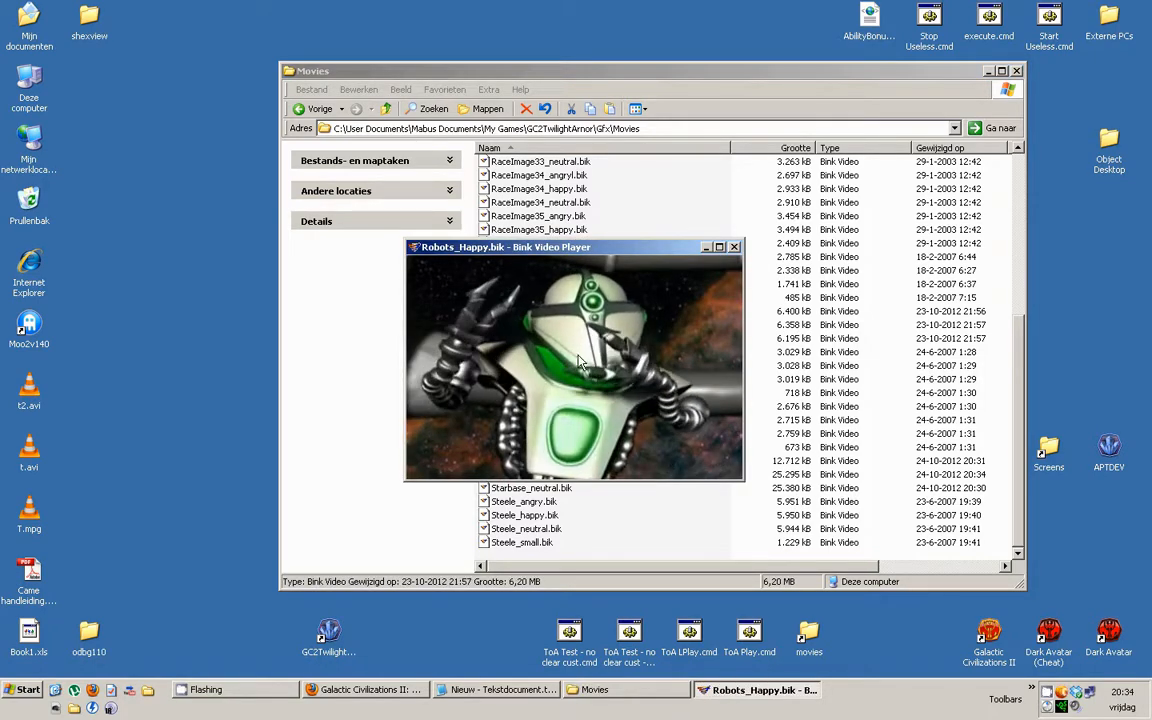
click(735, 246)
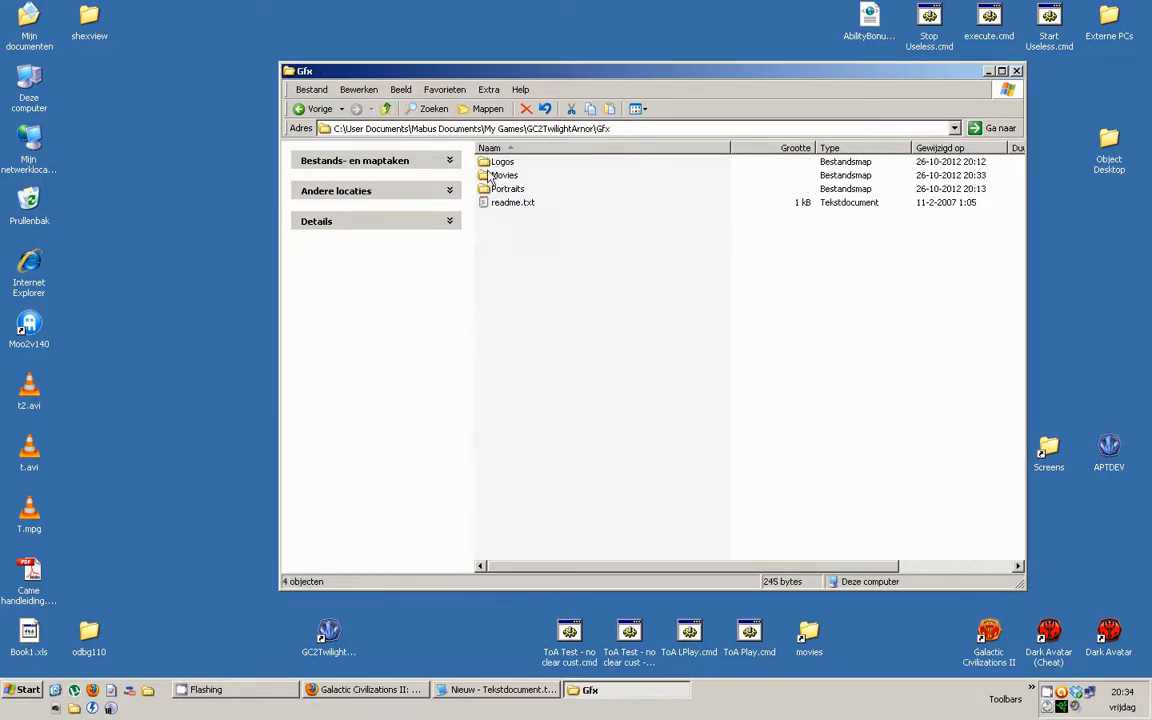
Check the Starbase portrait PNGs in Gfx > Portraits, then close it and the APTDEV folder
double_click(508, 188)
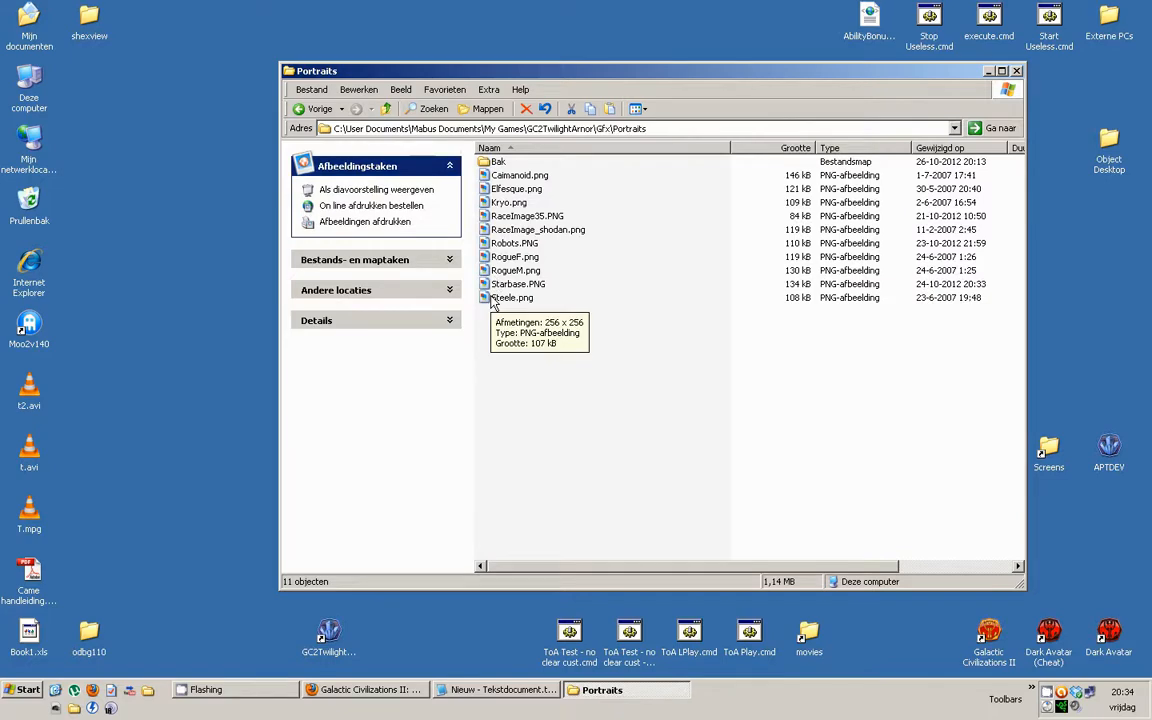
double_click(518, 283)
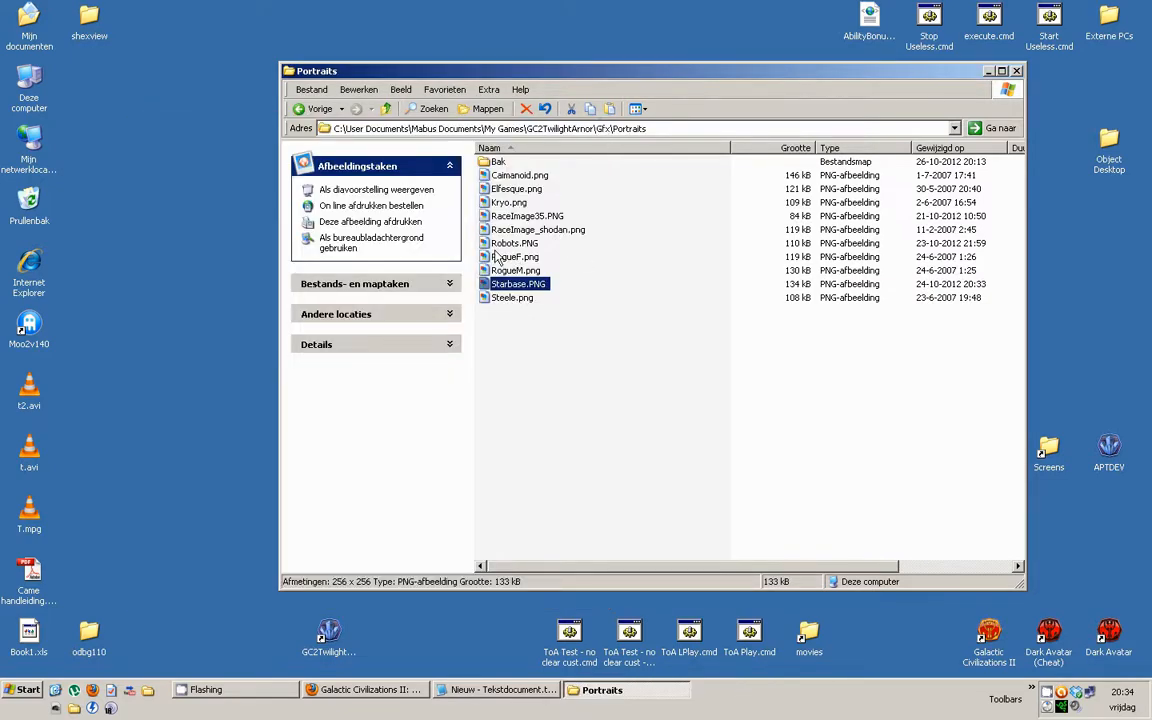
click(514, 243)
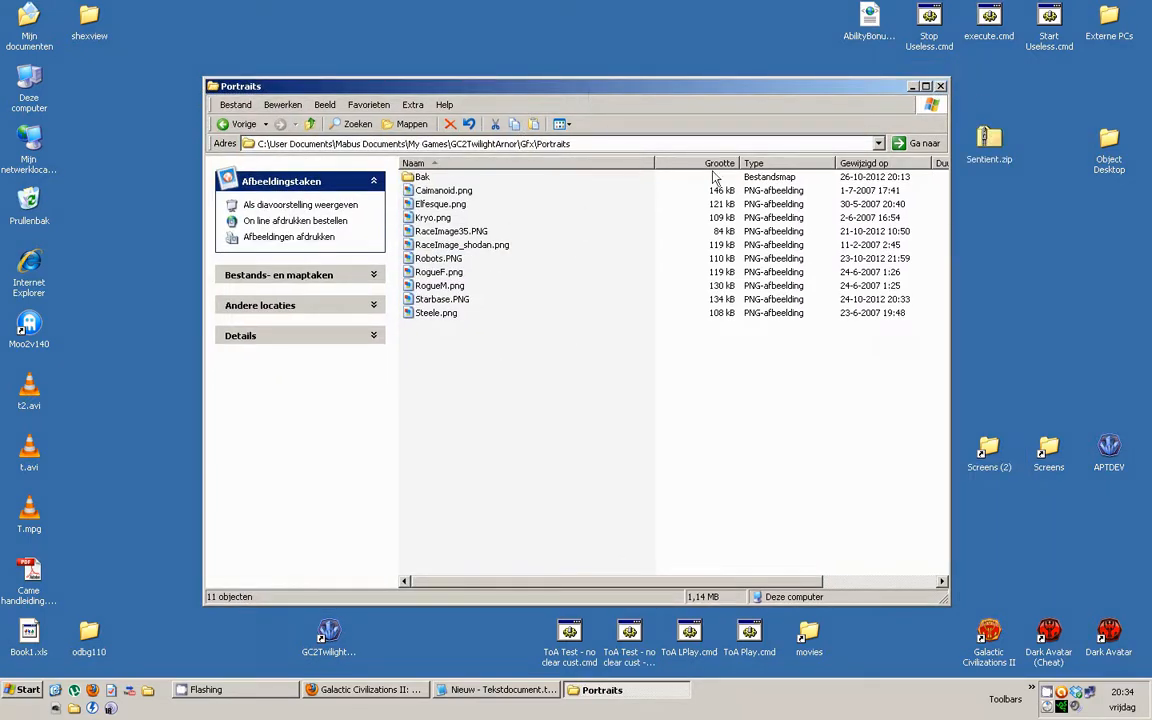
click(911, 86)
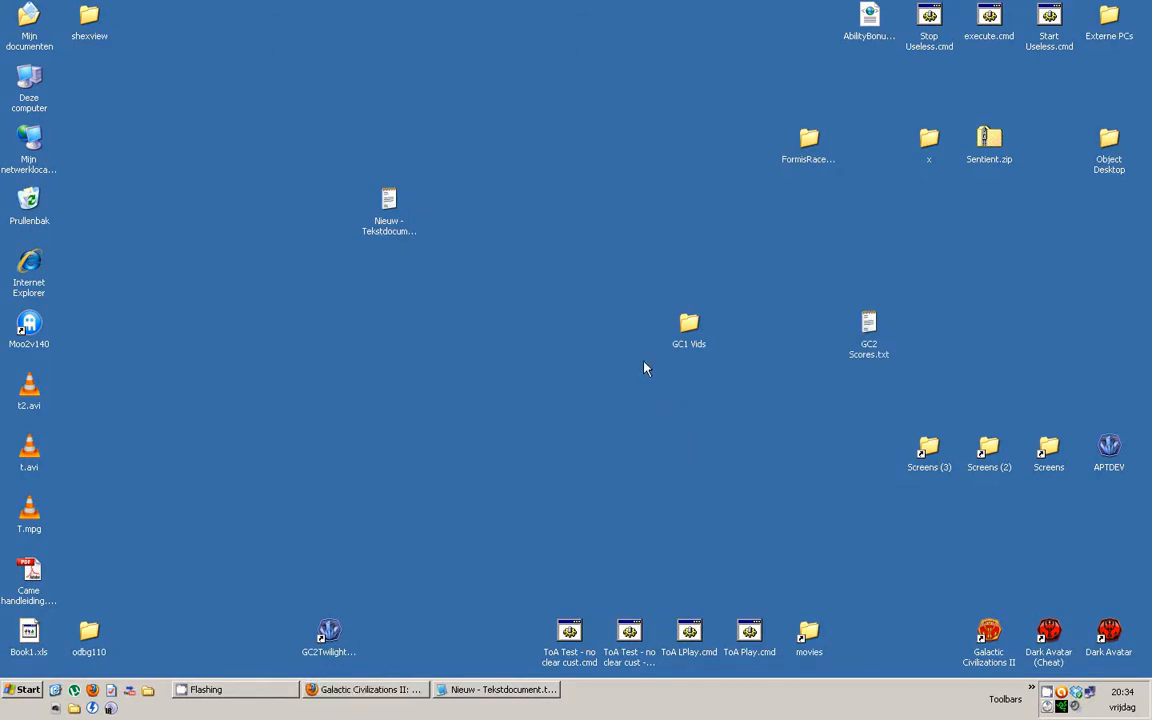
mouse_move(568, 412)
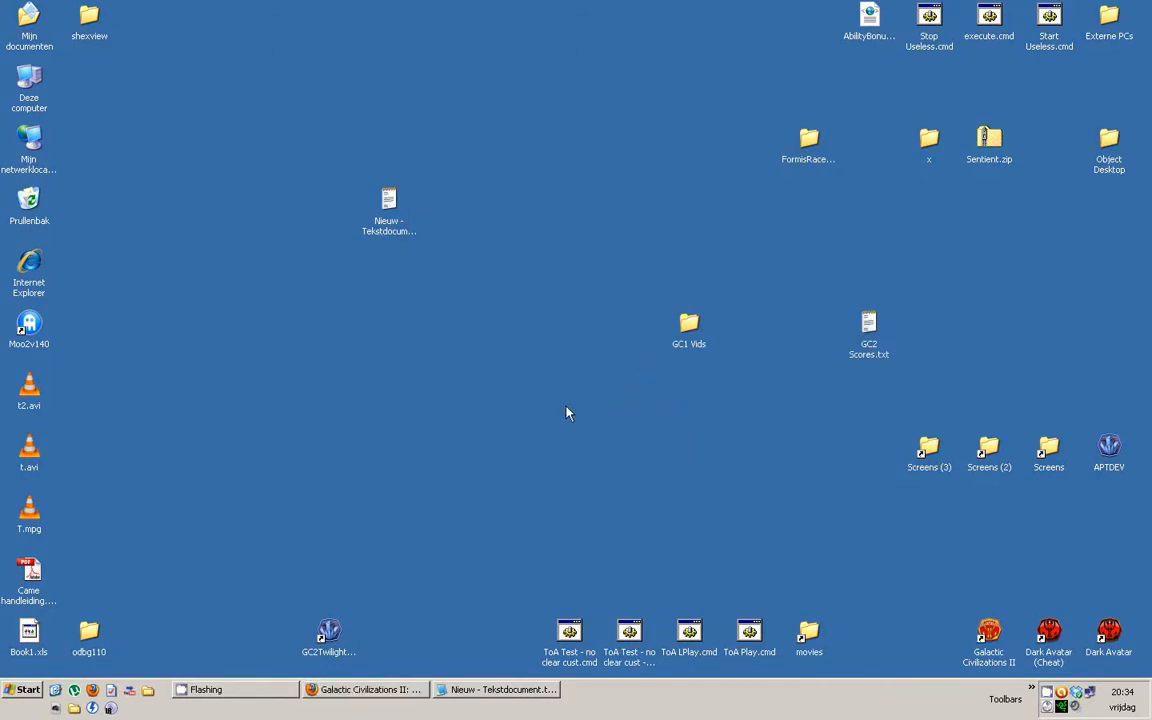
mouse_move(576, 373)
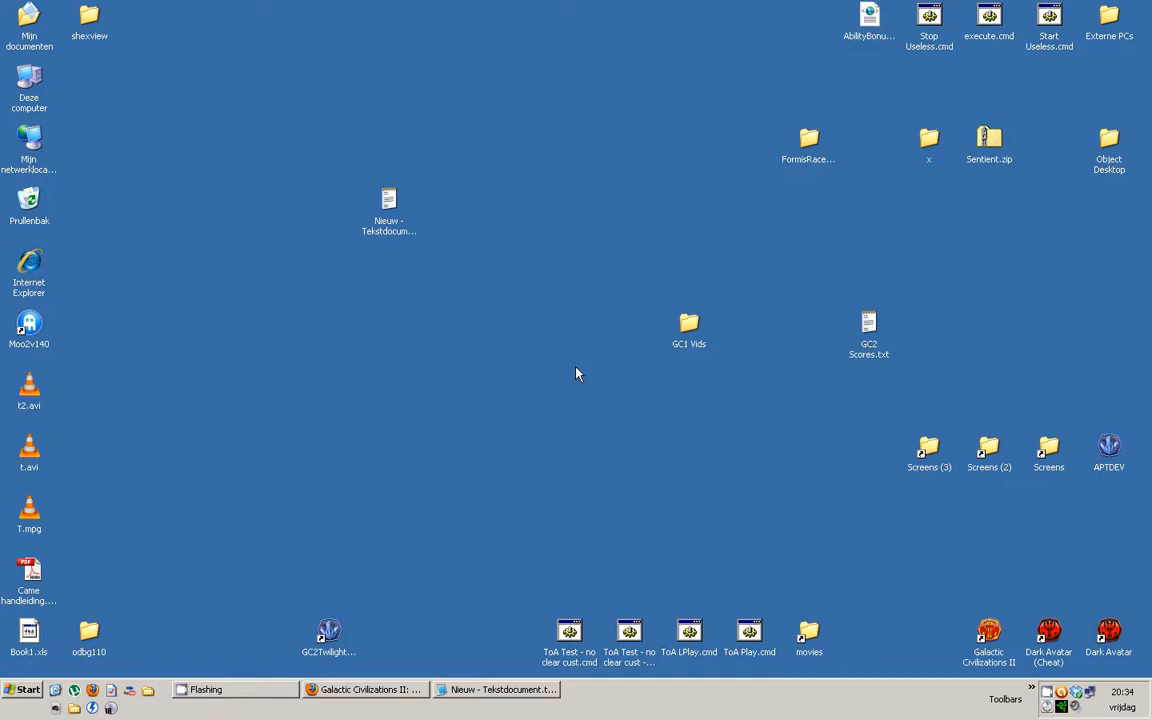
double_click(1109, 450)
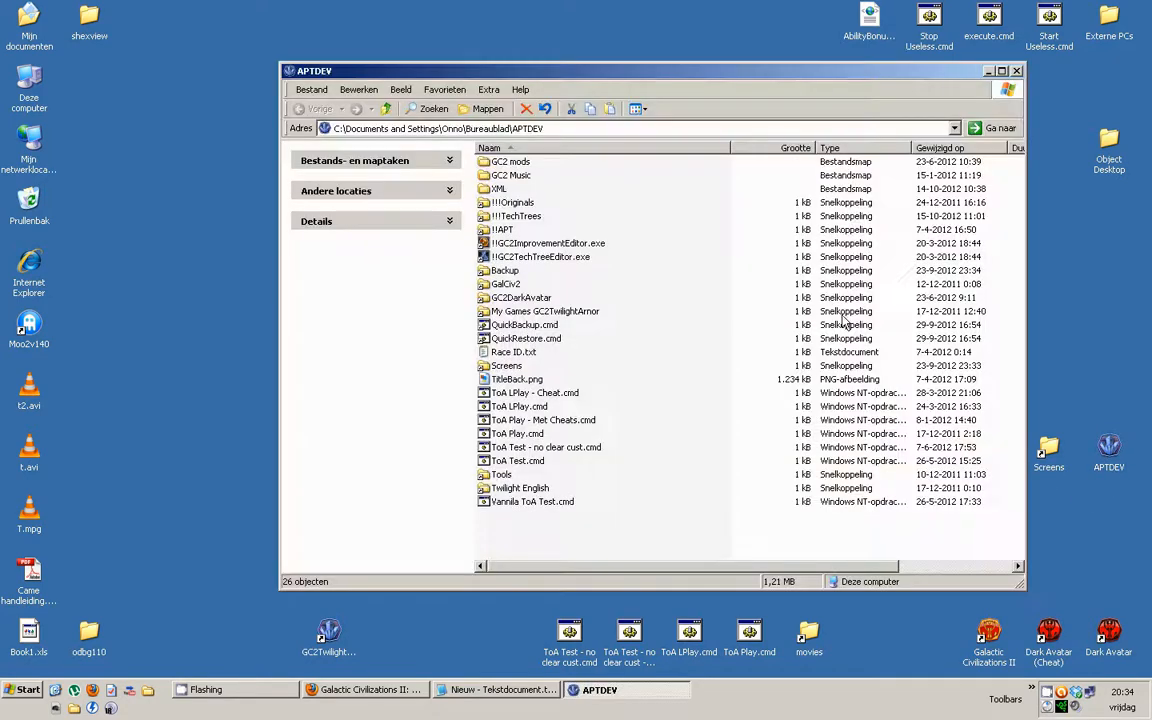
click(990, 70)
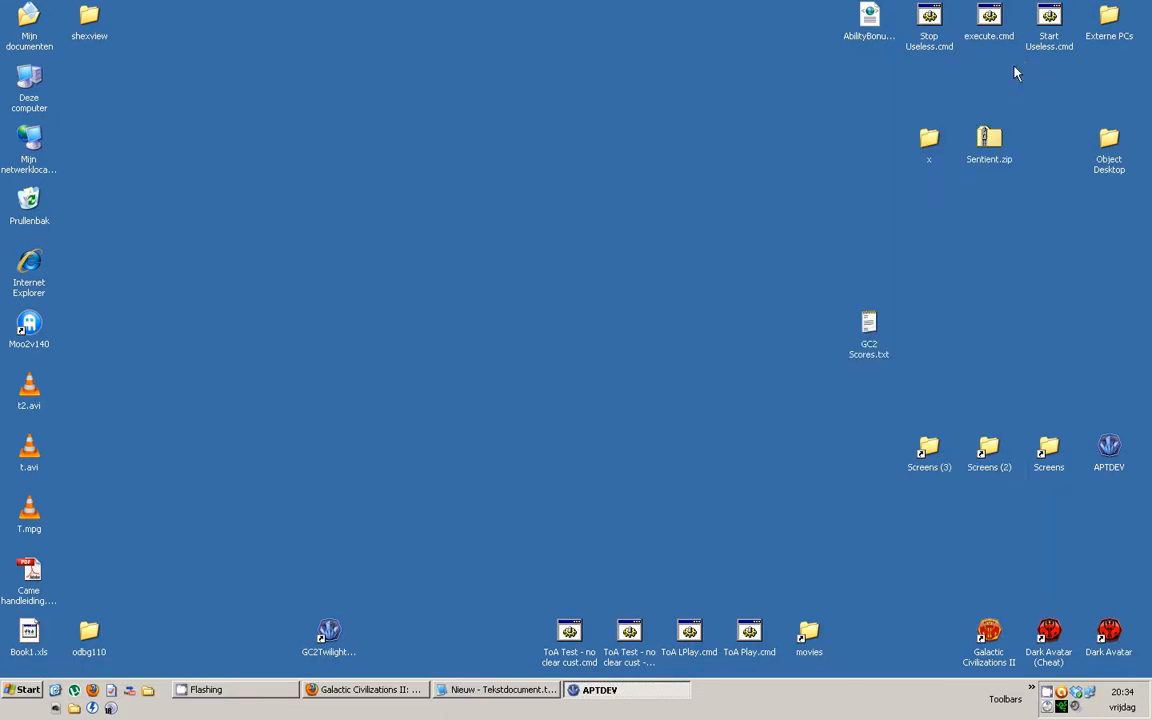